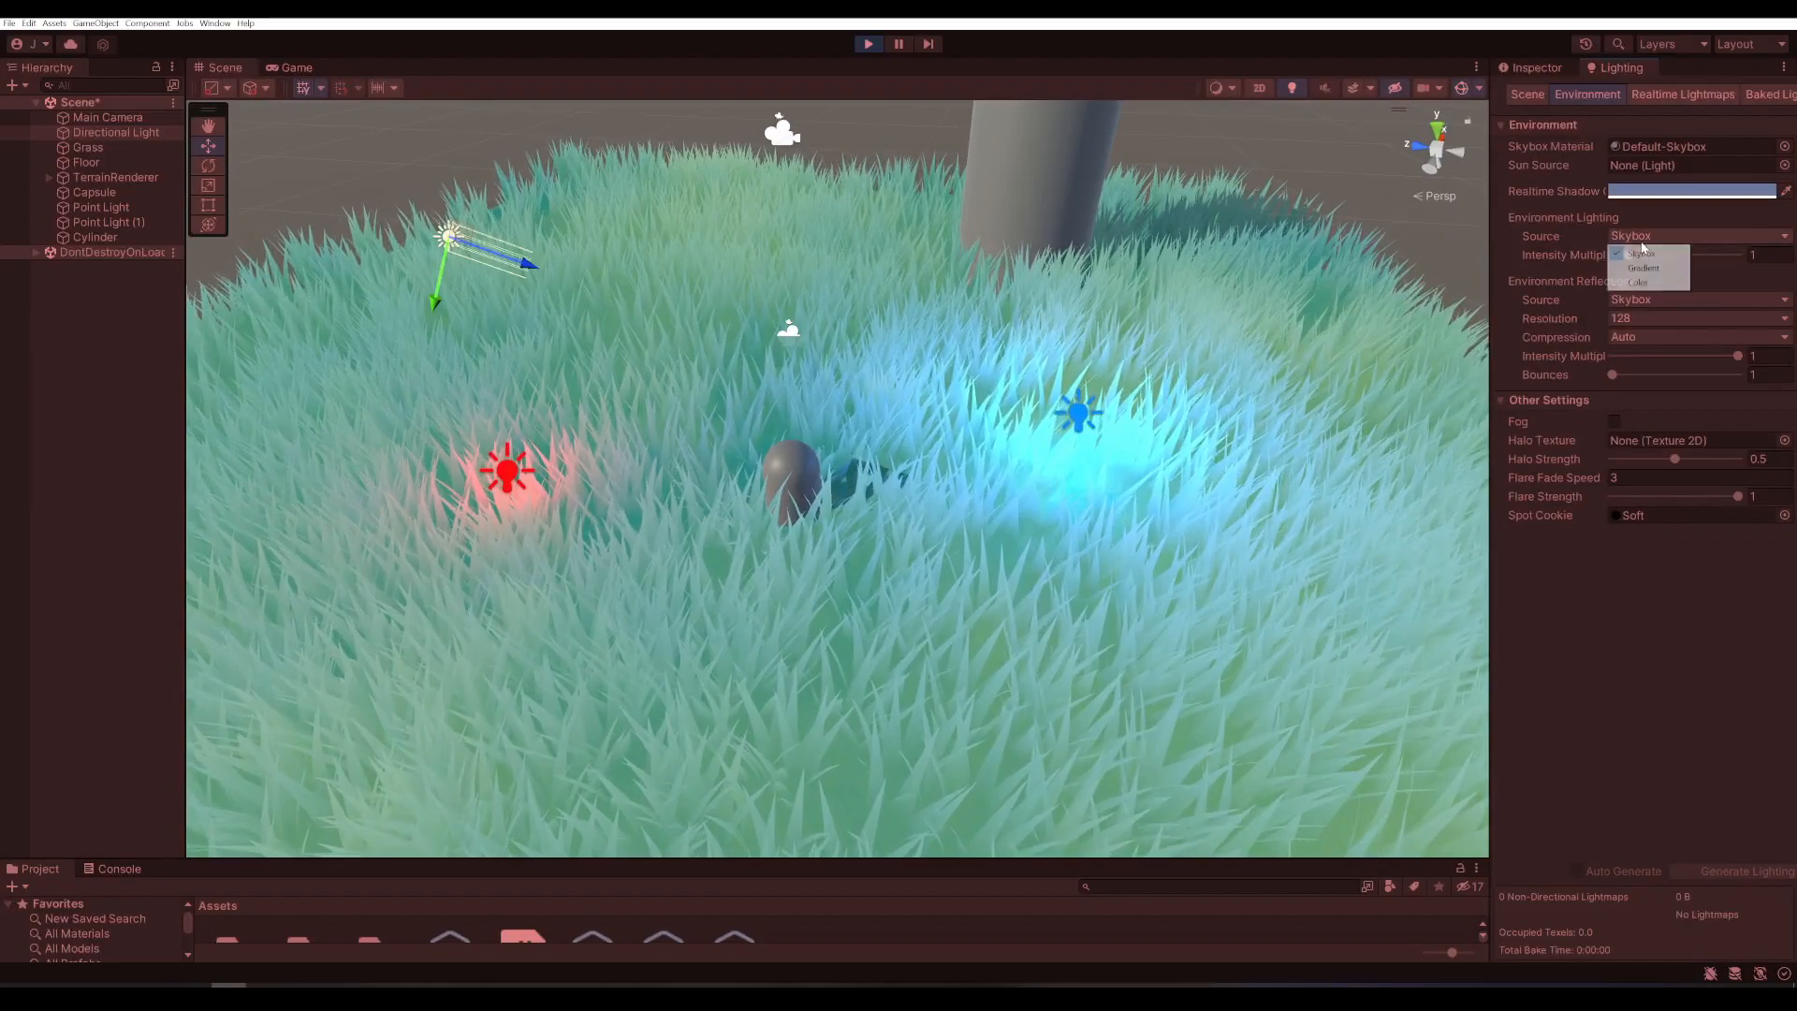
# - Switch the environment ambient source to a flat colour and check the directional light
pyautogui.click(1641, 268)
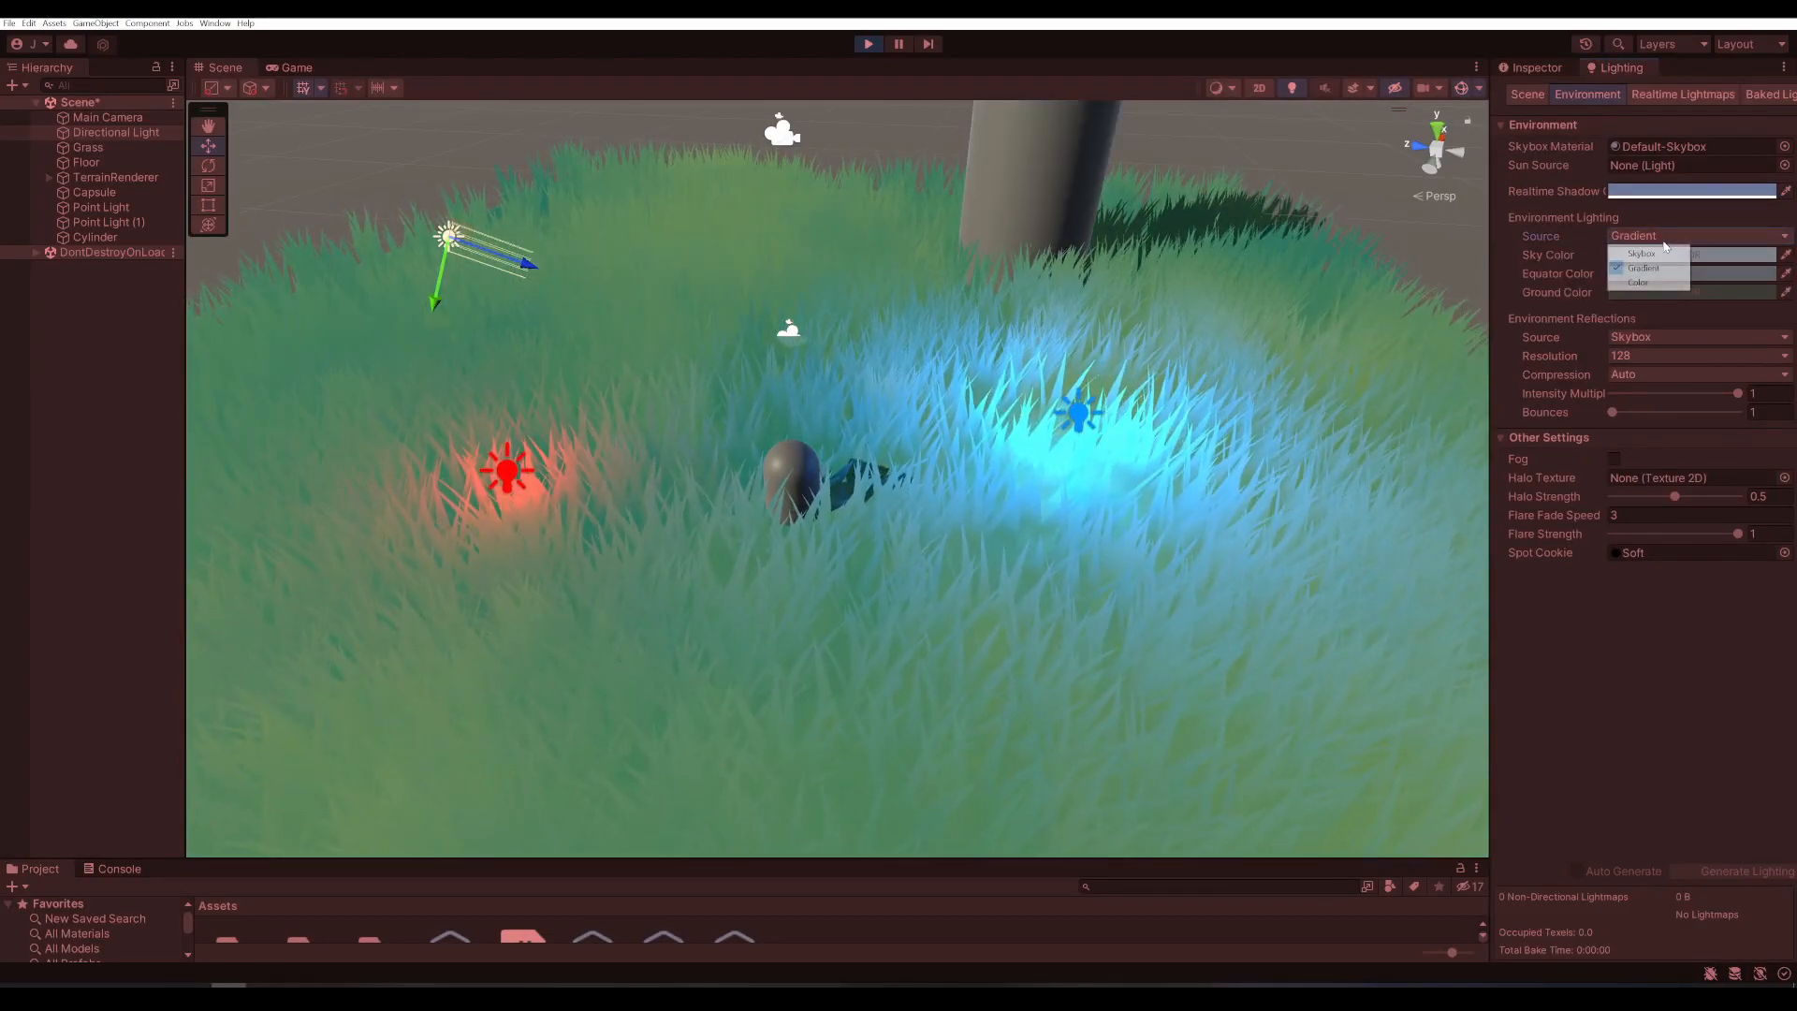
pyautogui.click(1636, 282)
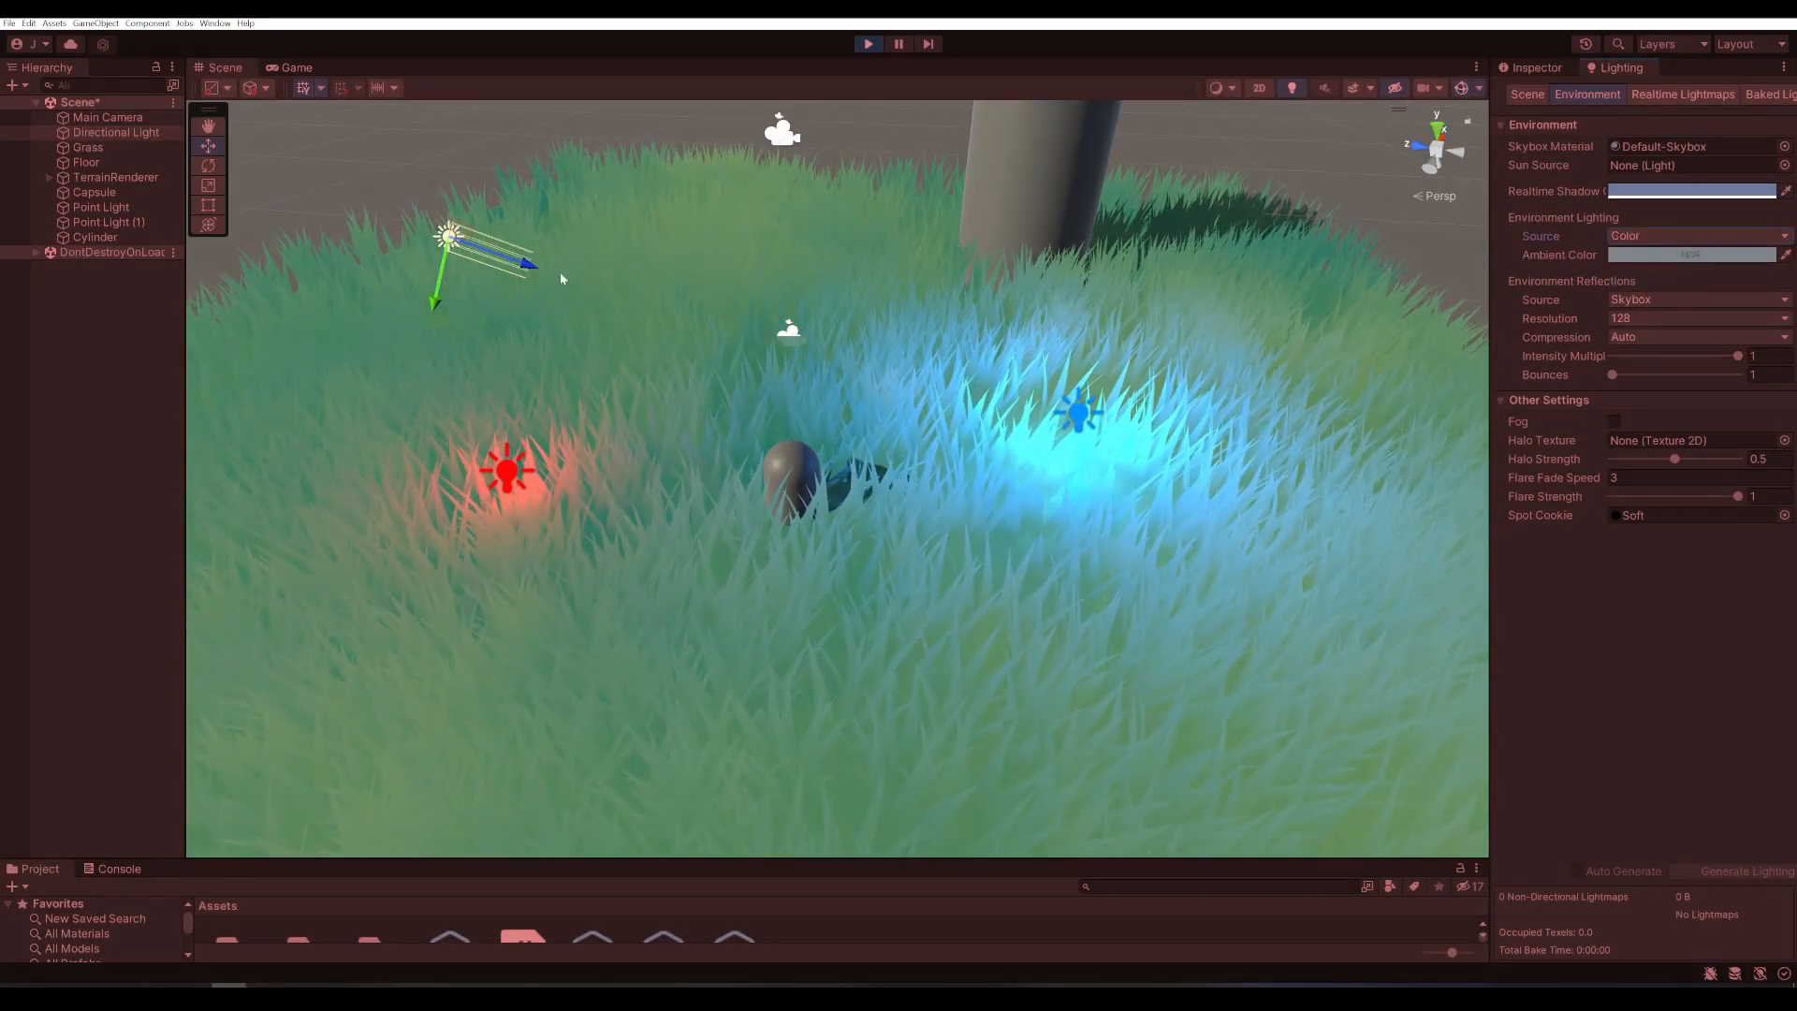
pyautogui.click(114, 131)
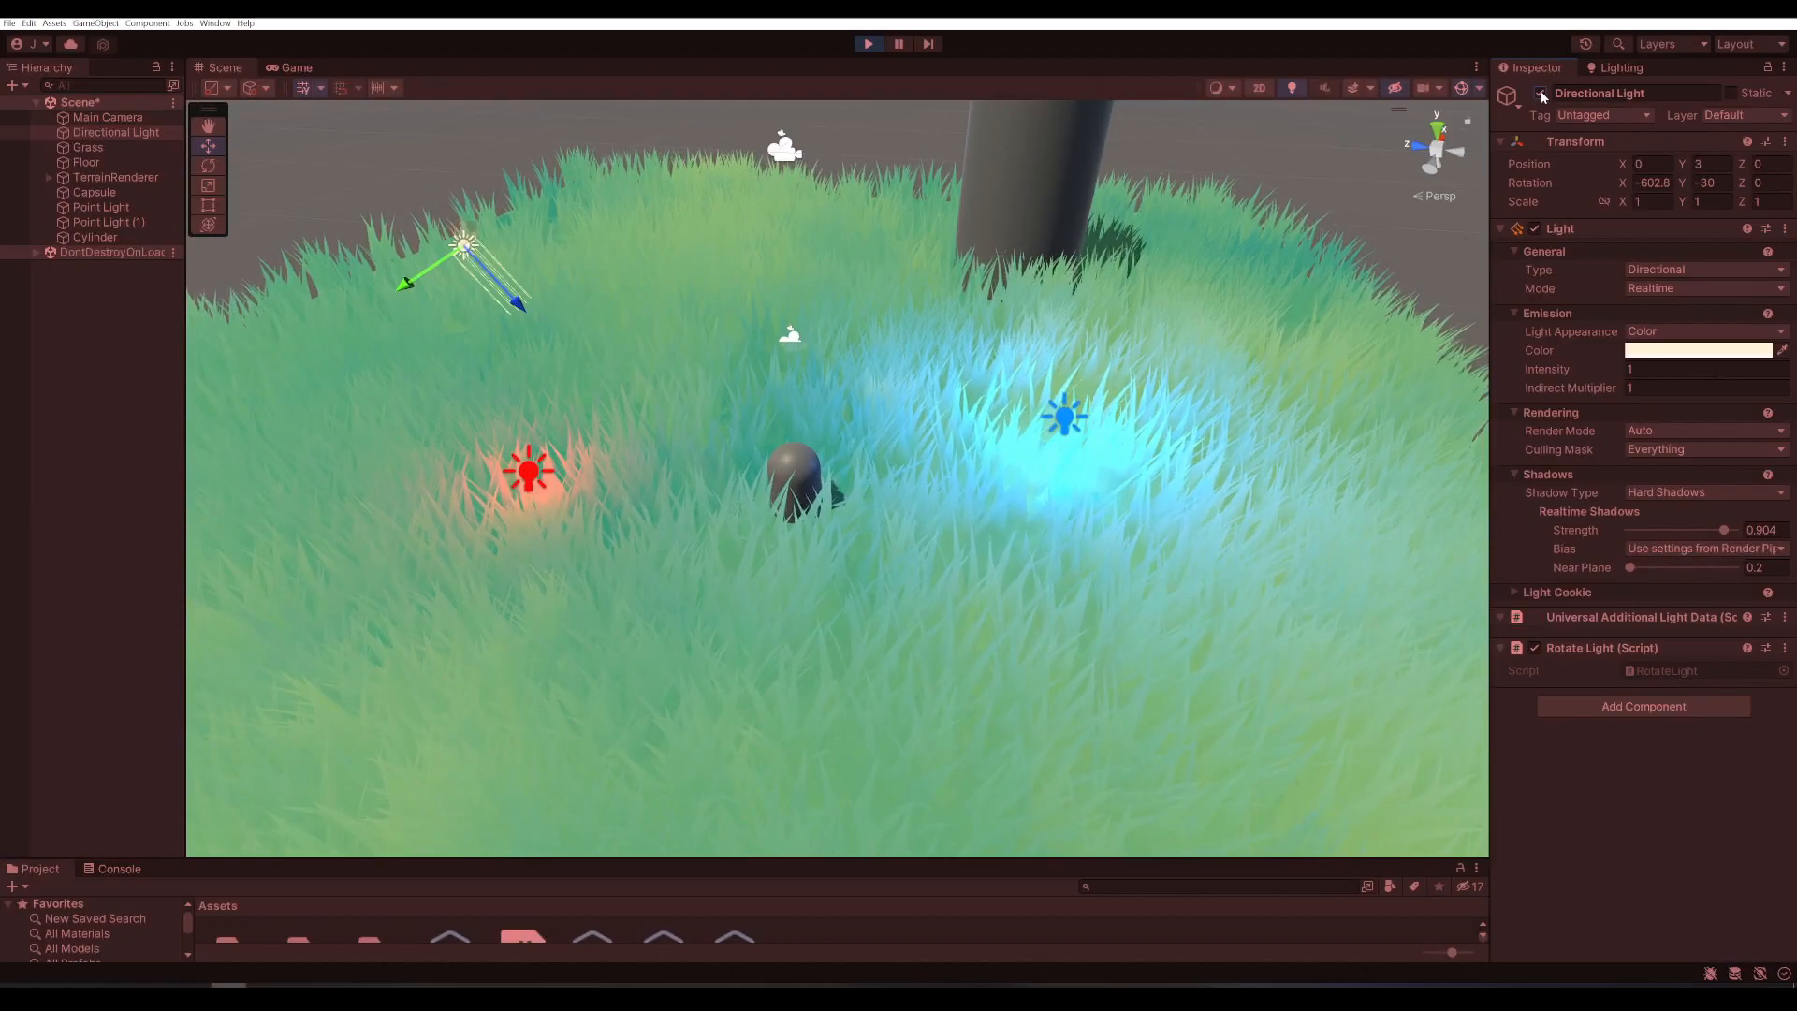
pyautogui.click(1621, 67)
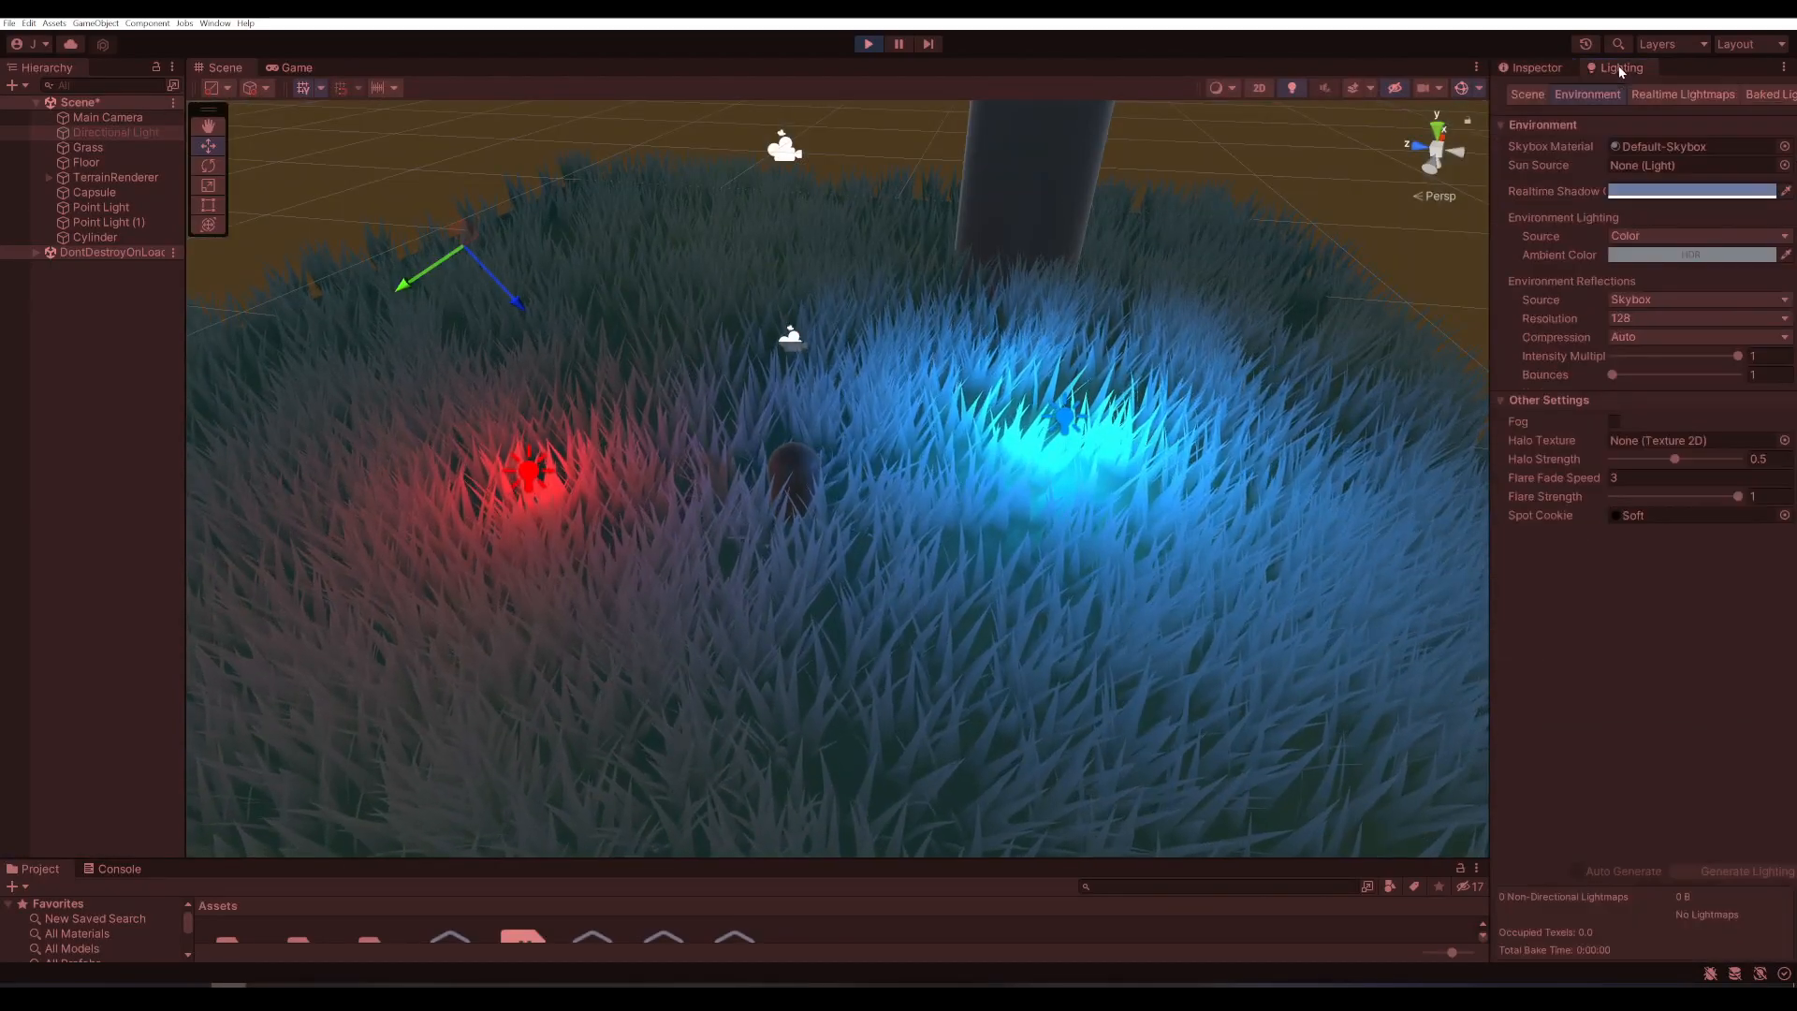
# - Try gradient ambient, return to skybox, then set the Grass object's Cast Shadow to On
pyautogui.click(1696, 236)
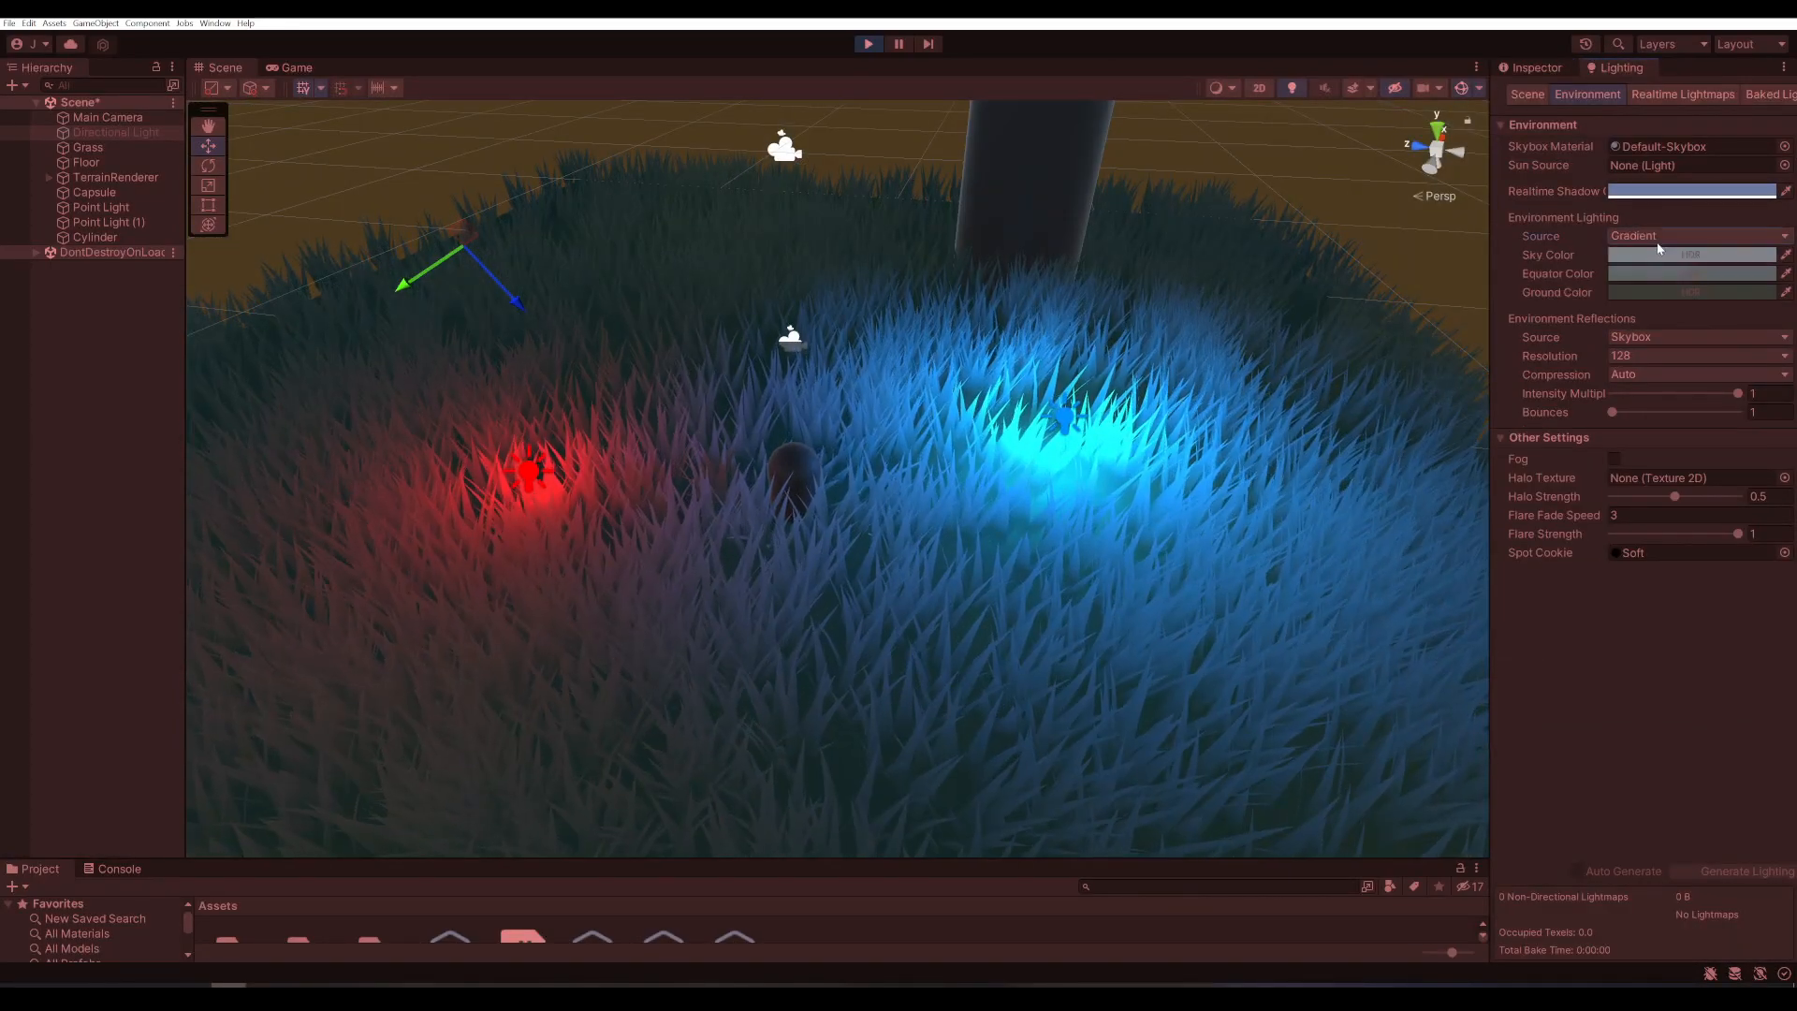
pyautogui.click(1696, 236)
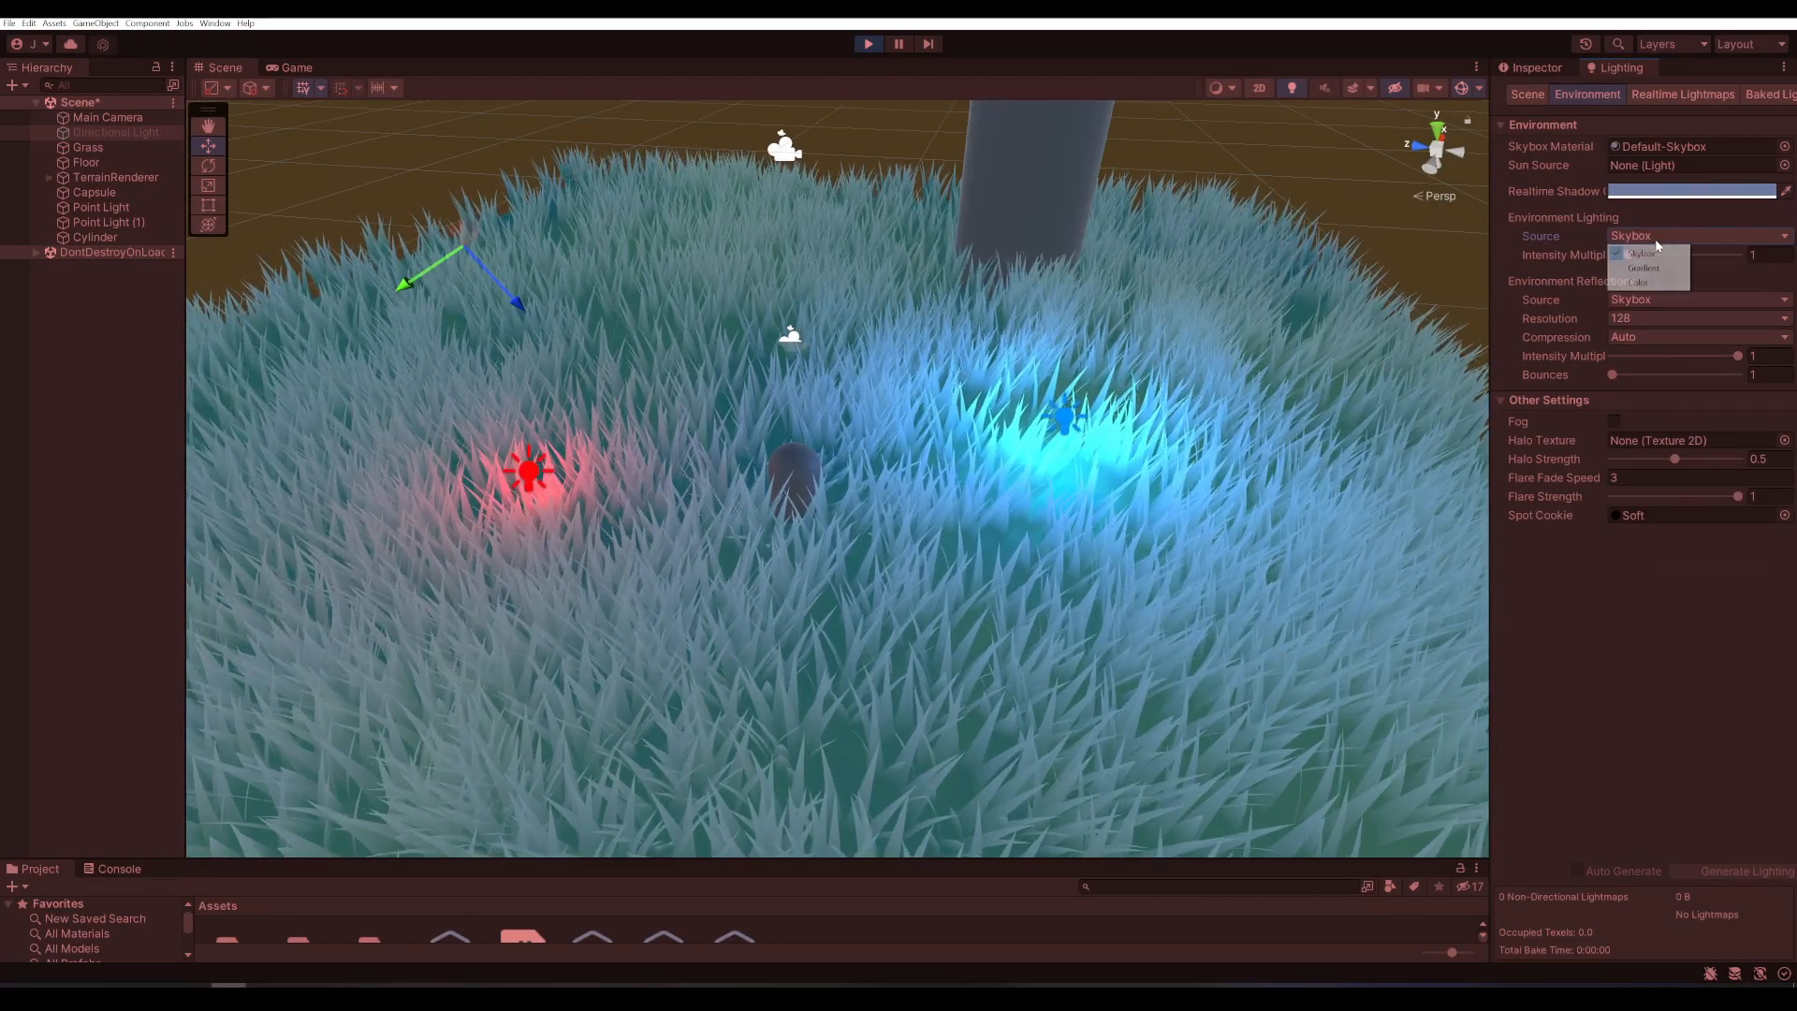
pyautogui.click(1633, 282)
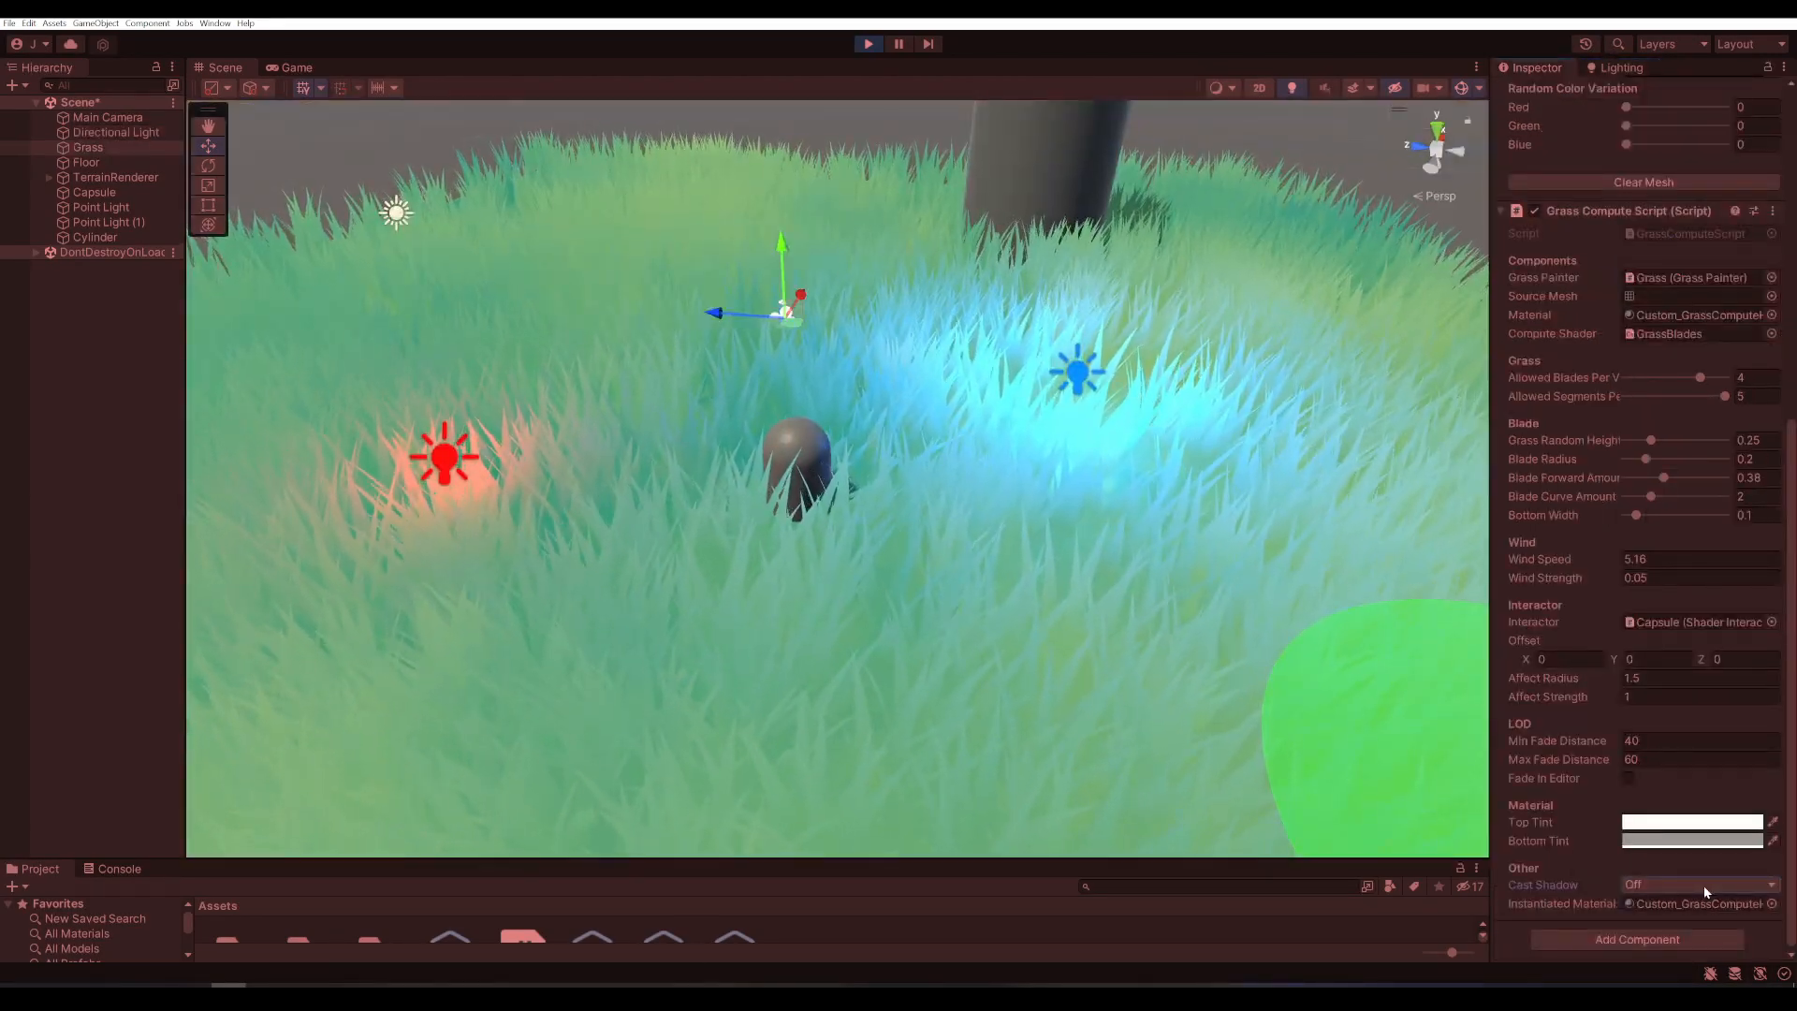
pyautogui.click(1700, 884)
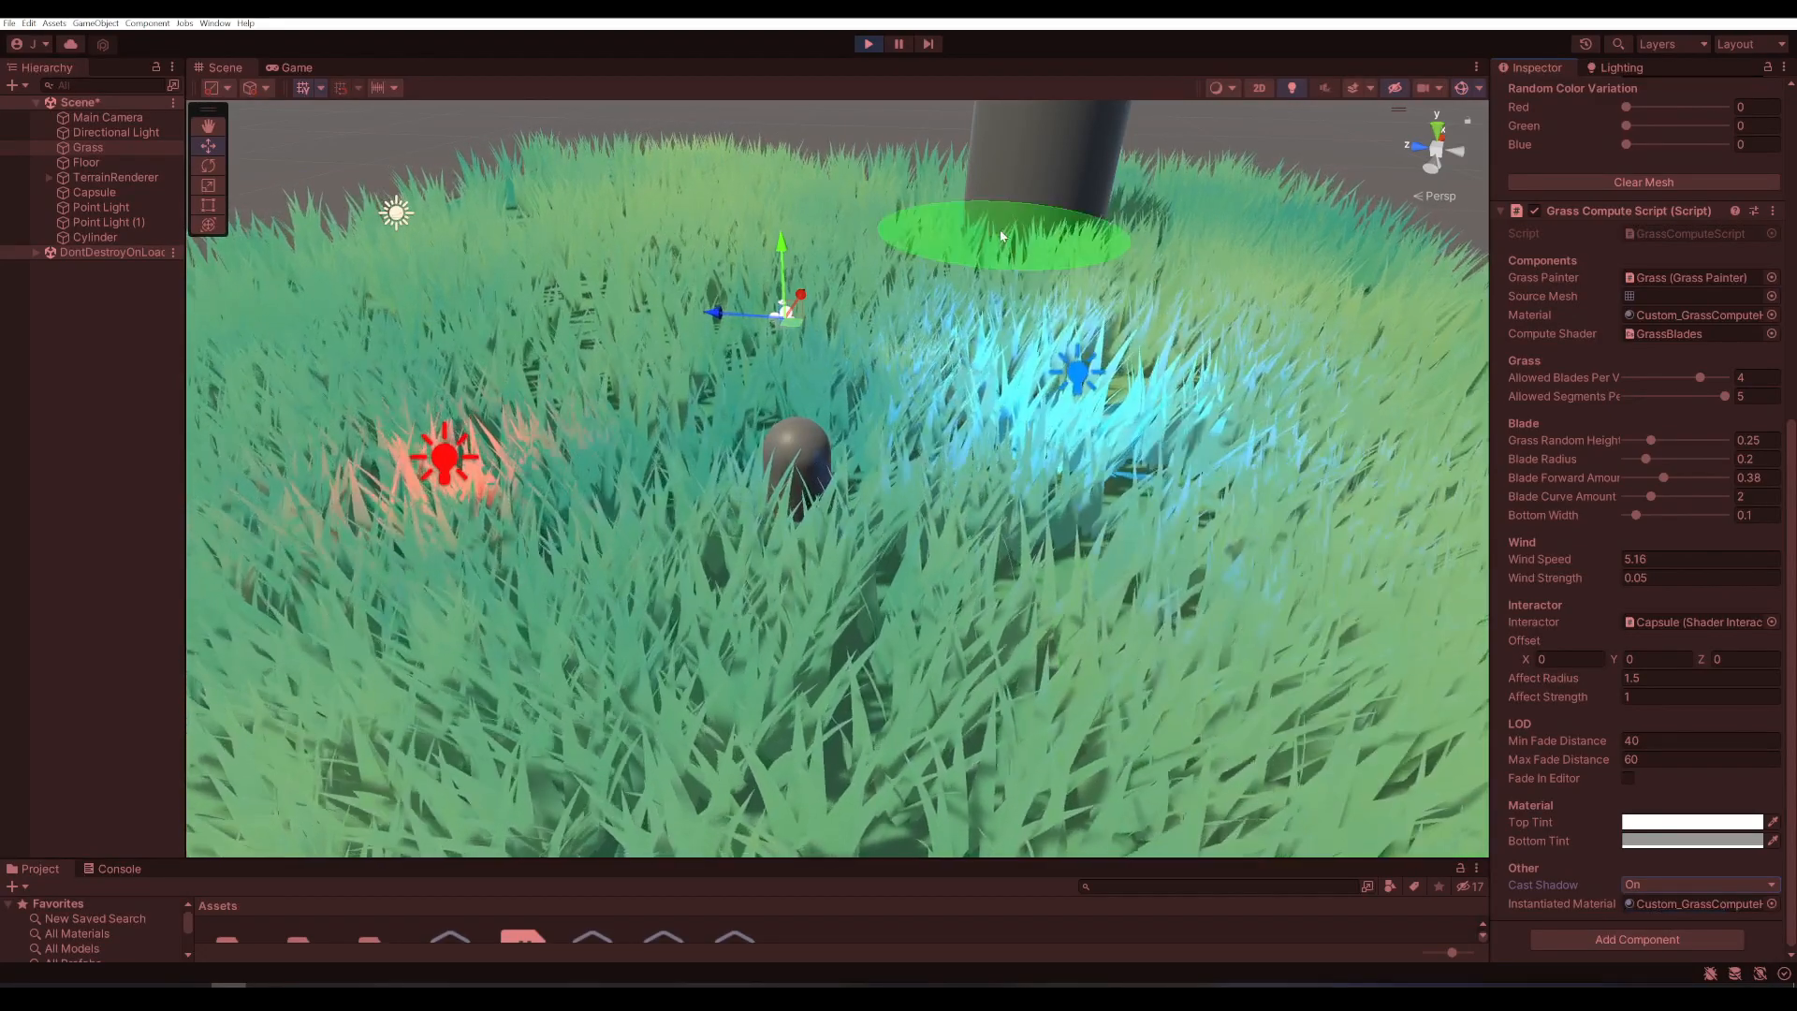
pyautogui.click(115, 131)
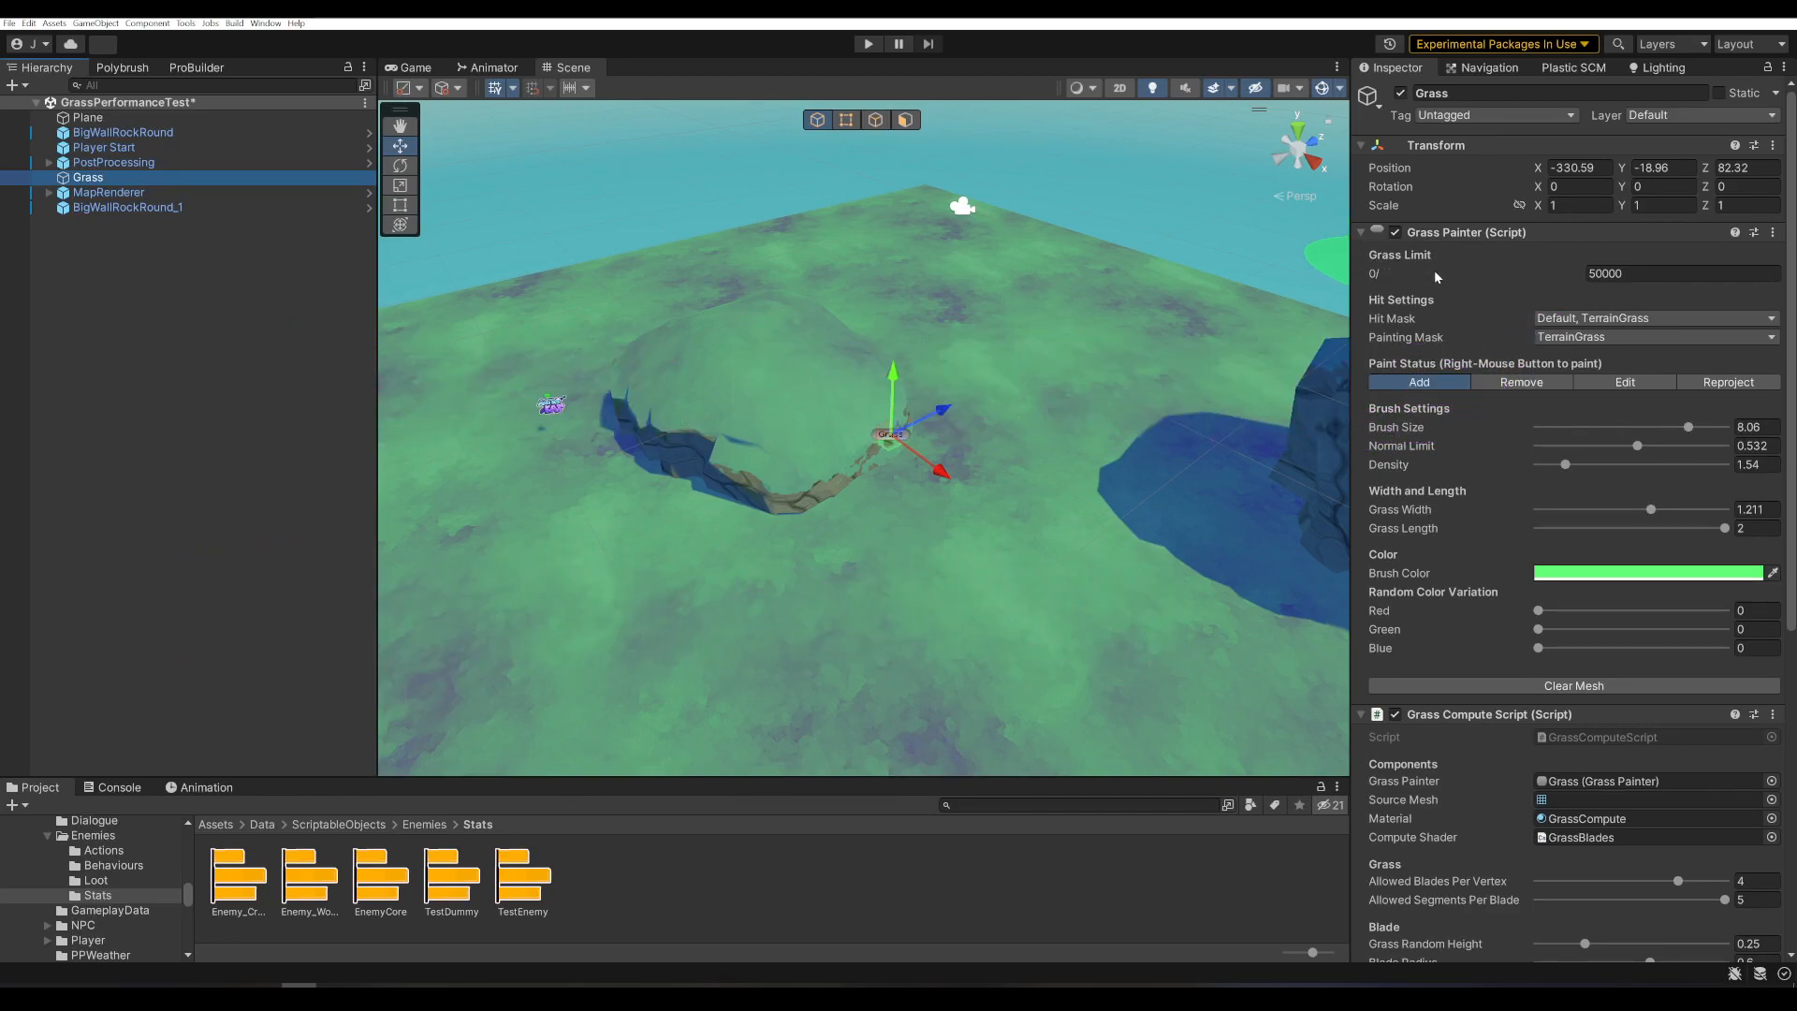
# - Edit the Grass Limit field and lower the brush normal limit to 0
pyautogui.click(1679, 273)
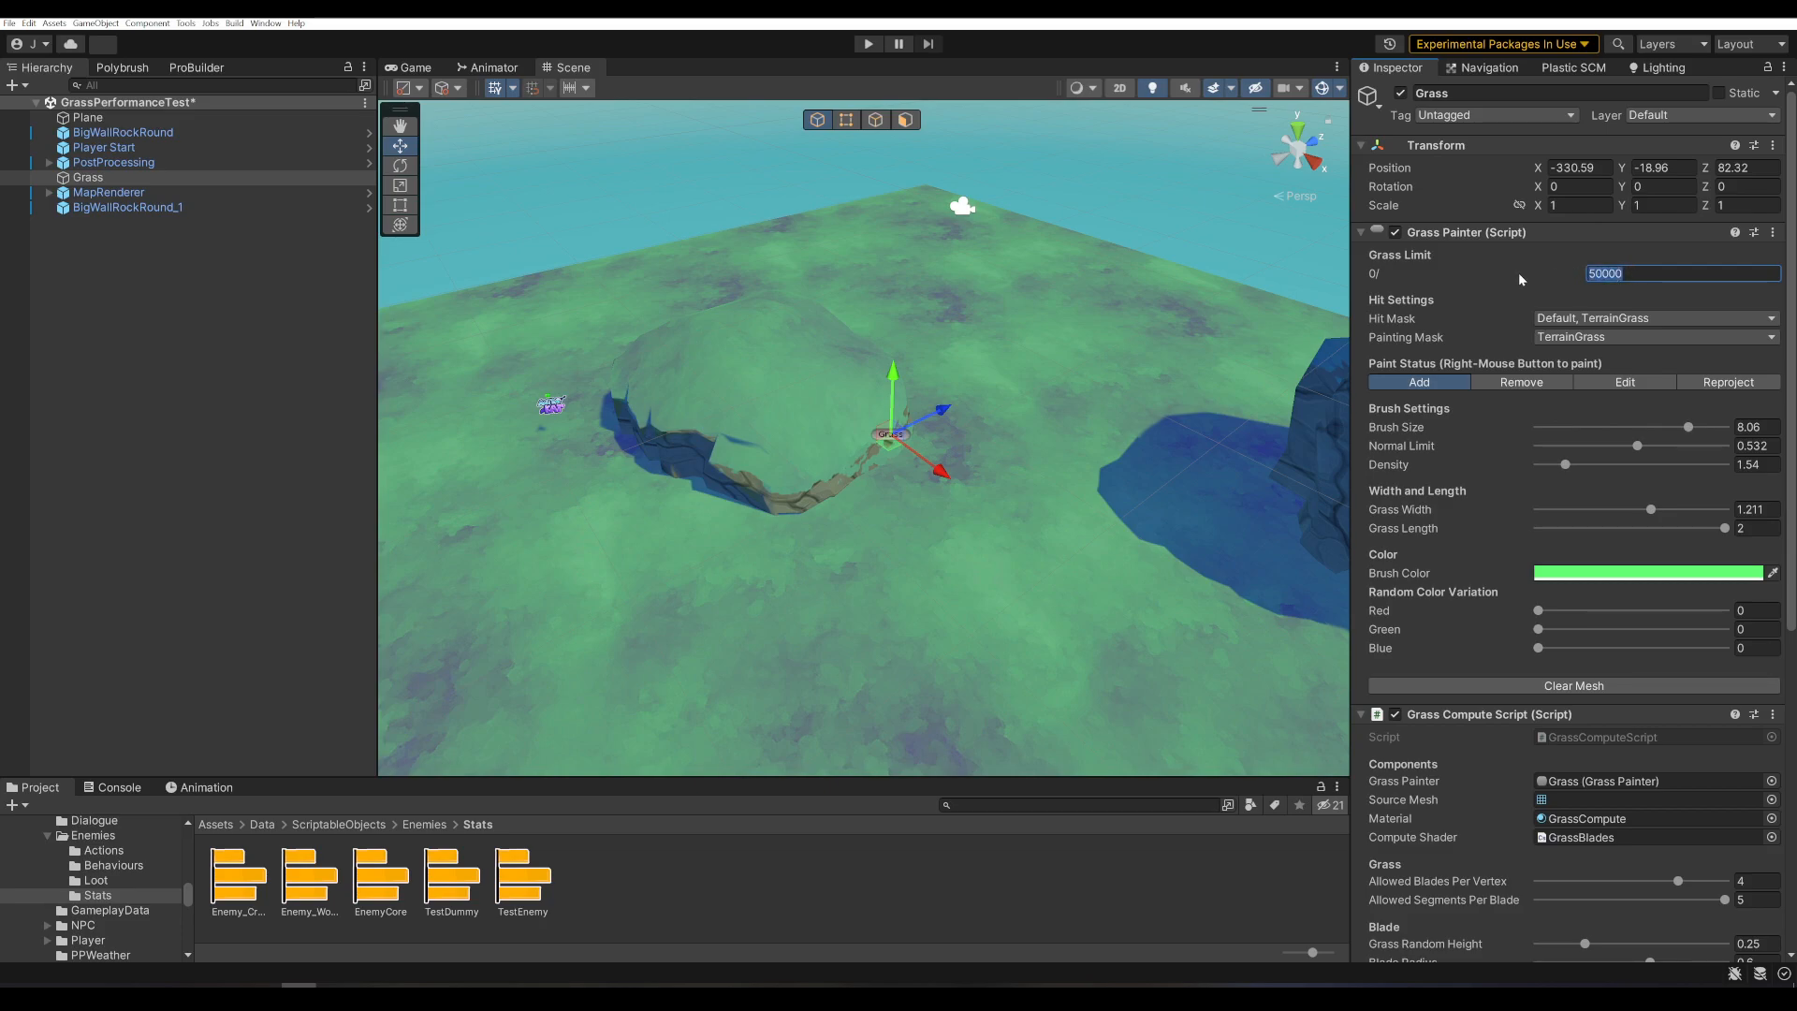
pyautogui.moveTo(1505, 324)
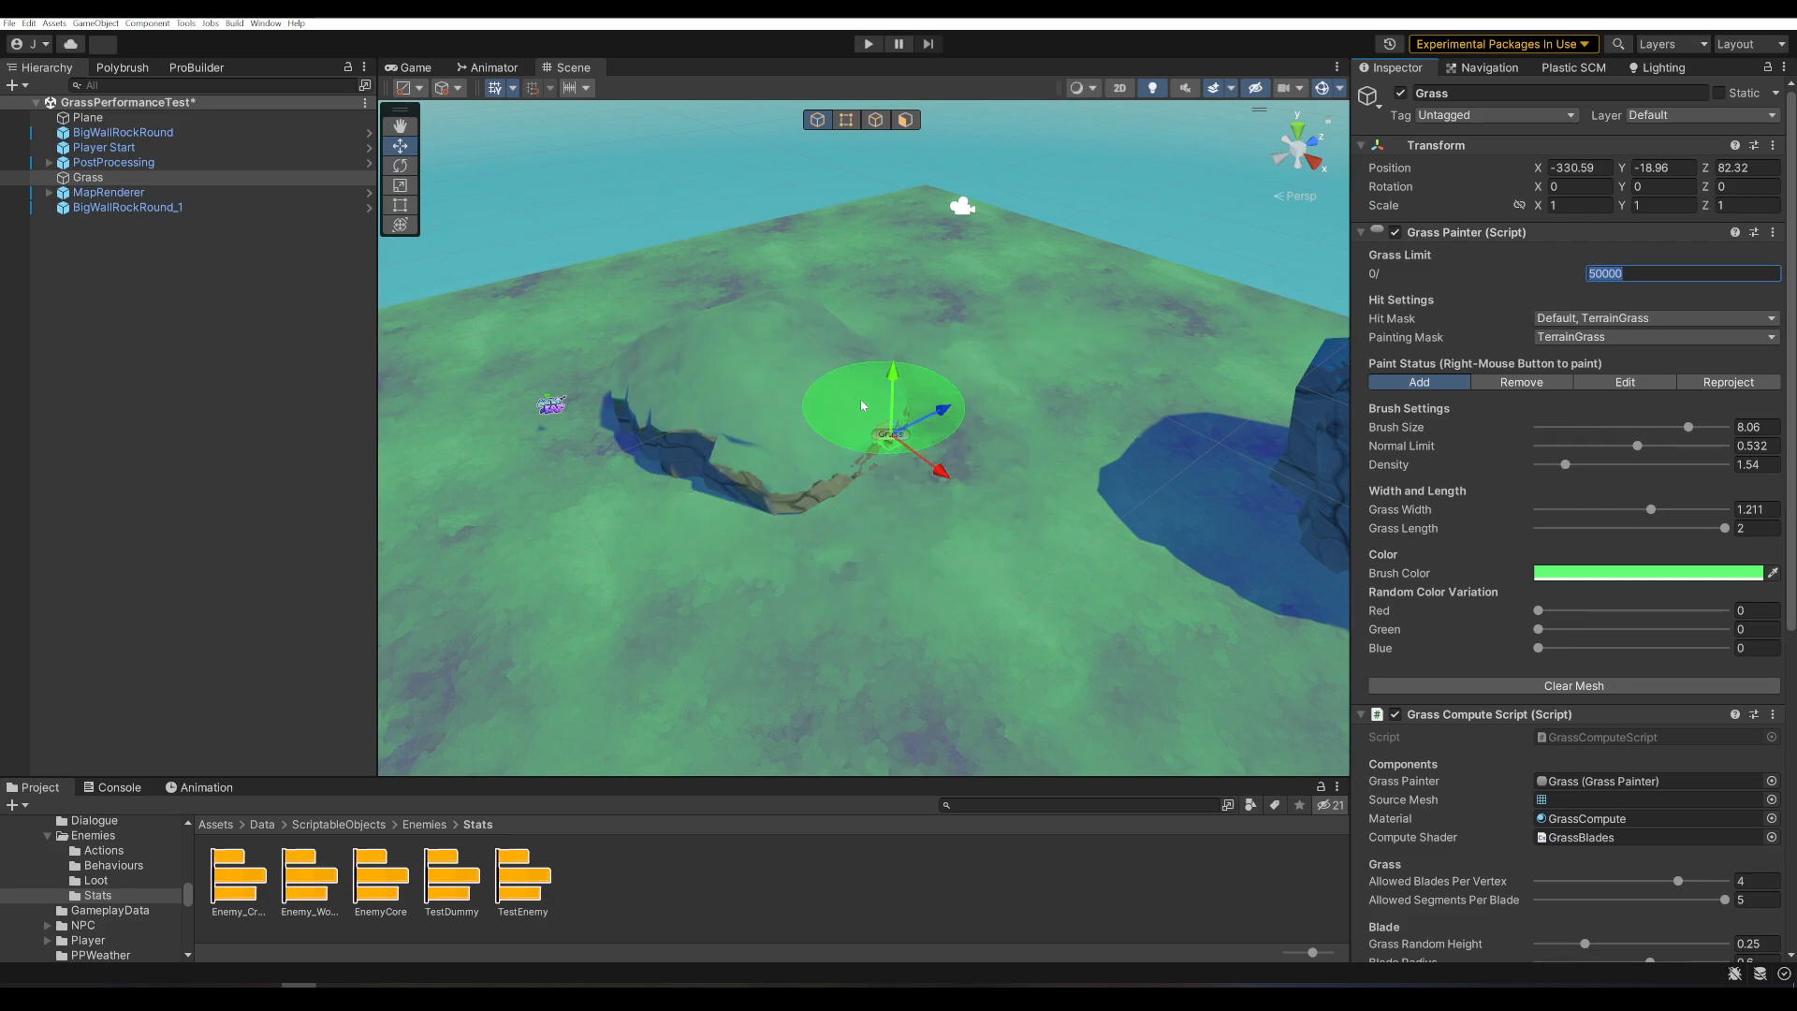
pyautogui.moveTo(1095, 405)
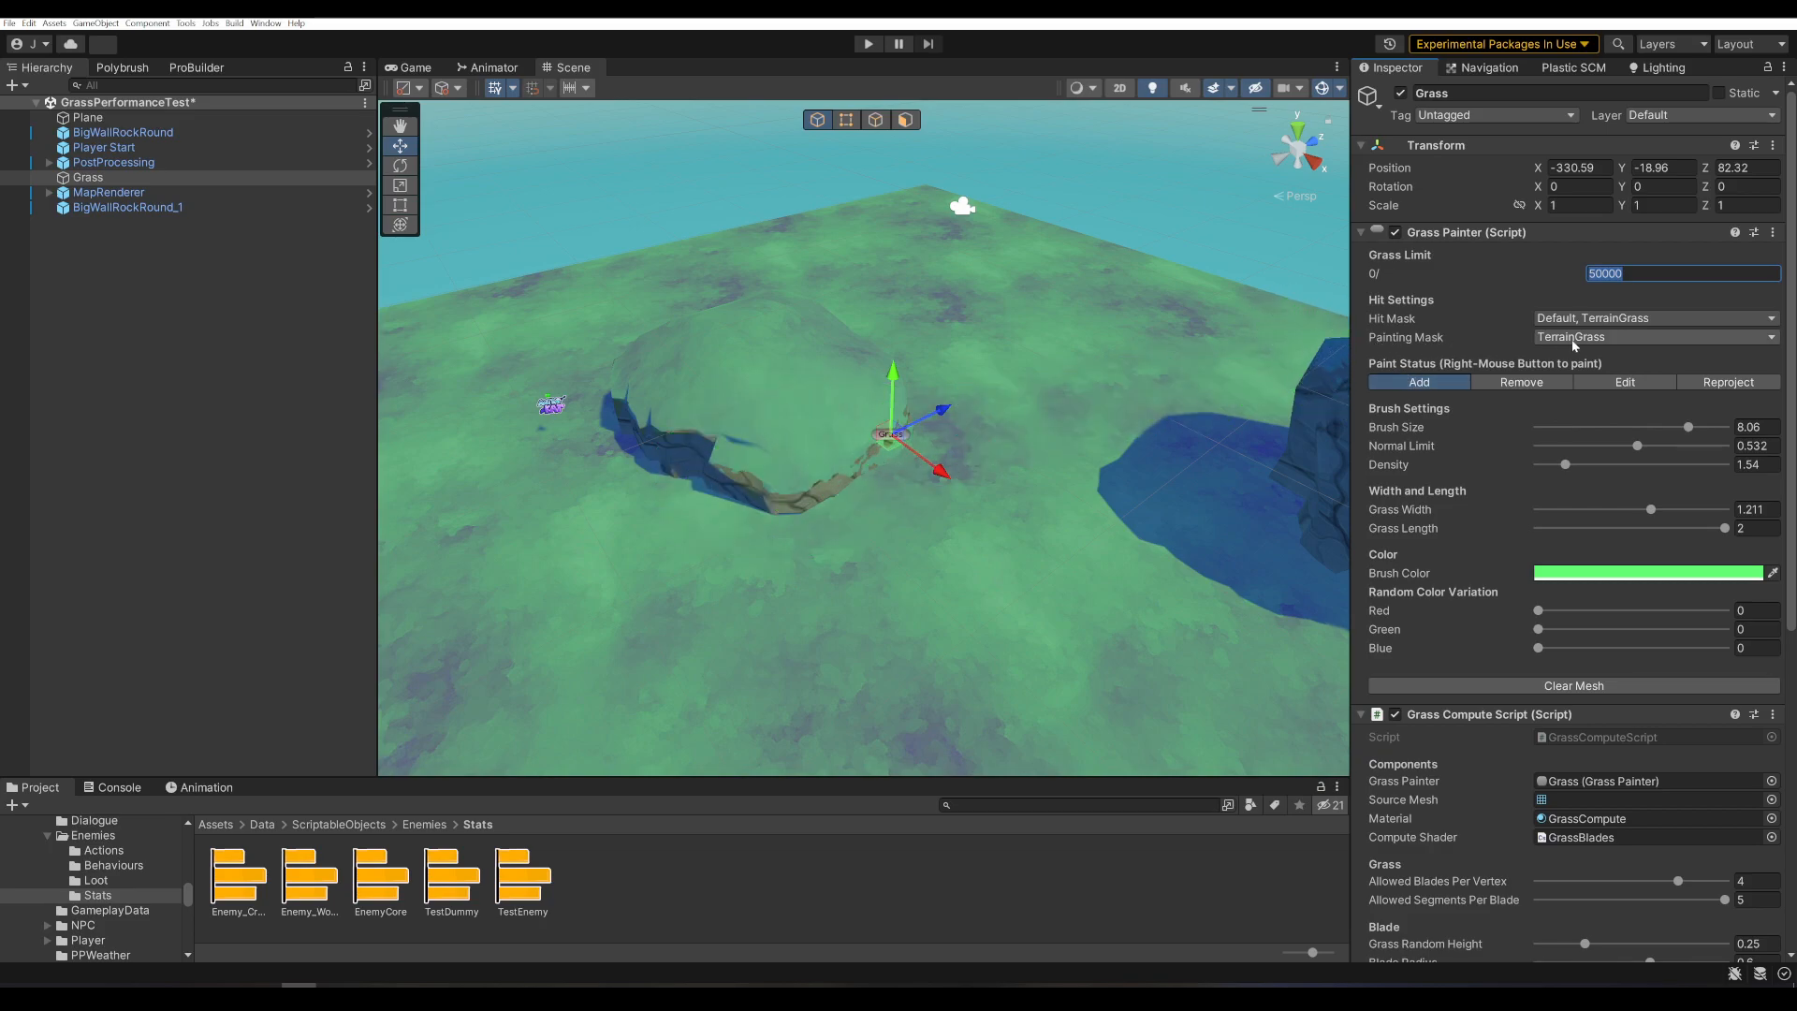
pyautogui.moveTo(917, 363)
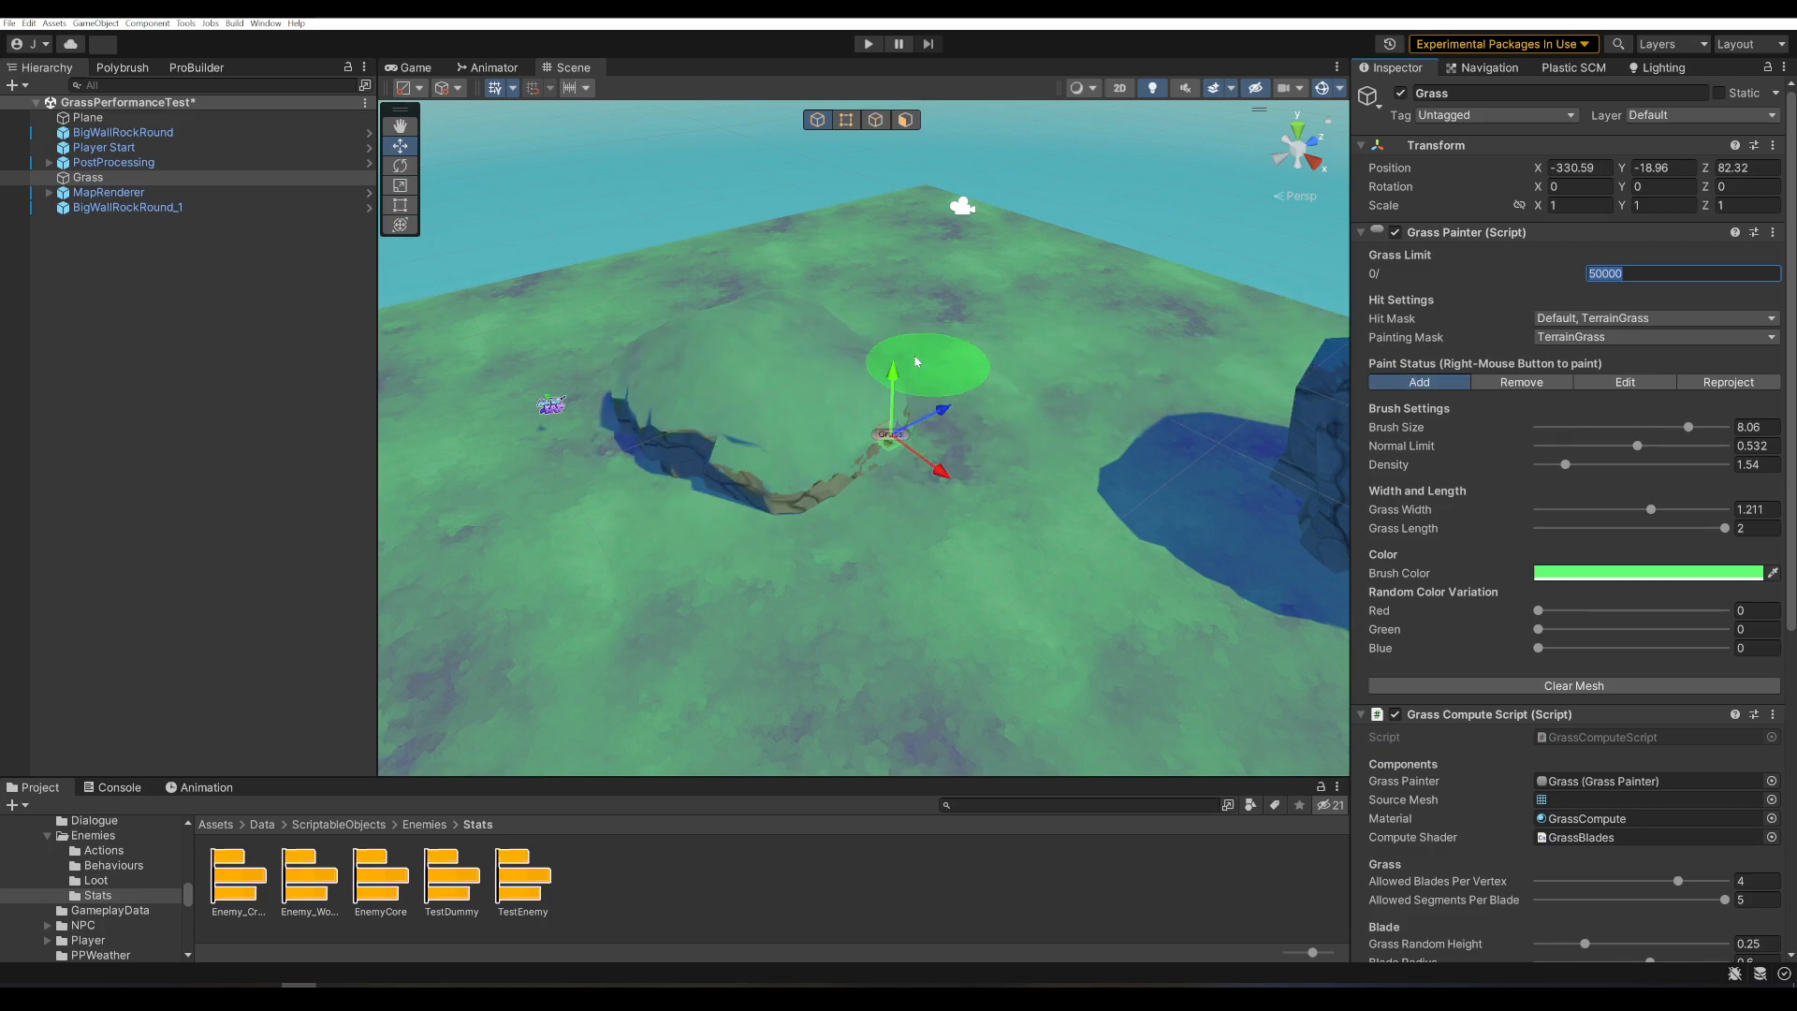
pyautogui.moveTo(1662, 445); pyautogui.dragTo(1724, 445)
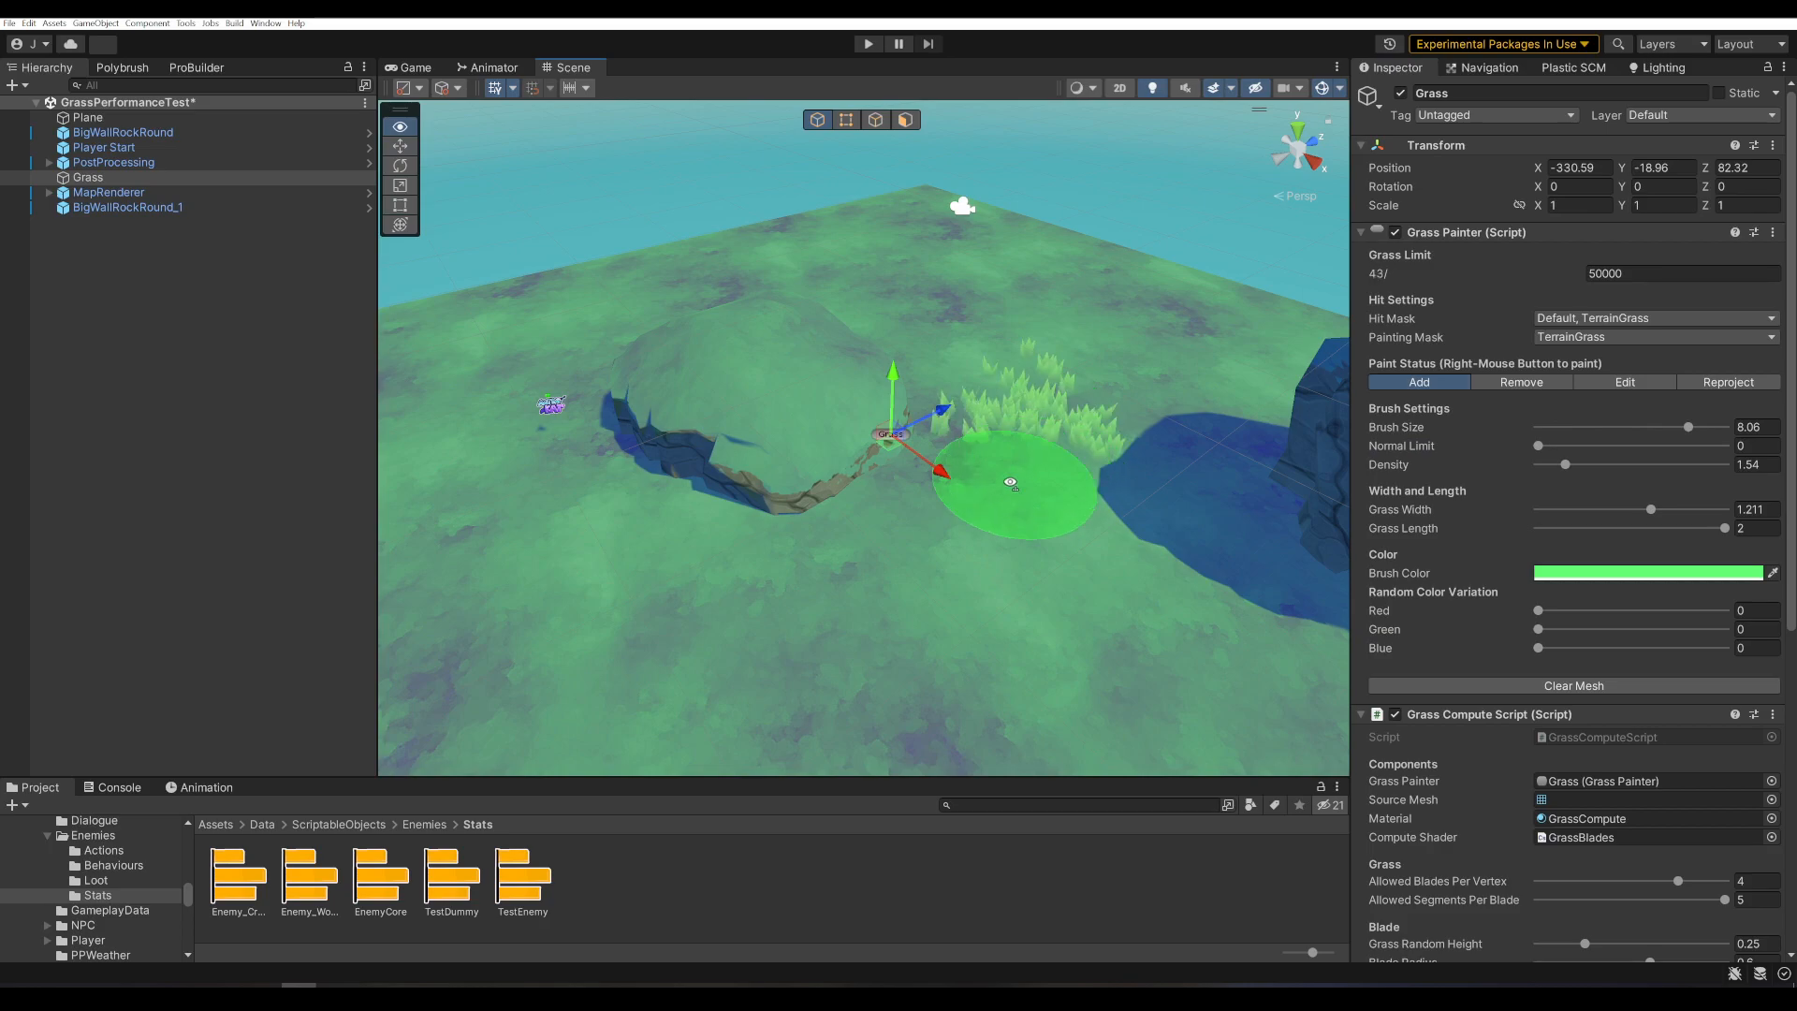
# - Paint a test swathe of grass, then set normal limit 0.617 and brush density 10
pyautogui.moveTo(1009, 481); pyautogui.dragTo(734, 319)
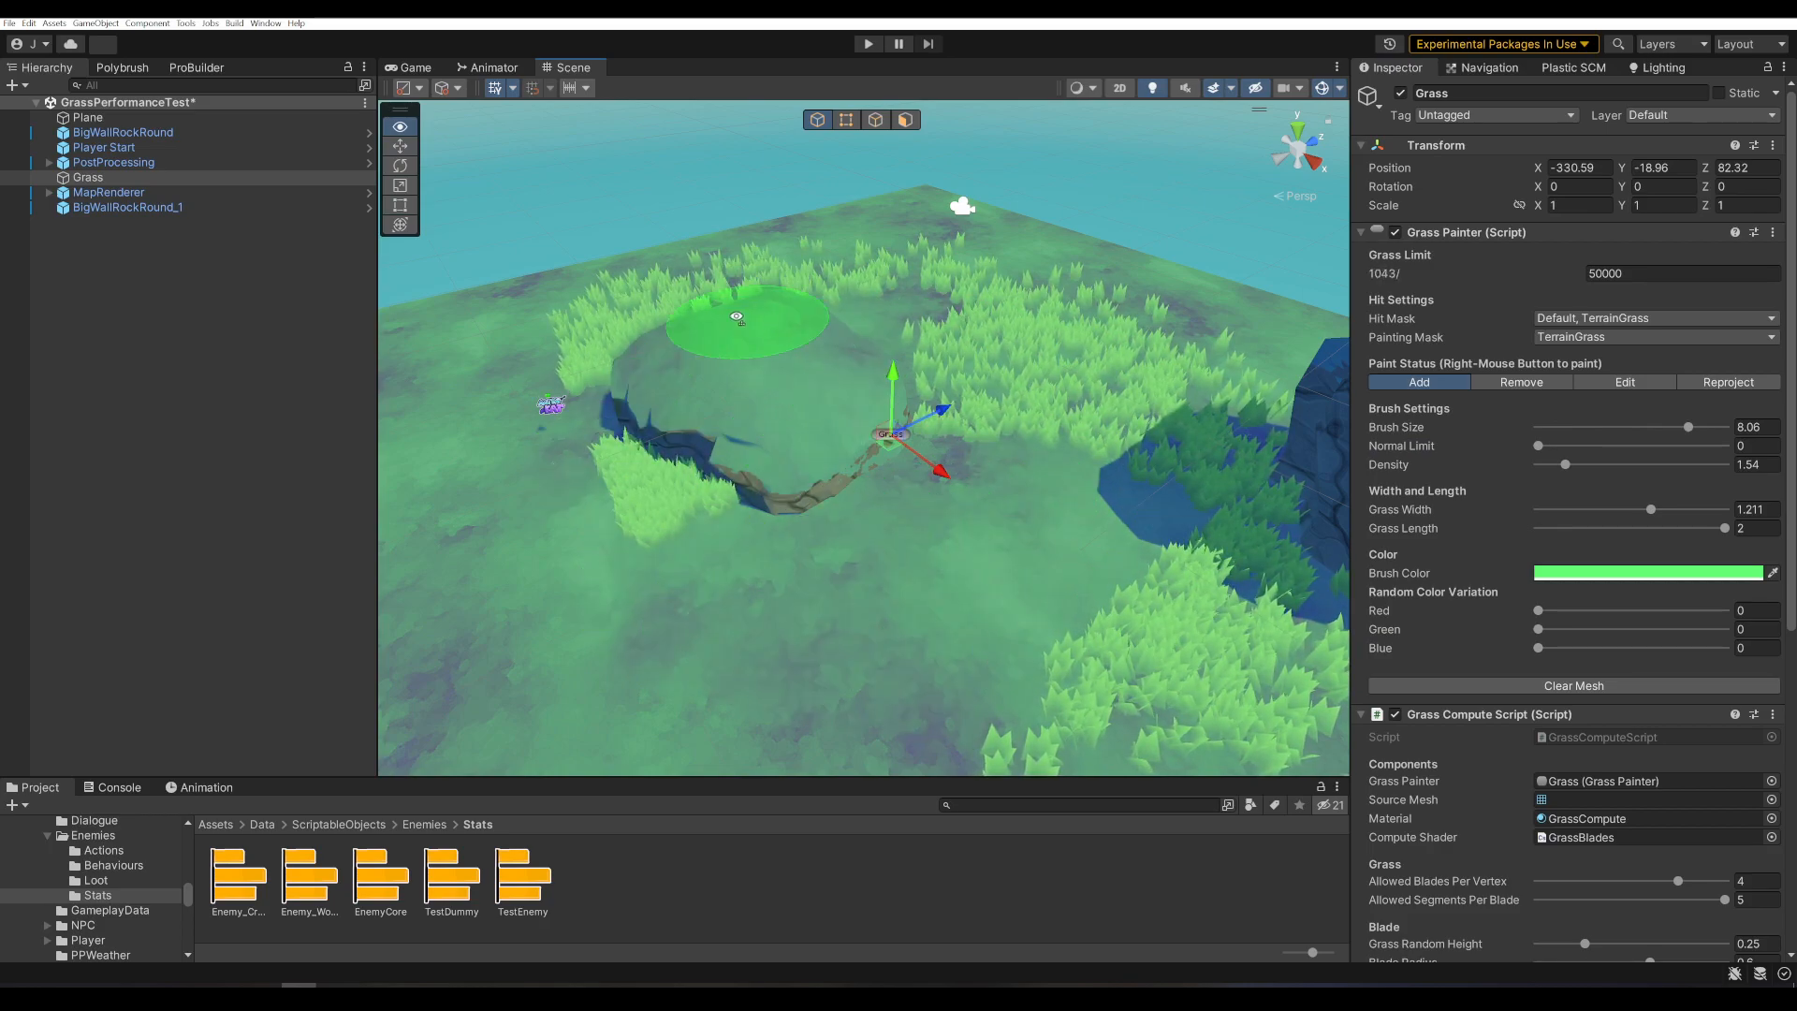
pyautogui.moveTo(1561, 464); pyautogui.dragTo(1662, 464)
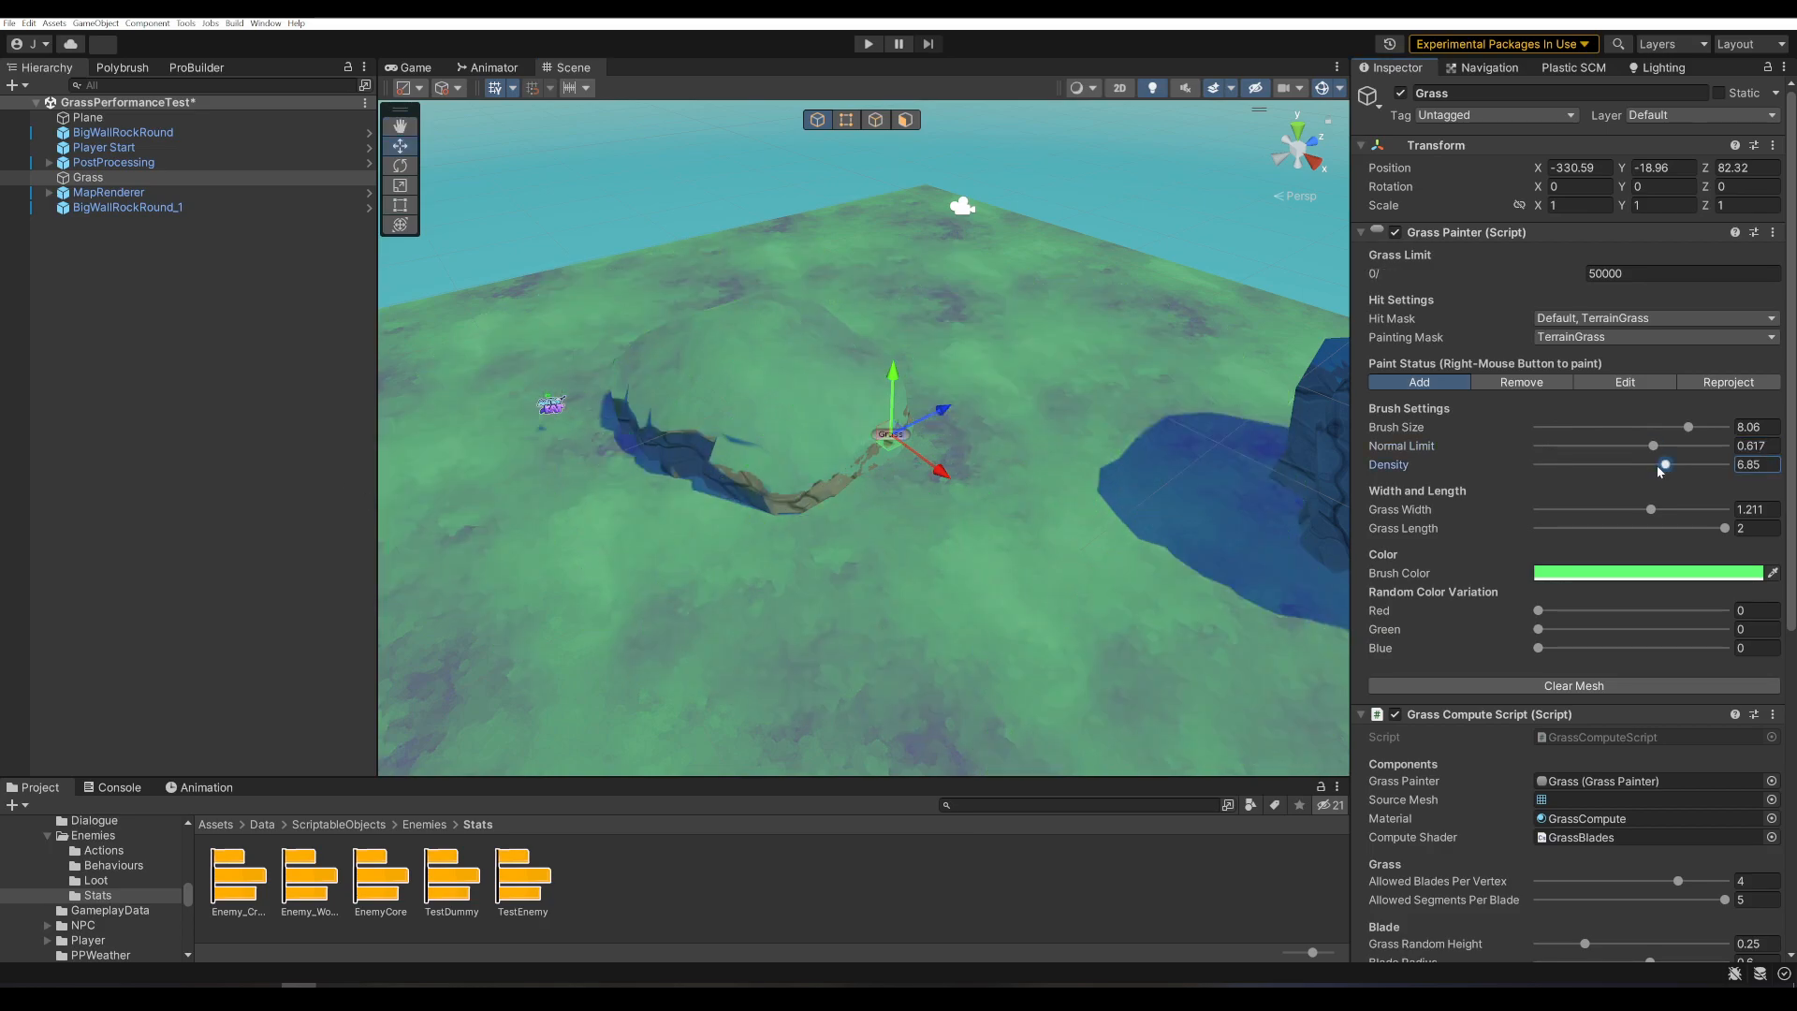
pyautogui.moveTo(1663, 464); pyautogui.dragTo(1584, 464)
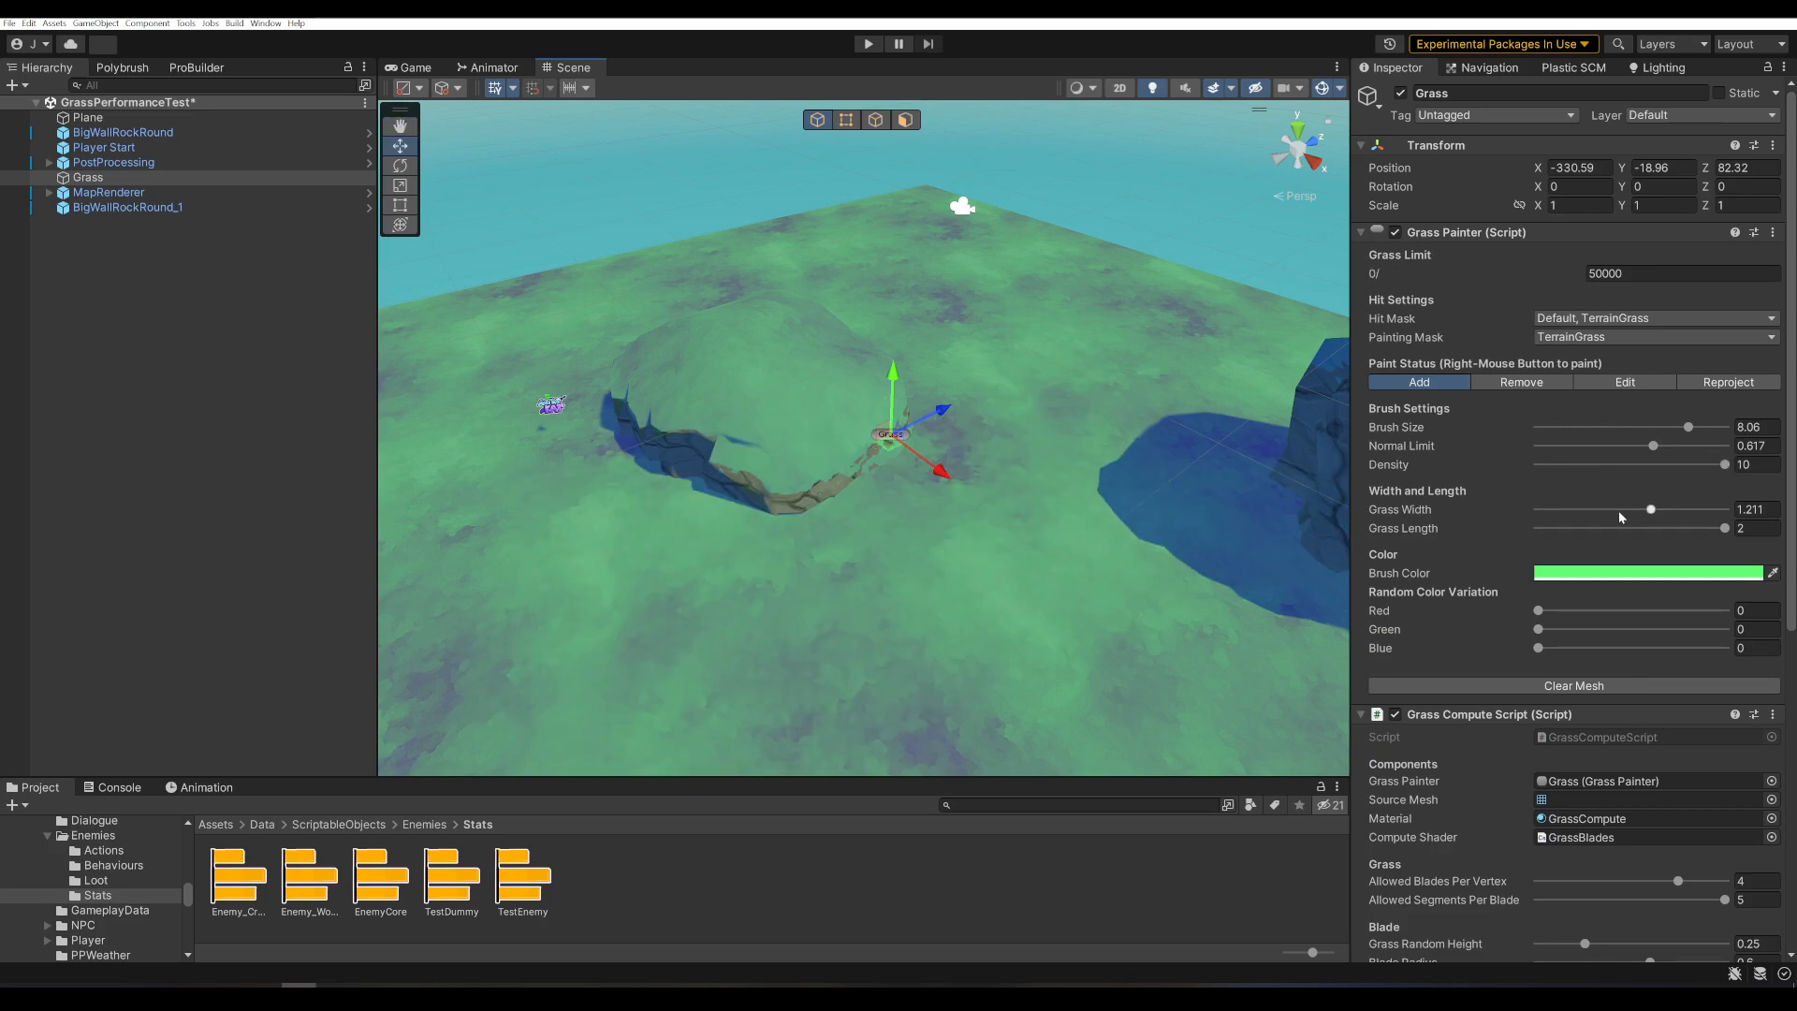
pyautogui.moveTo(1652, 509); pyautogui.dragTo(1572, 509)
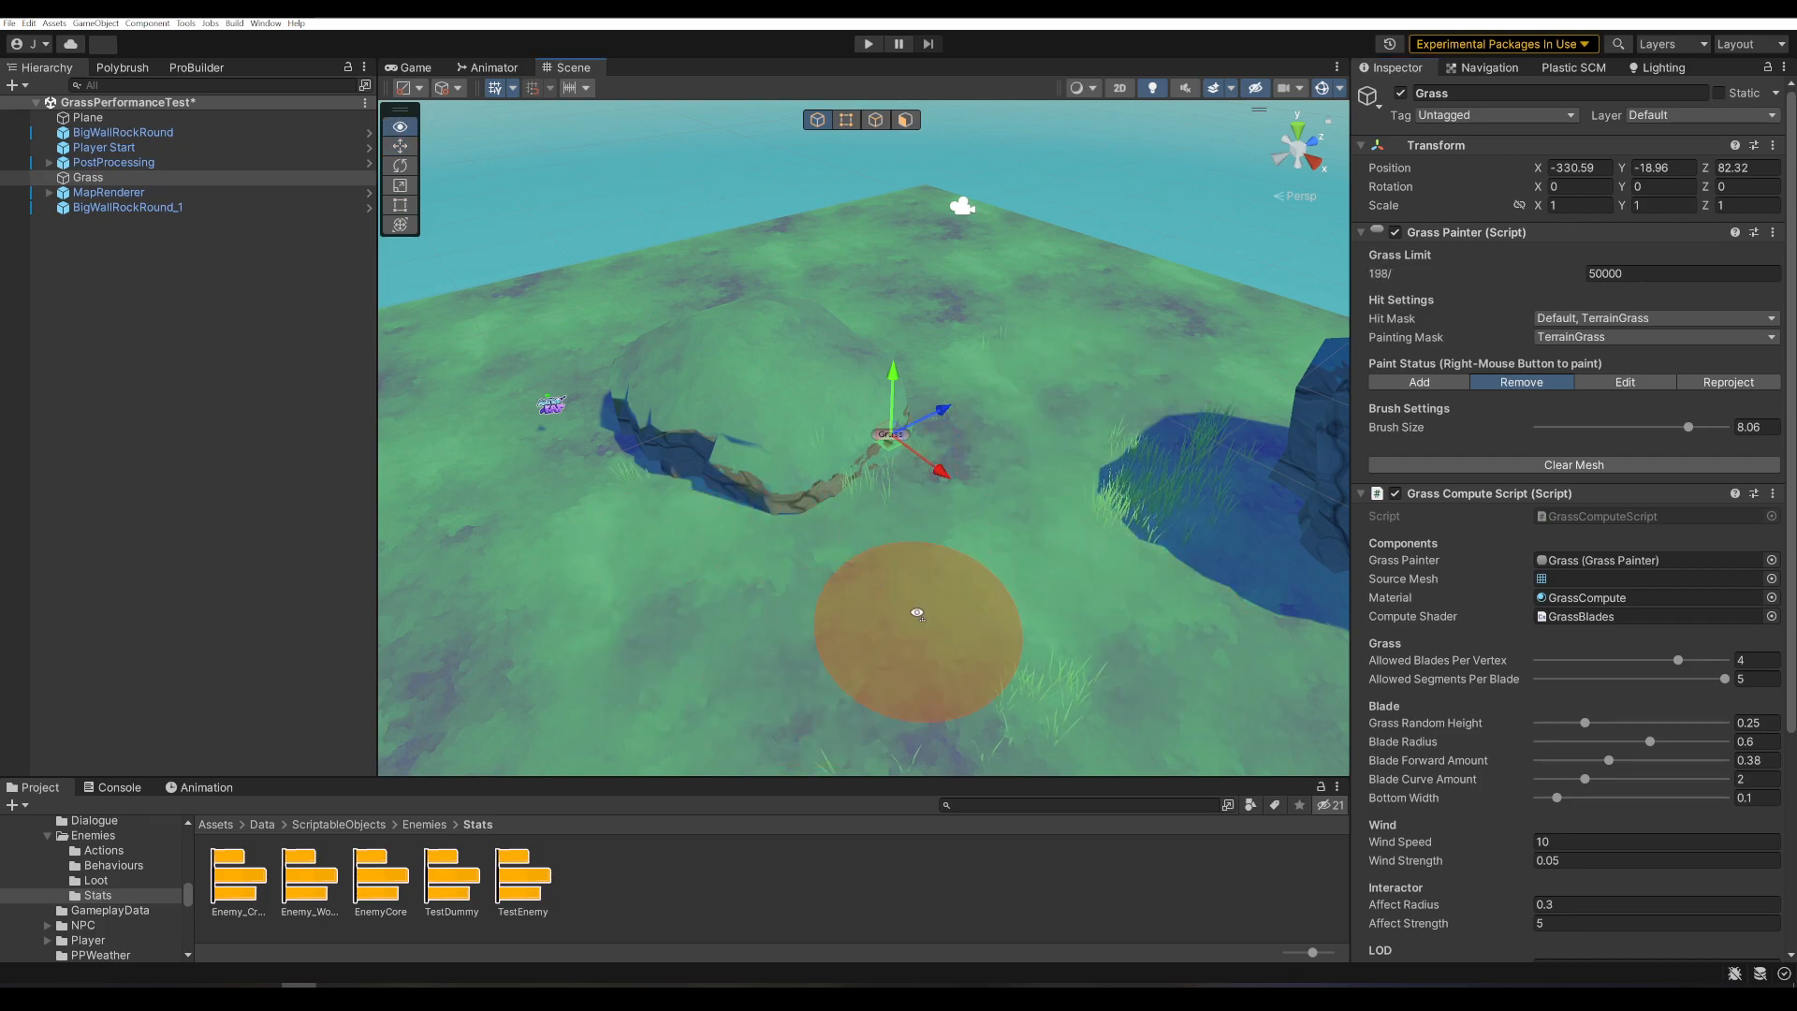
# - In Edit Colors mode pick a magenta brush, soften falloff and flow, and recolour the grass
pyautogui.click(1623, 382)
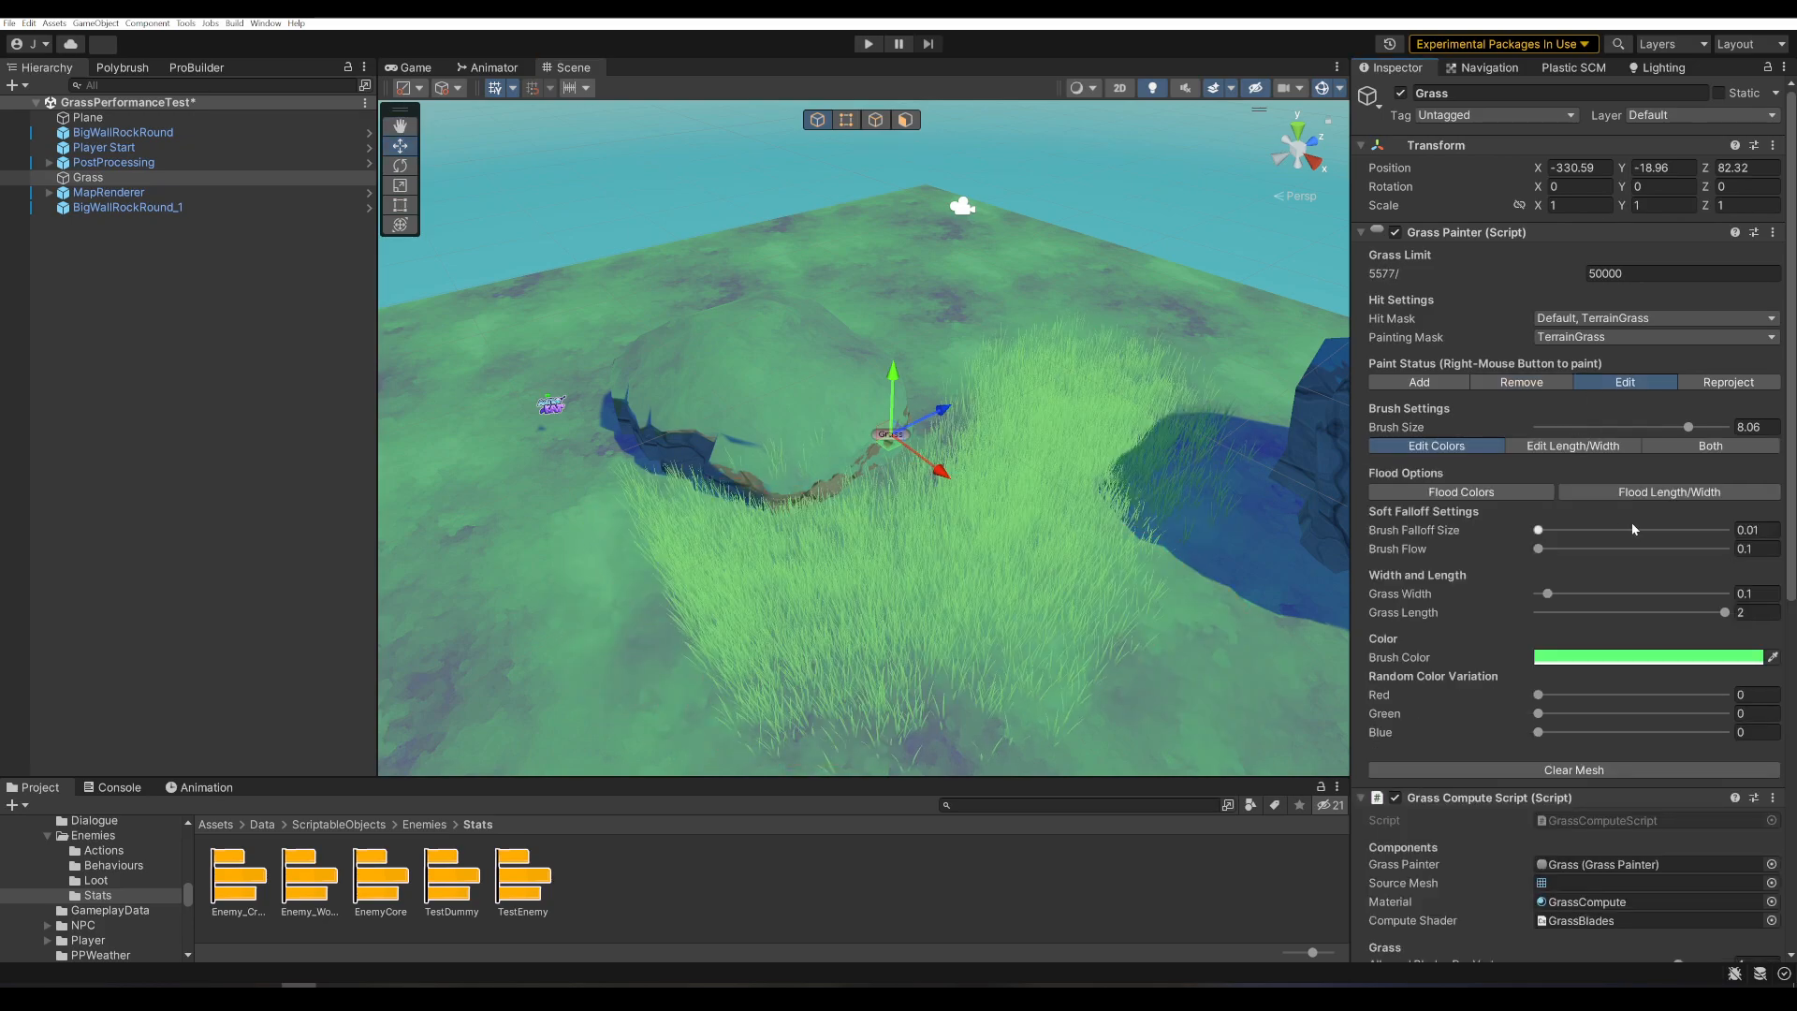
pyautogui.click(1462, 492)
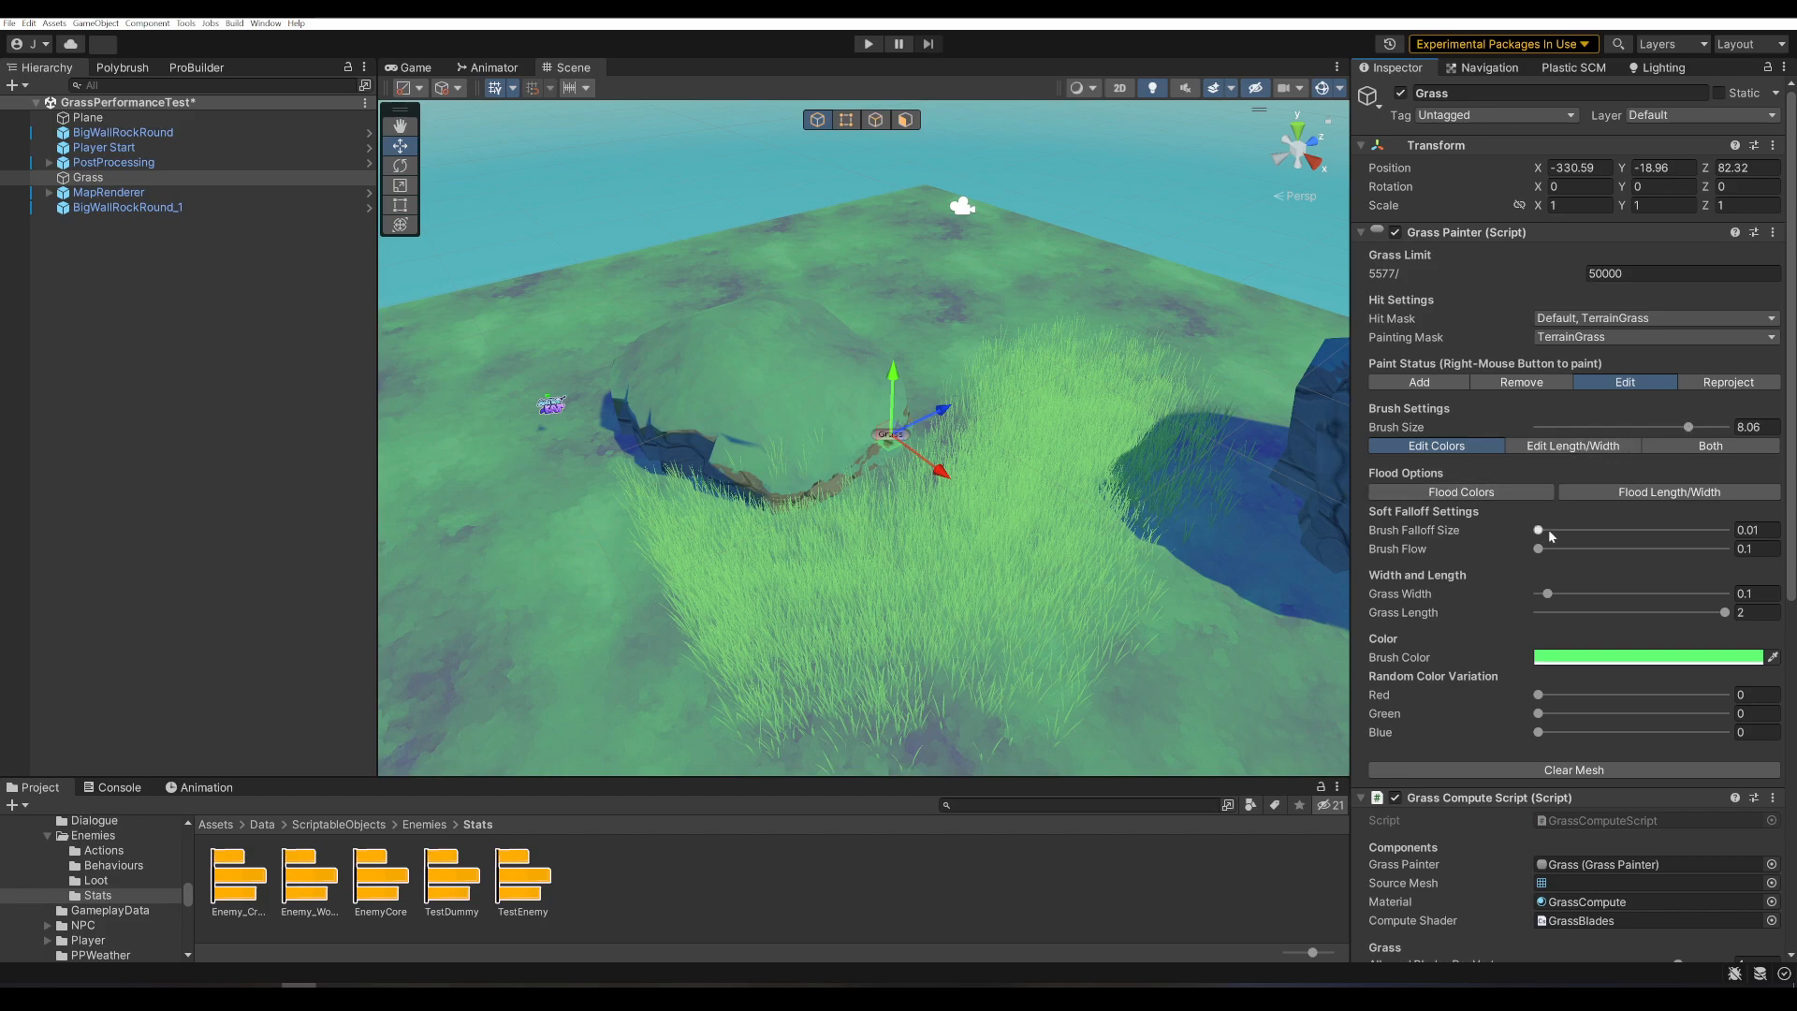
pyautogui.moveTo(1539, 530); pyautogui.dragTo(1619, 530)
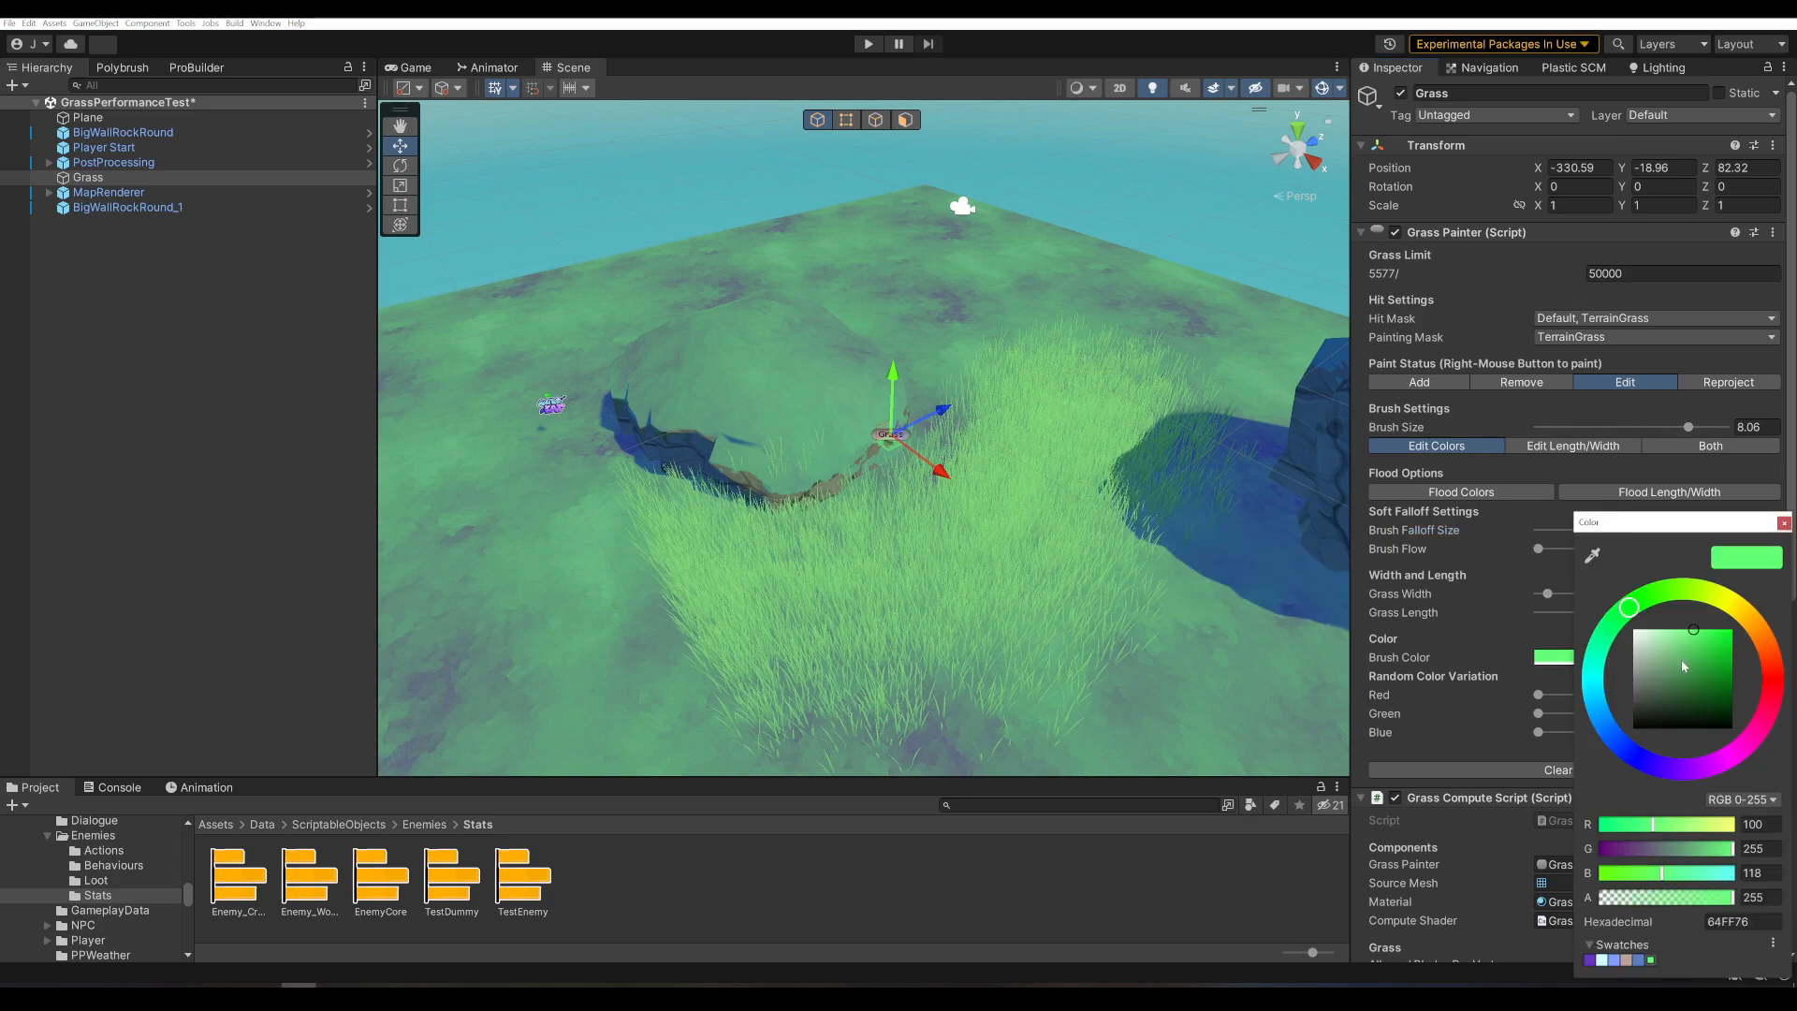
pyautogui.moveTo(1692, 629); pyautogui.dragTo(1723, 708)
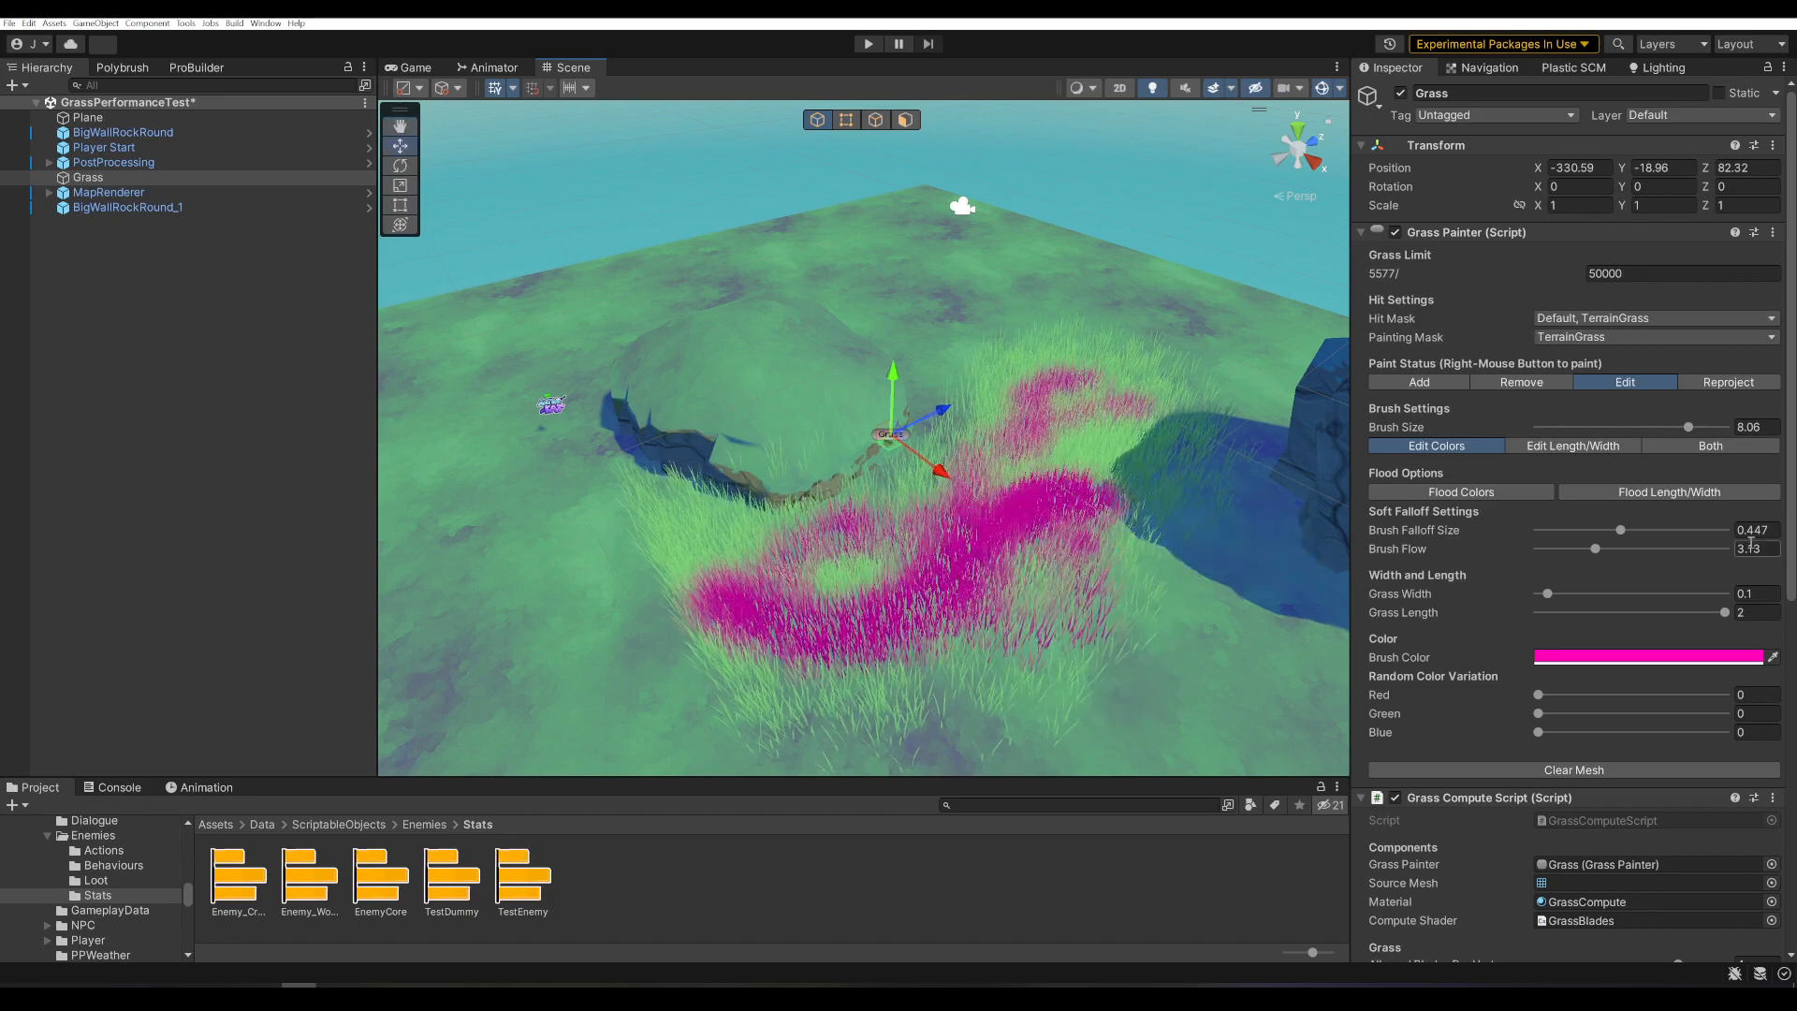
pyautogui.moveTo(1546, 594); pyautogui.dragTo(1619, 594)
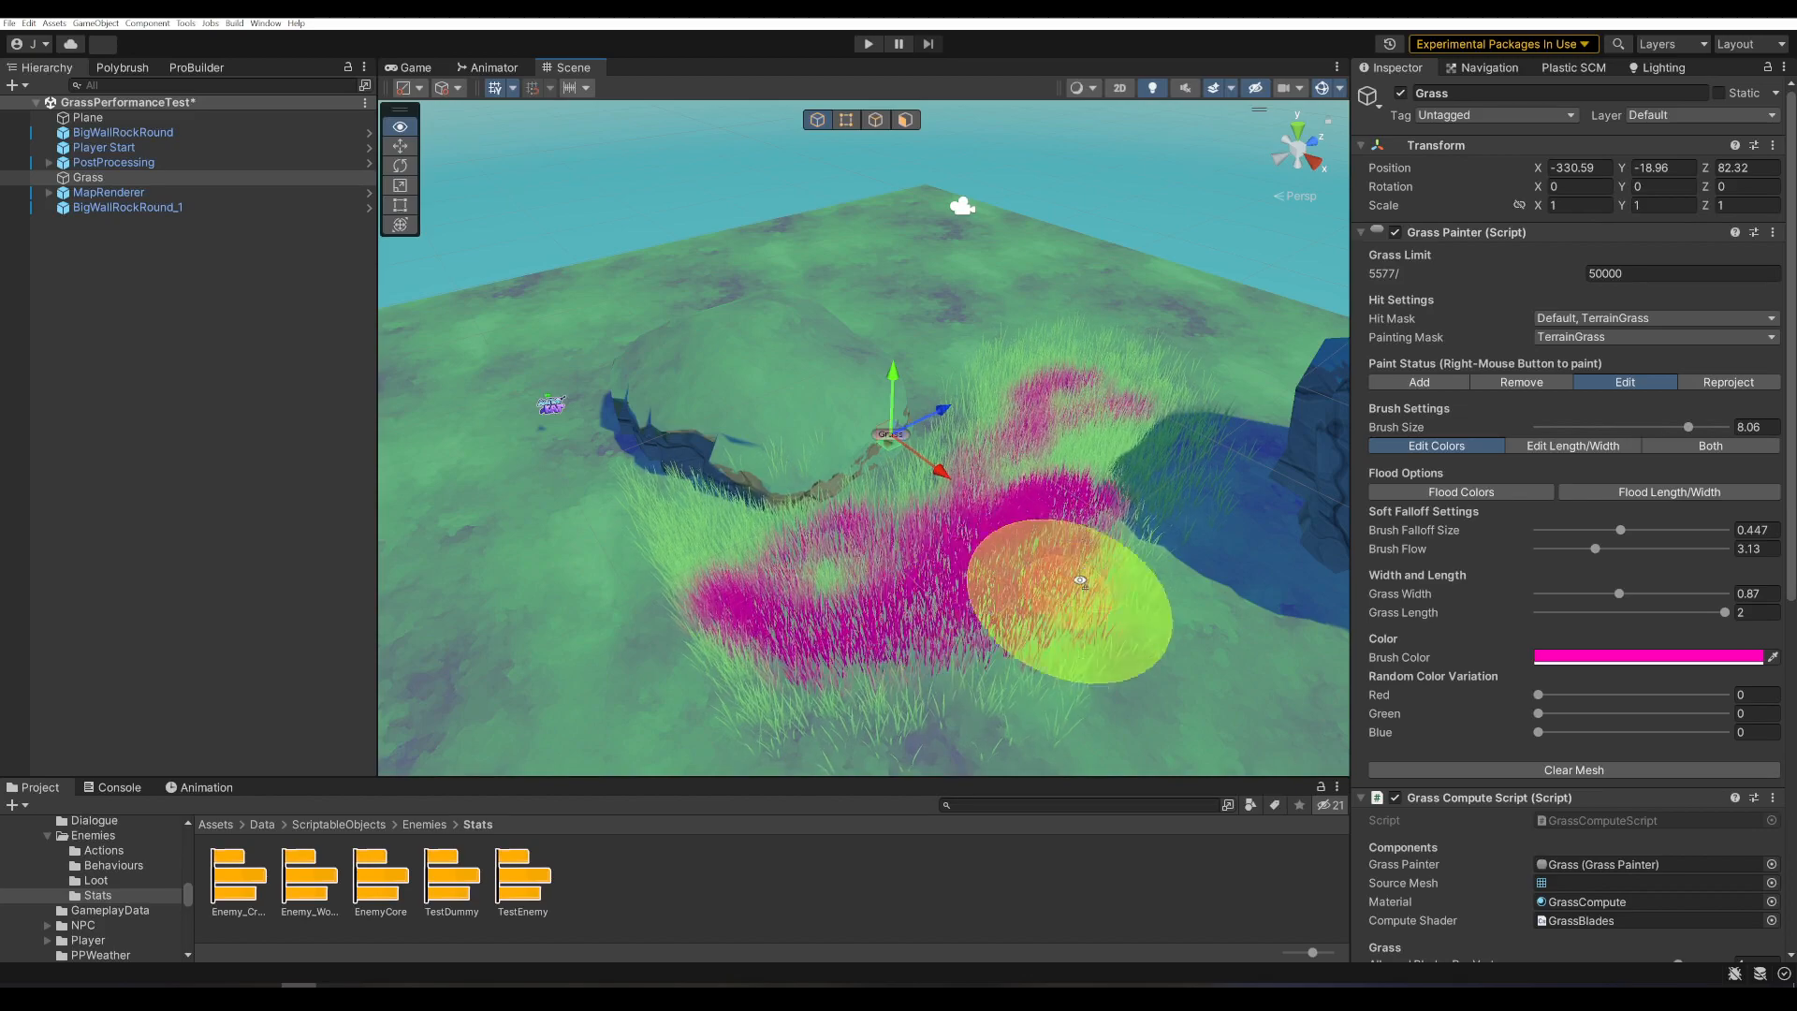
pyautogui.click(1709, 446)
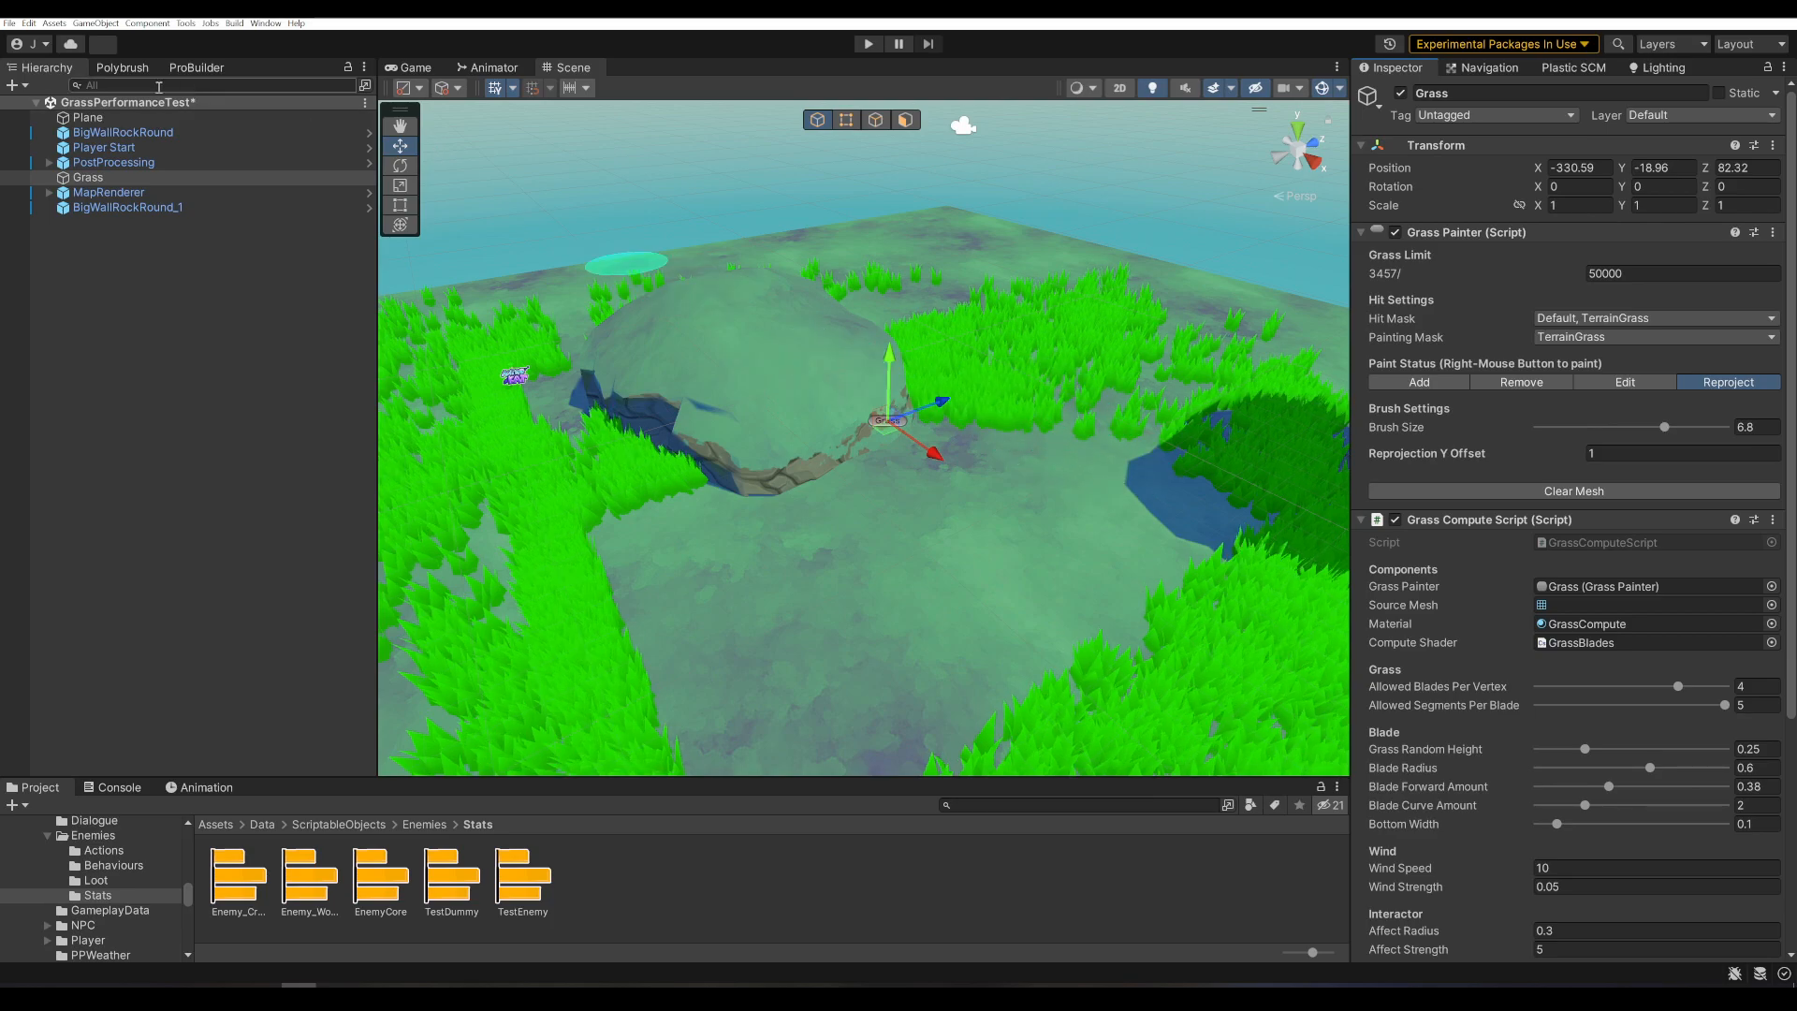
# - Sculpt the terrain Plane with Polybrush, then reselect the Grass object
pyautogui.click(121, 68)
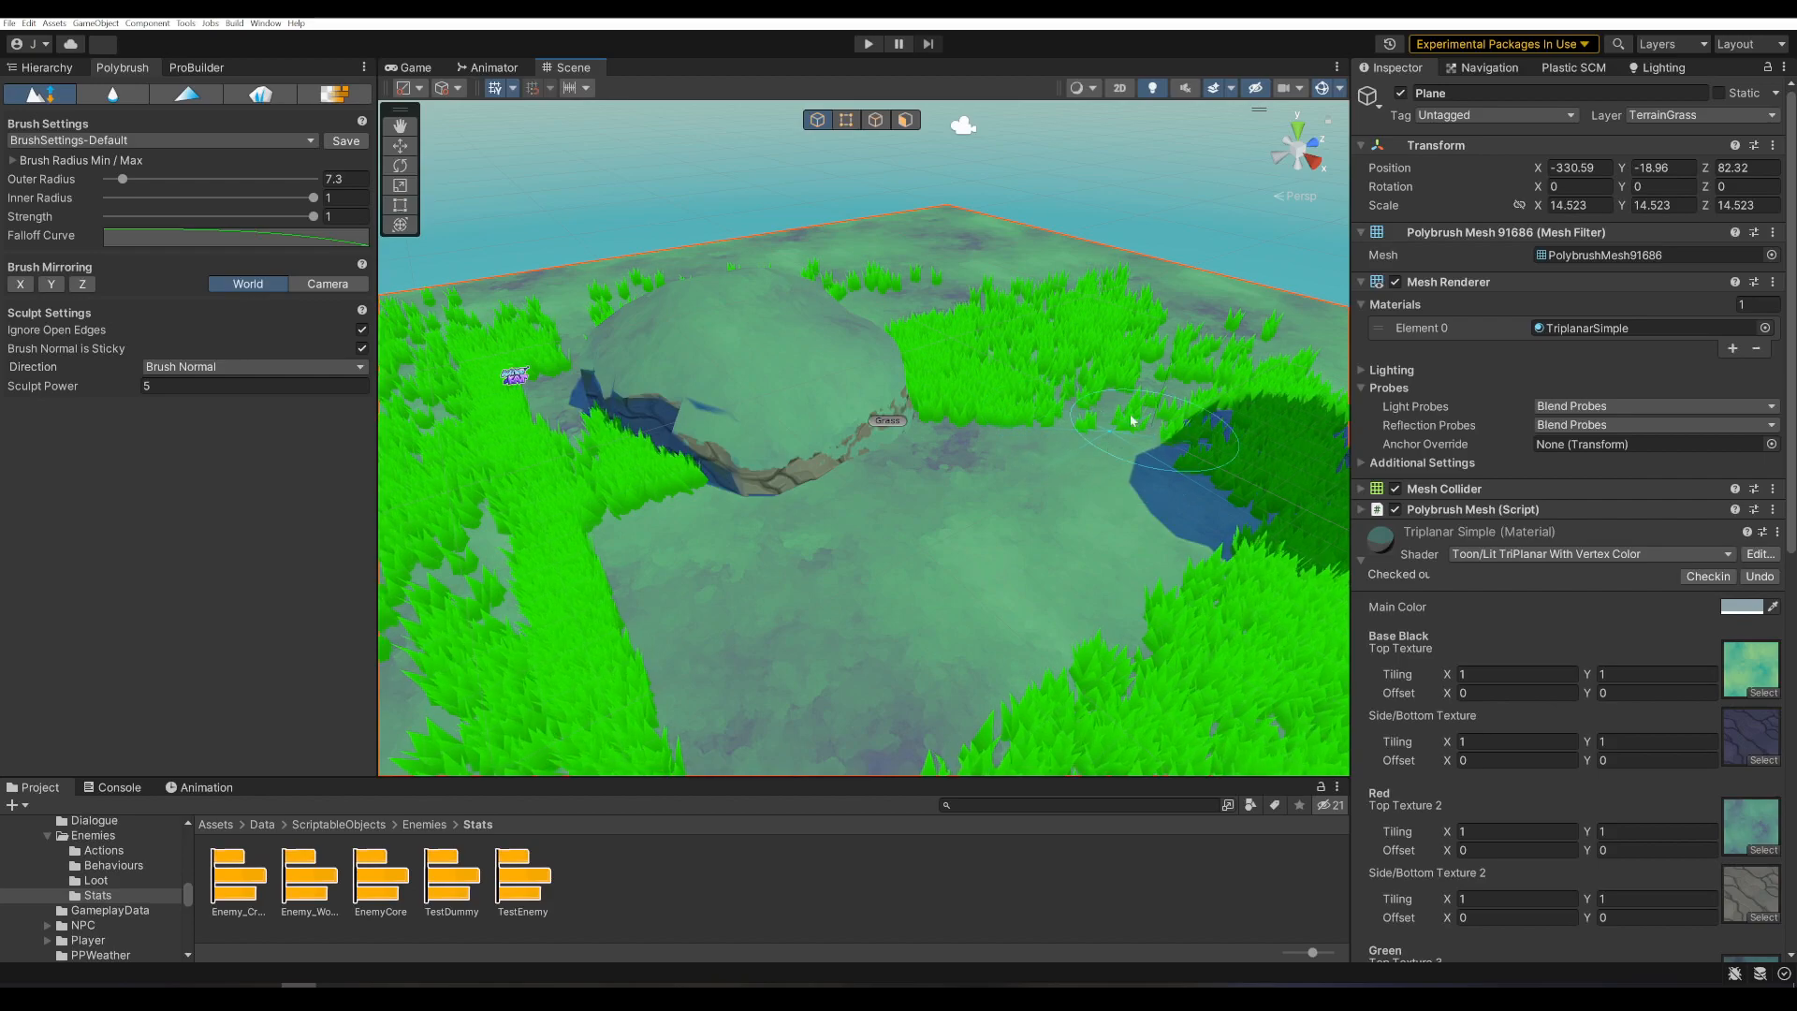
pyautogui.click(1134, 420)
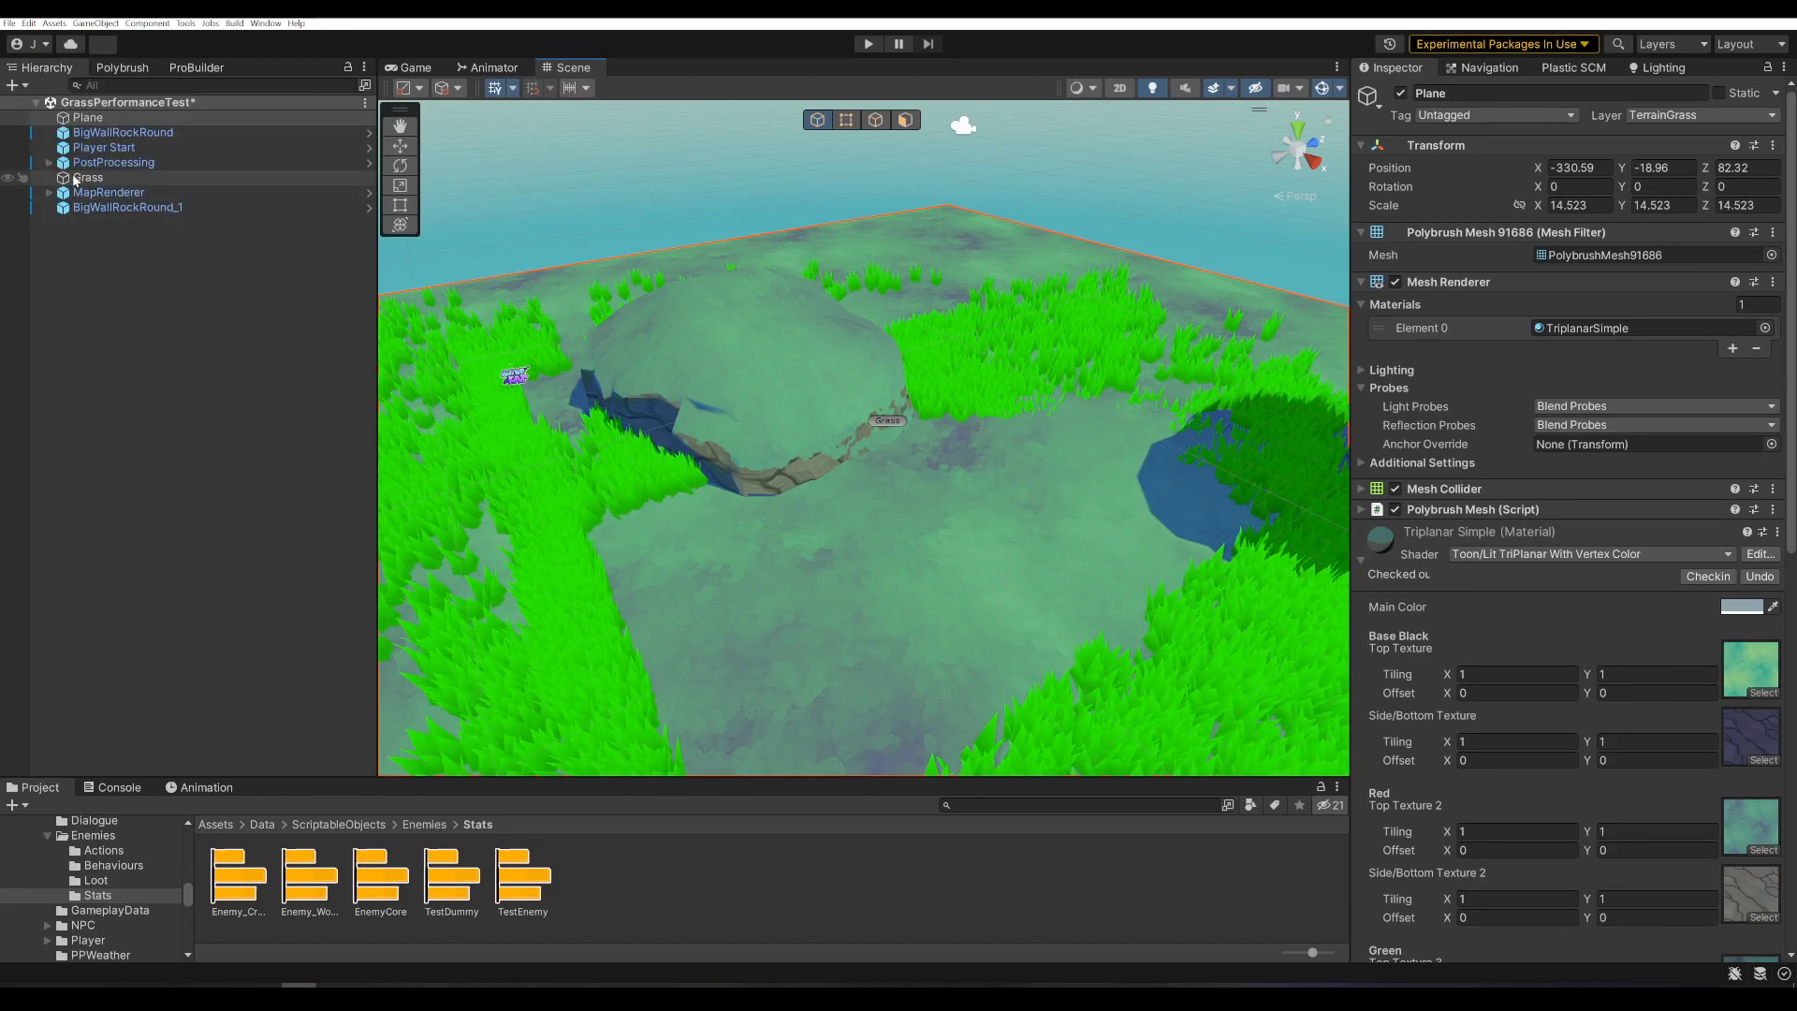
pyautogui.click(88, 176)
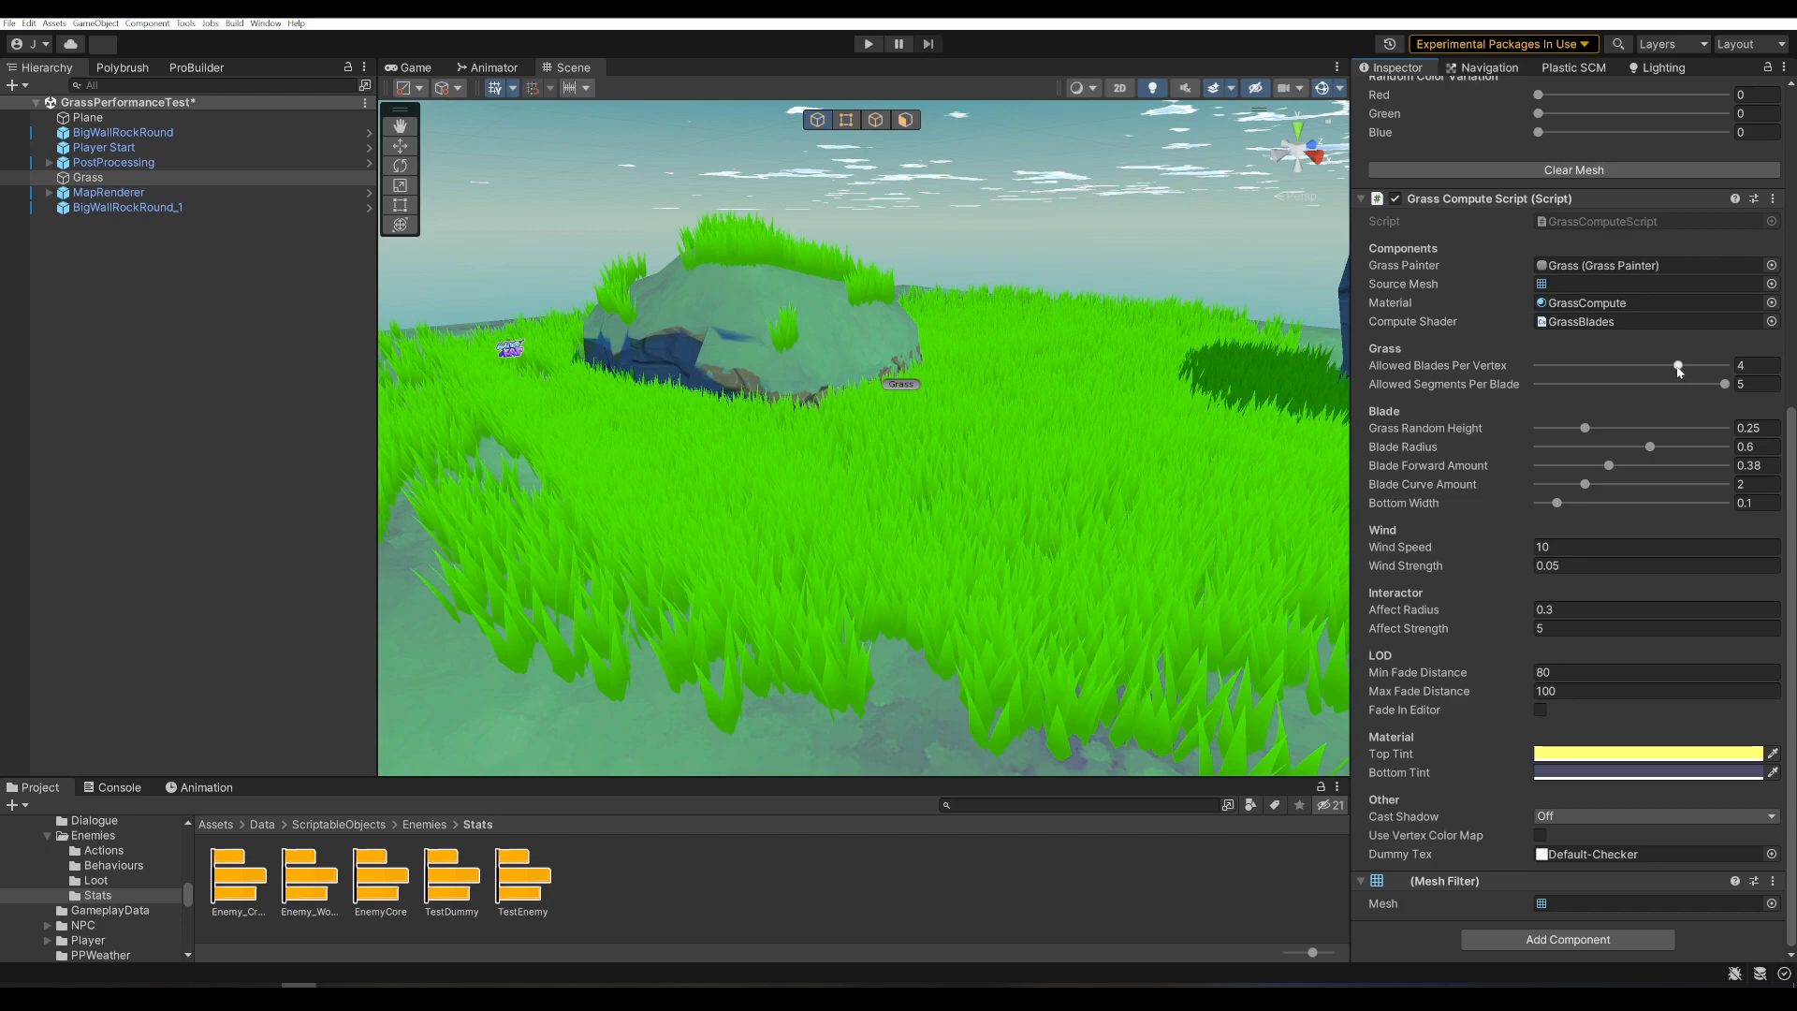
# - Test blades per vertex up to 5 and segments per blade down to 1, restoring 3 and 5
pyautogui.moveTo(1678, 365); pyautogui.dragTo(1632, 365)
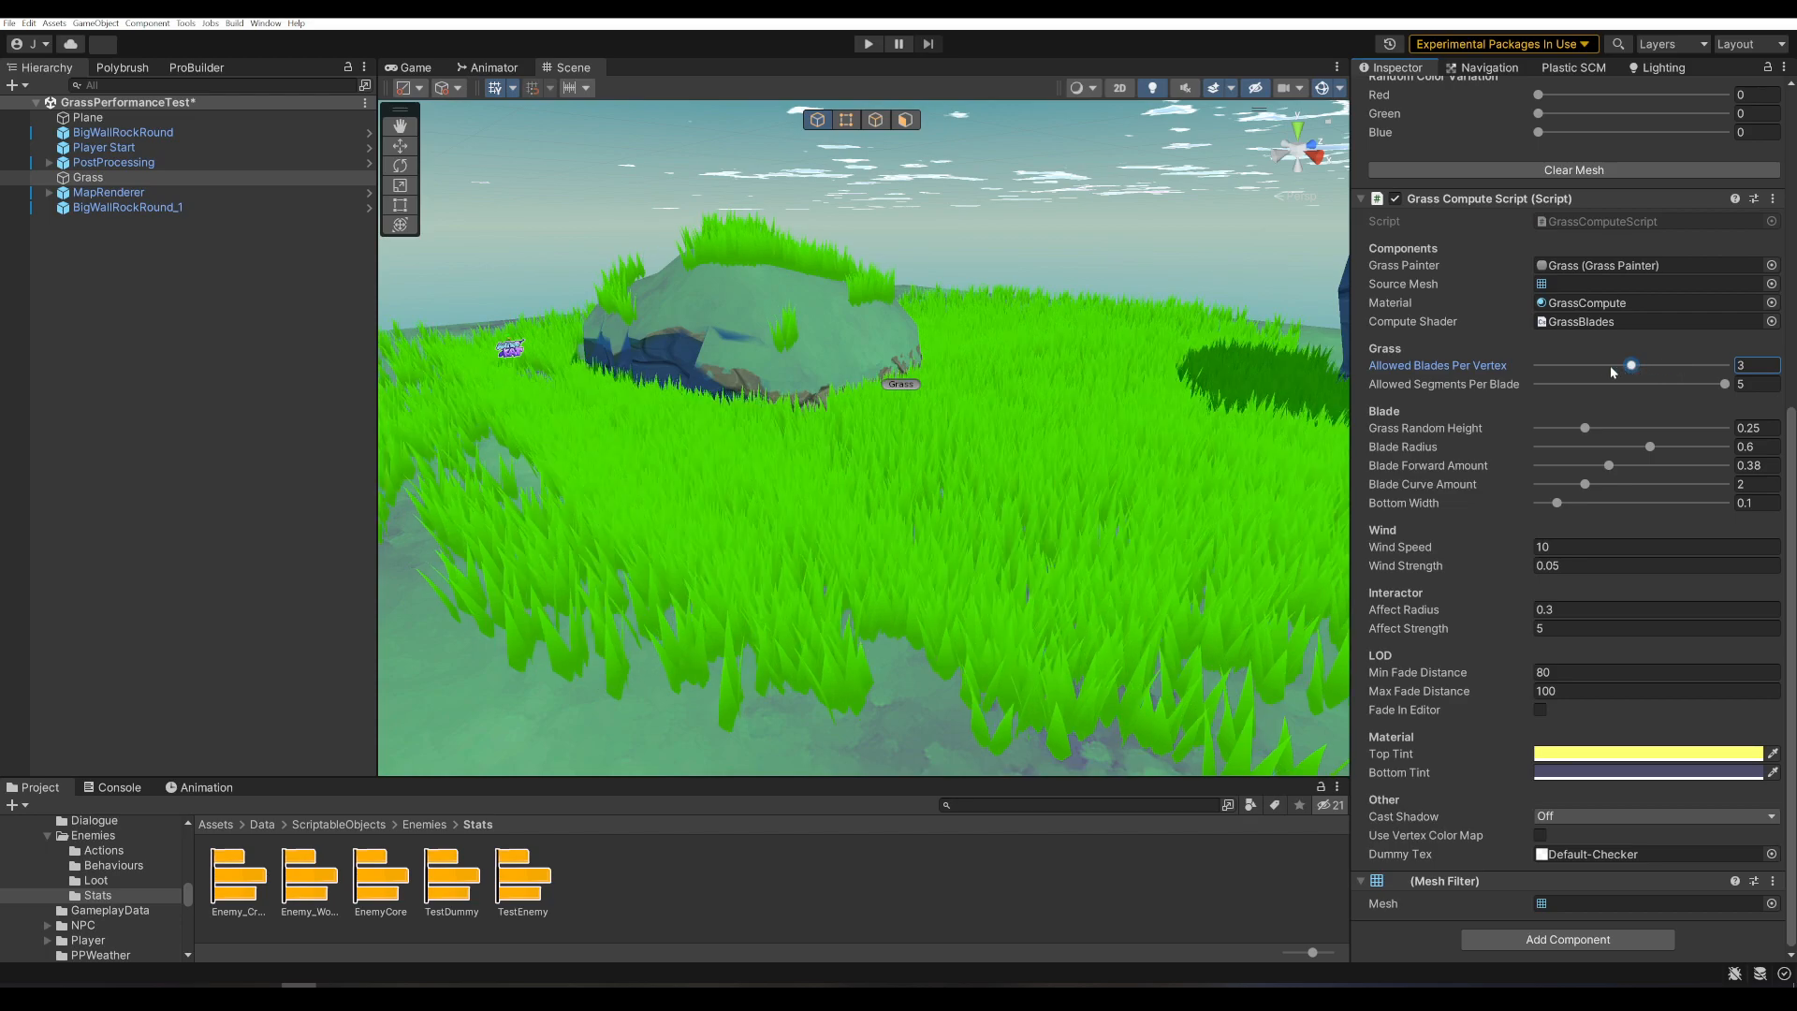
pyautogui.moveTo(1632, 365); pyautogui.dragTo(1538, 365)
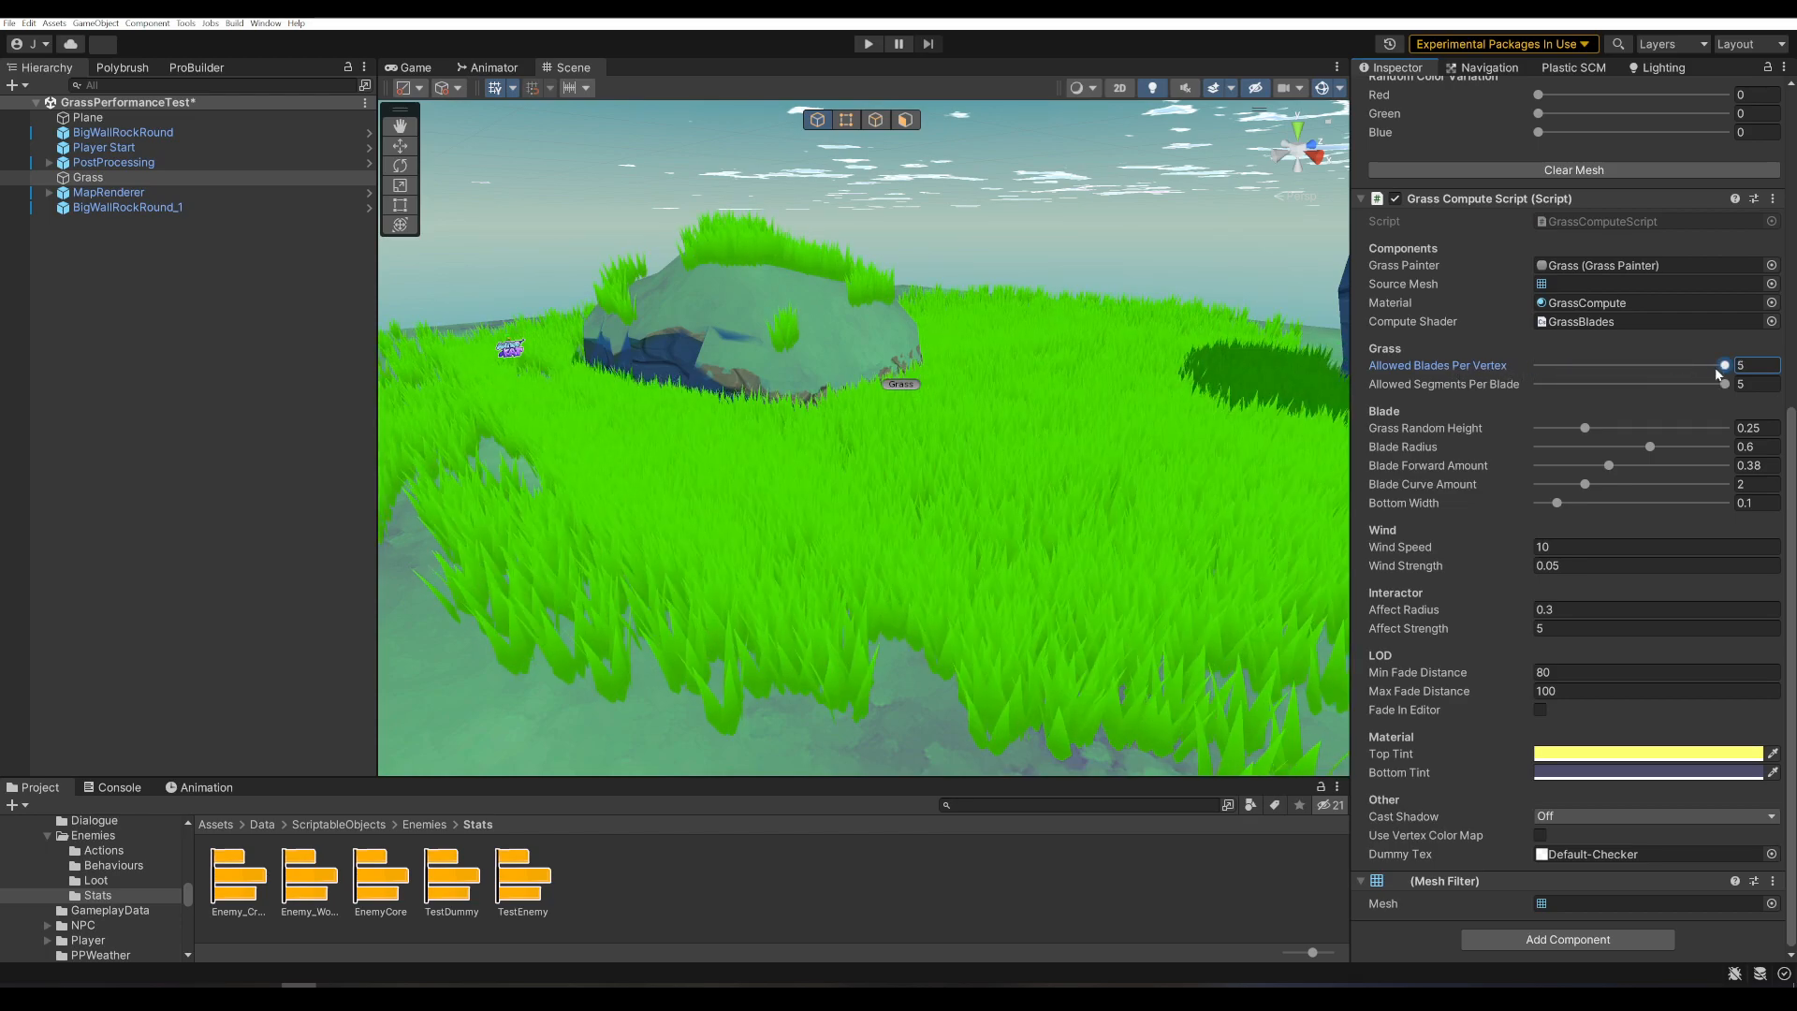
pyautogui.moveTo(1724, 365); pyautogui.dragTo(1633, 365)
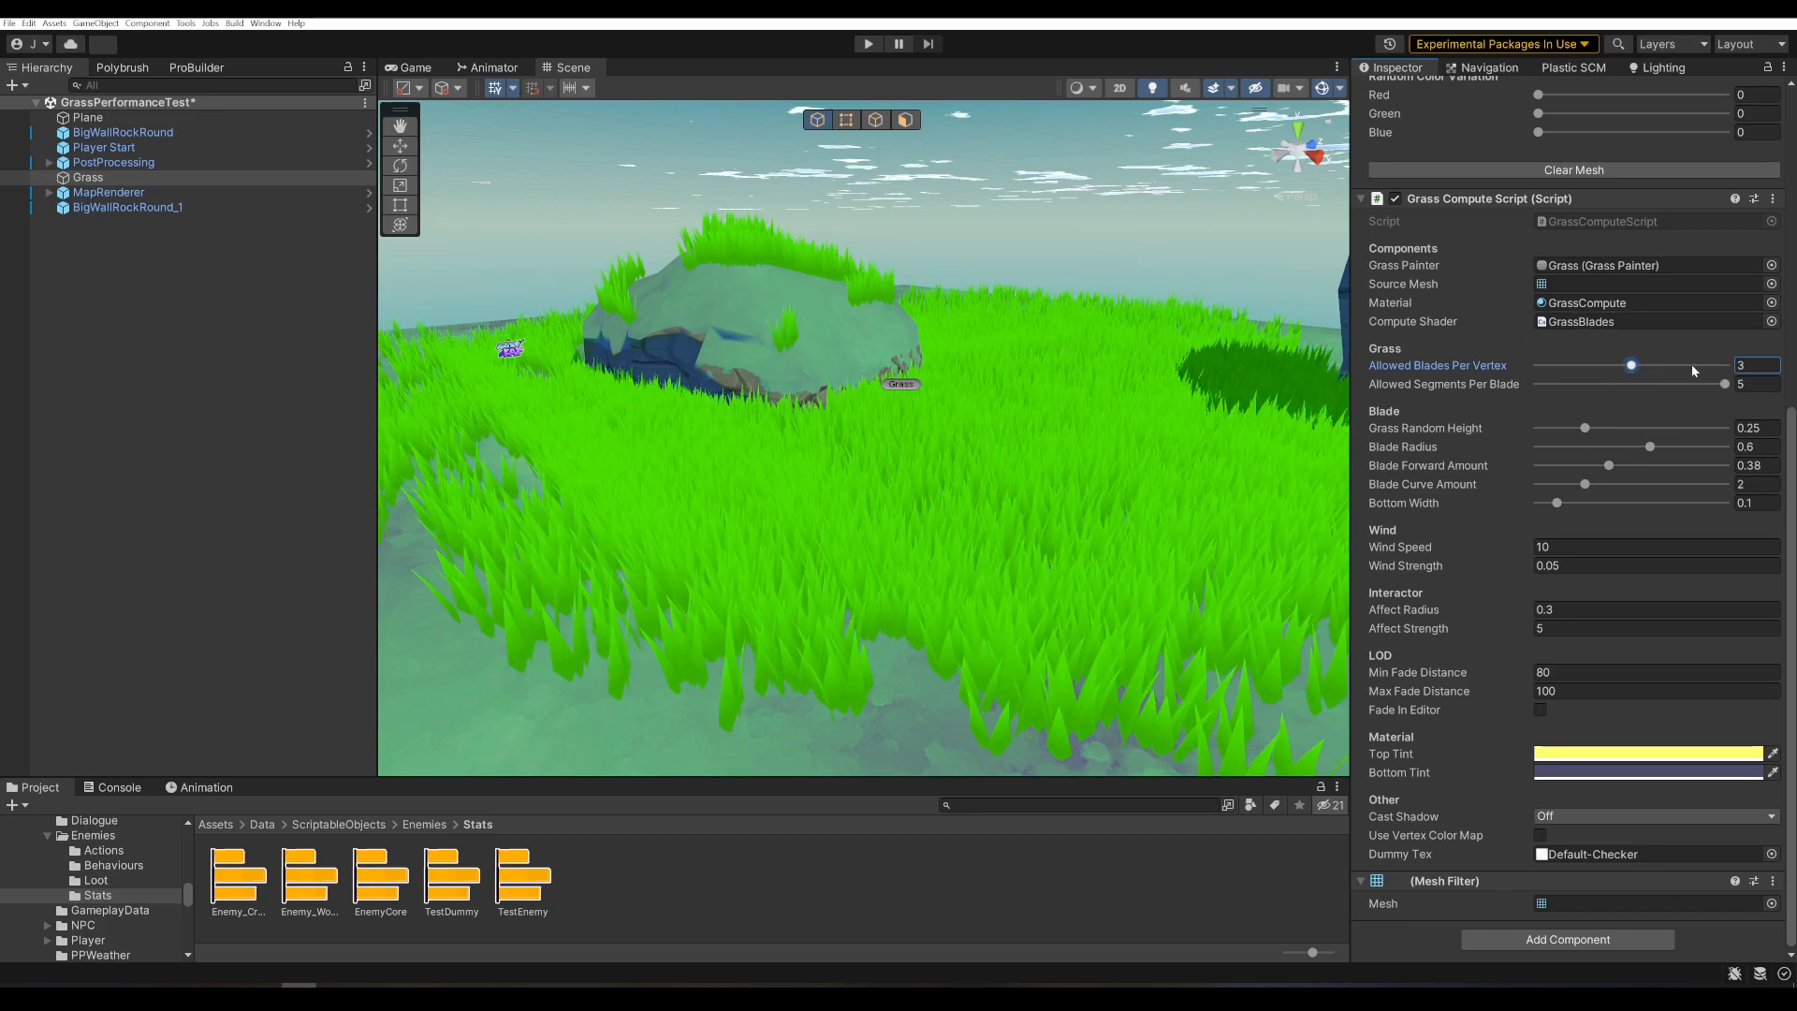
pyautogui.click(1724, 384)
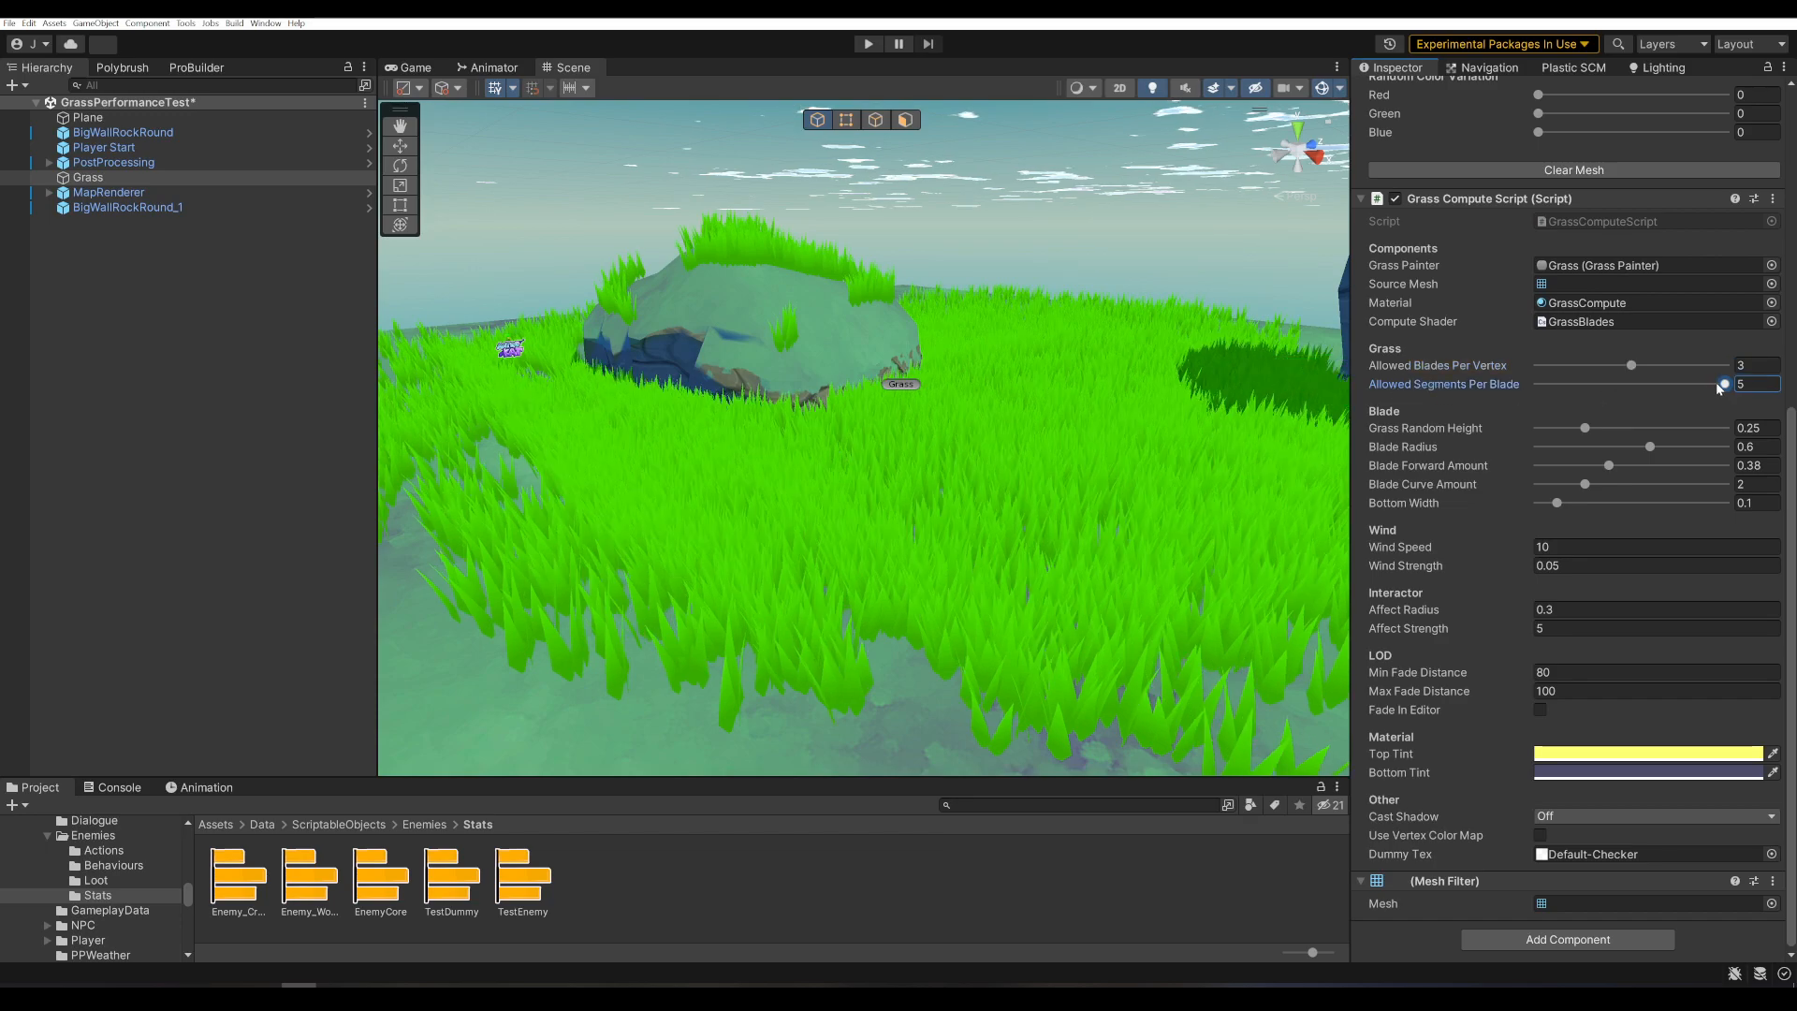
pyautogui.moveTo(1718, 384); pyautogui.dragTo(1539, 383)
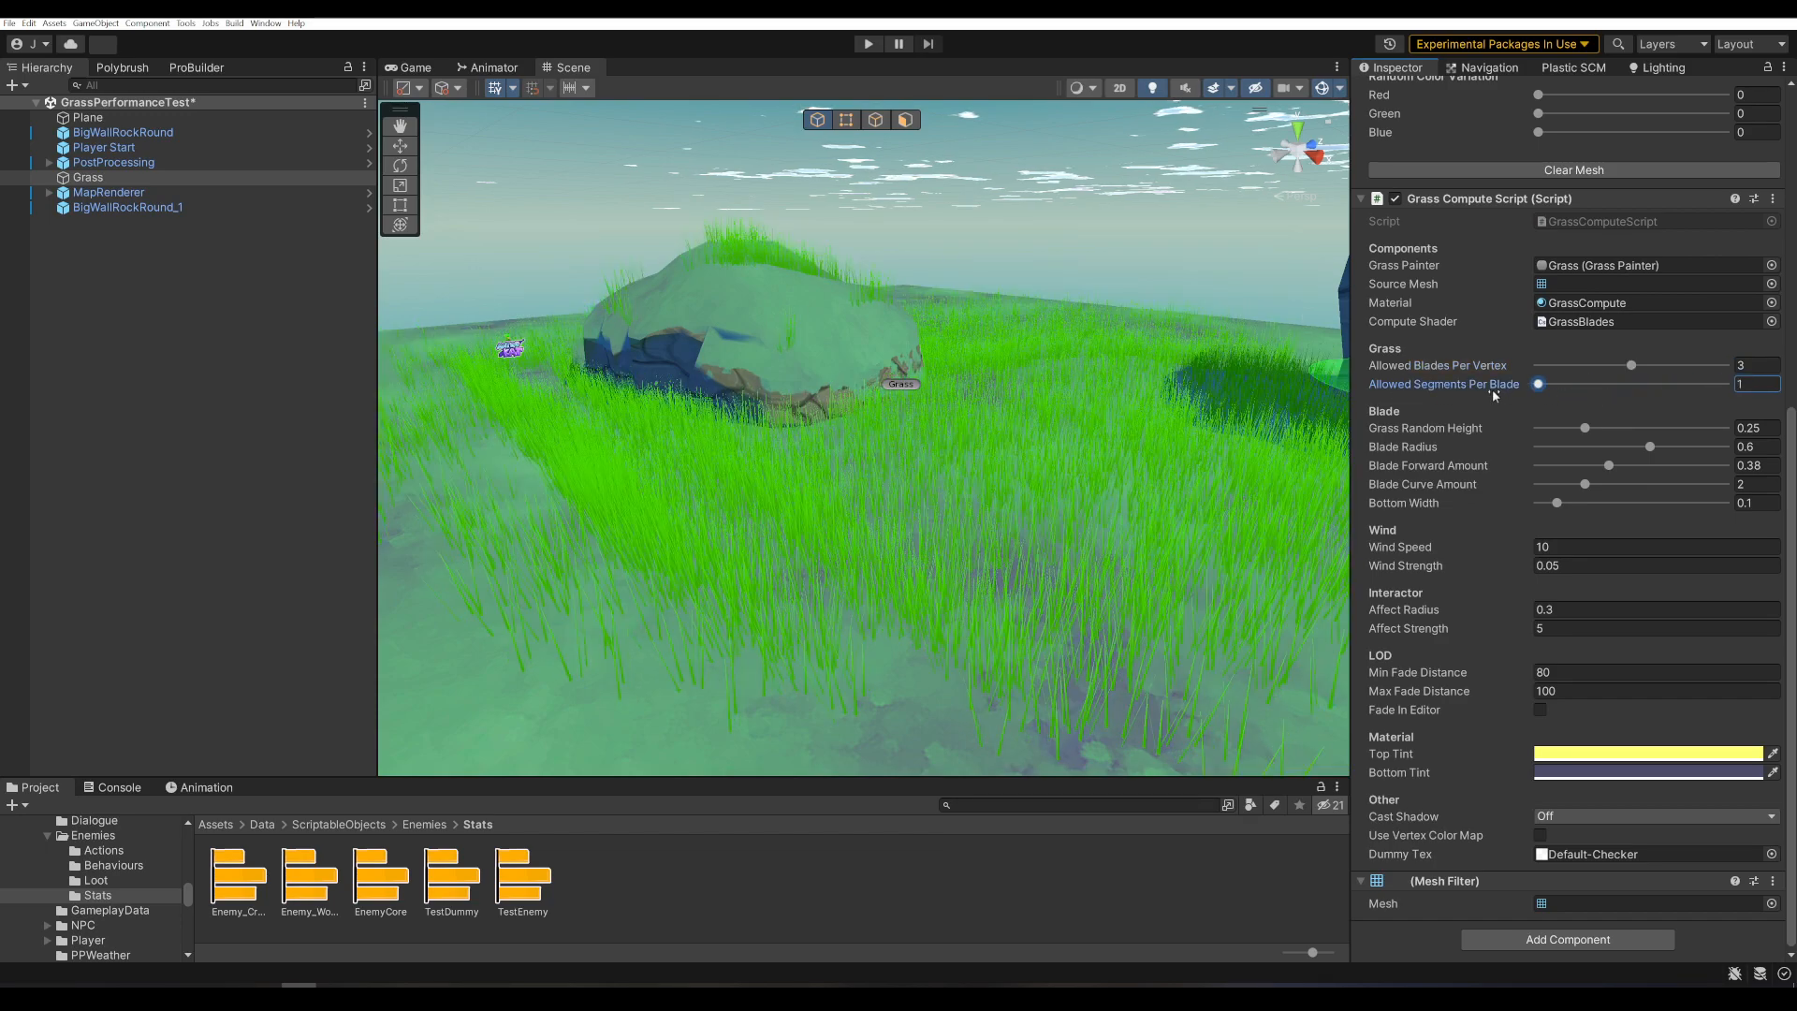
pyautogui.moveTo(1538, 383); pyautogui.dragTo(1724, 384)
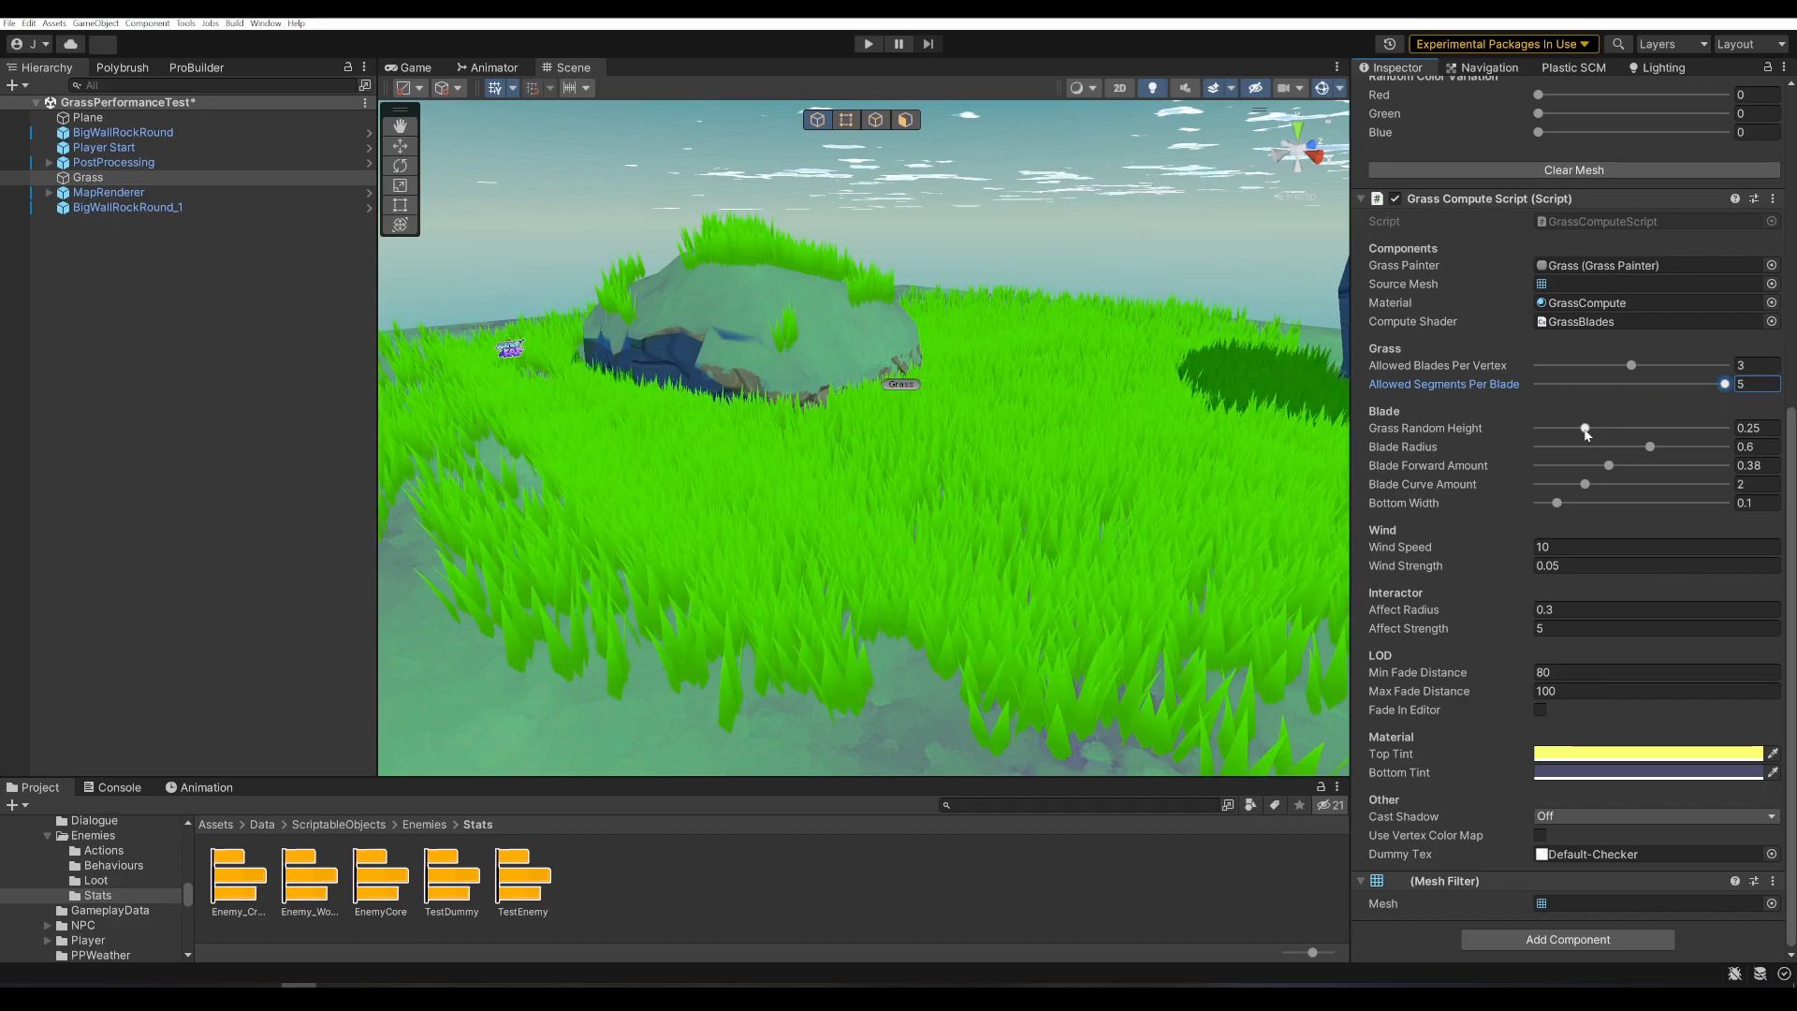
# - Set random height 0.42, blade radius 0.184, forward 0.375, curve 1.92, and try bottom widths
pyautogui.moveTo(1586, 427); pyautogui.dragTo(1627, 427)
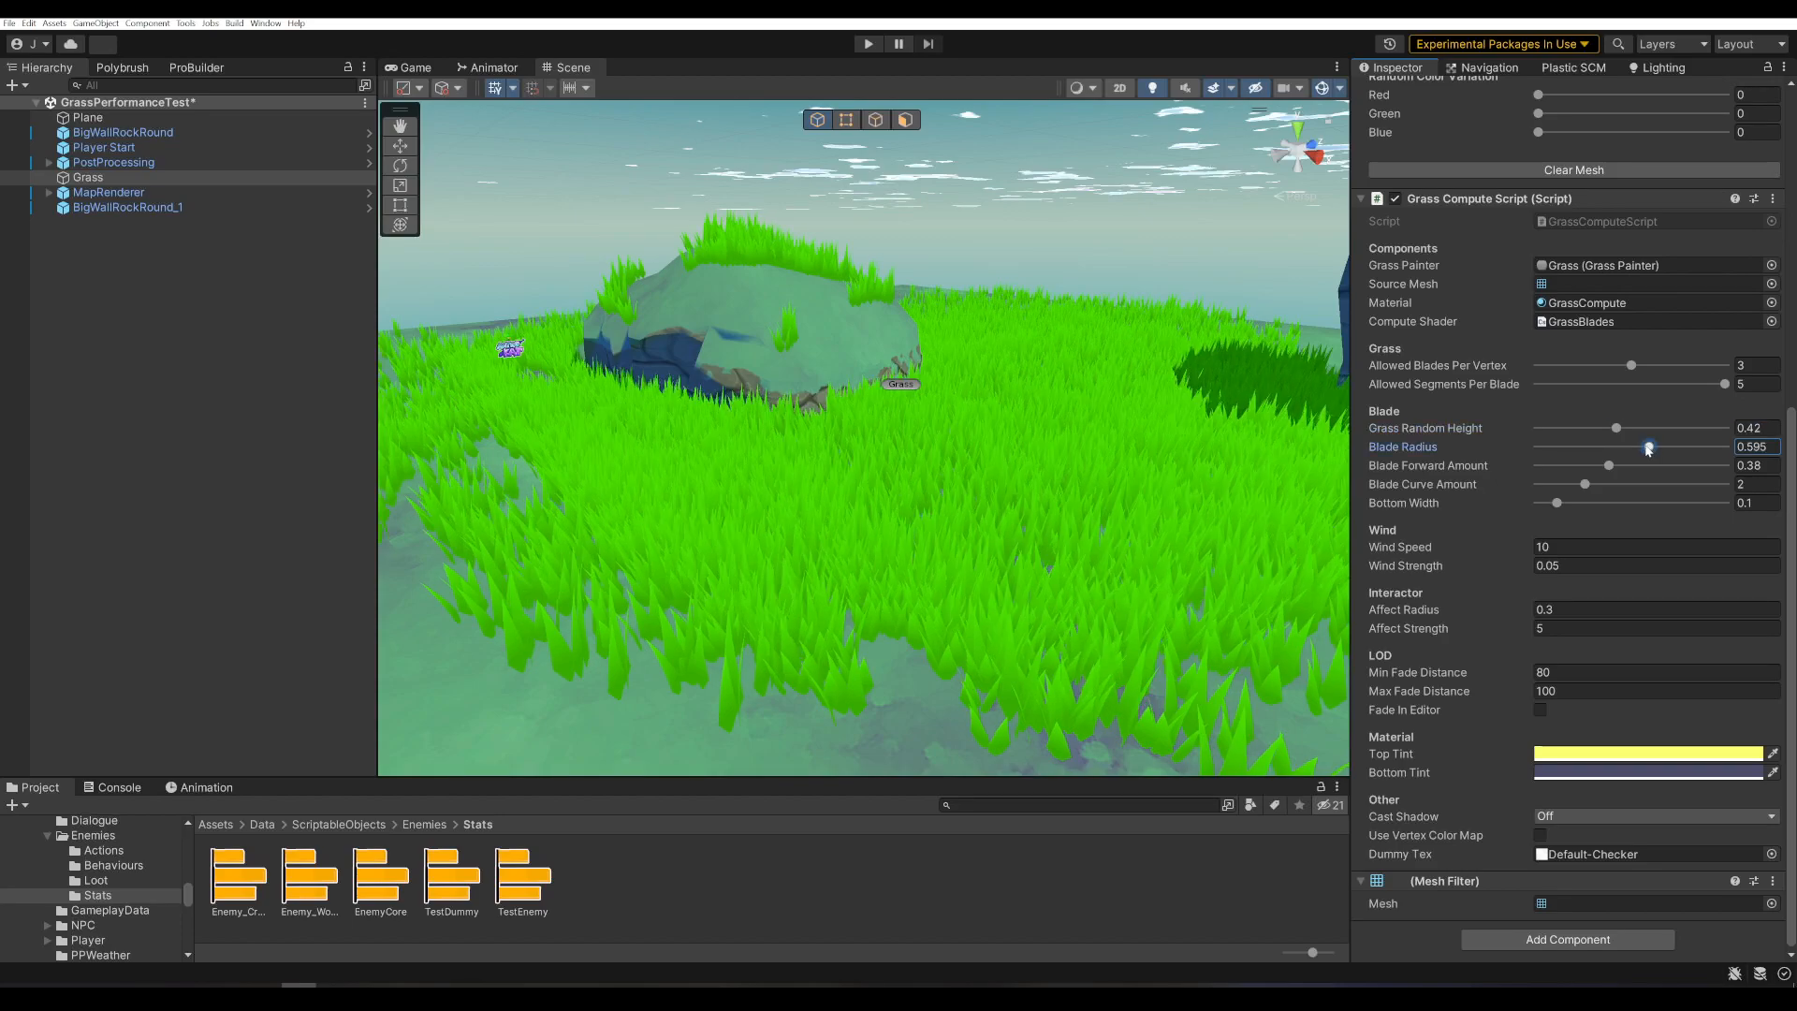
pyautogui.moveTo(1647, 446); pyautogui.dragTo(1633, 446)
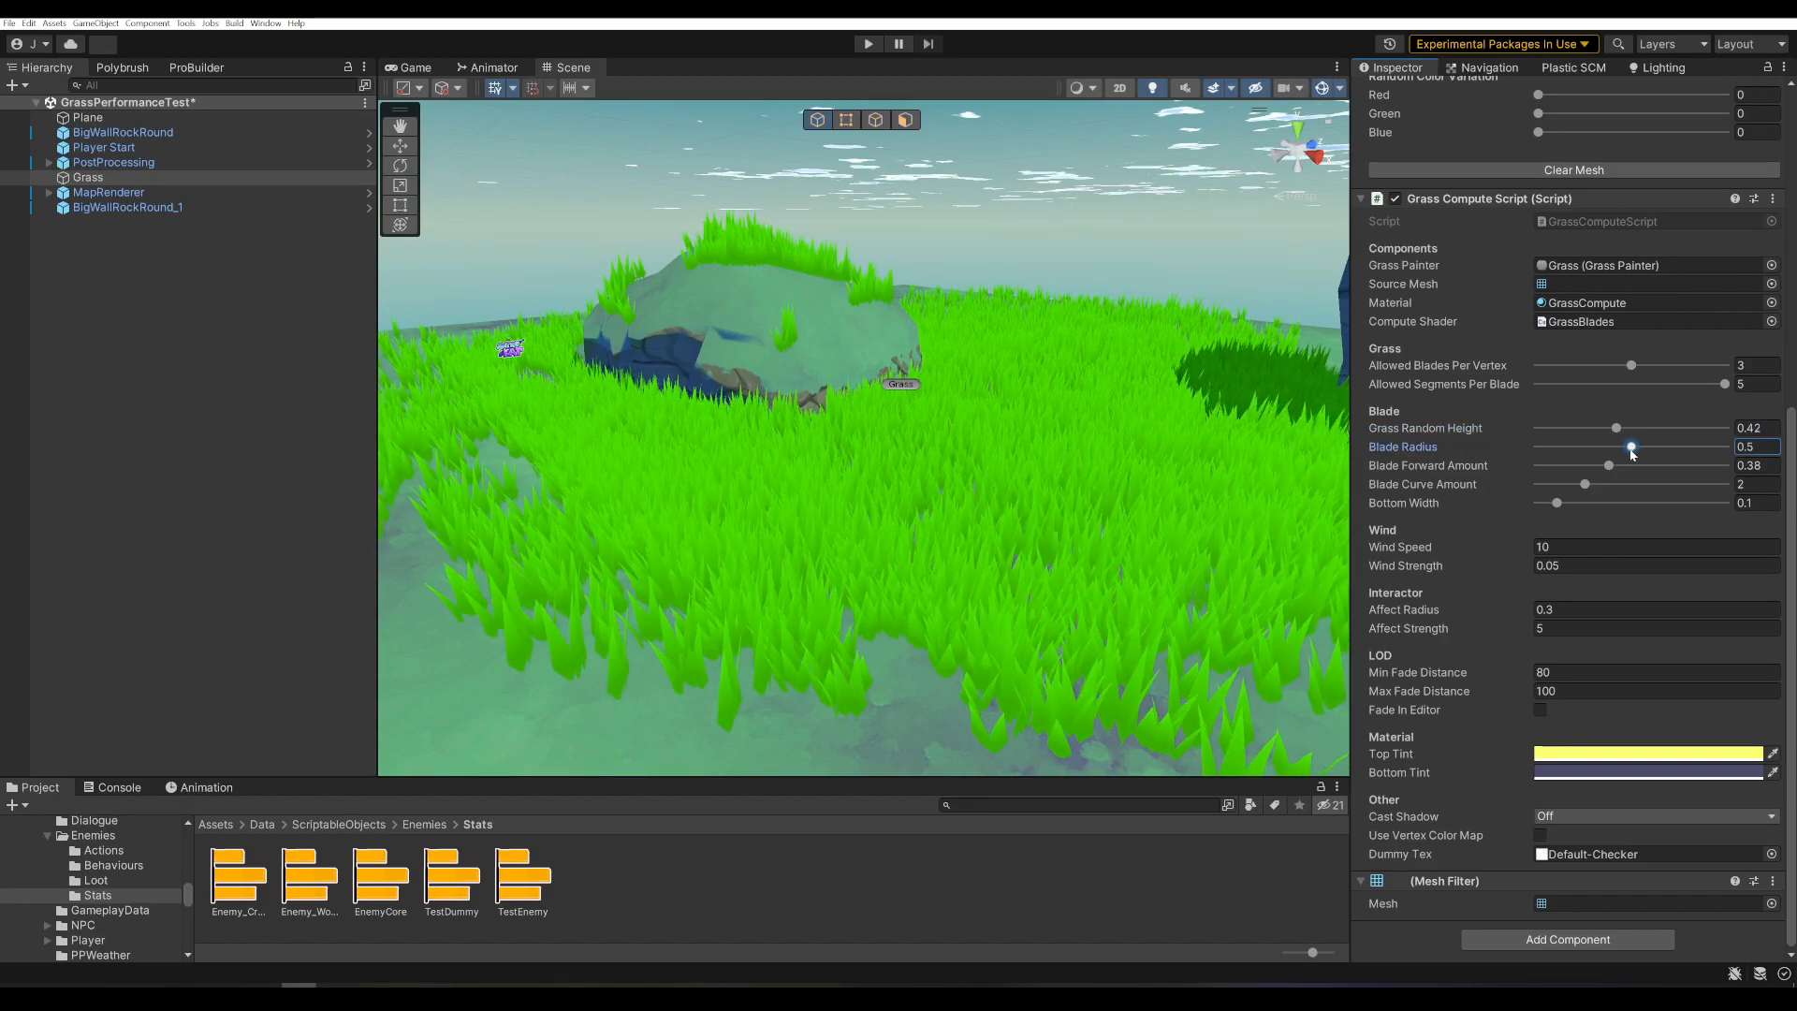
pyautogui.moveTo(1631, 446); pyautogui.dragTo(1635, 445)
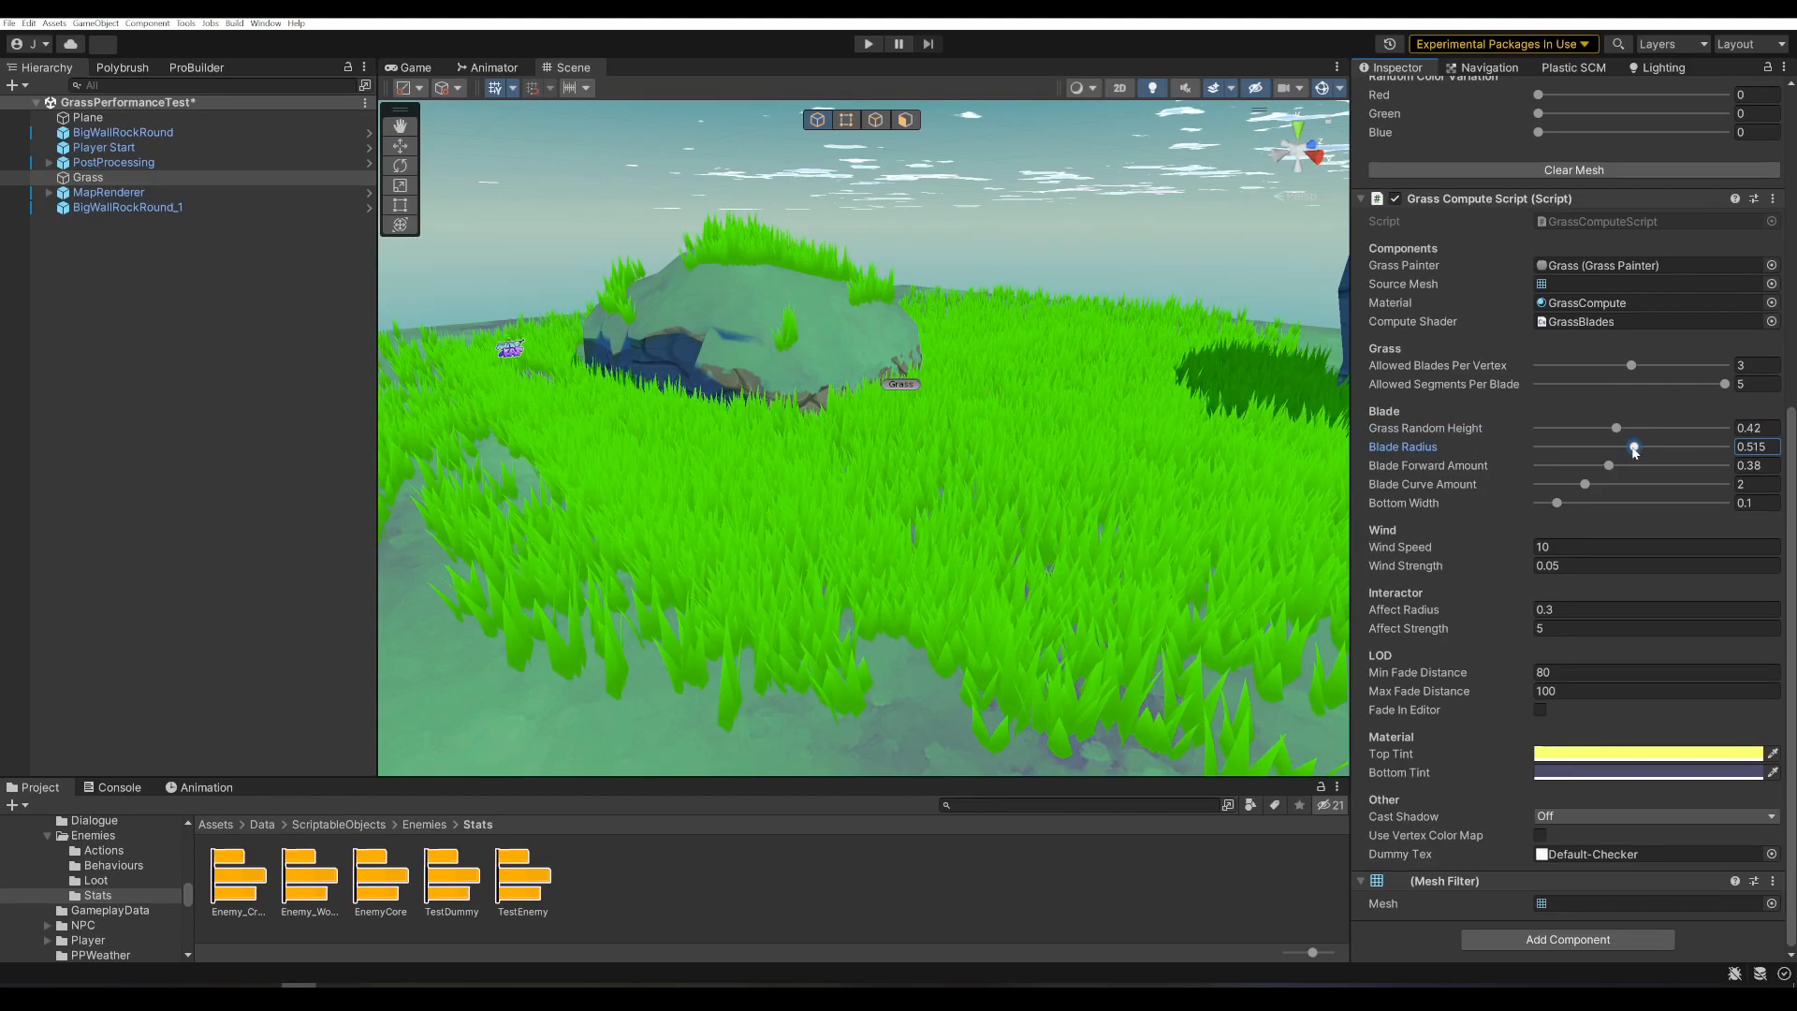
pyautogui.moveTo(1632, 445); pyautogui.dragTo(1571, 446)
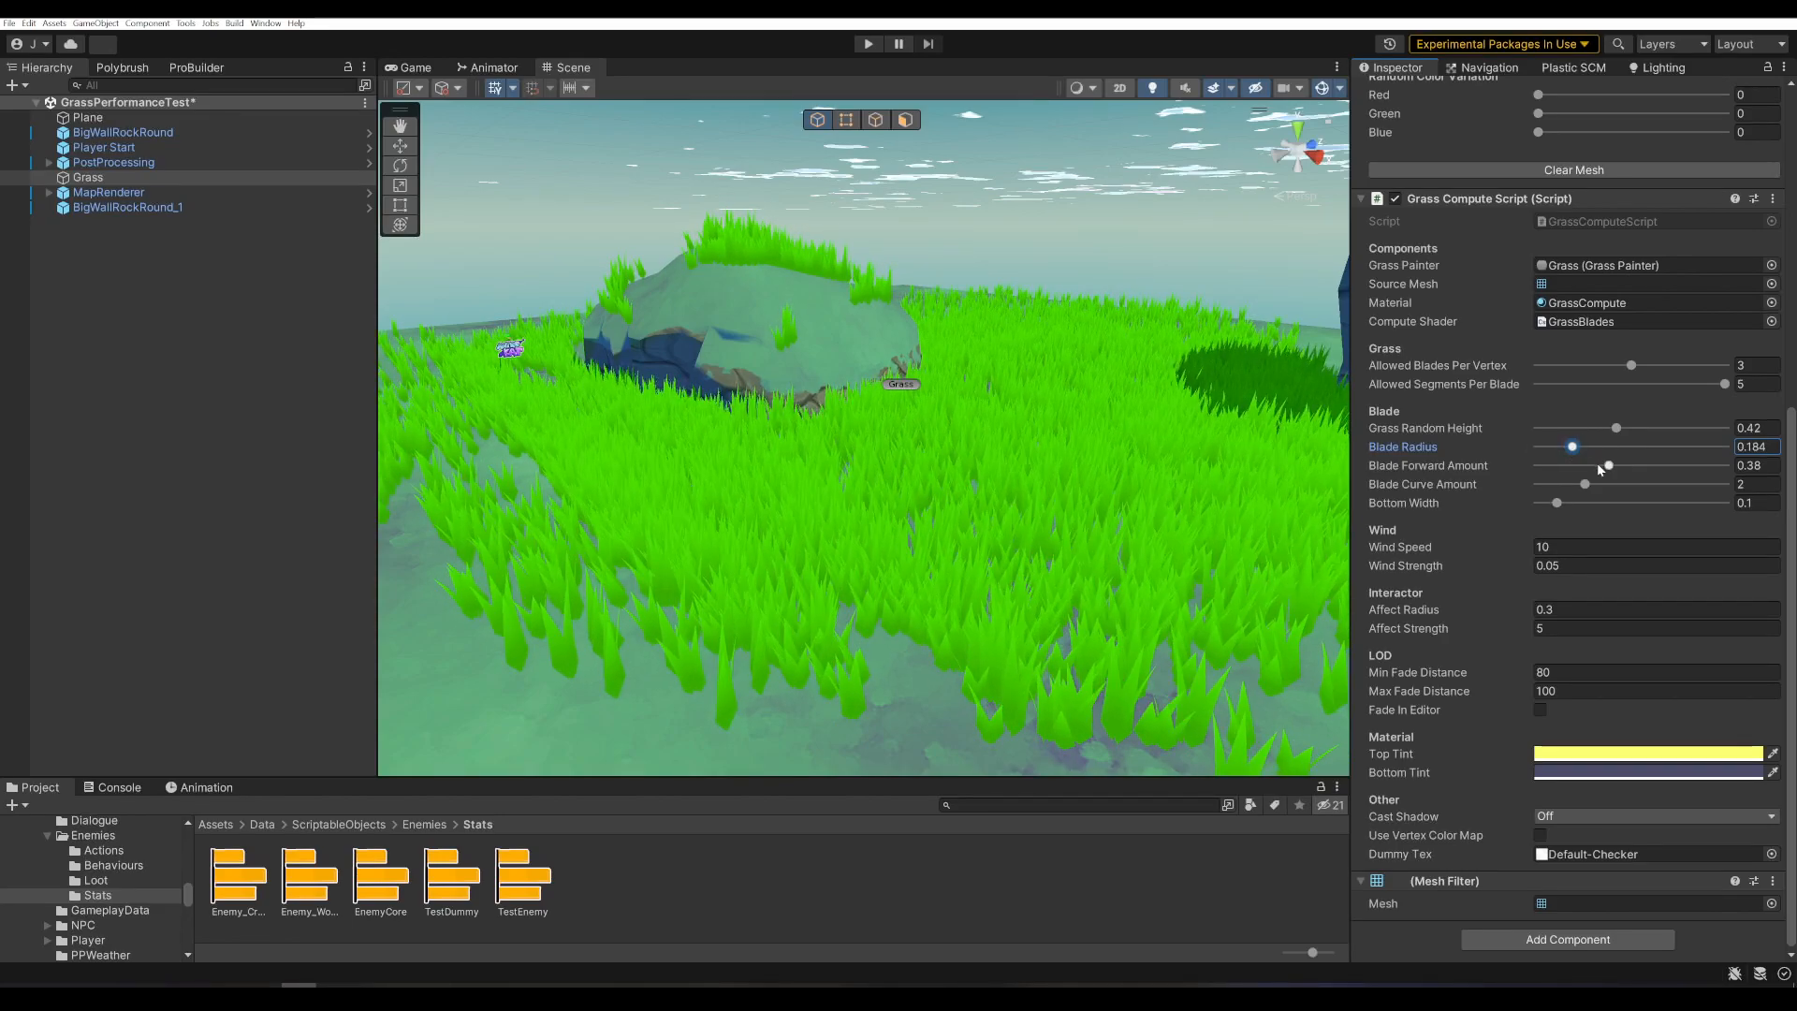
pyautogui.moveTo(1606, 466); pyautogui.dragTo(1606, 467)
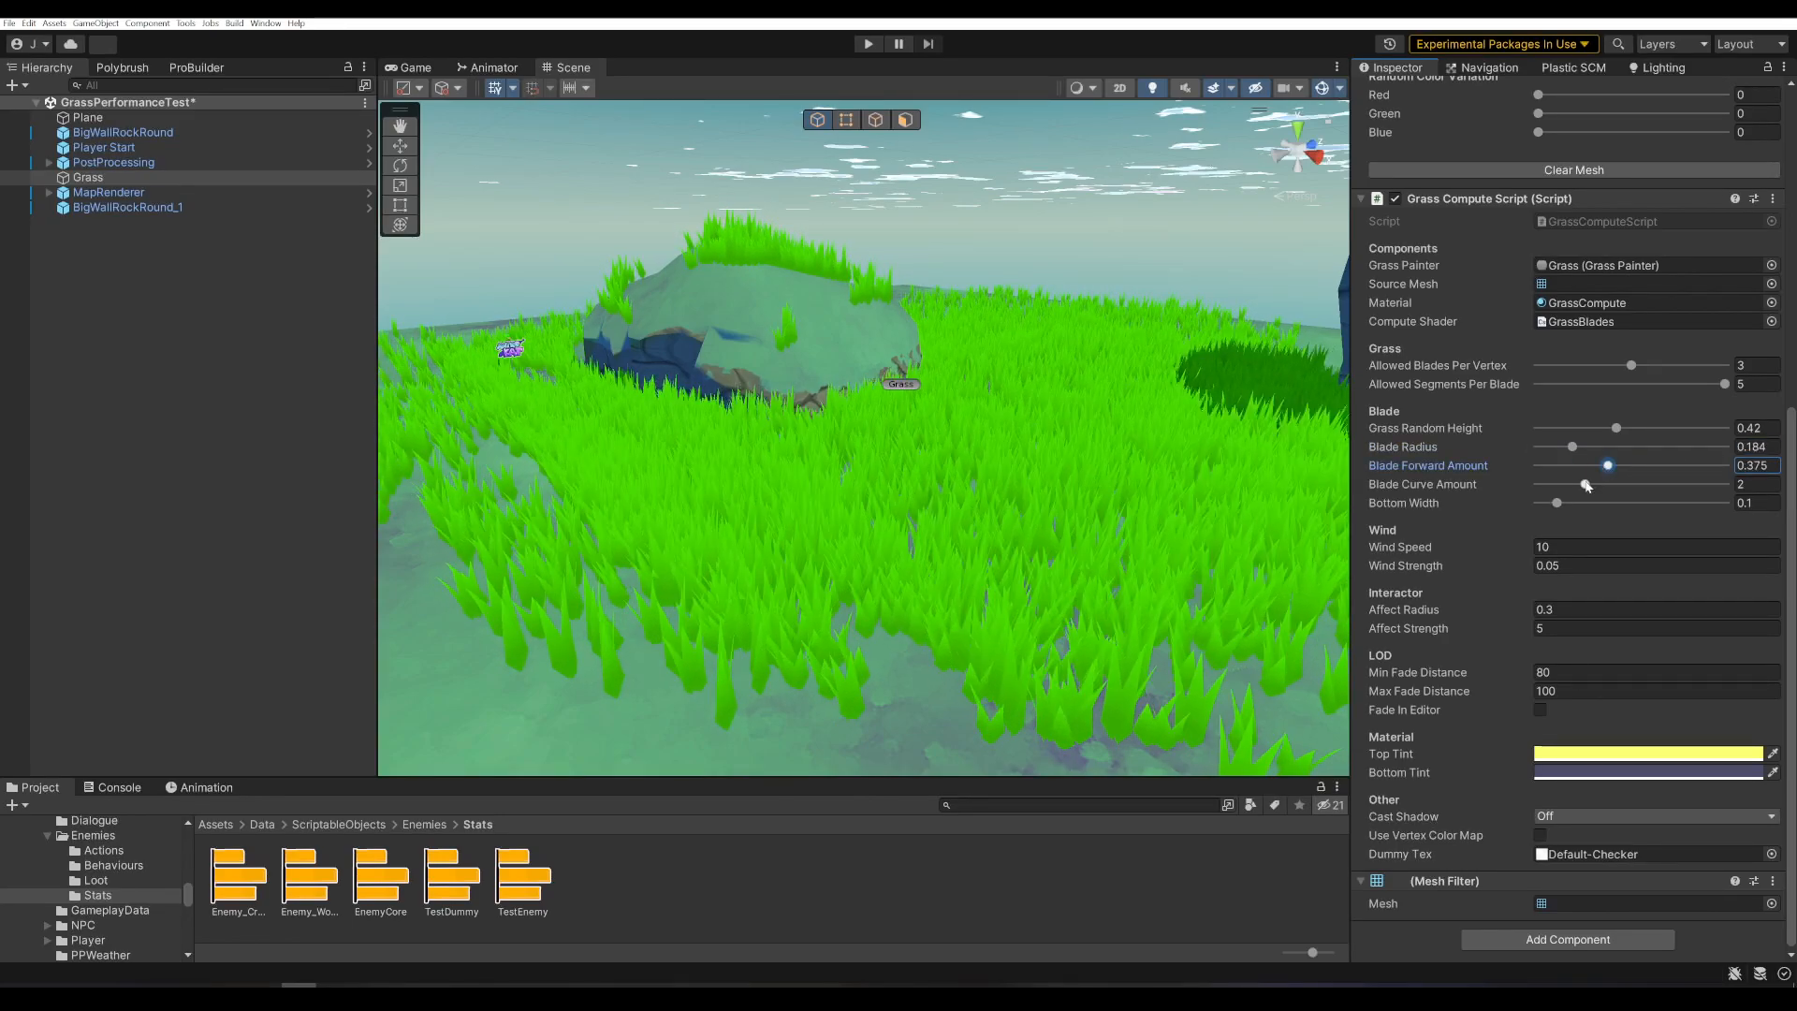
pyautogui.moveTo(1586, 483); pyautogui.dragTo(1578, 483)
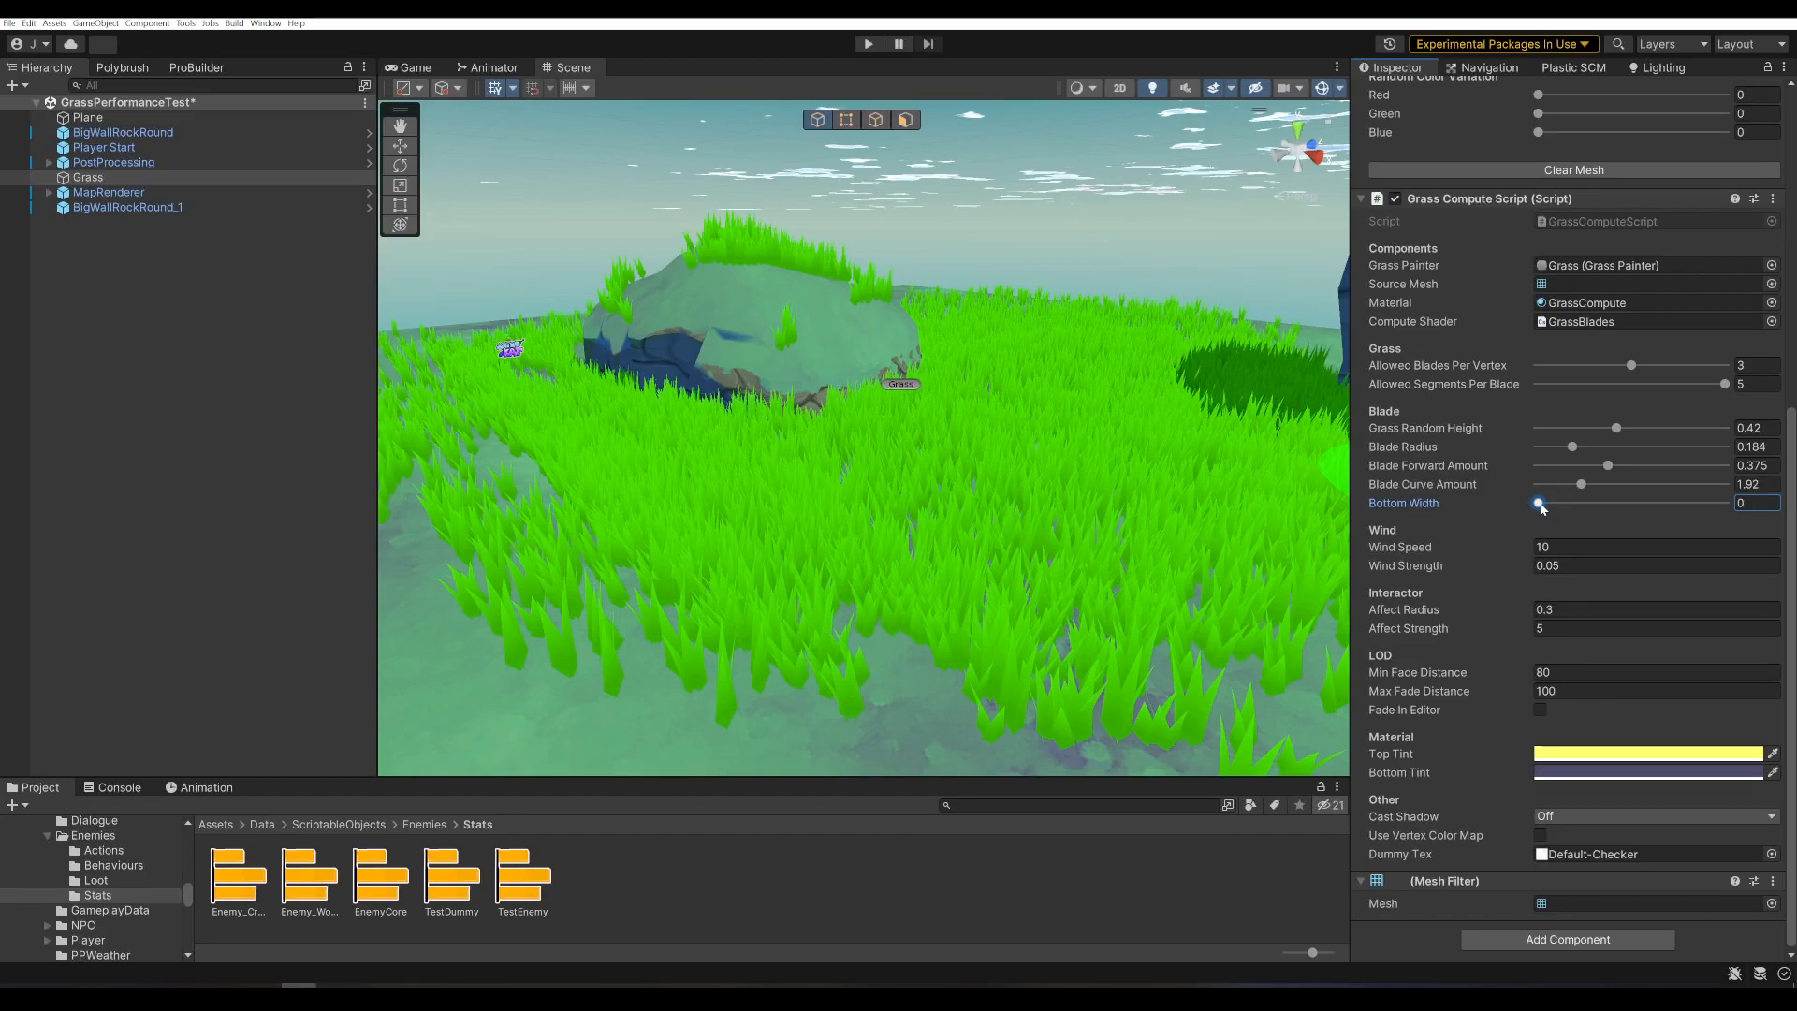
pyautogui.moveTo(1541, 503); pyautogui.dragTo(1561, 503)
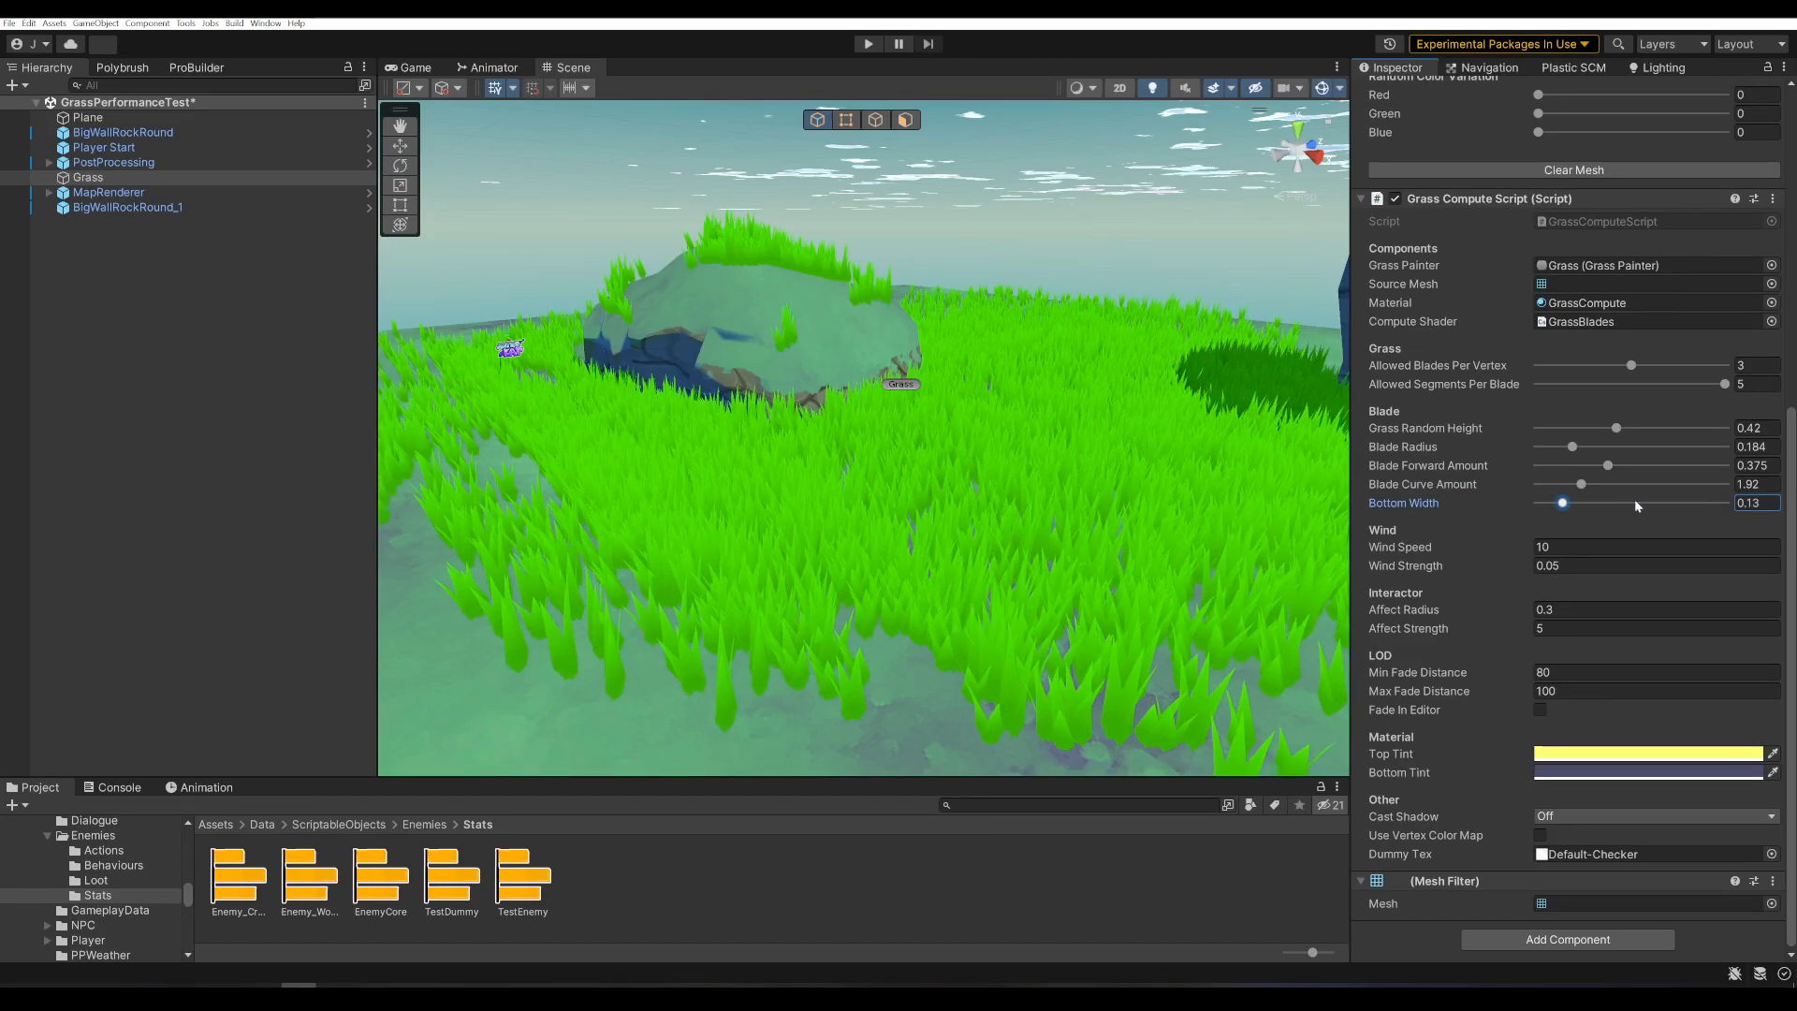
pyautogui.moveTo(1559, 502); pyautogui.dragTo(1539, 501)
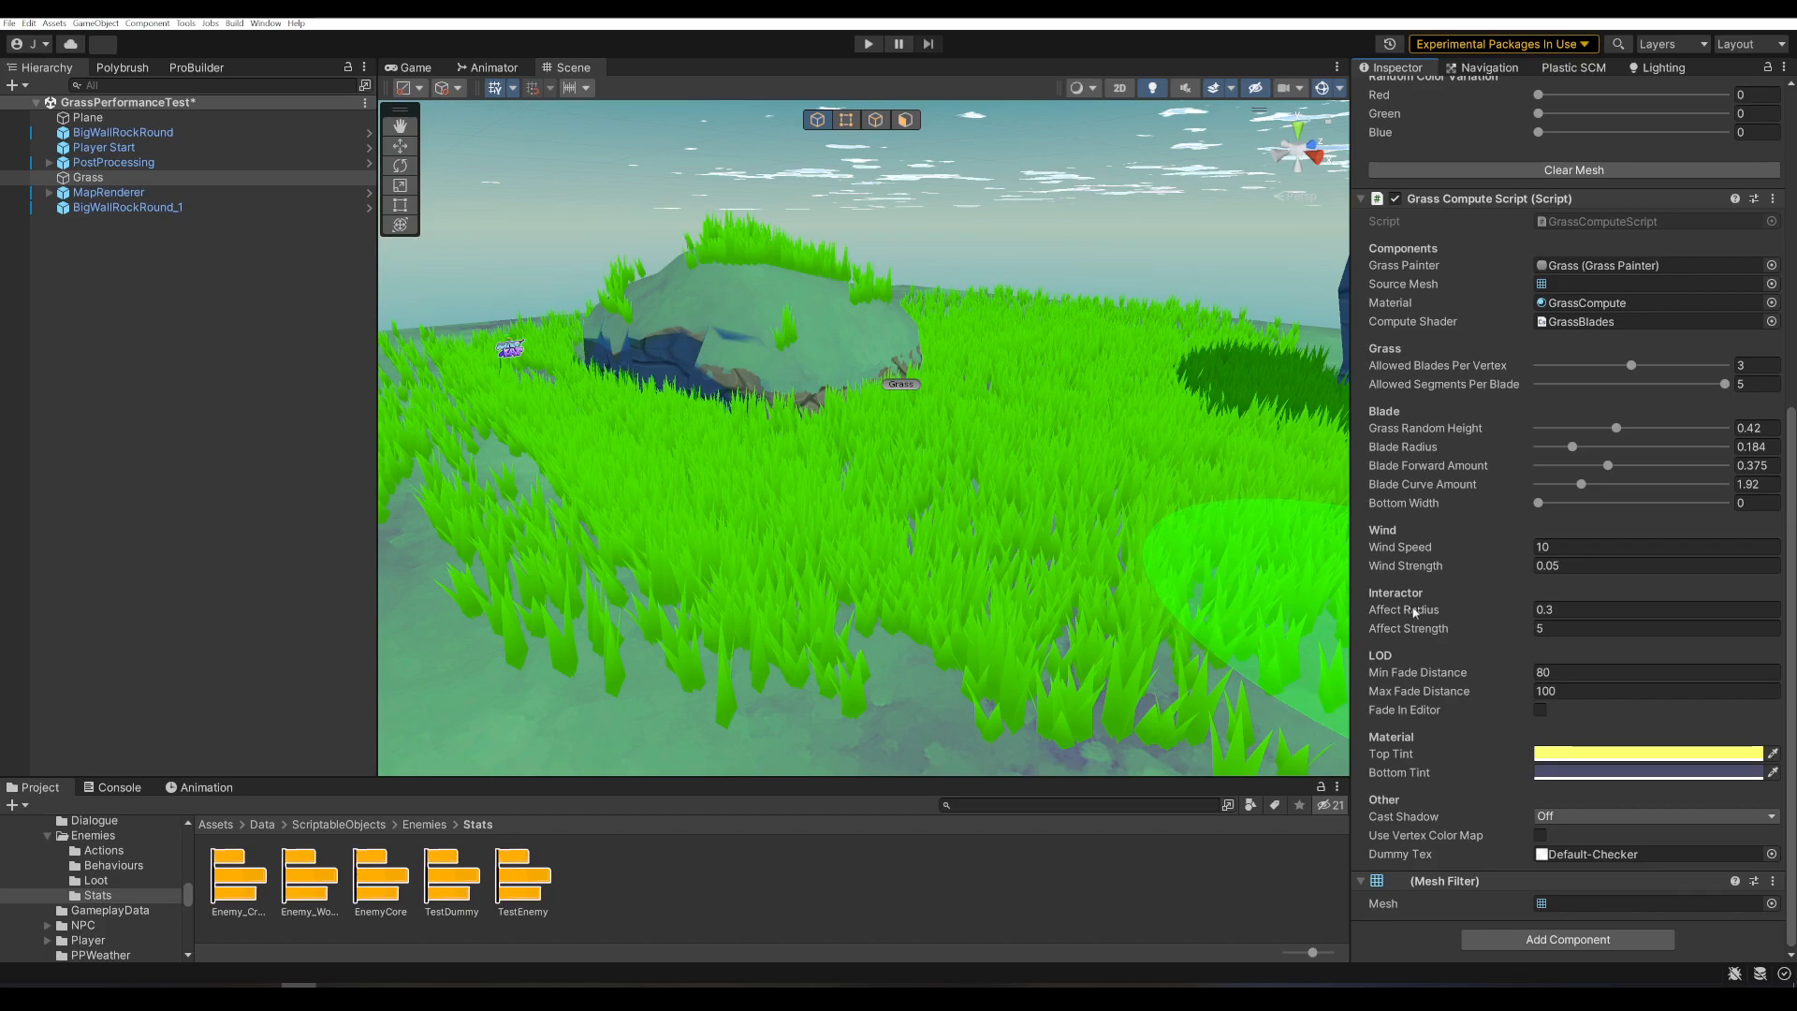
# - Set fade distances 10/40, retint the bottom colour green and change shadow casting, previewing in play mode
pyautogui.click(1651, 672)
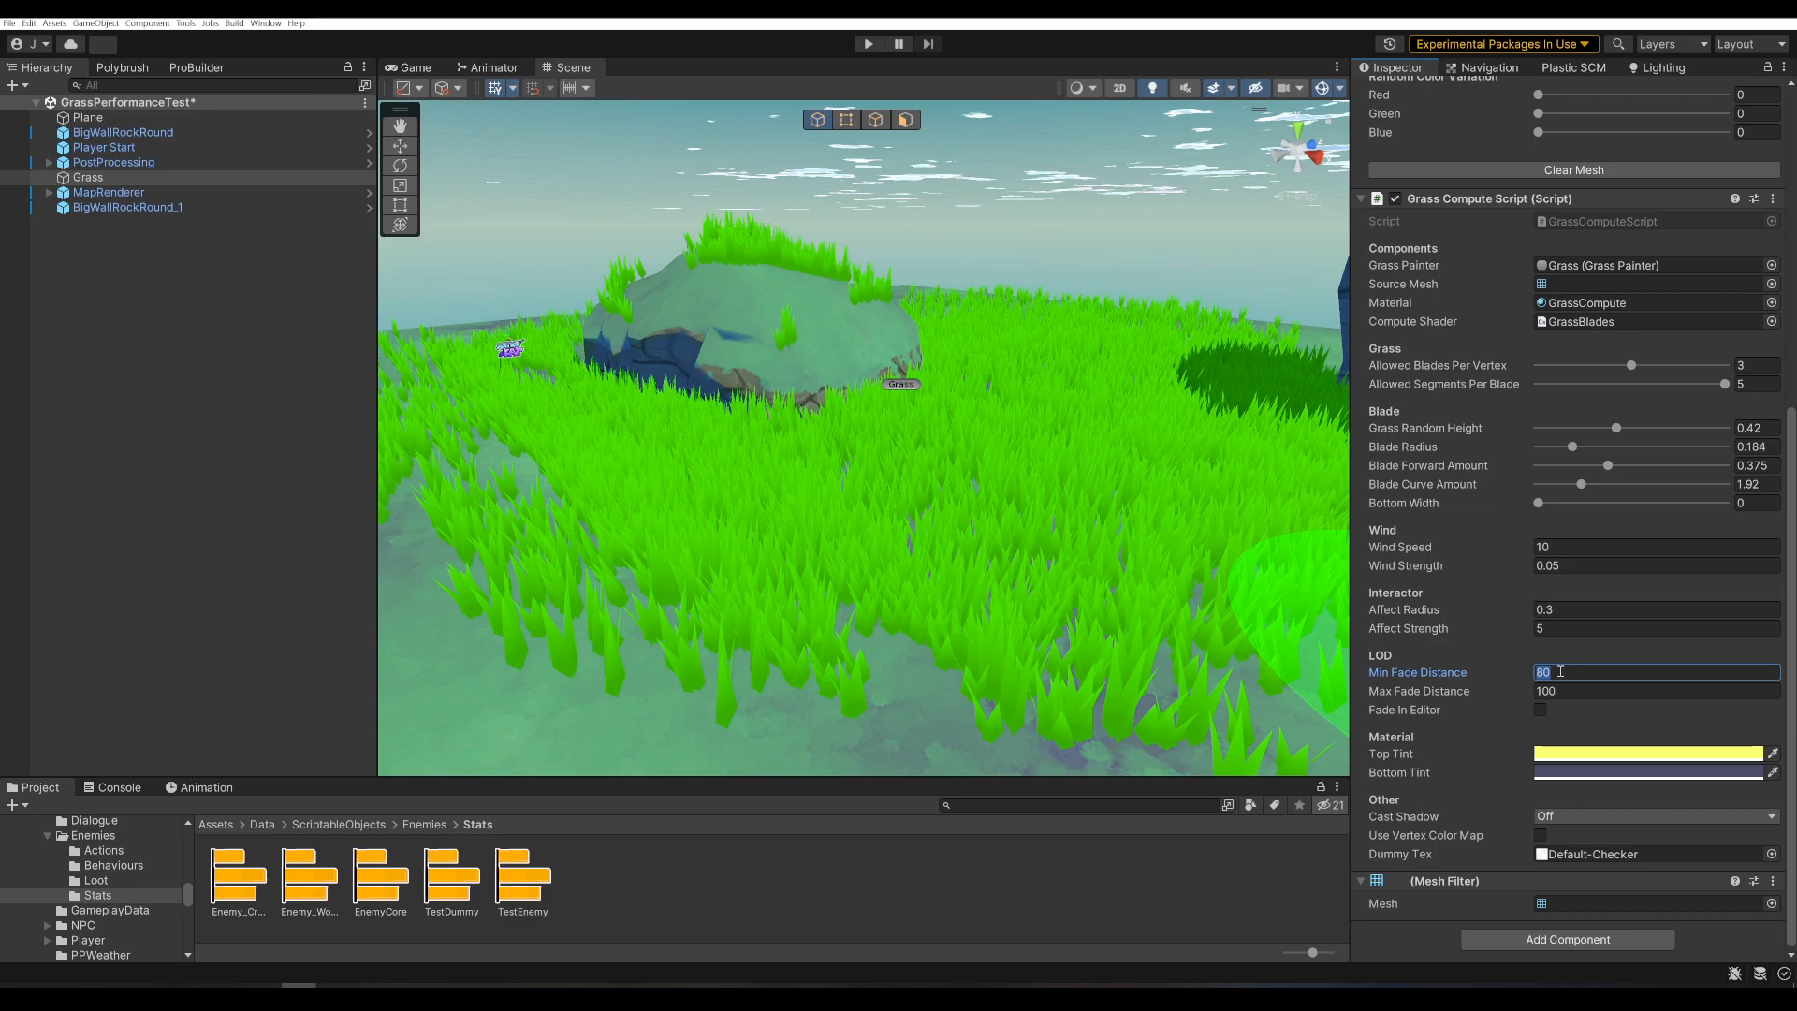
pyautogui.click(867, 43)
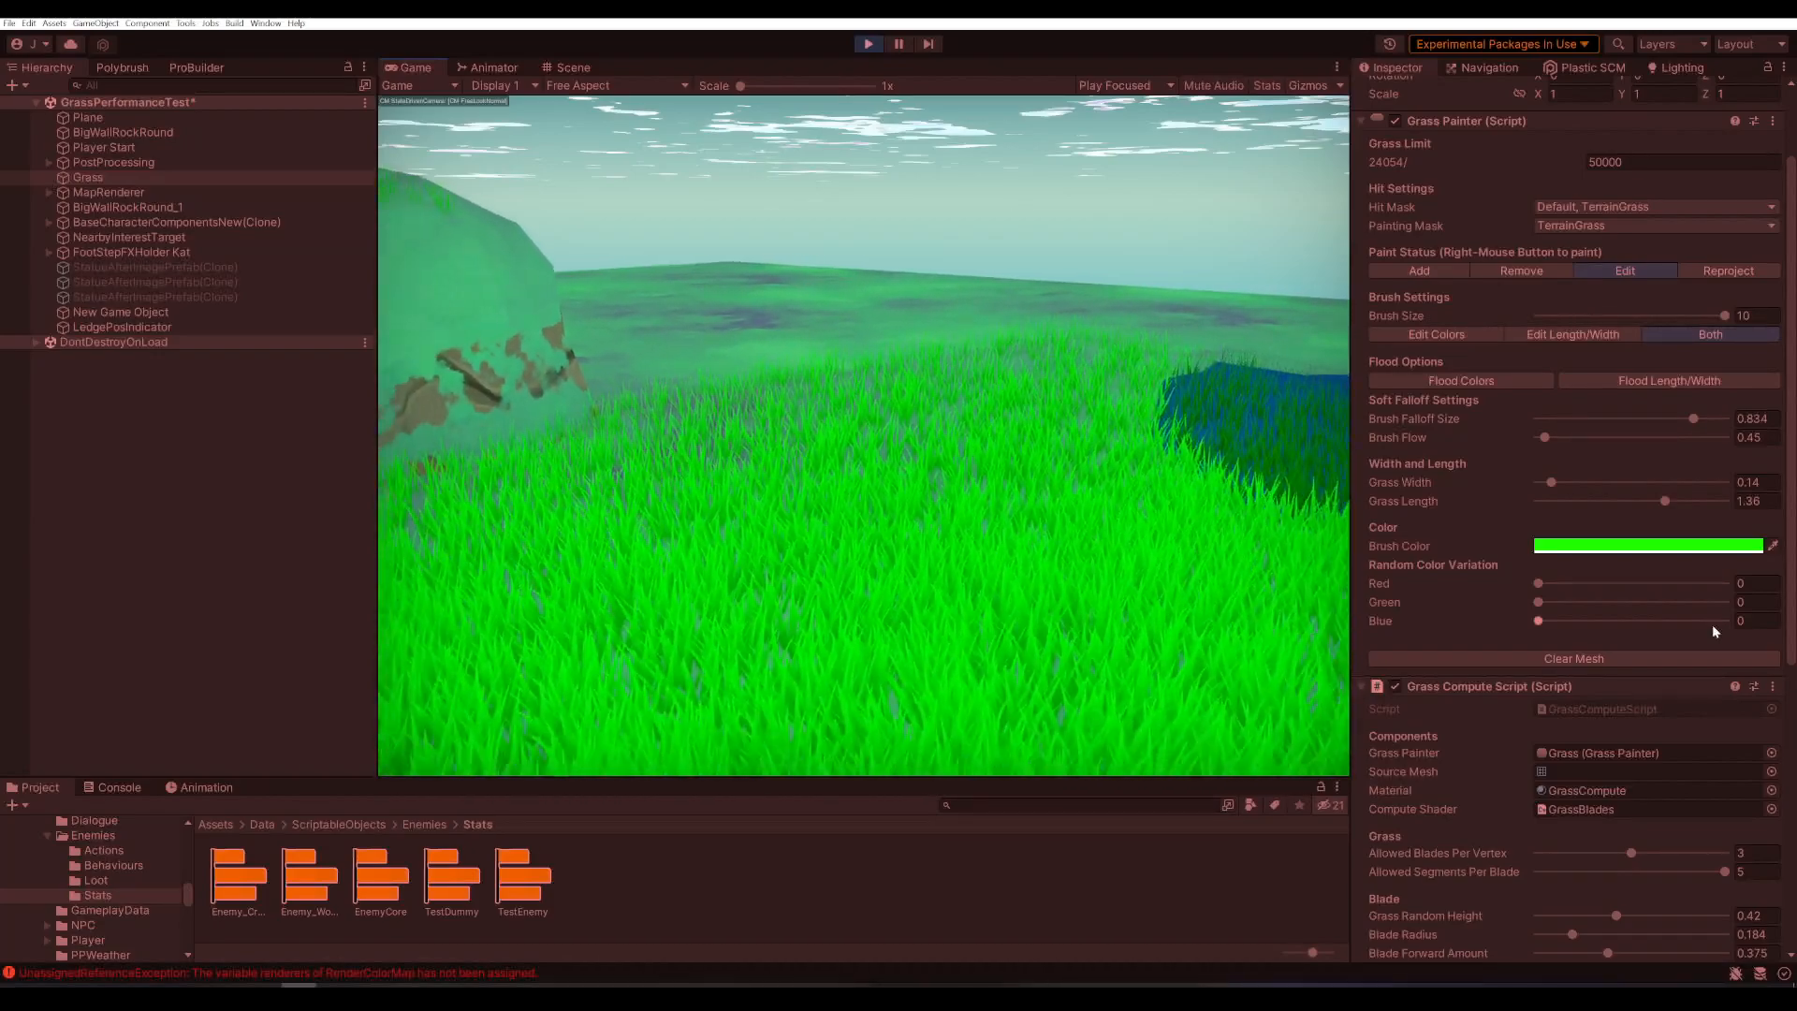
pyautogui.moveTo(1539, 620); pyautogui.dragTo(1713, 620)
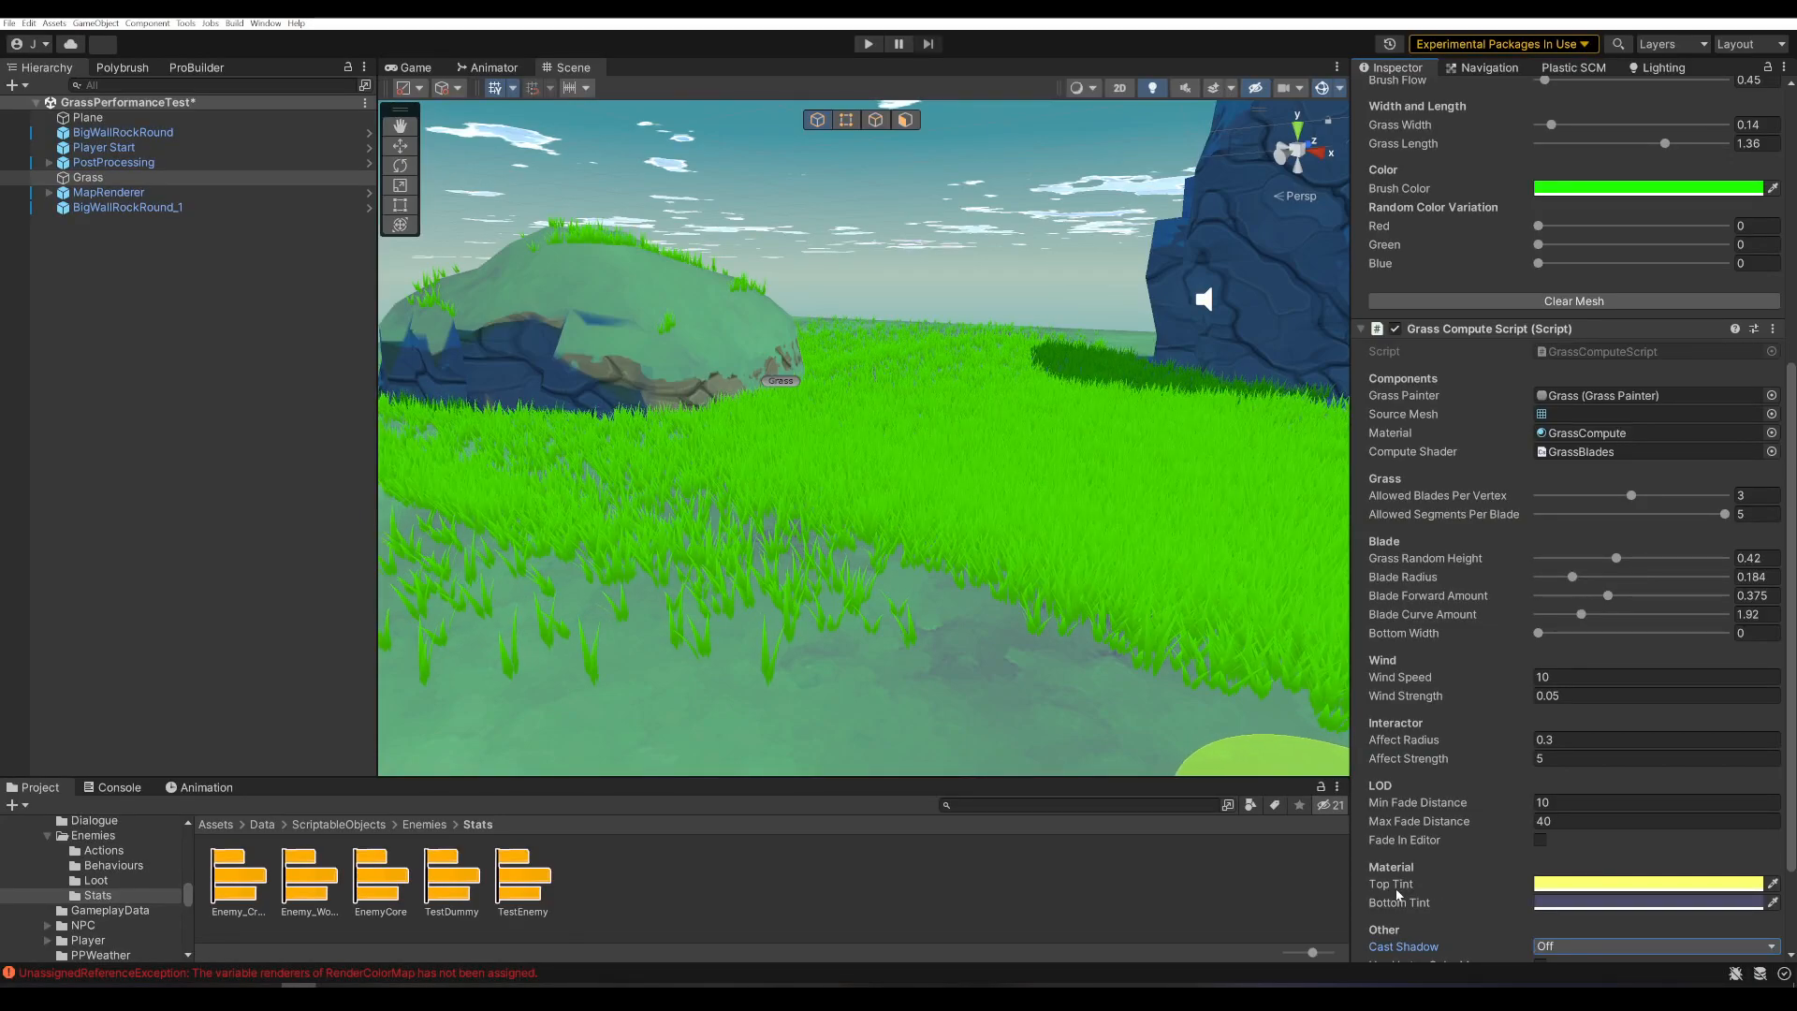
pyautogui.click(1648, 883)
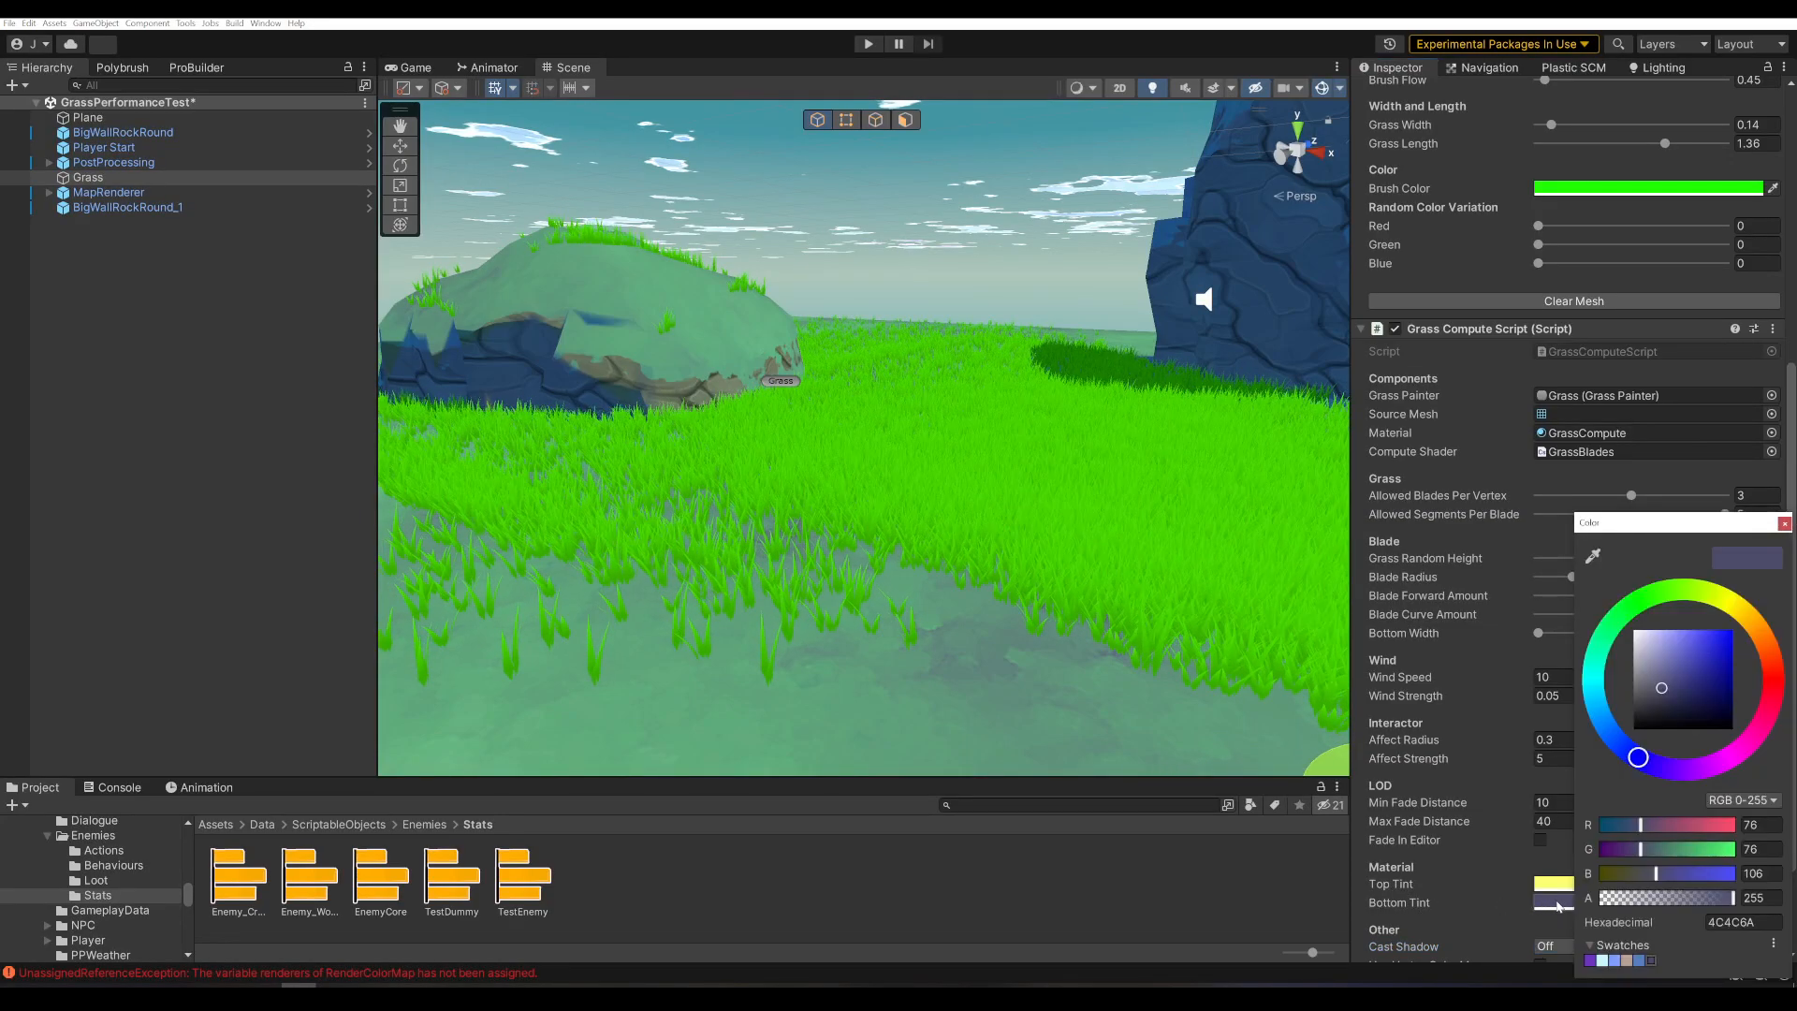
pyautogui.click(1718, 649)
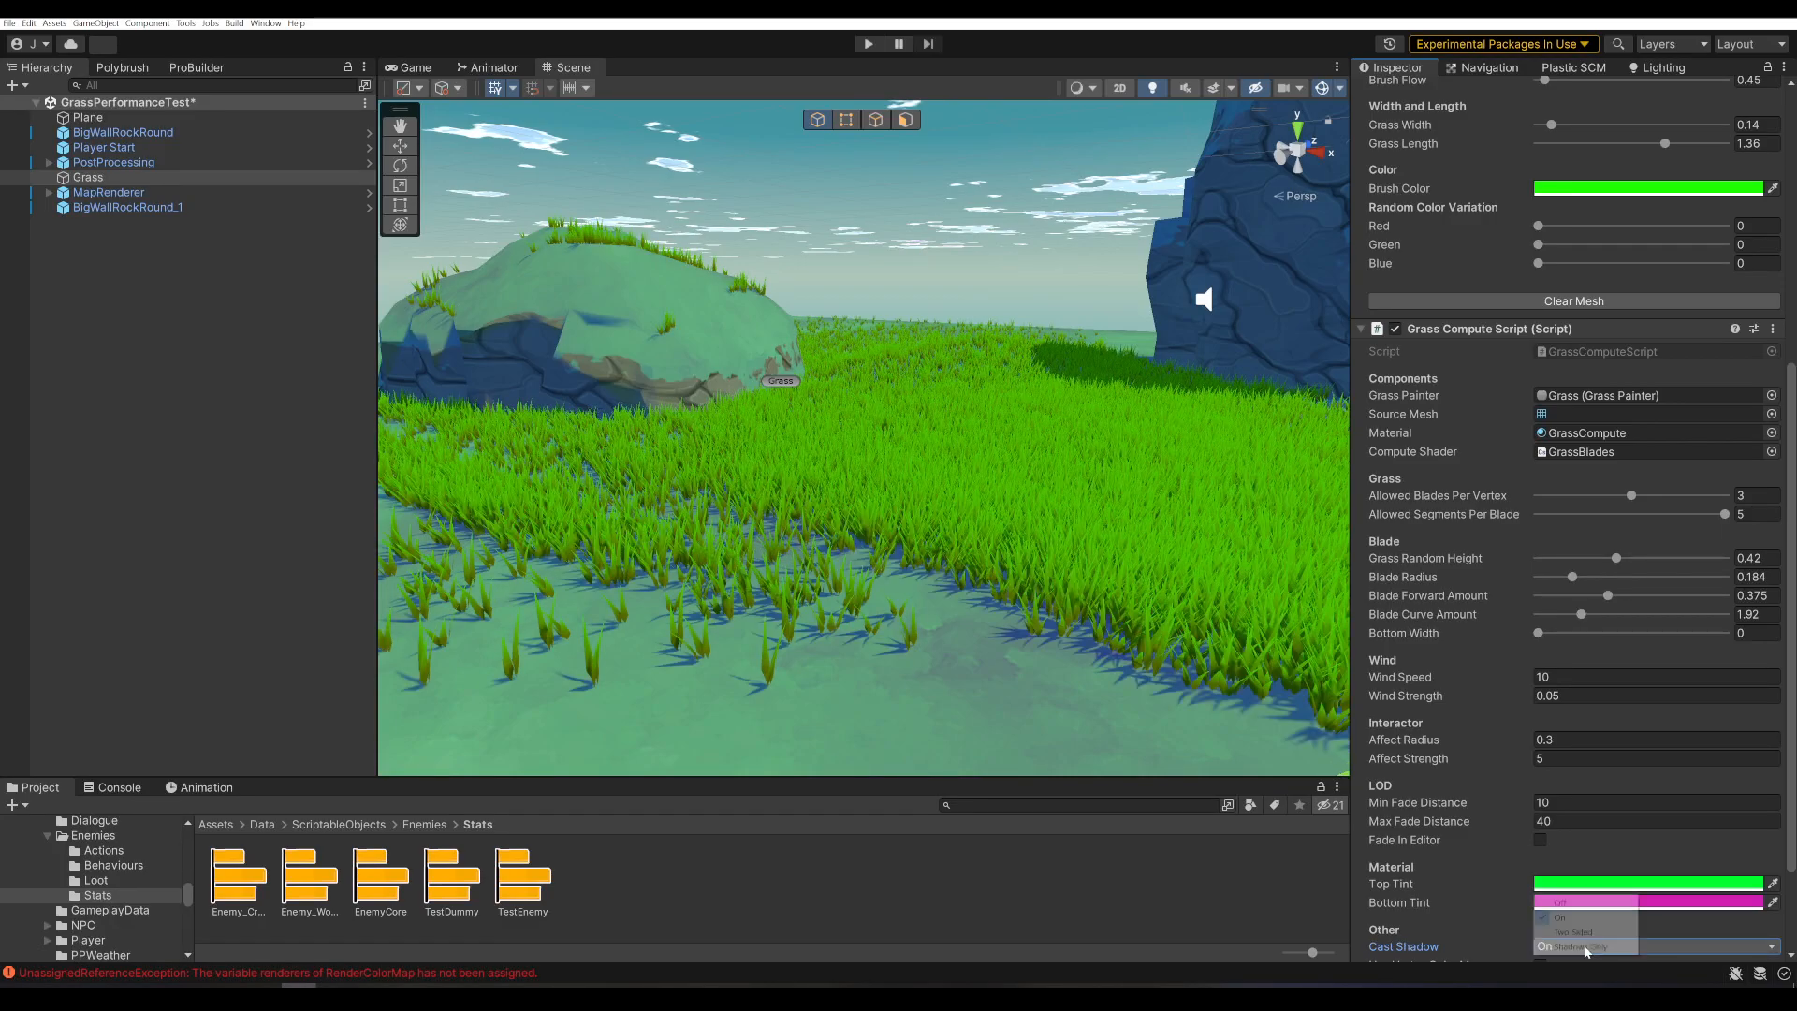
pyautogui.click(1559, 930)
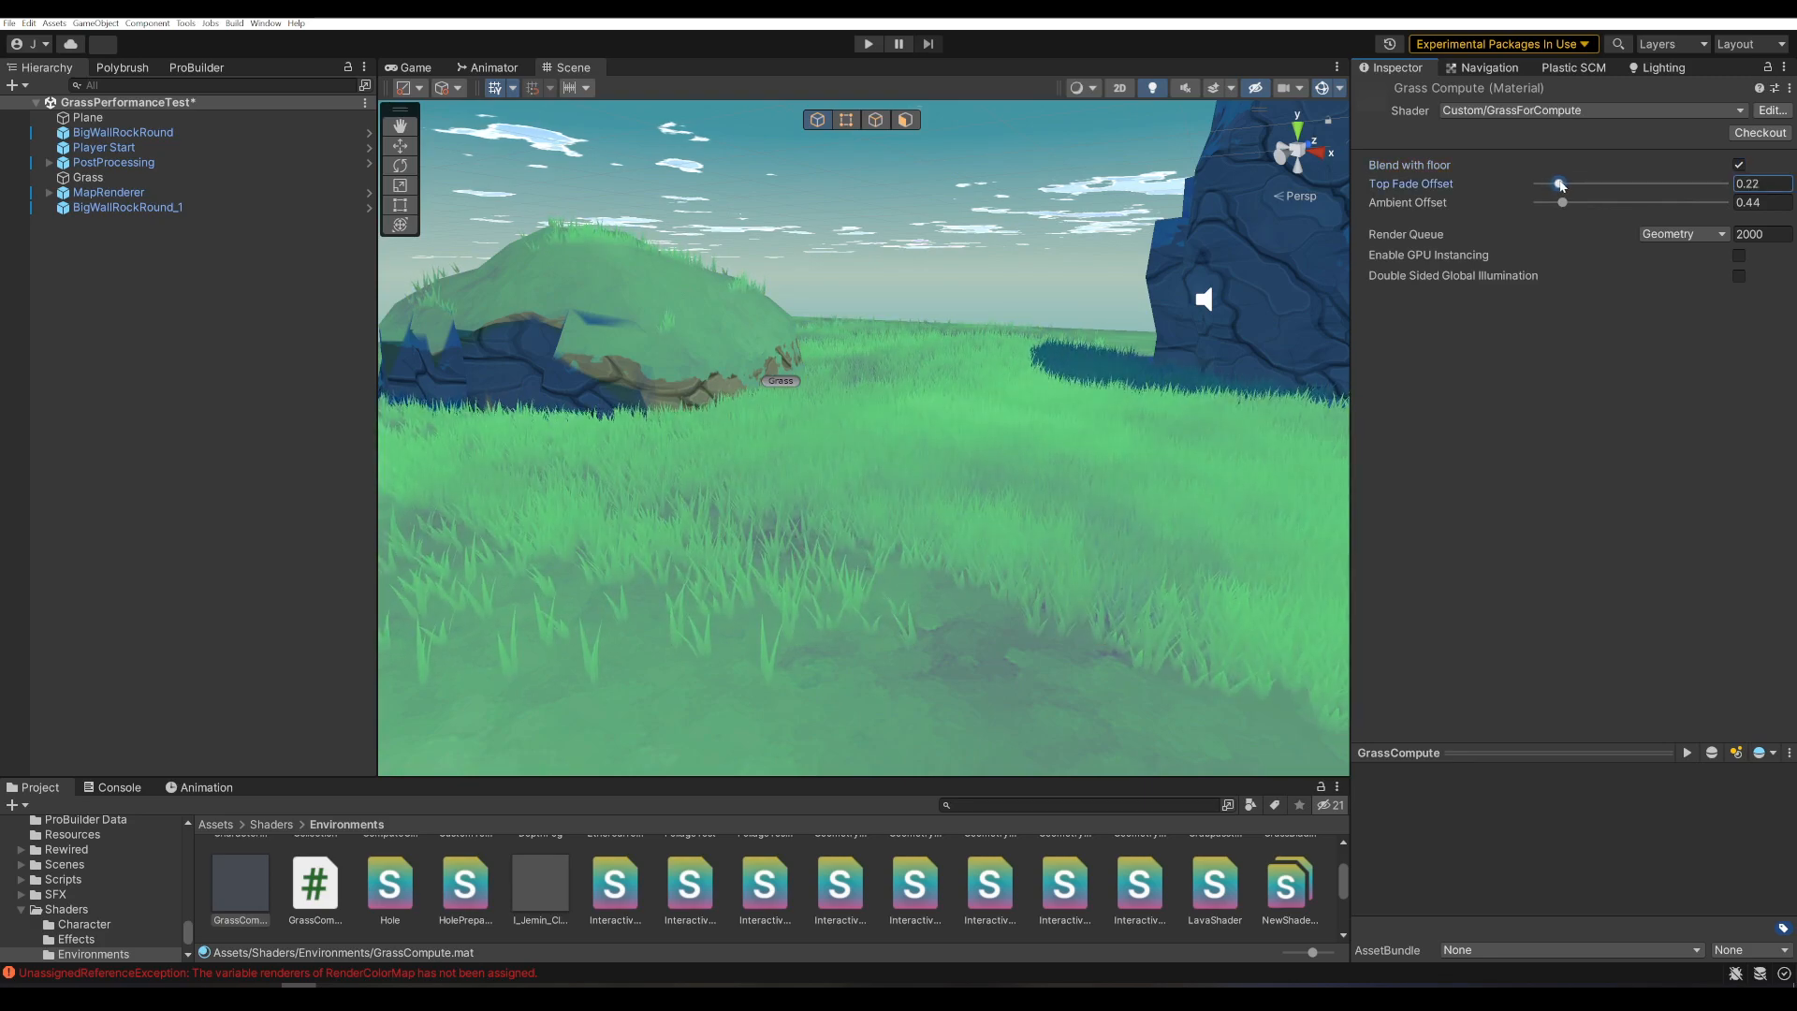
# - On the GrassCompute material set Top Fade Offset -0.11 and Ambient Offset 0.67
pyautogui.moveTo(1560, 183); pyautogui.dragTo(1554, 183)
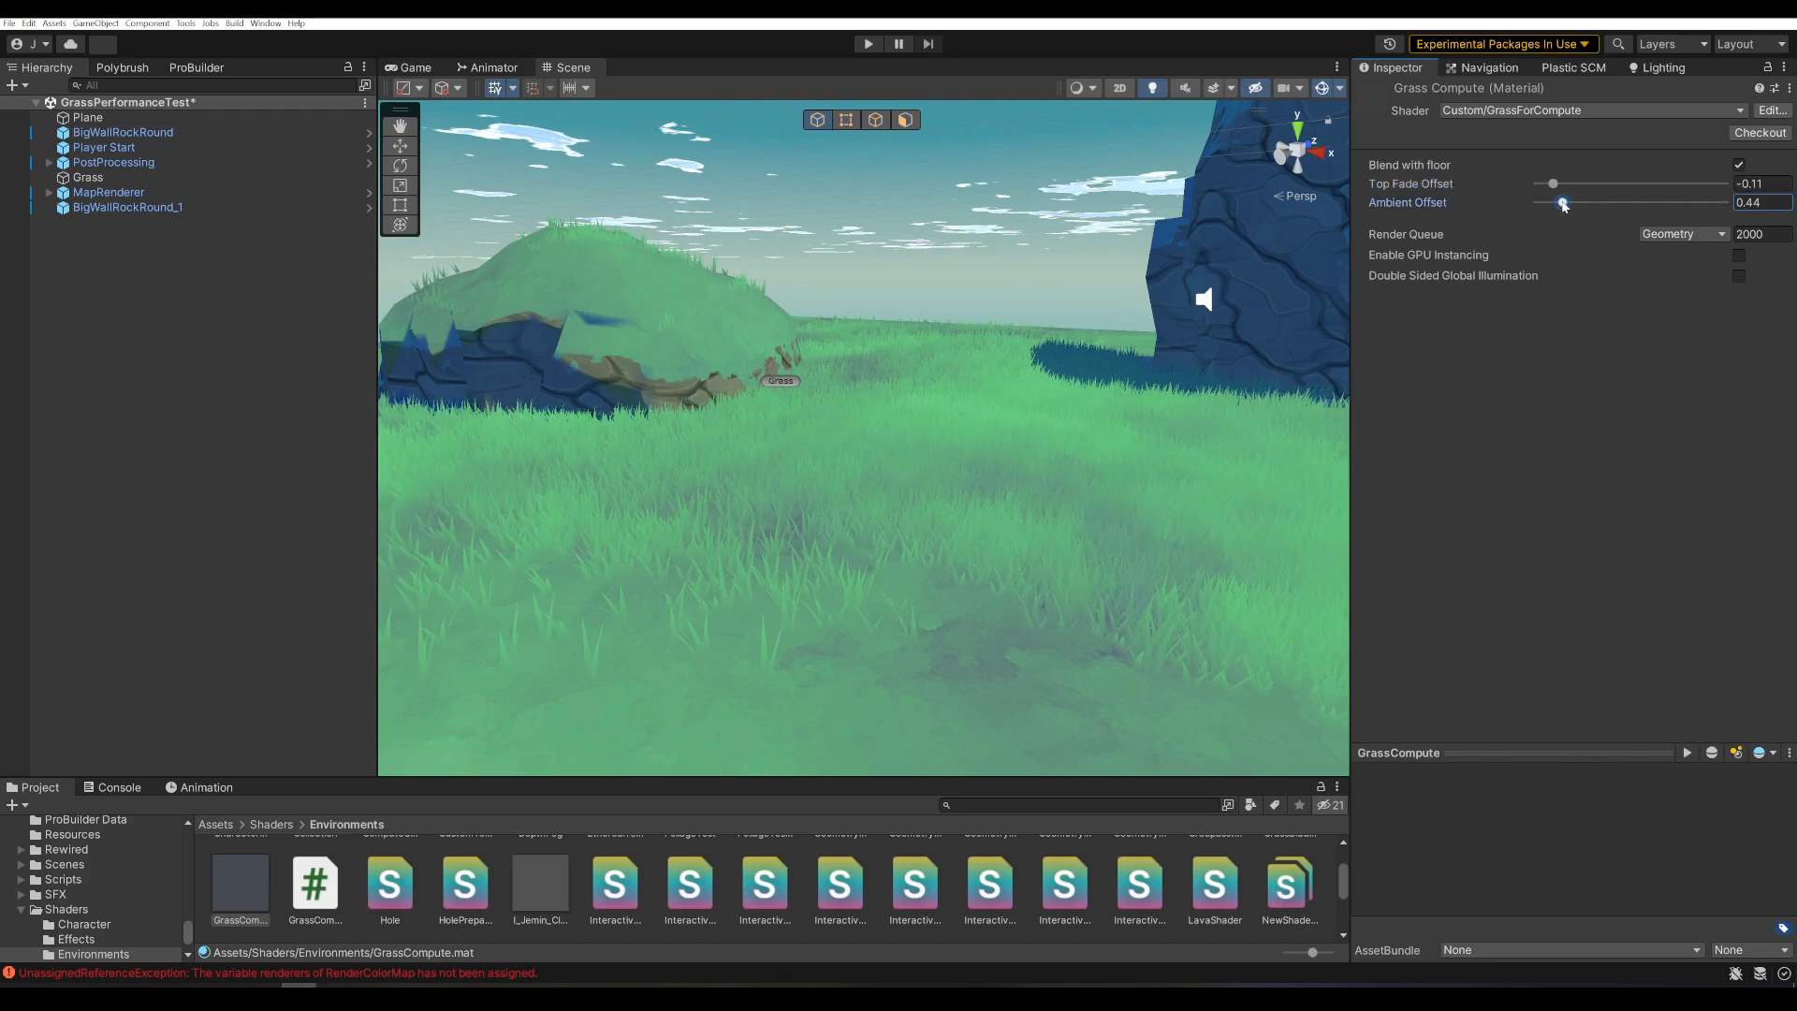
pyautogui.moveTo(1561, 202); pyautogui.dragTo(1573, 202)
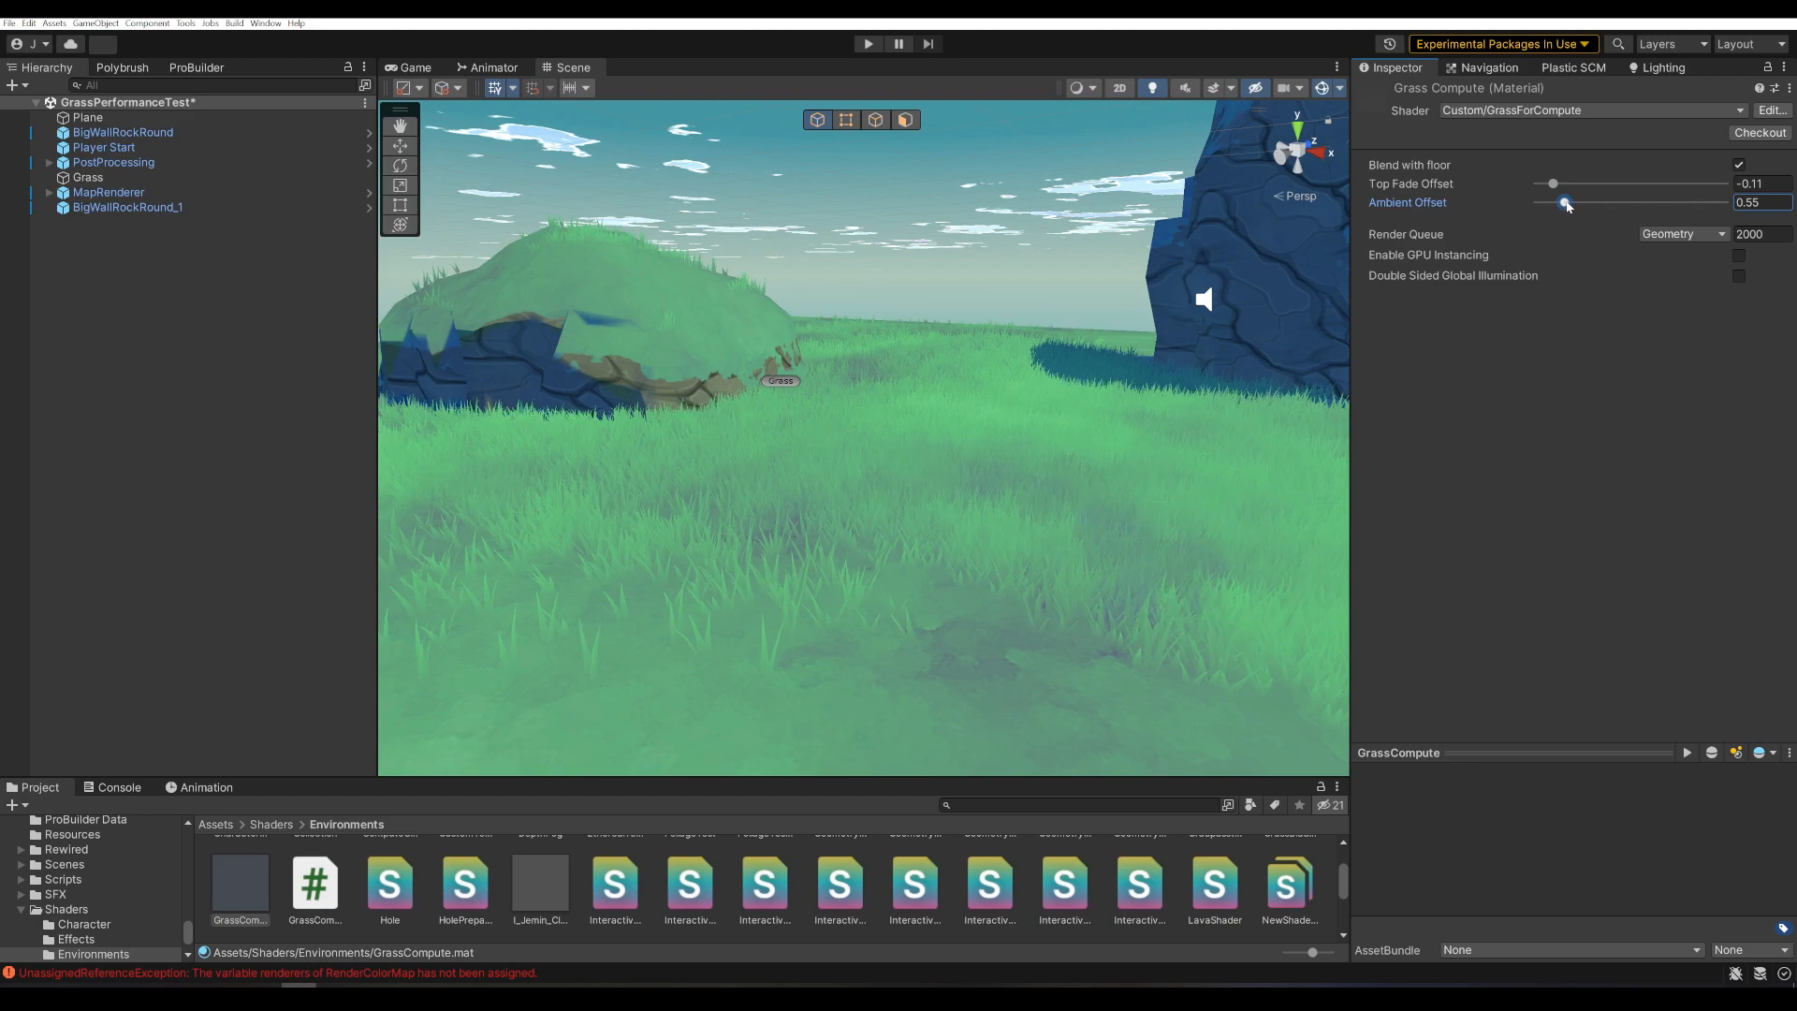
pyautogui.moveTo(1556, 203); pyautogui.dragTo(1565, 203)
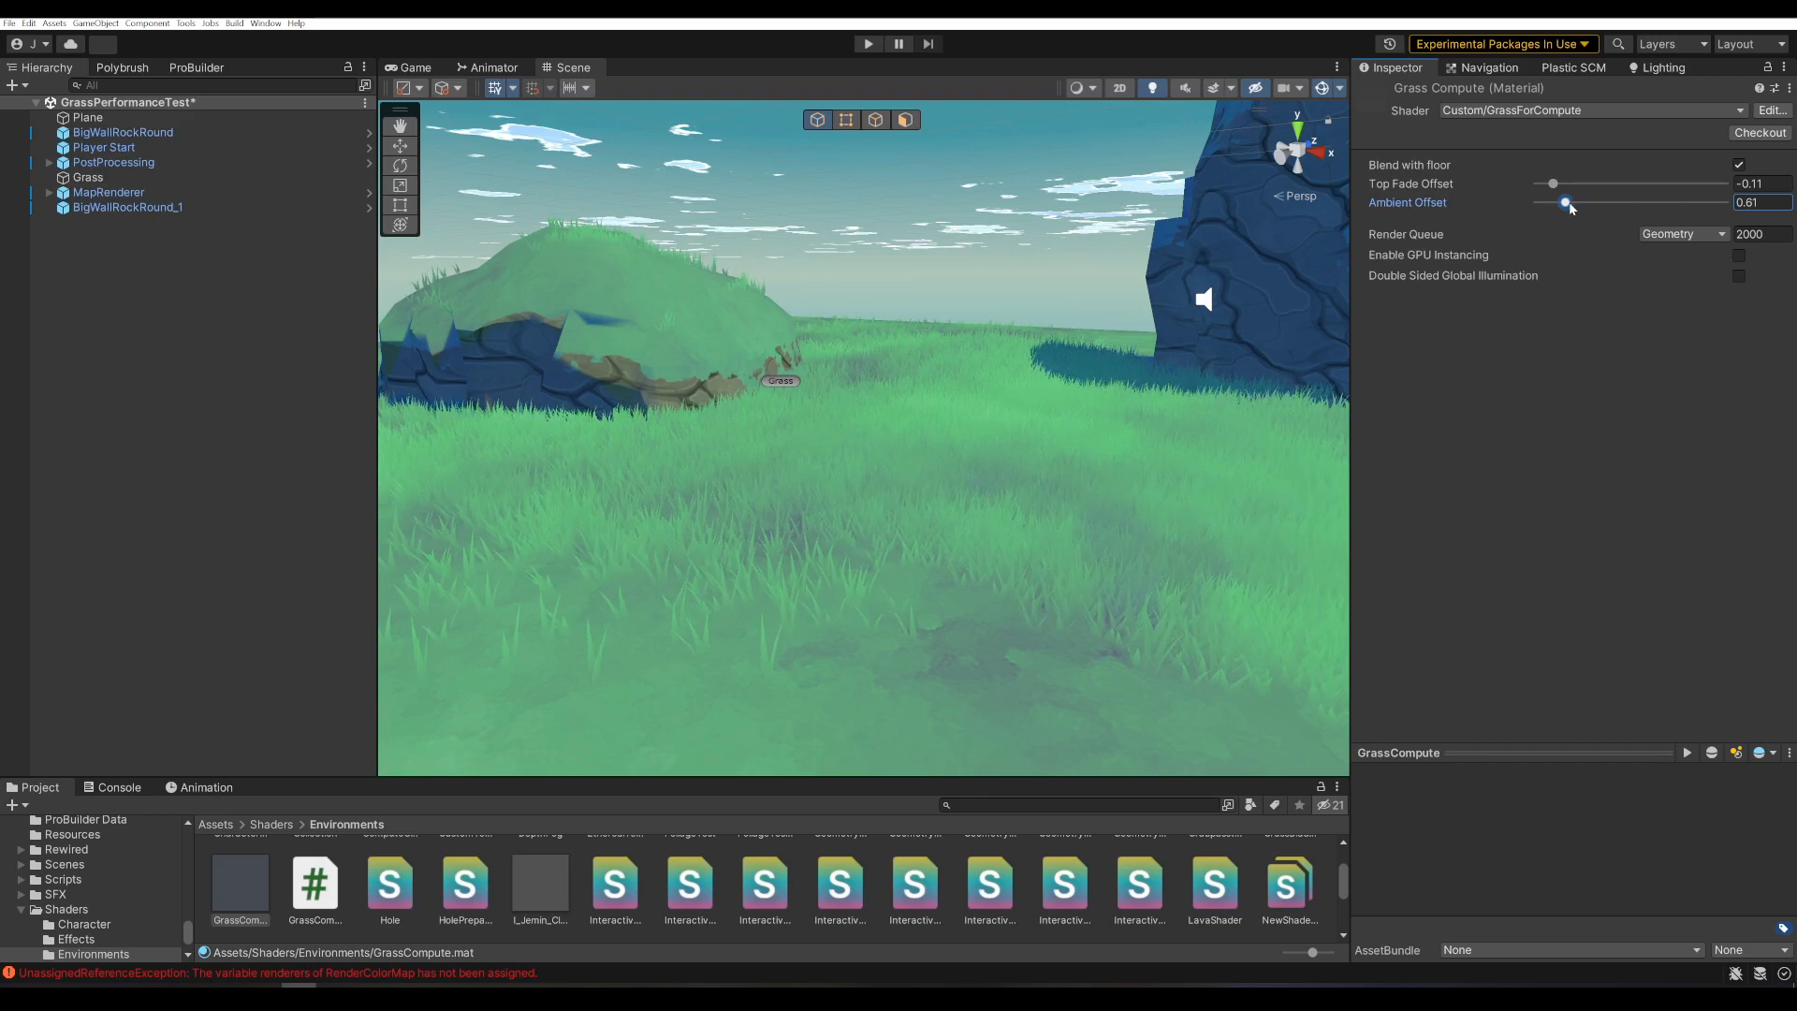
pyautogui.moveTo(1565, 203); pyautogui.dragTo(1570, 203)
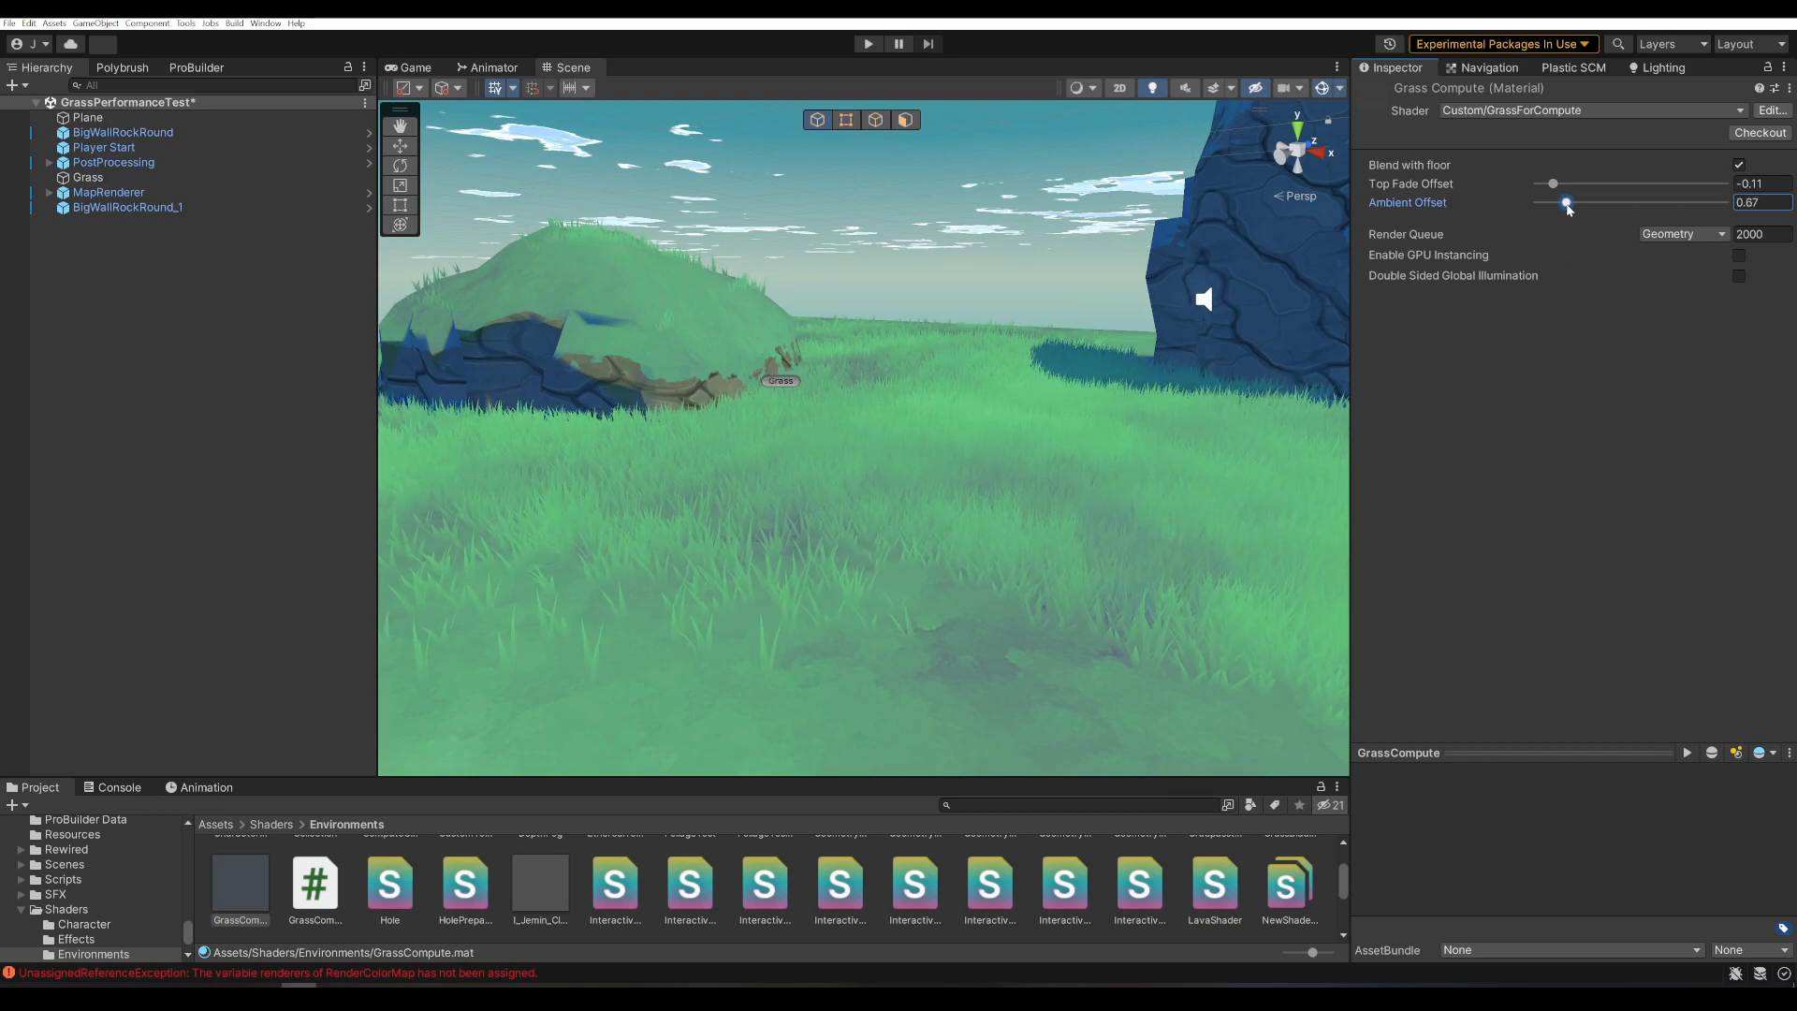
pyautogui.moveTo(1564, 202); pyautogui.dragTo(1569, 202)
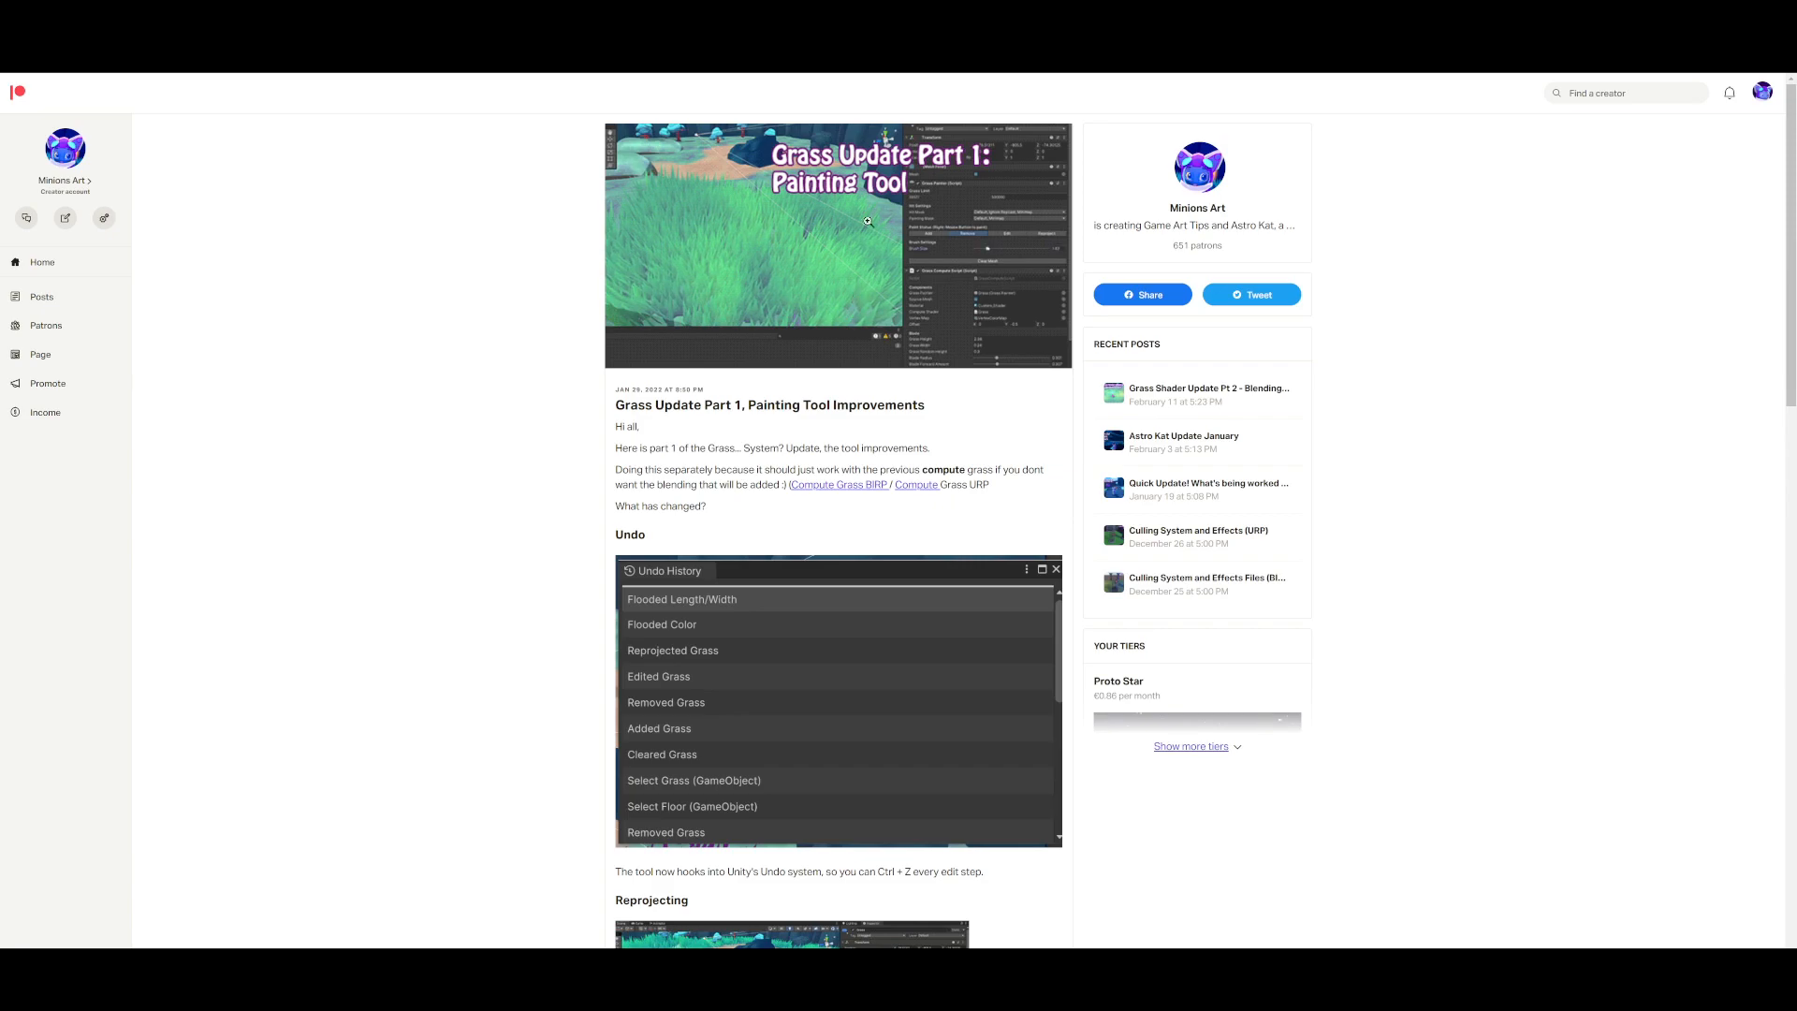
# - Scroll through the Grass Update Part 1 post and select all of the GrassPainter script source
pyautogui.scroll(-3)
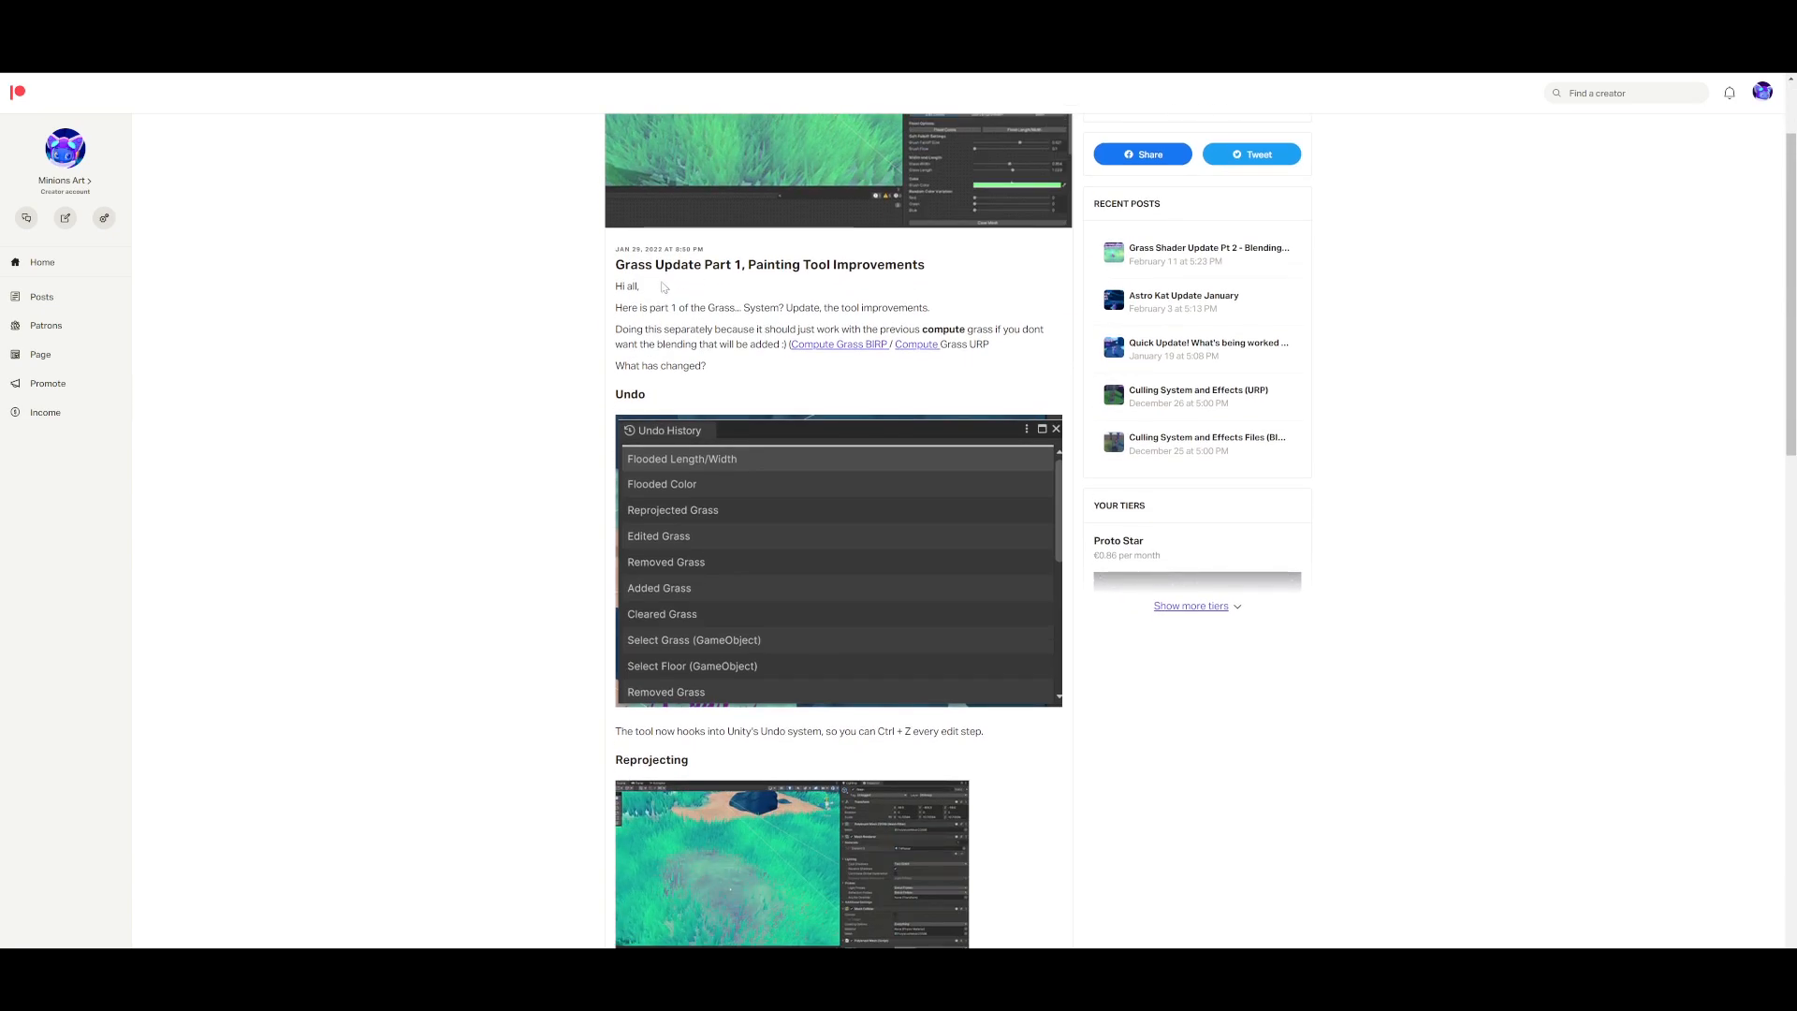
pyautogui.scroll(-3)
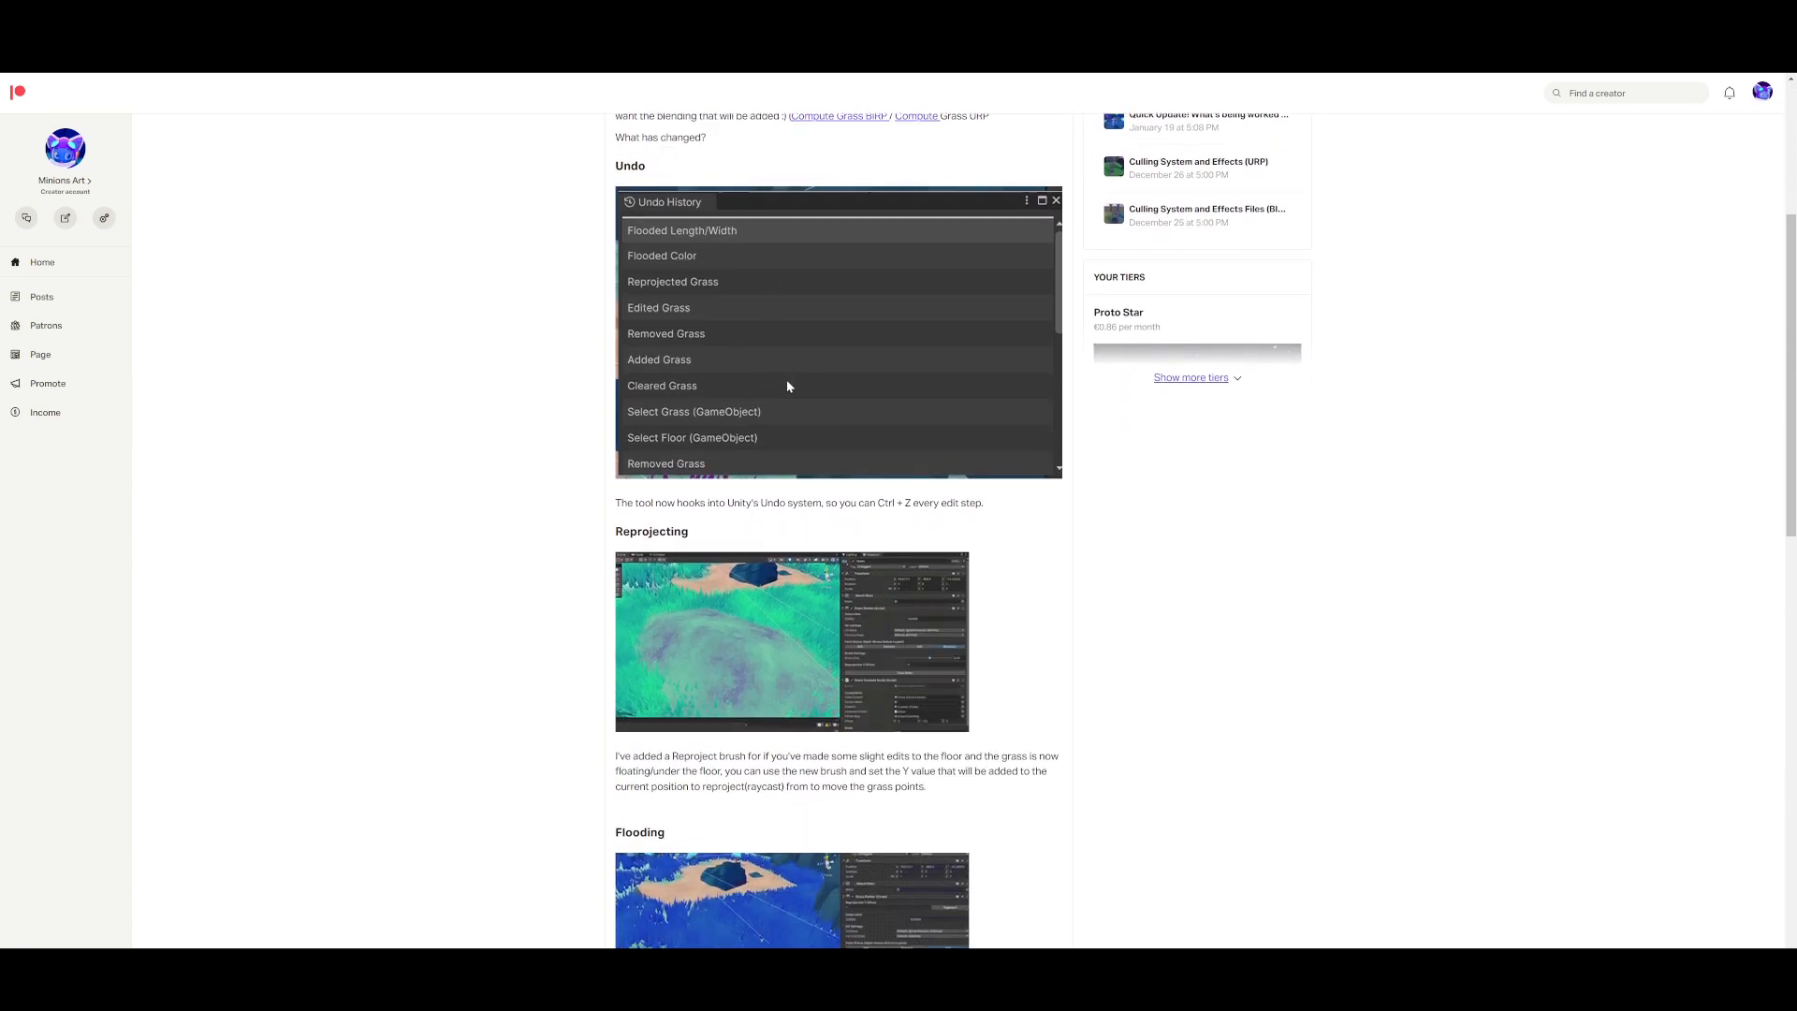
pyautogui.scroll(-3)
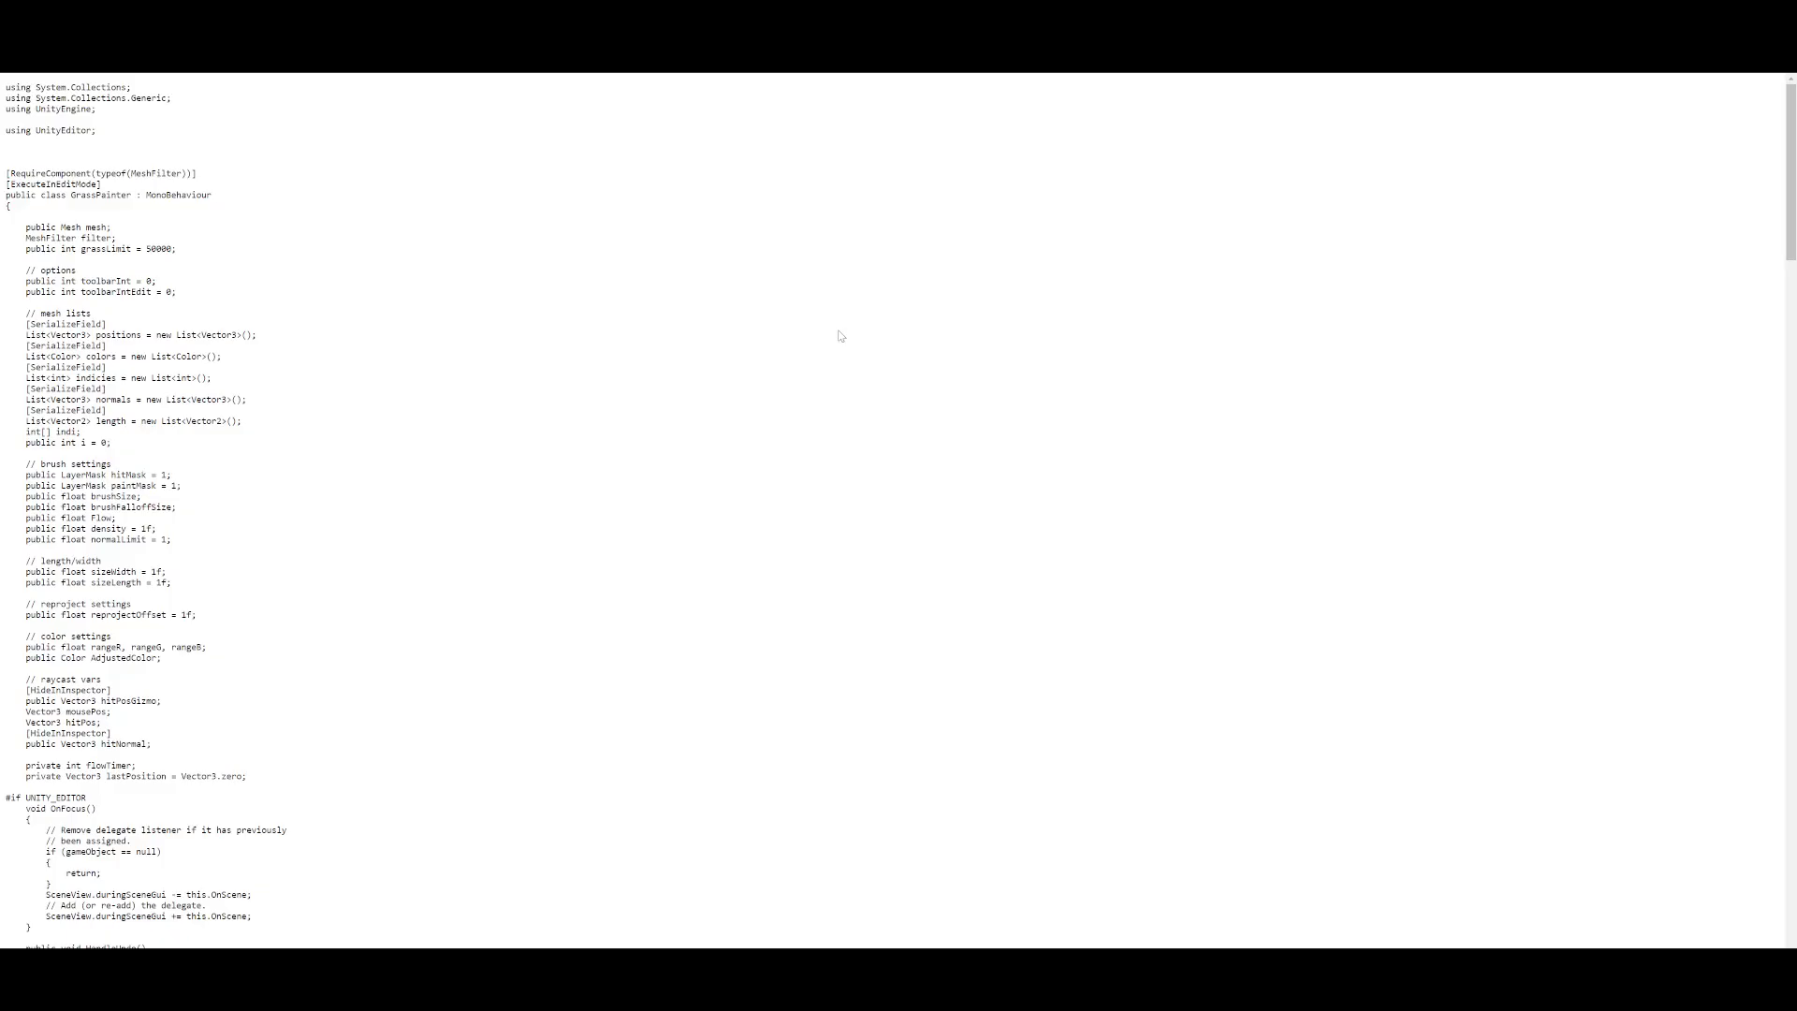
pyautogui.press('ctrl+a')
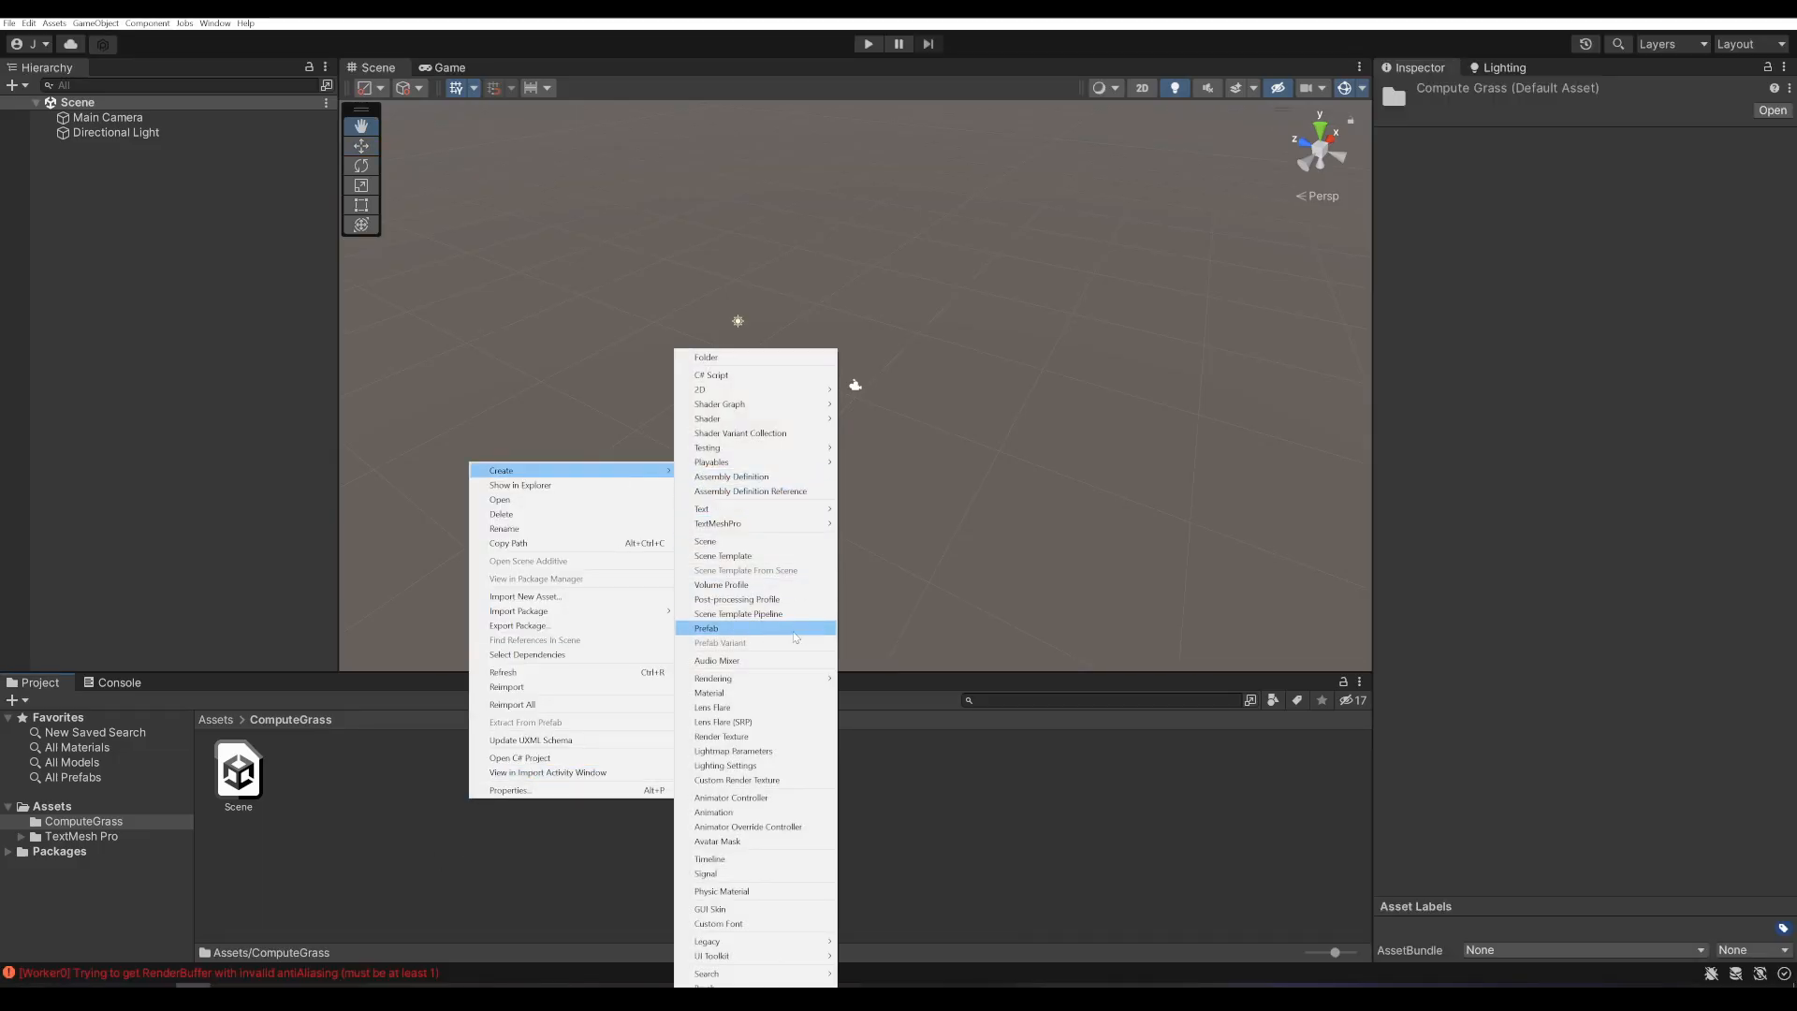
# - Create a C# script named GrassPainter in ComputeGrass and paste the painting code in VS Code
pyautogui.click(712, 374)
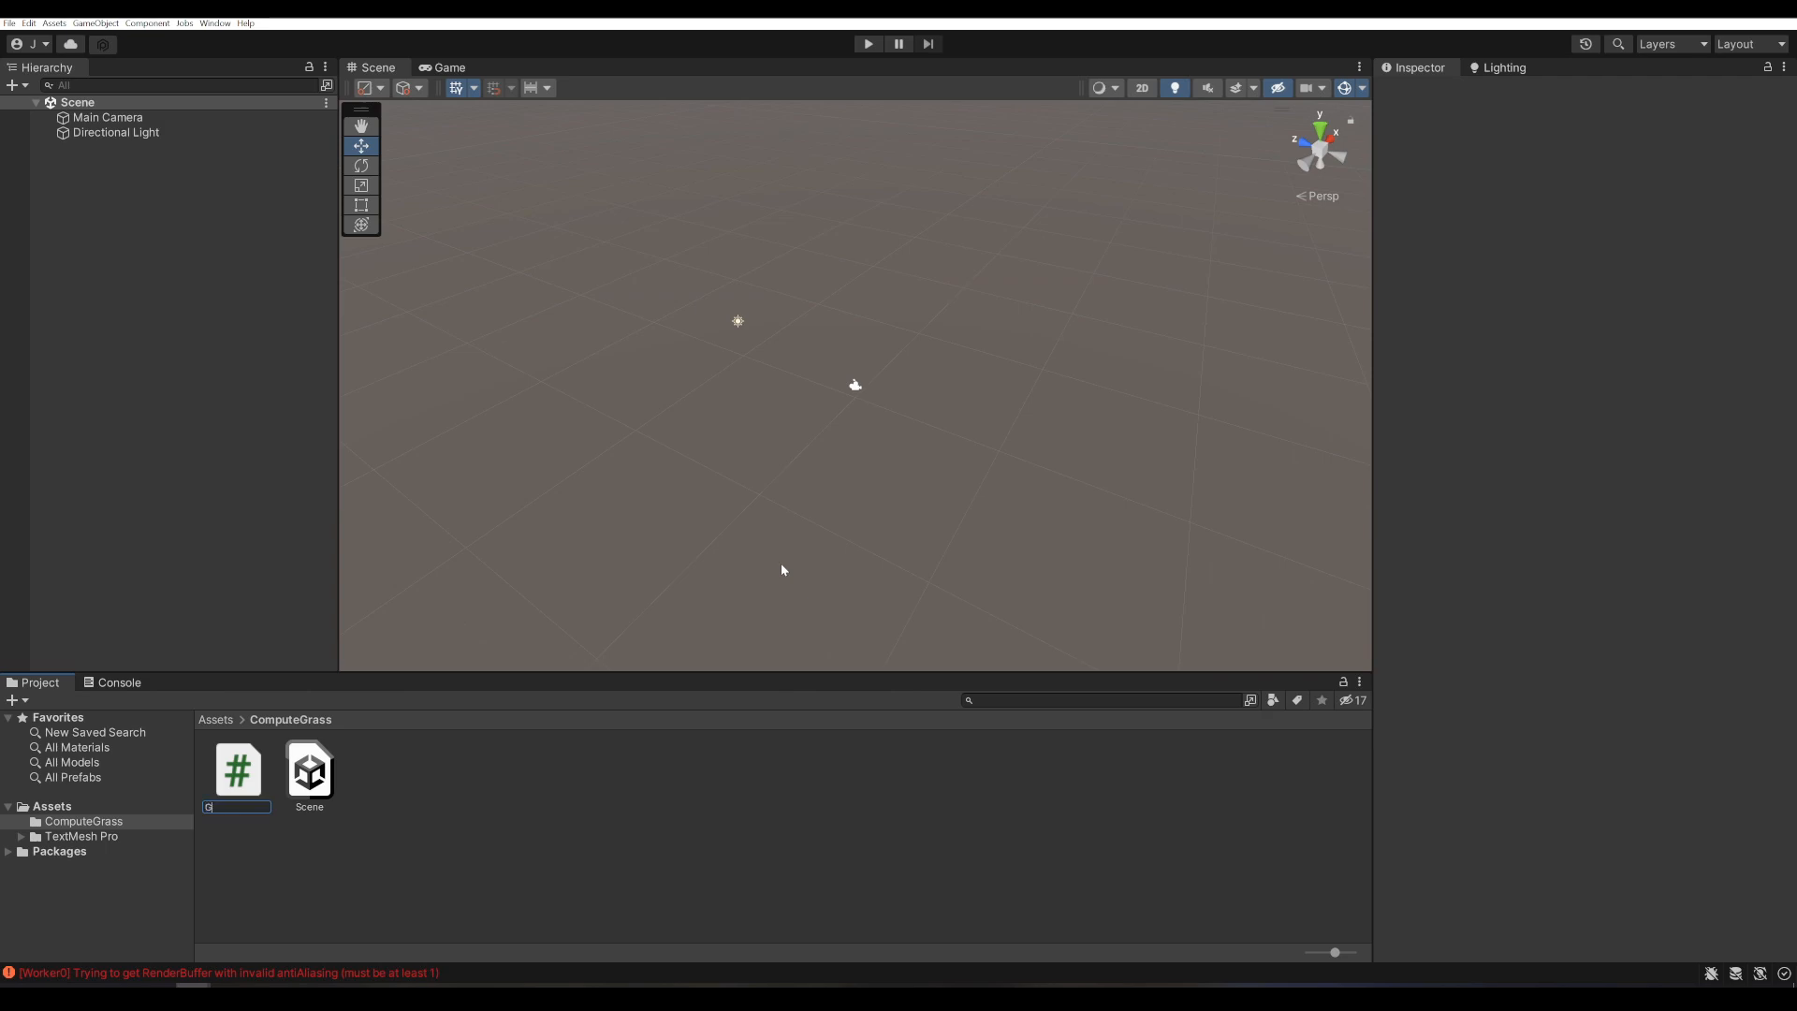
pyautogui.write('GrassPainter')
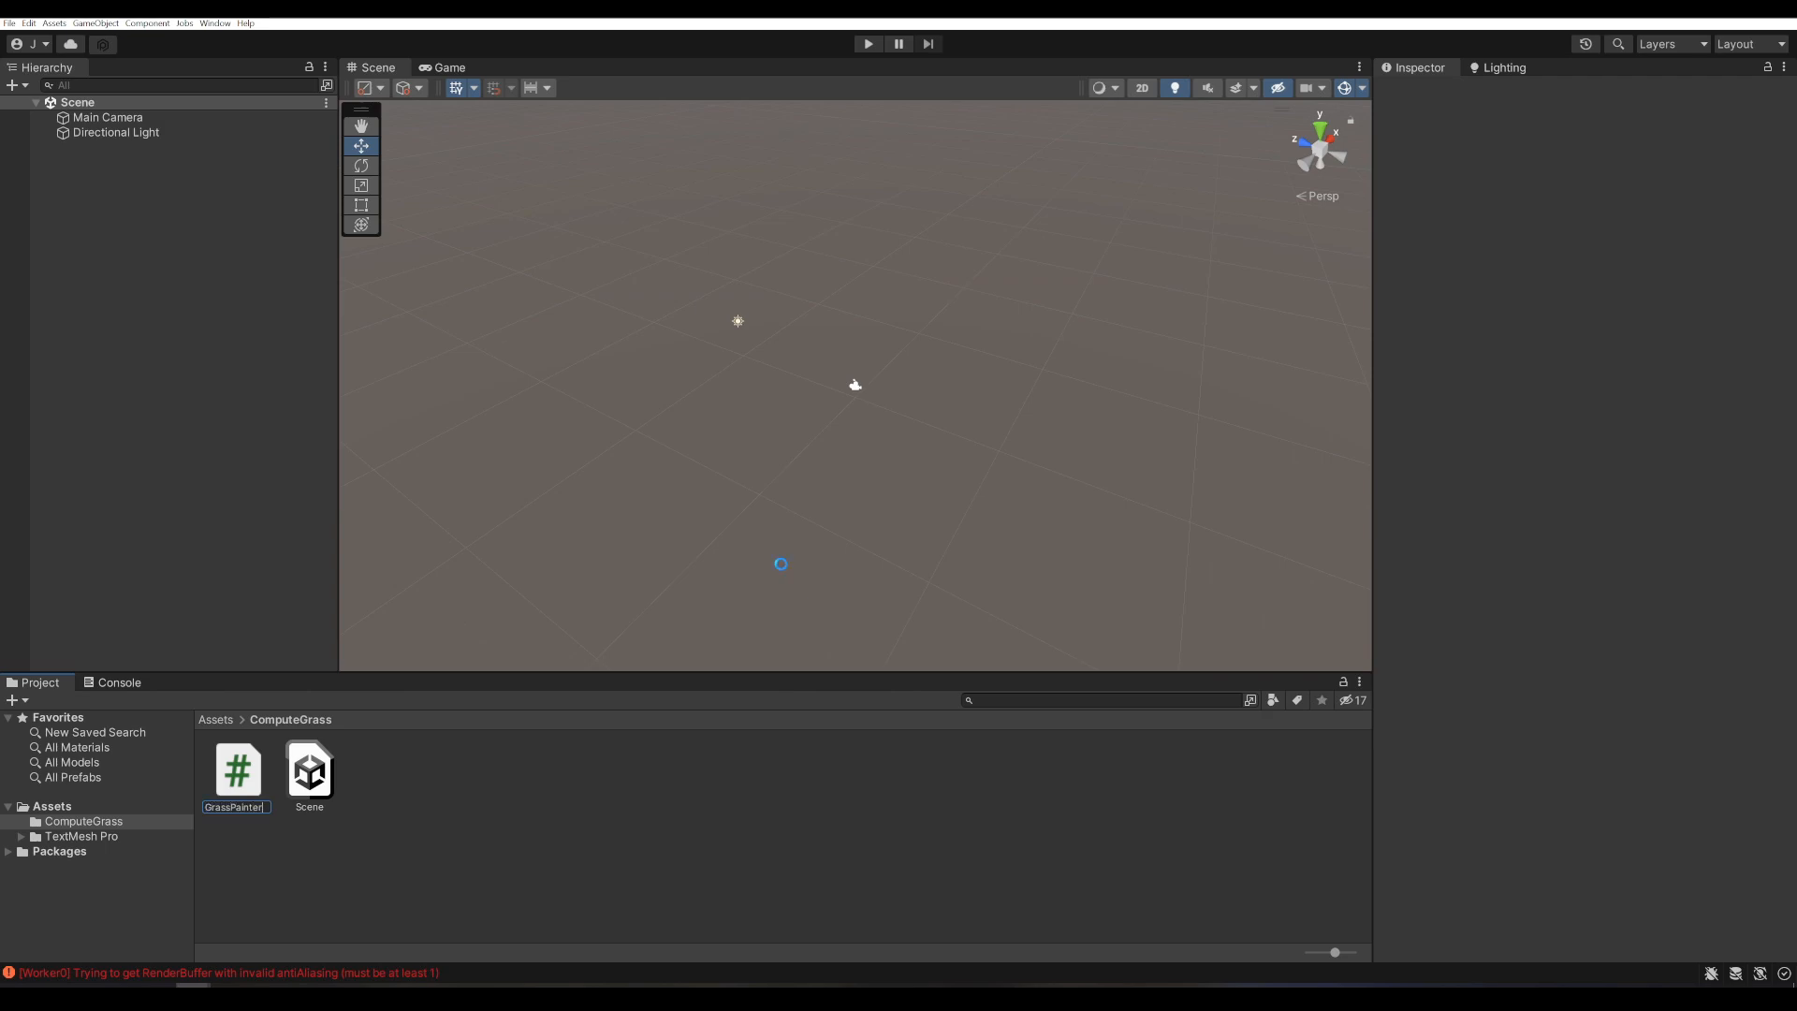
pyautogui.click(236, 769)
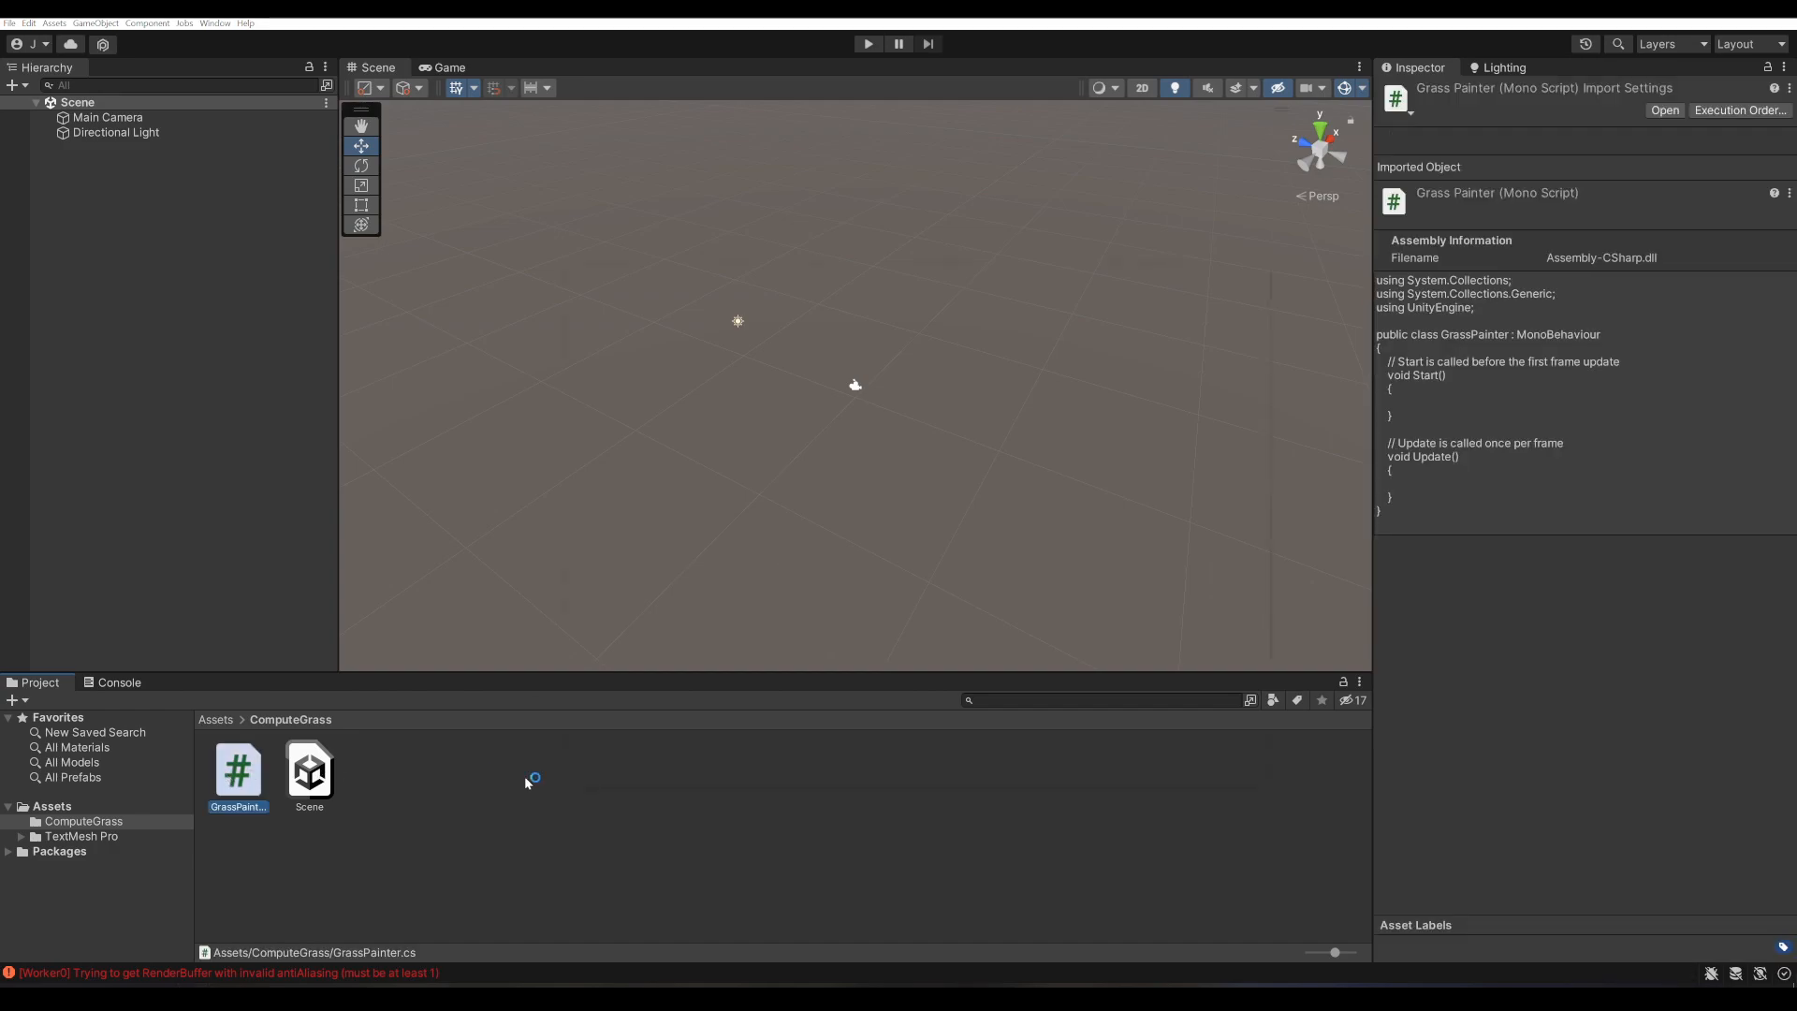
pyautogui.doubleClick(238, 768)
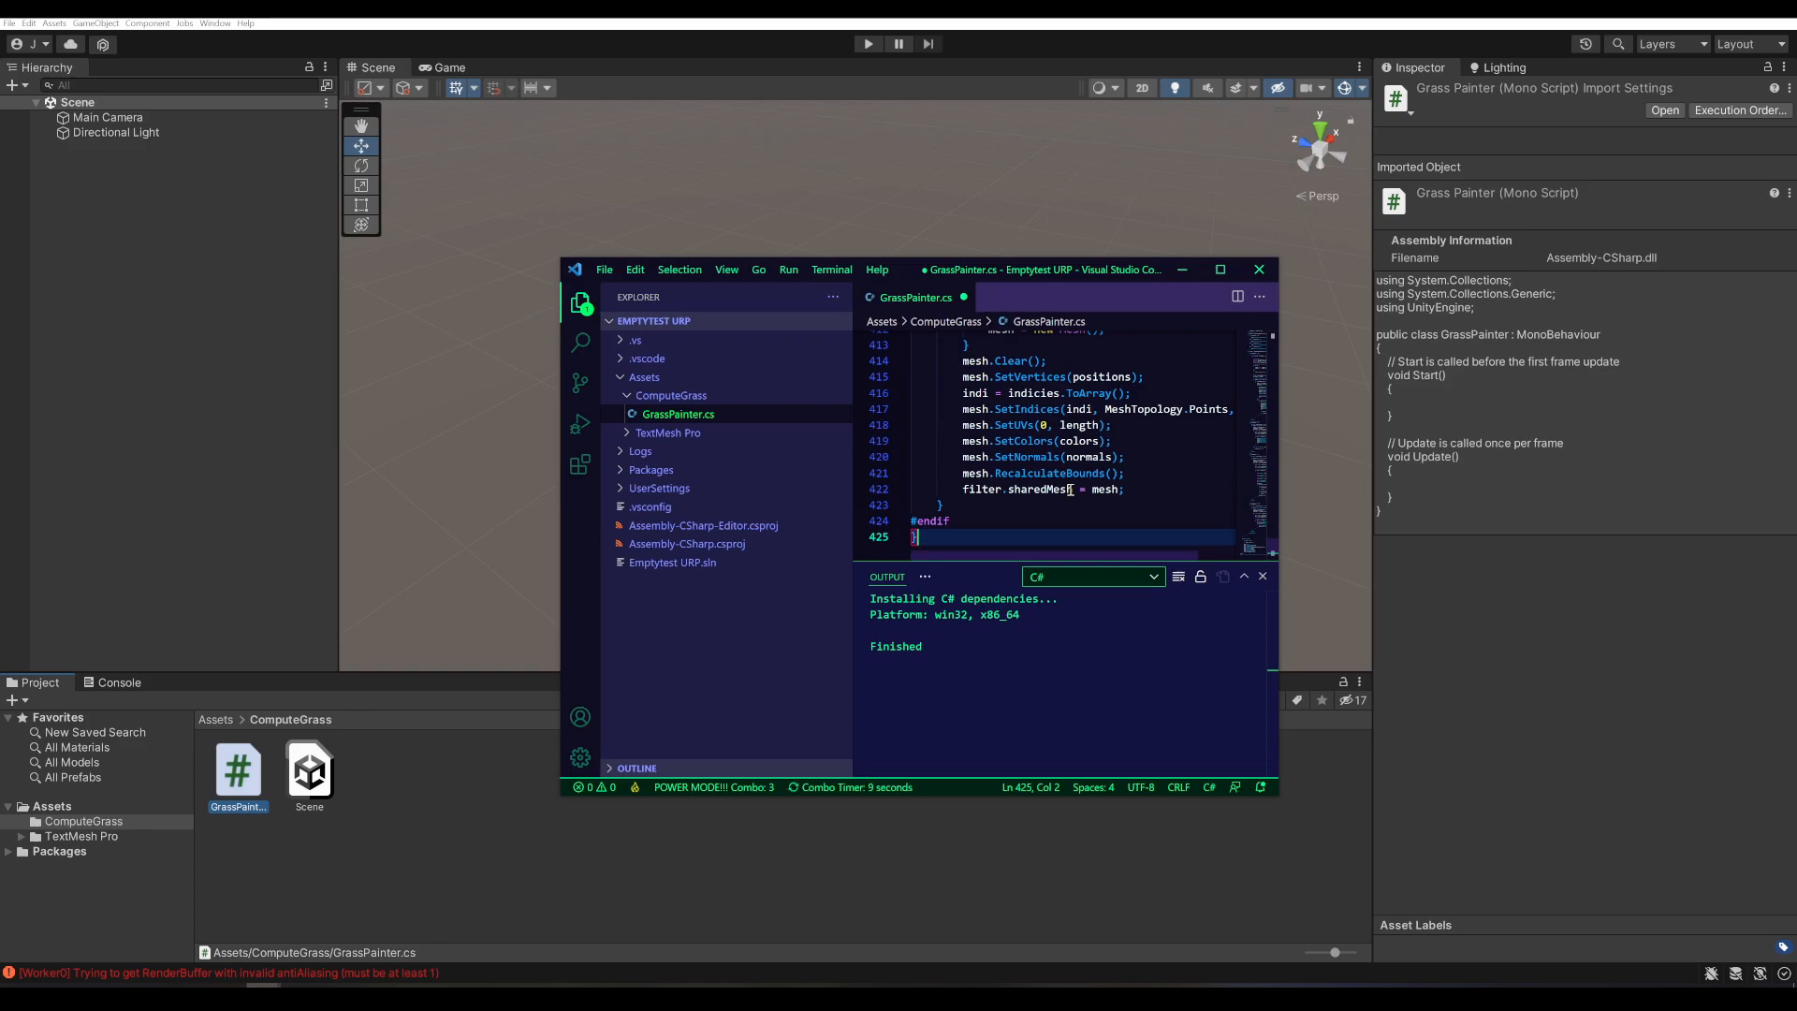
pyautogui.click(1219, 269)
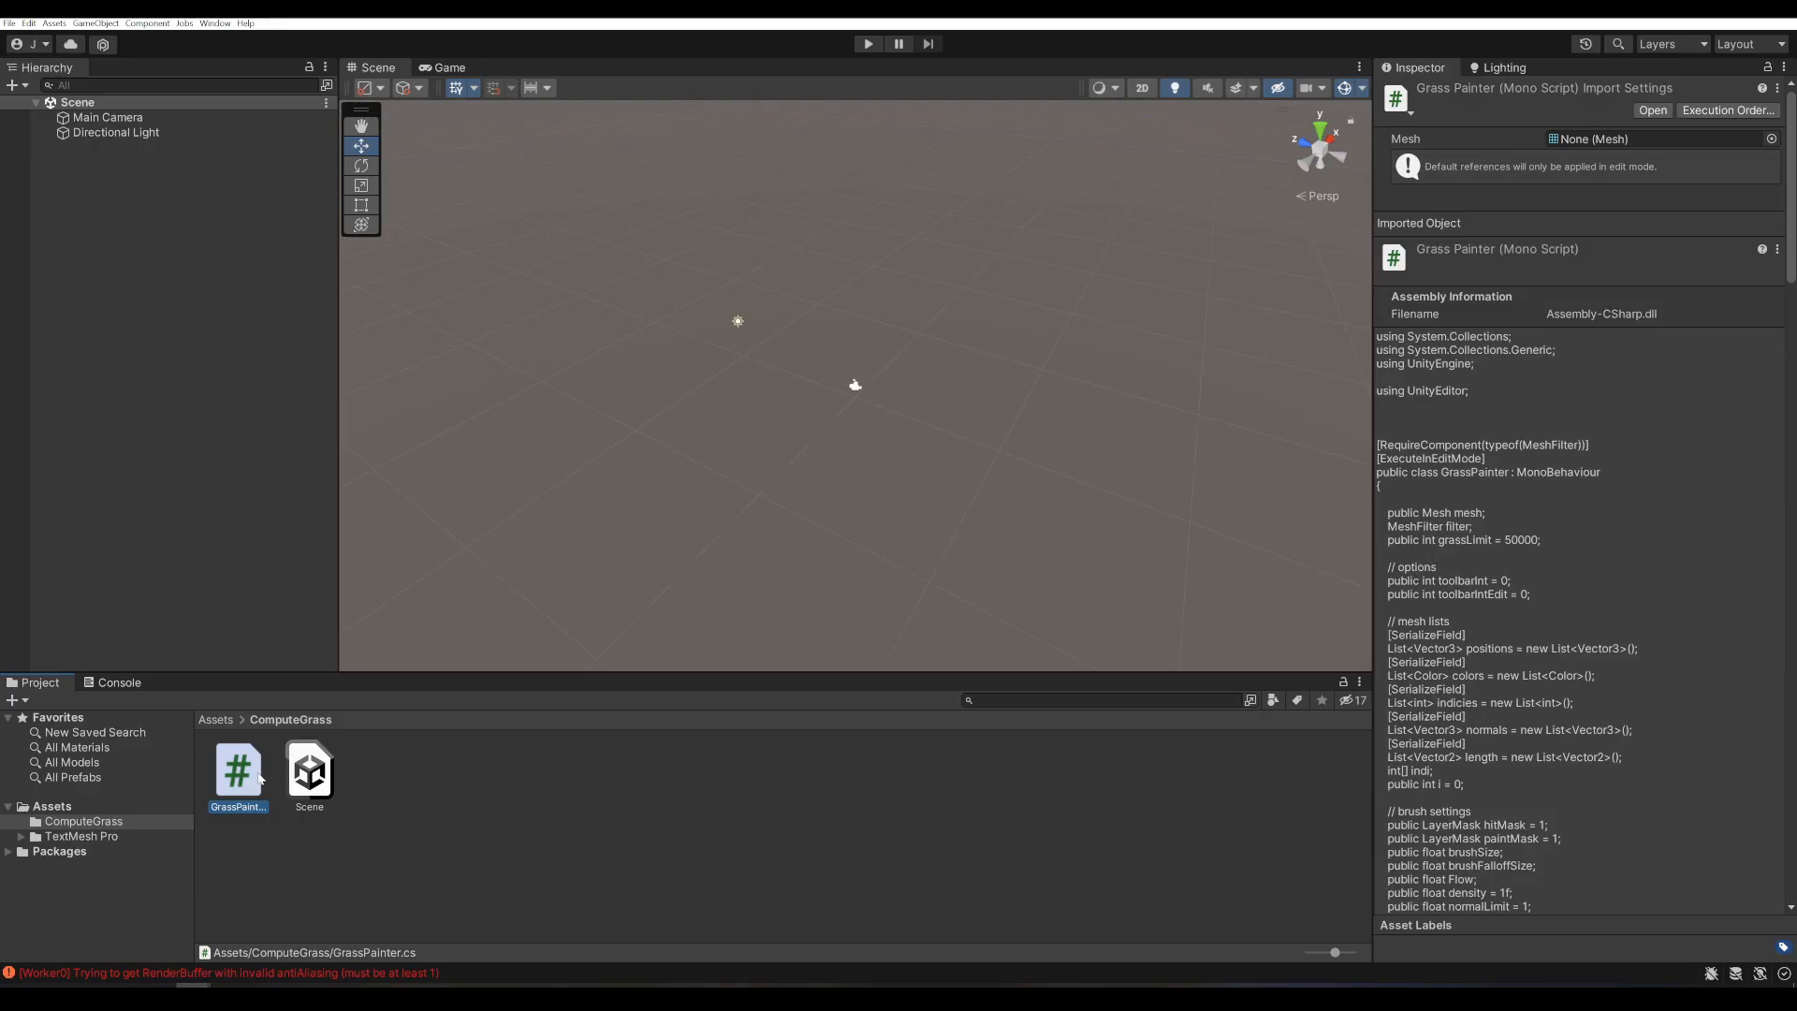
# - Create a second C# script in ComputeGrass for the GrassPainterEditor code
pyautogui.click(367, 850)
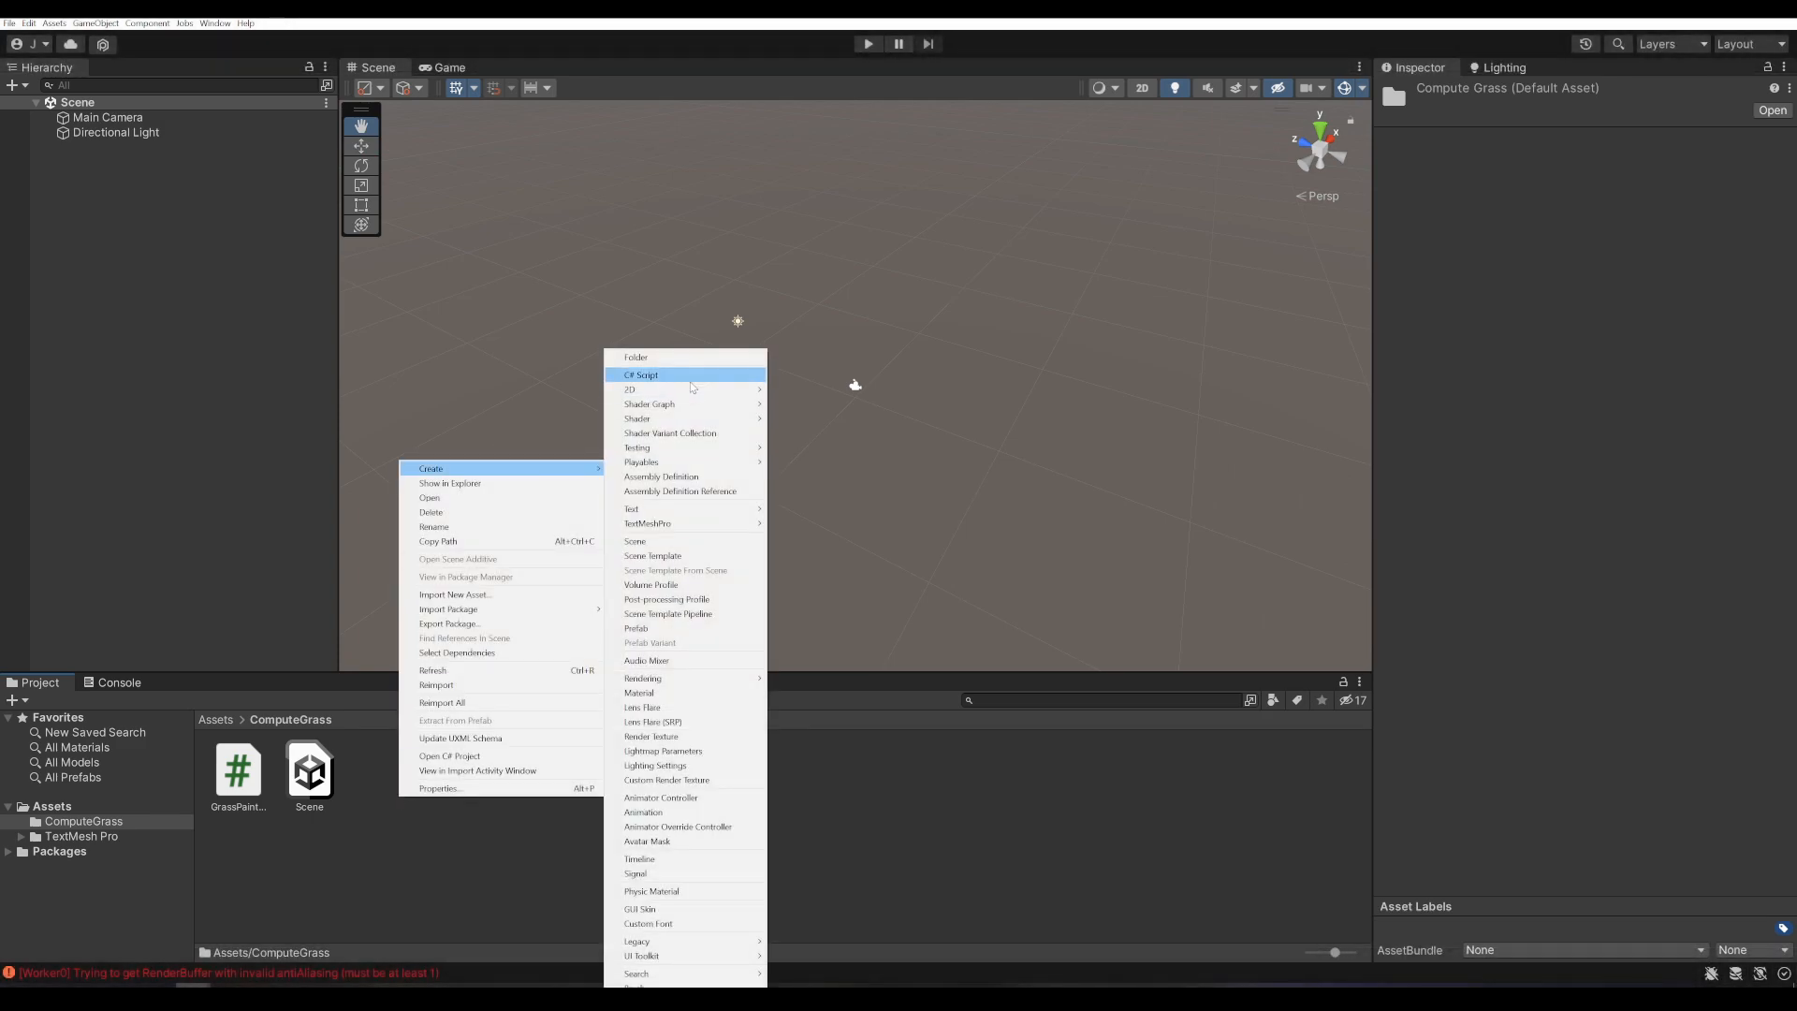
pyautogui.click(642, 374)
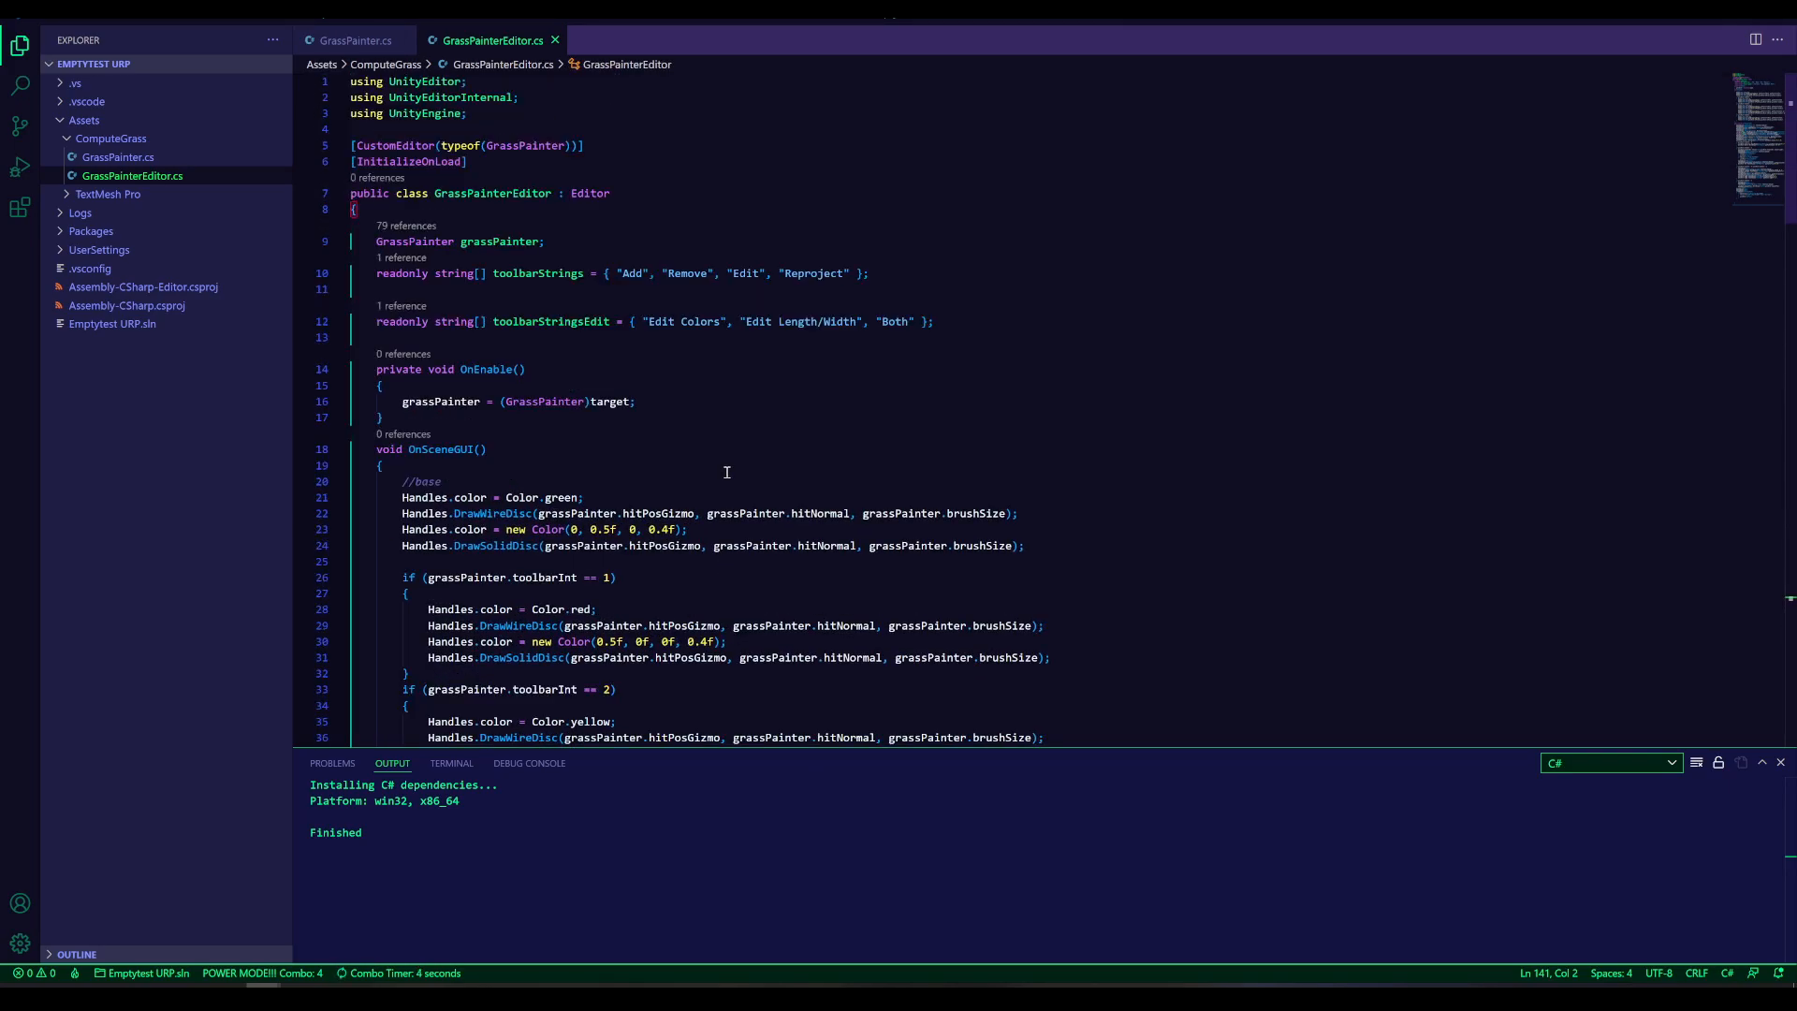
pyautogui.moveTo(573, 195)
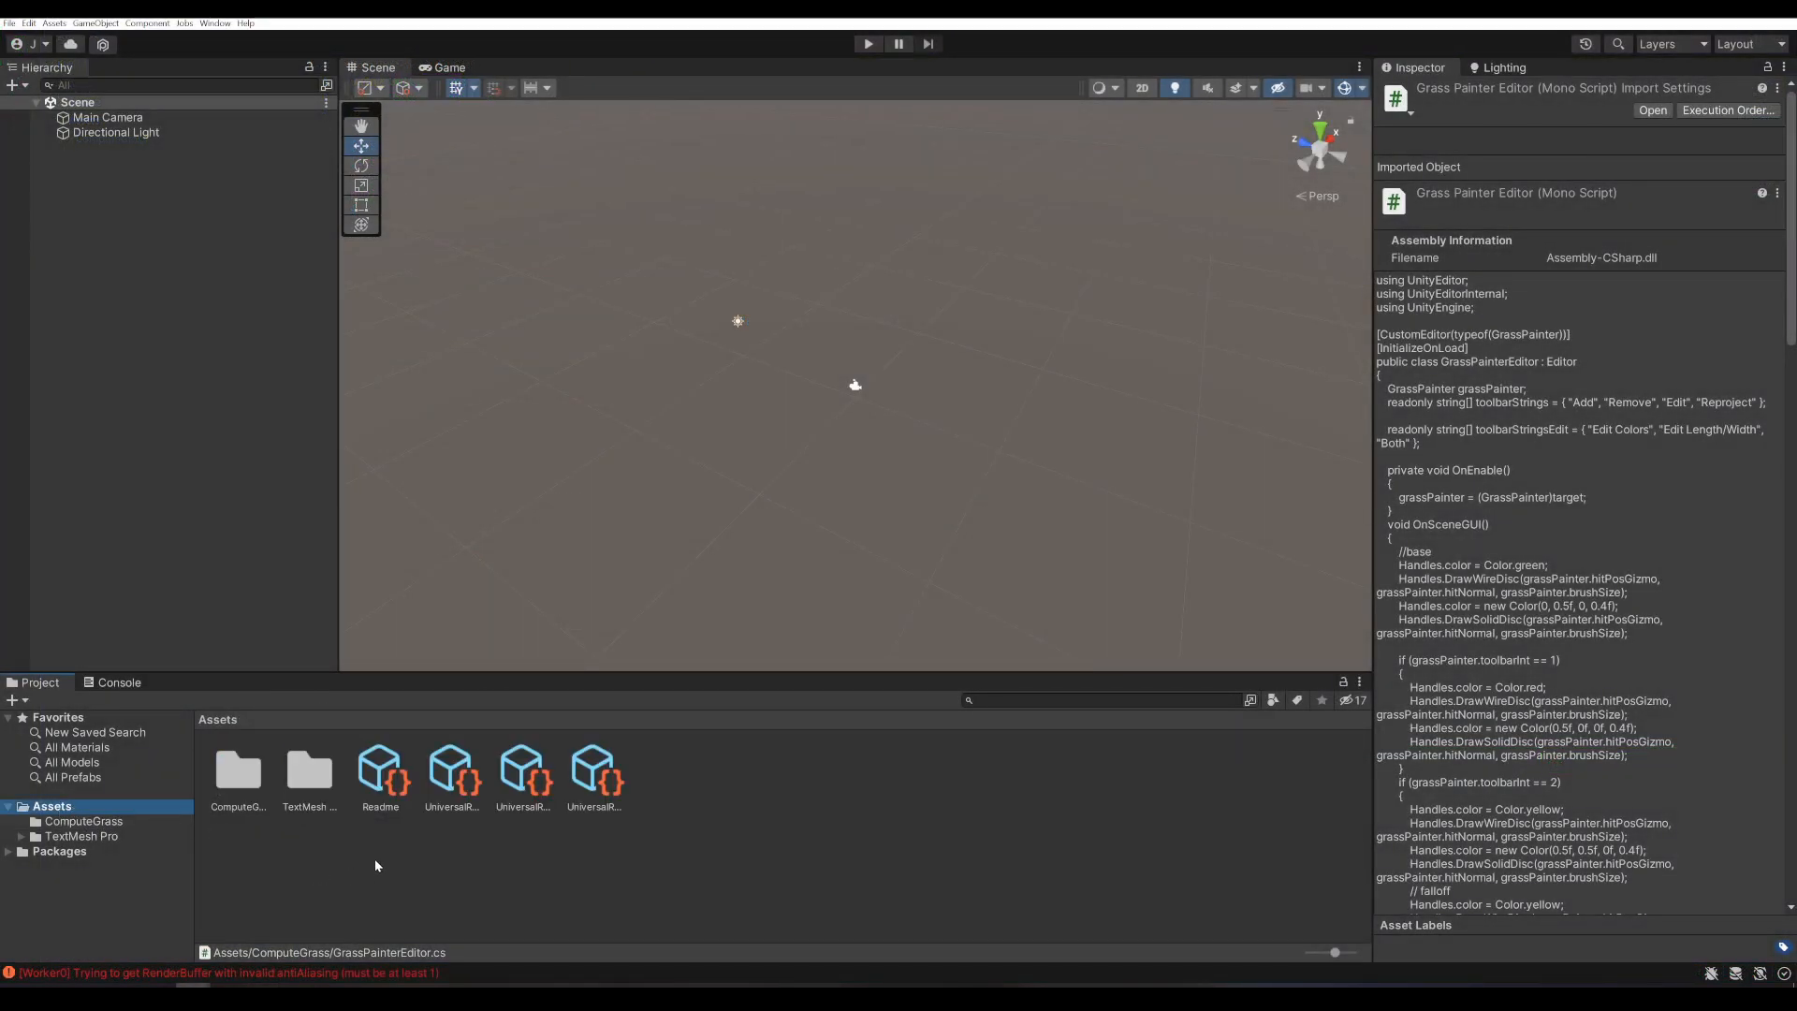
# - Create a new folder named Editor inside Assets via Create > Folder
pyautogui.rightClick(375, 865)
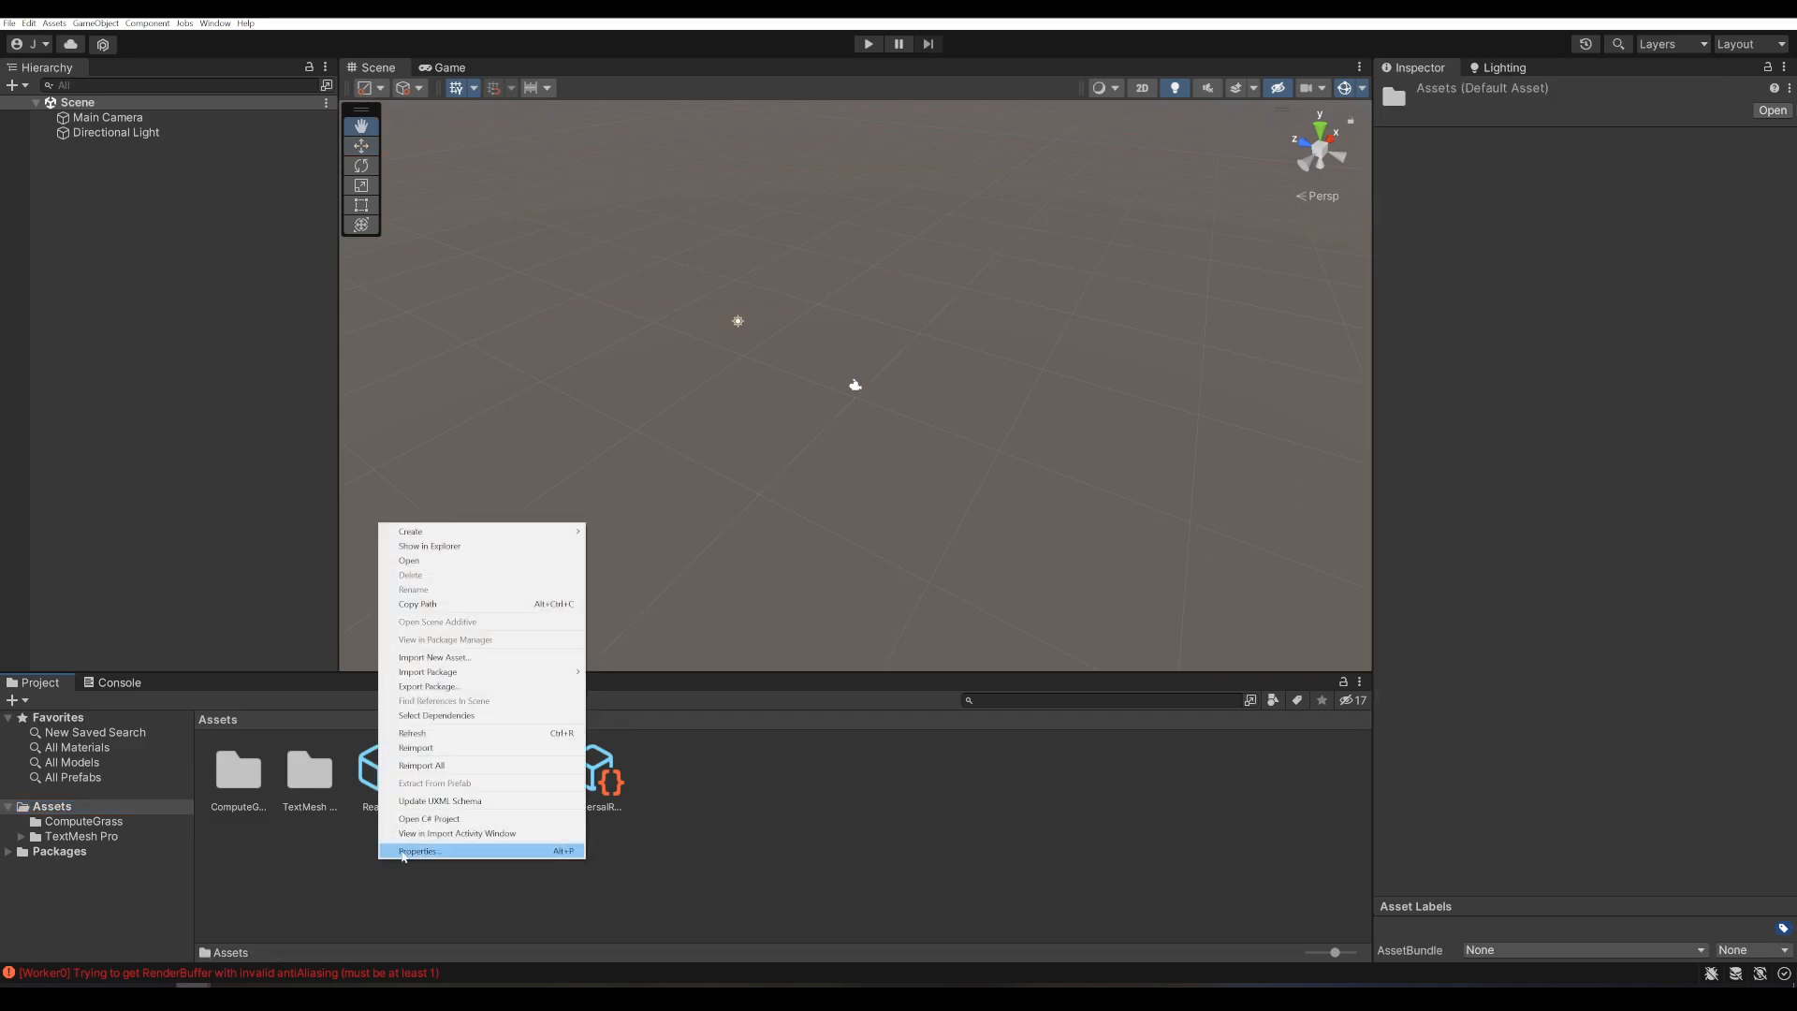
pyautogui.click(410, 530)
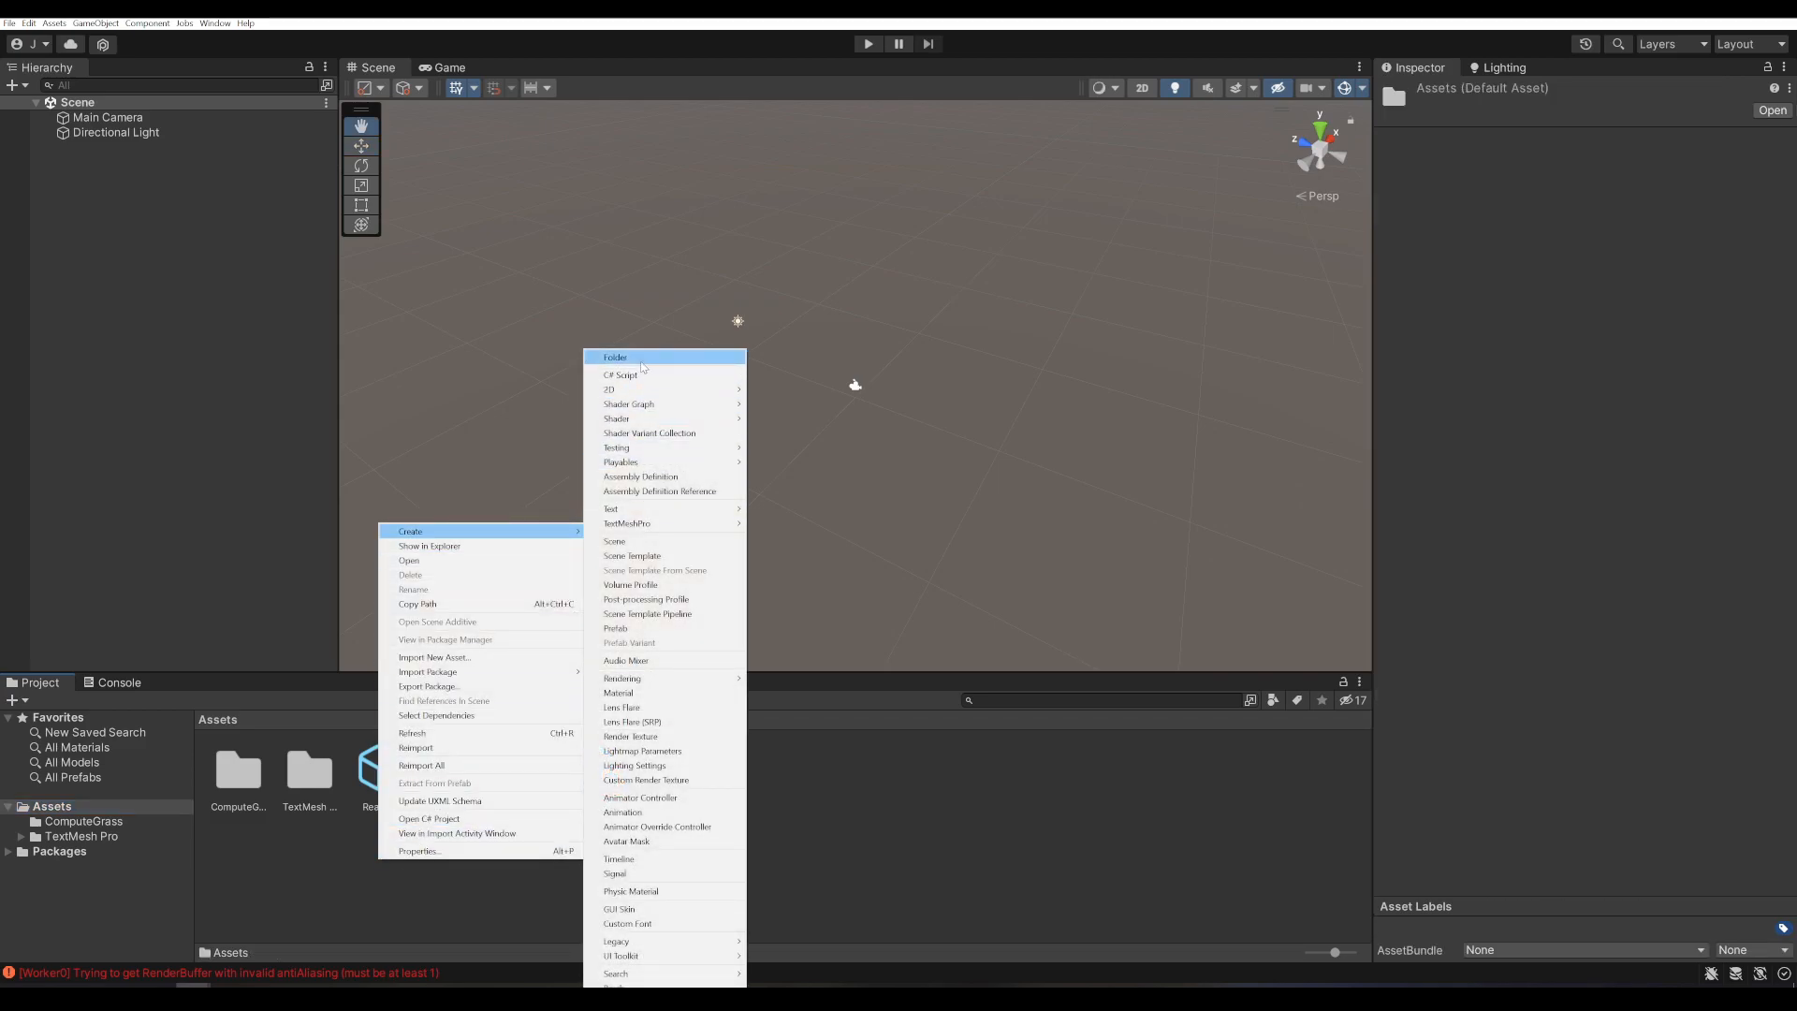
pyautogui.click(614, 356)
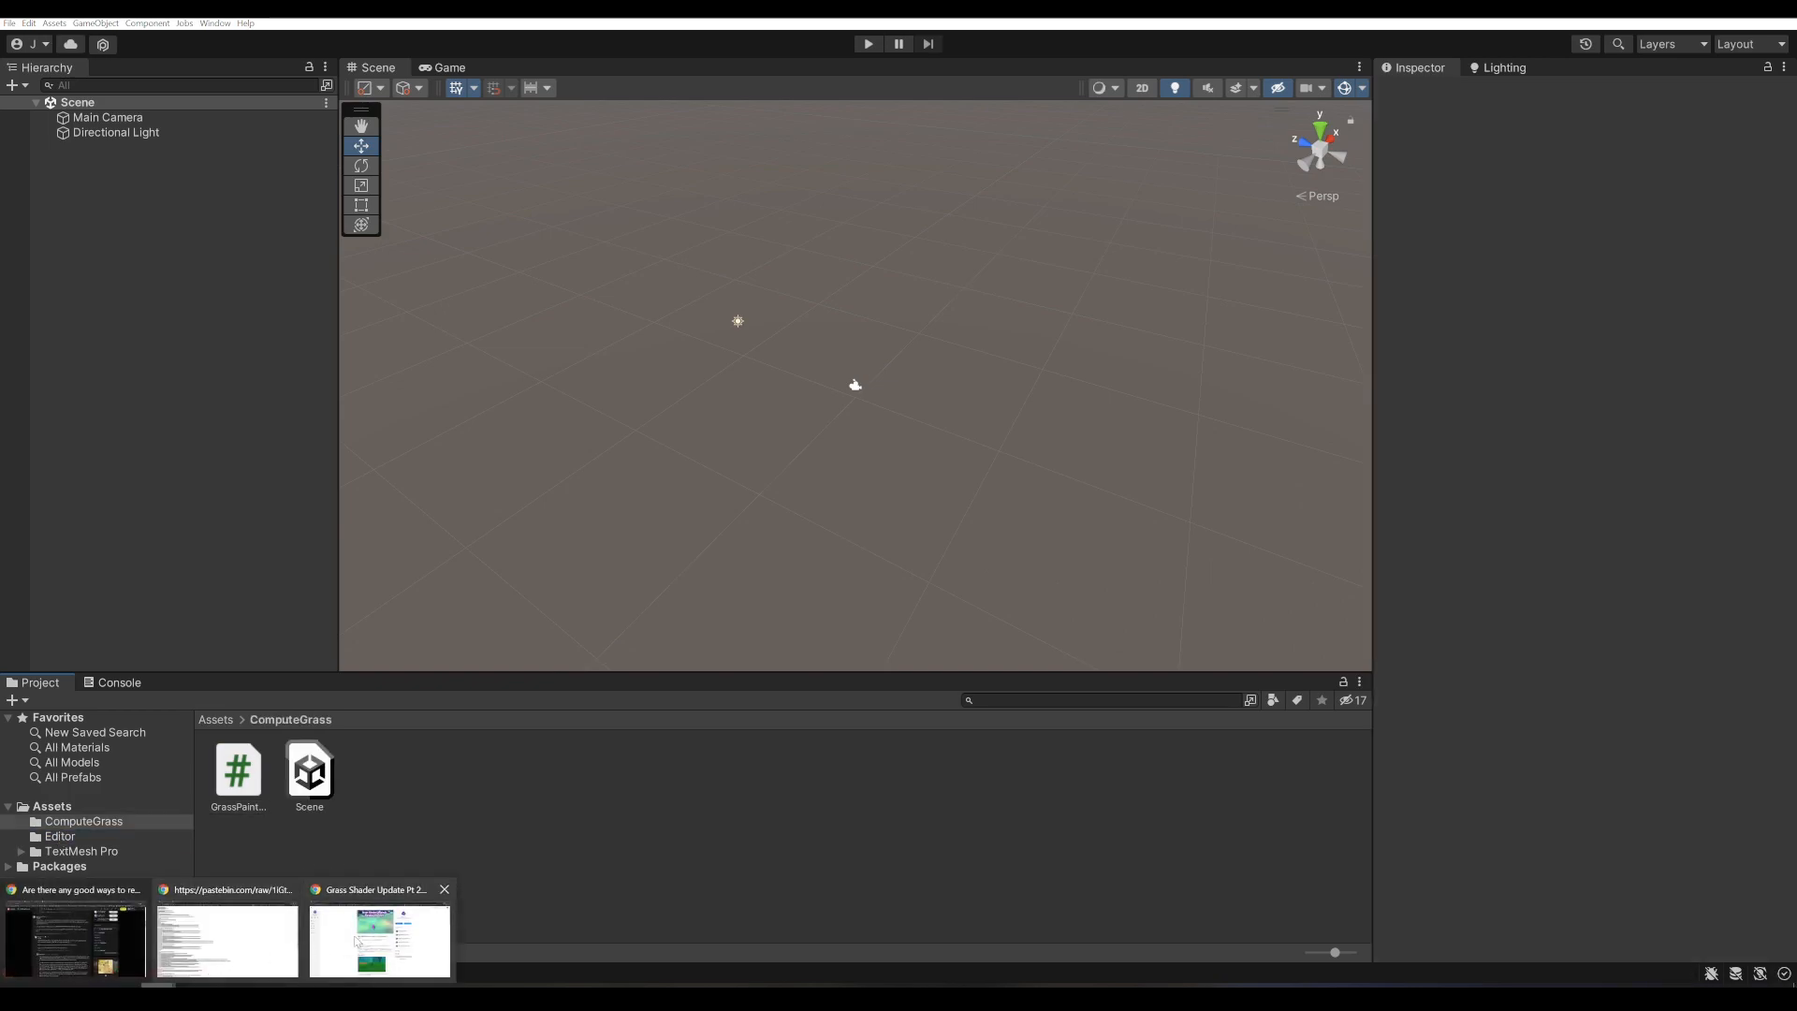
# - From the grass shader update post, follow a script link and view the raw GrassBlades.compute code
pyautogui.click(378, 940)
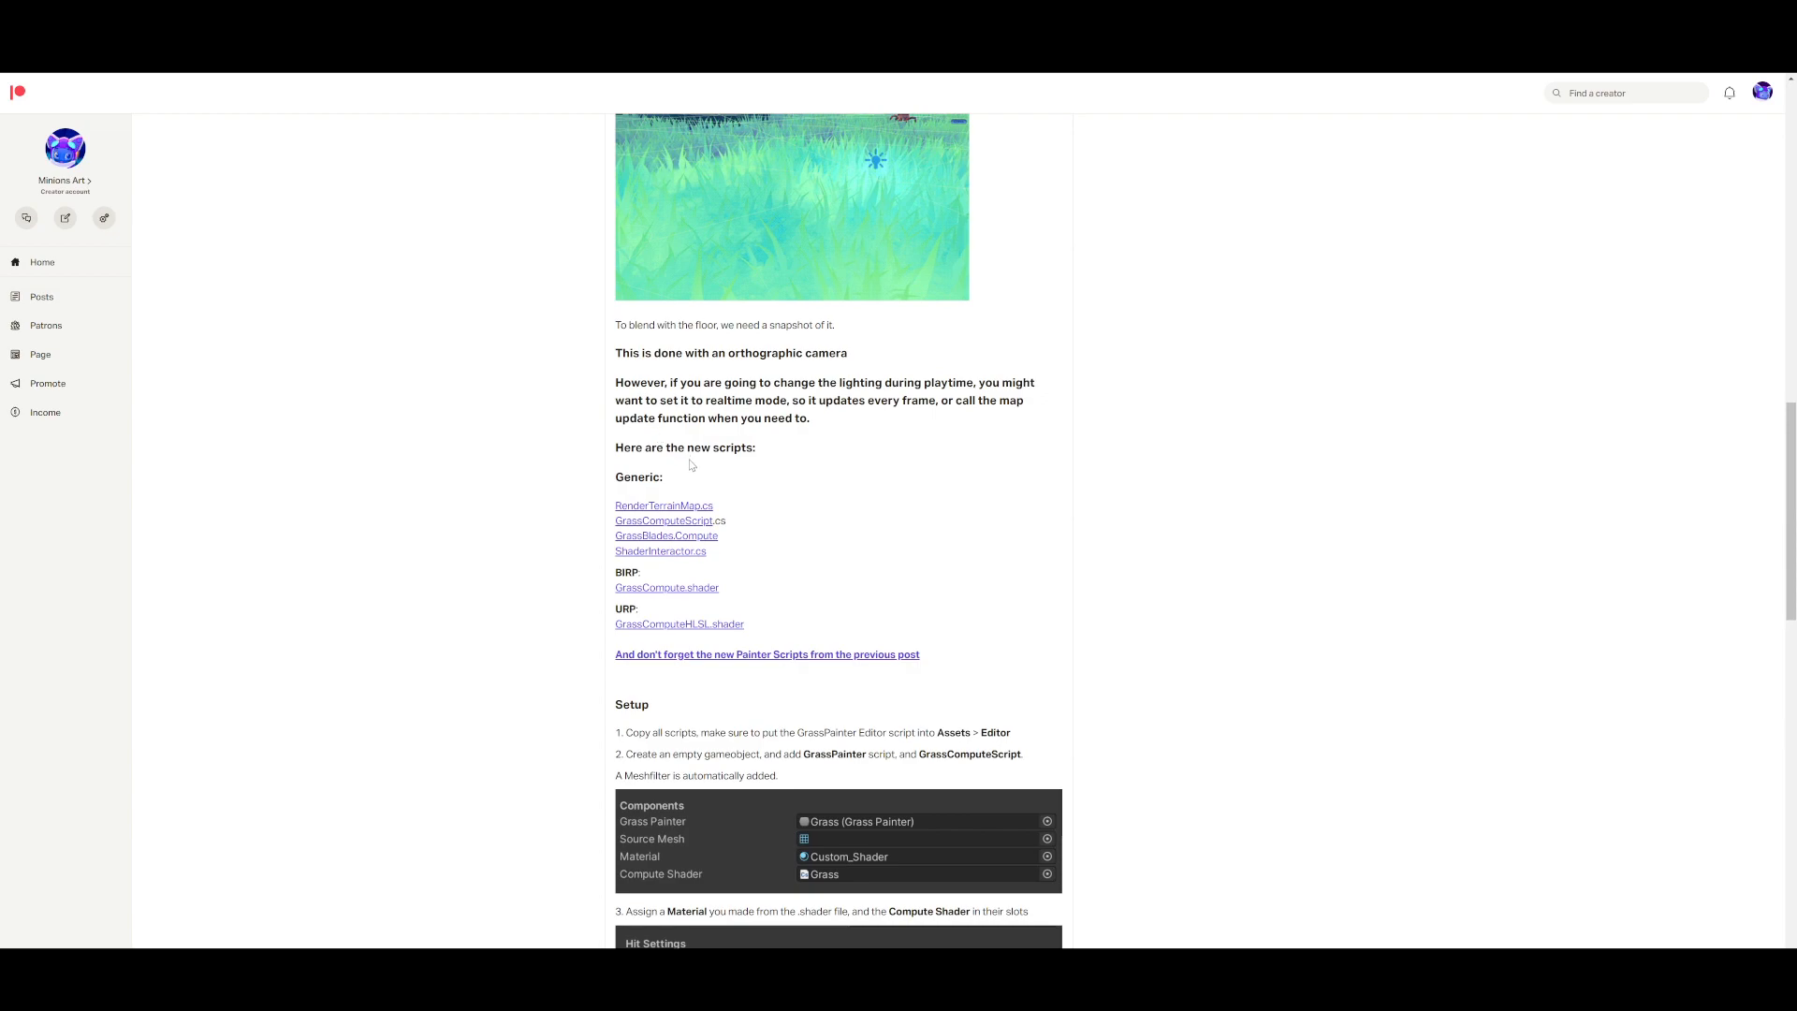
pyautogui.moveTo(616, 478); pyautogui.dragTo(743, 625)
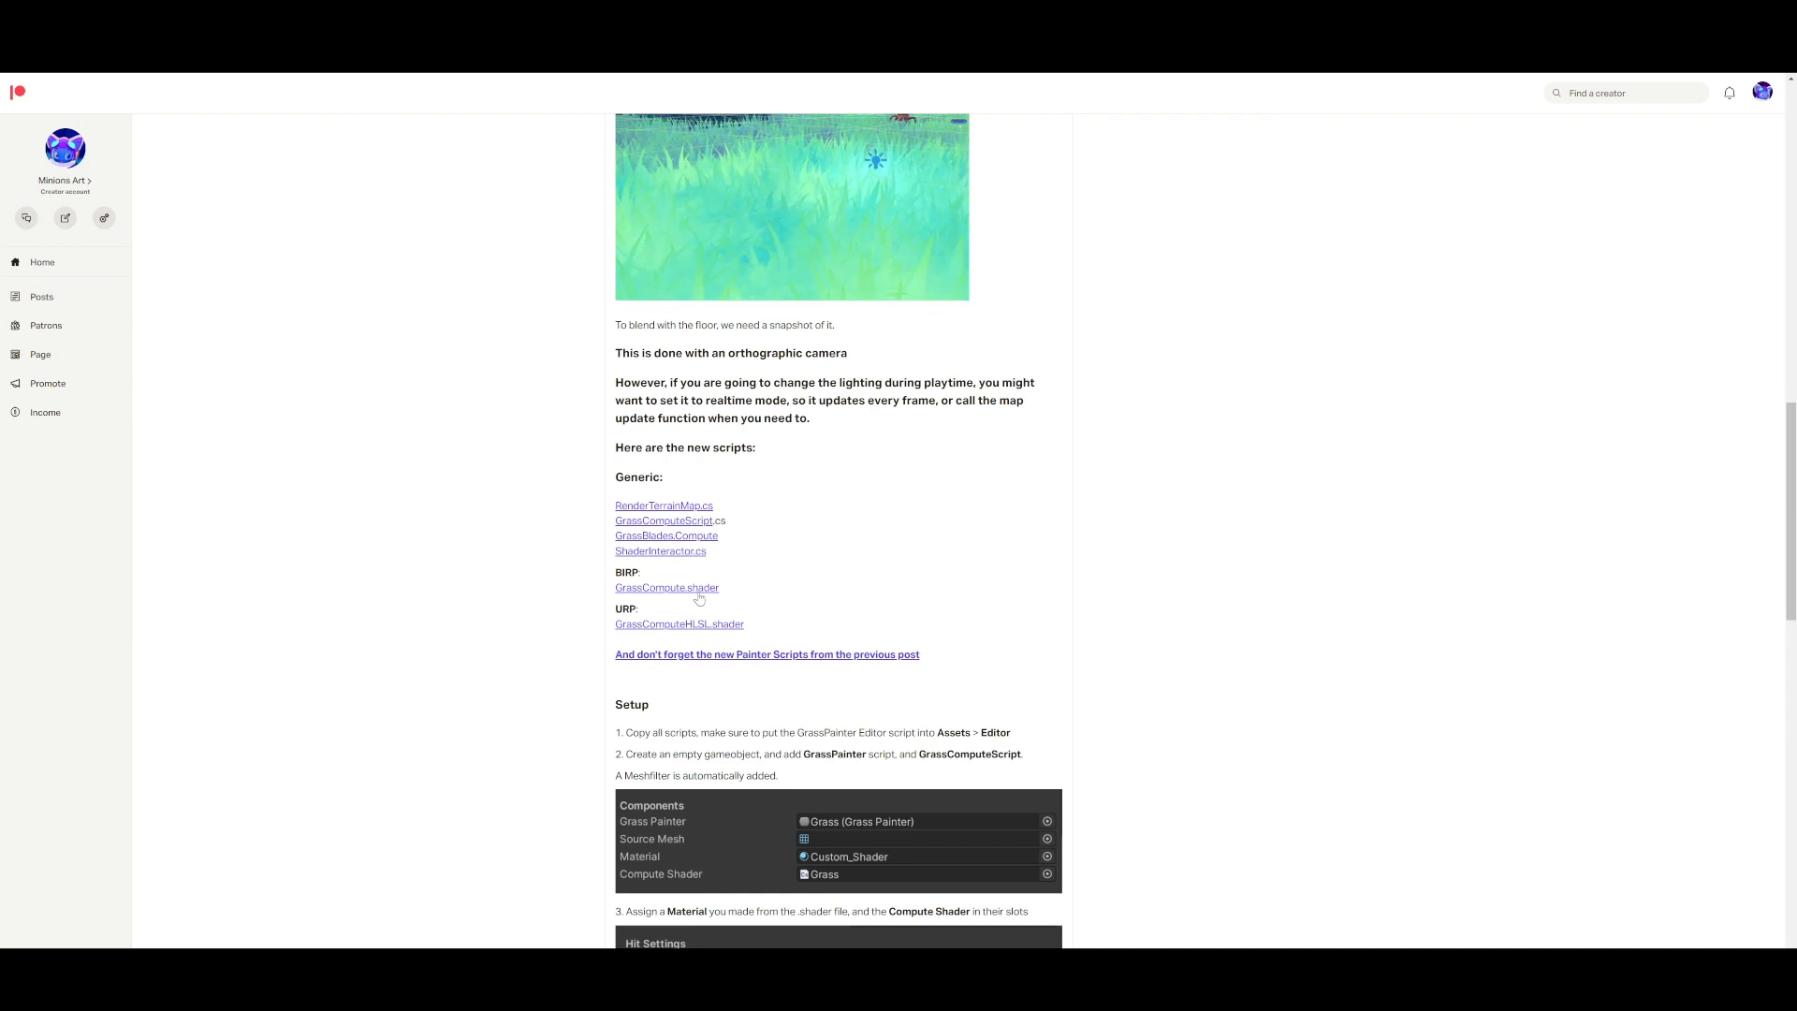
pyautogui.doubleClick(627, 573)
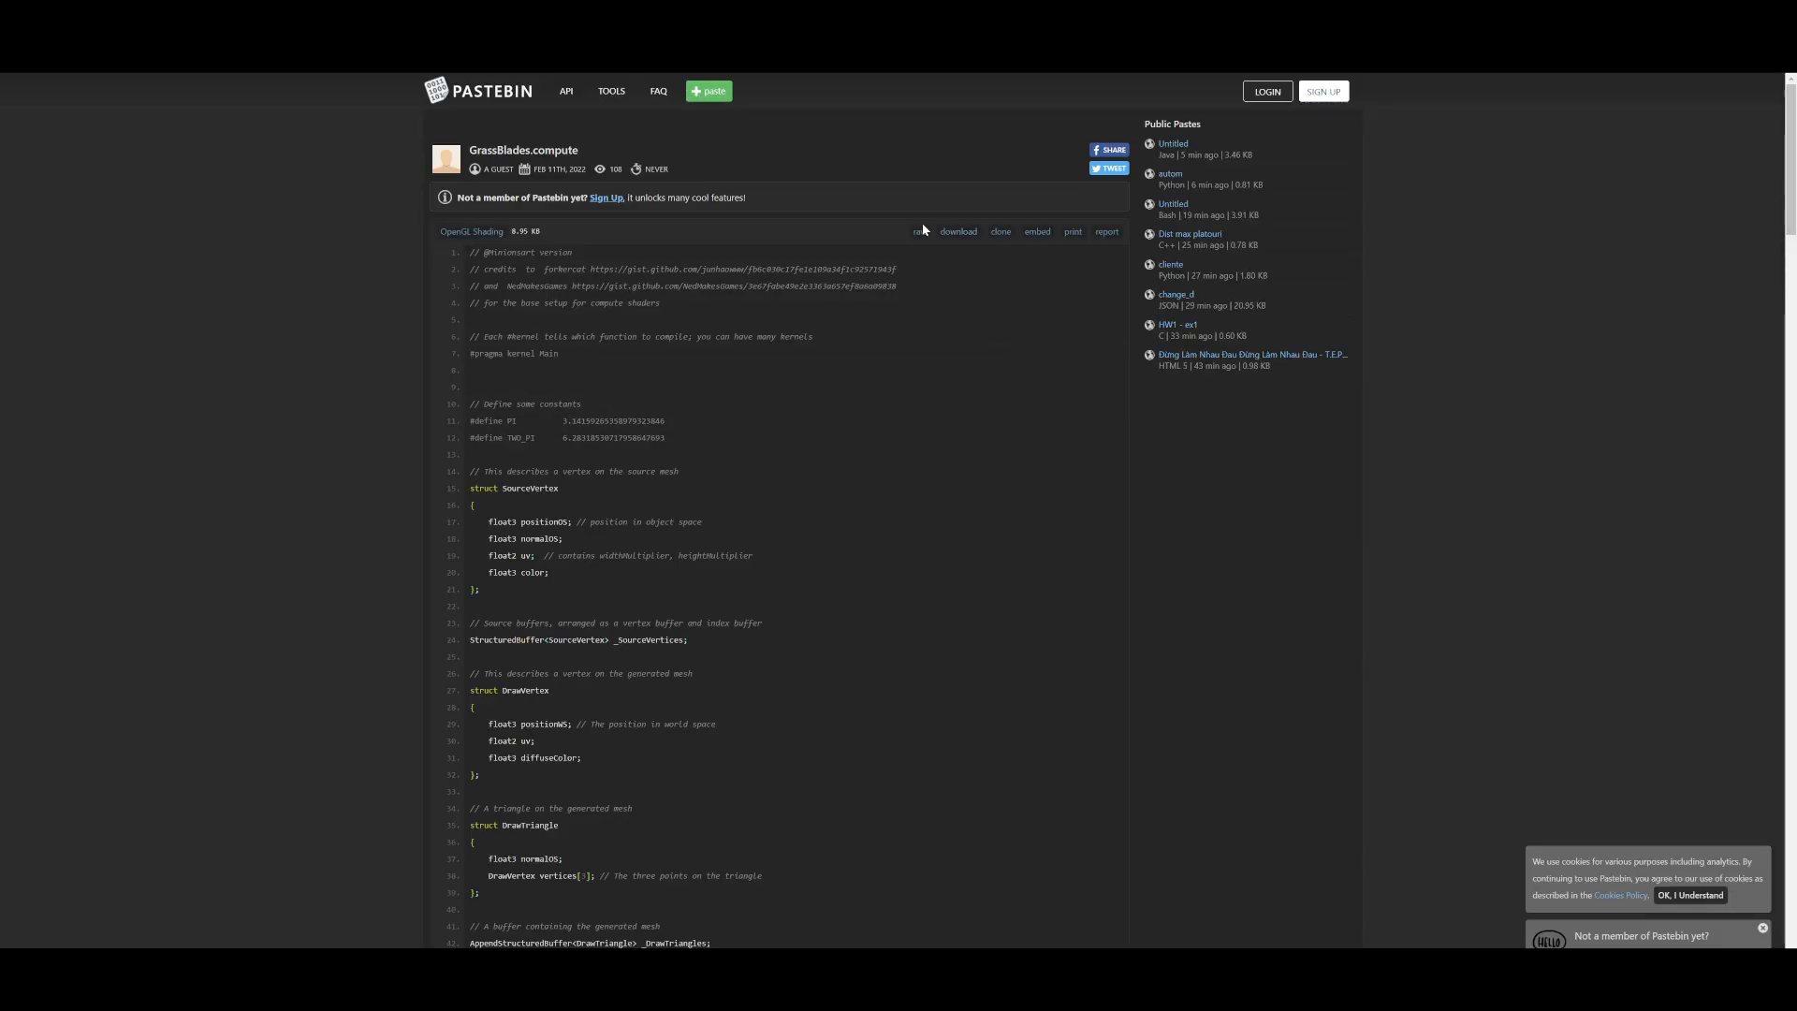
pyautogui.click(917, 232)
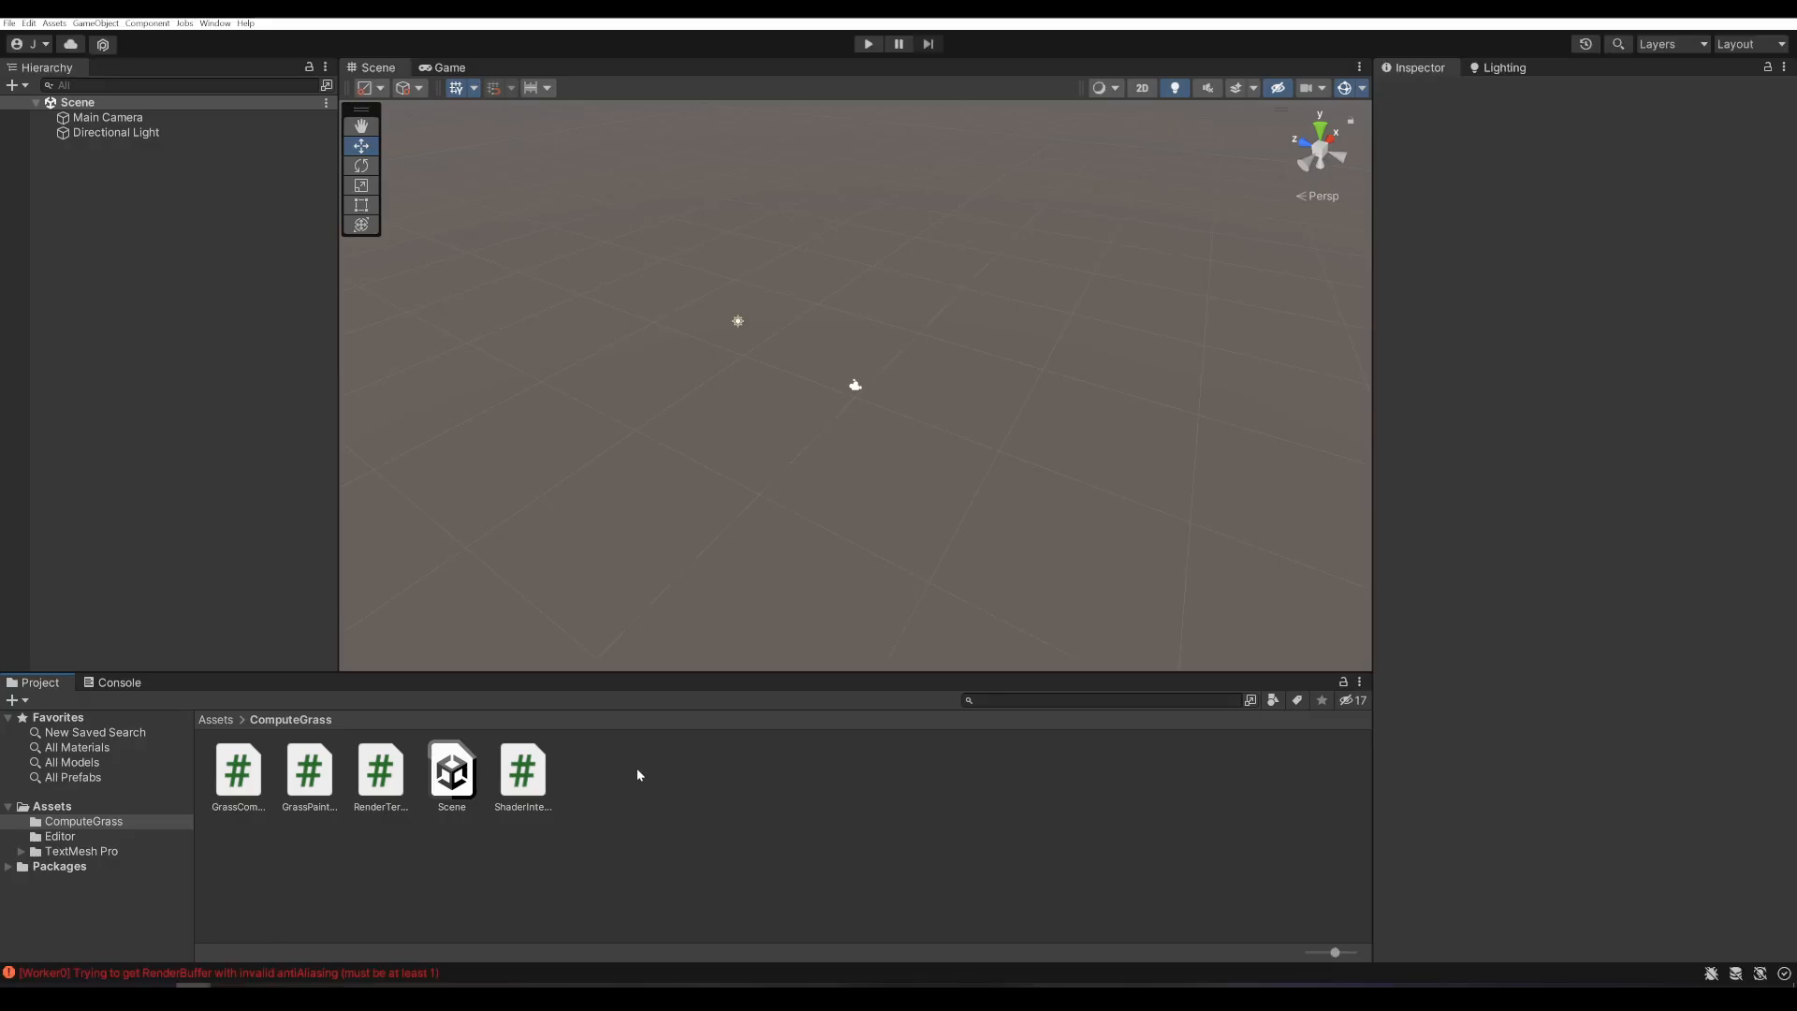
# - Create the GrassBlades compute shader and GrassForCompute unlit shader in ComputeGrass with the pasted code
pyautogui.rightClick(638, 775)
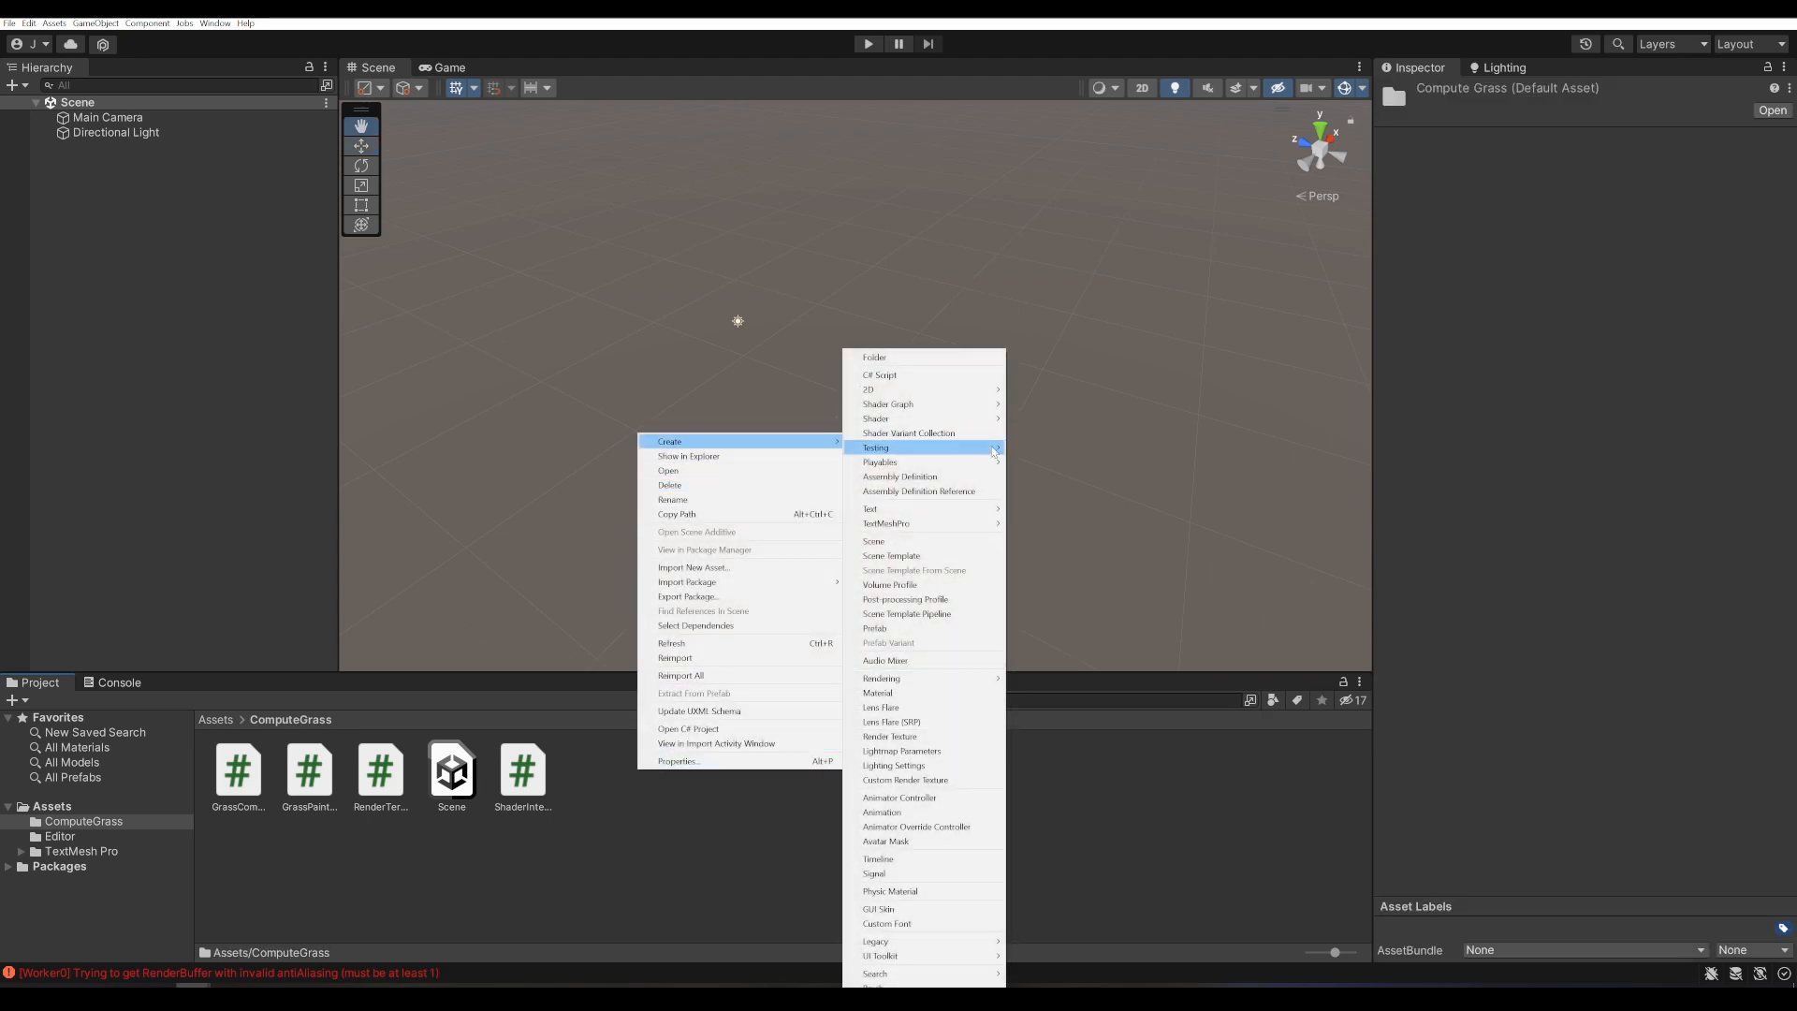
pyautogui.moveTo(874, 418)
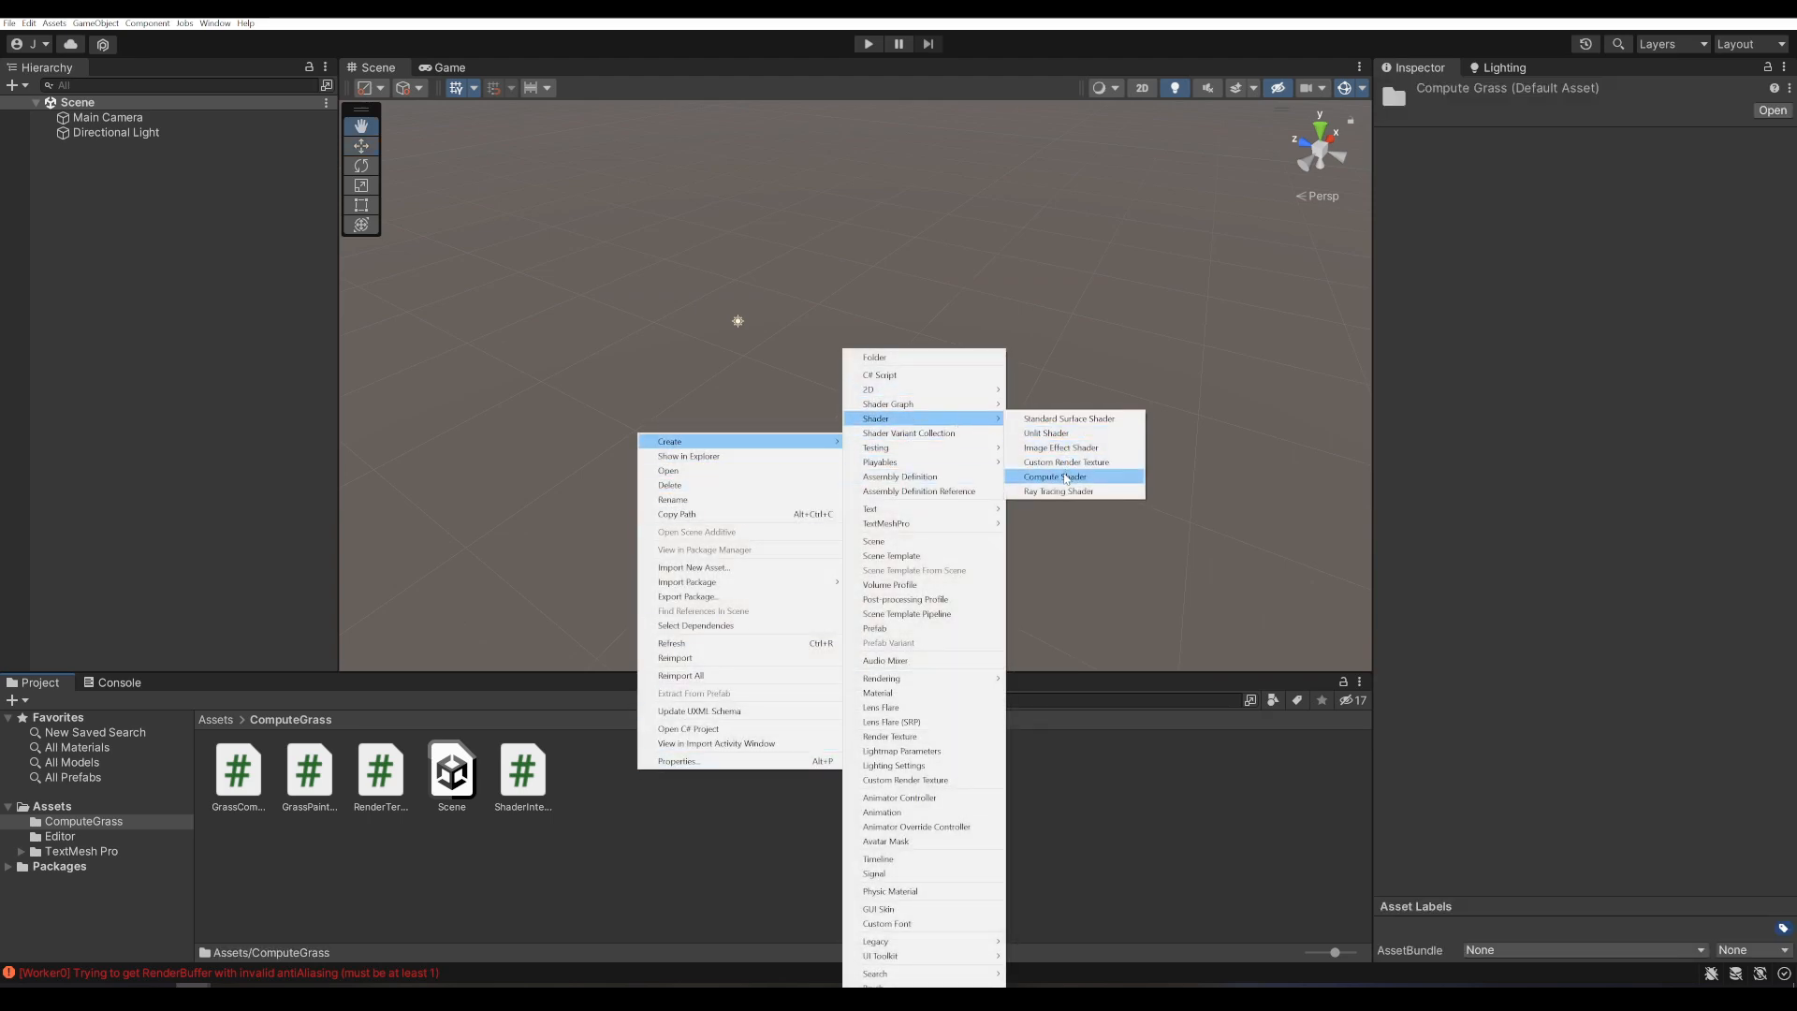
pyautogui.moveTo(1060, 479)
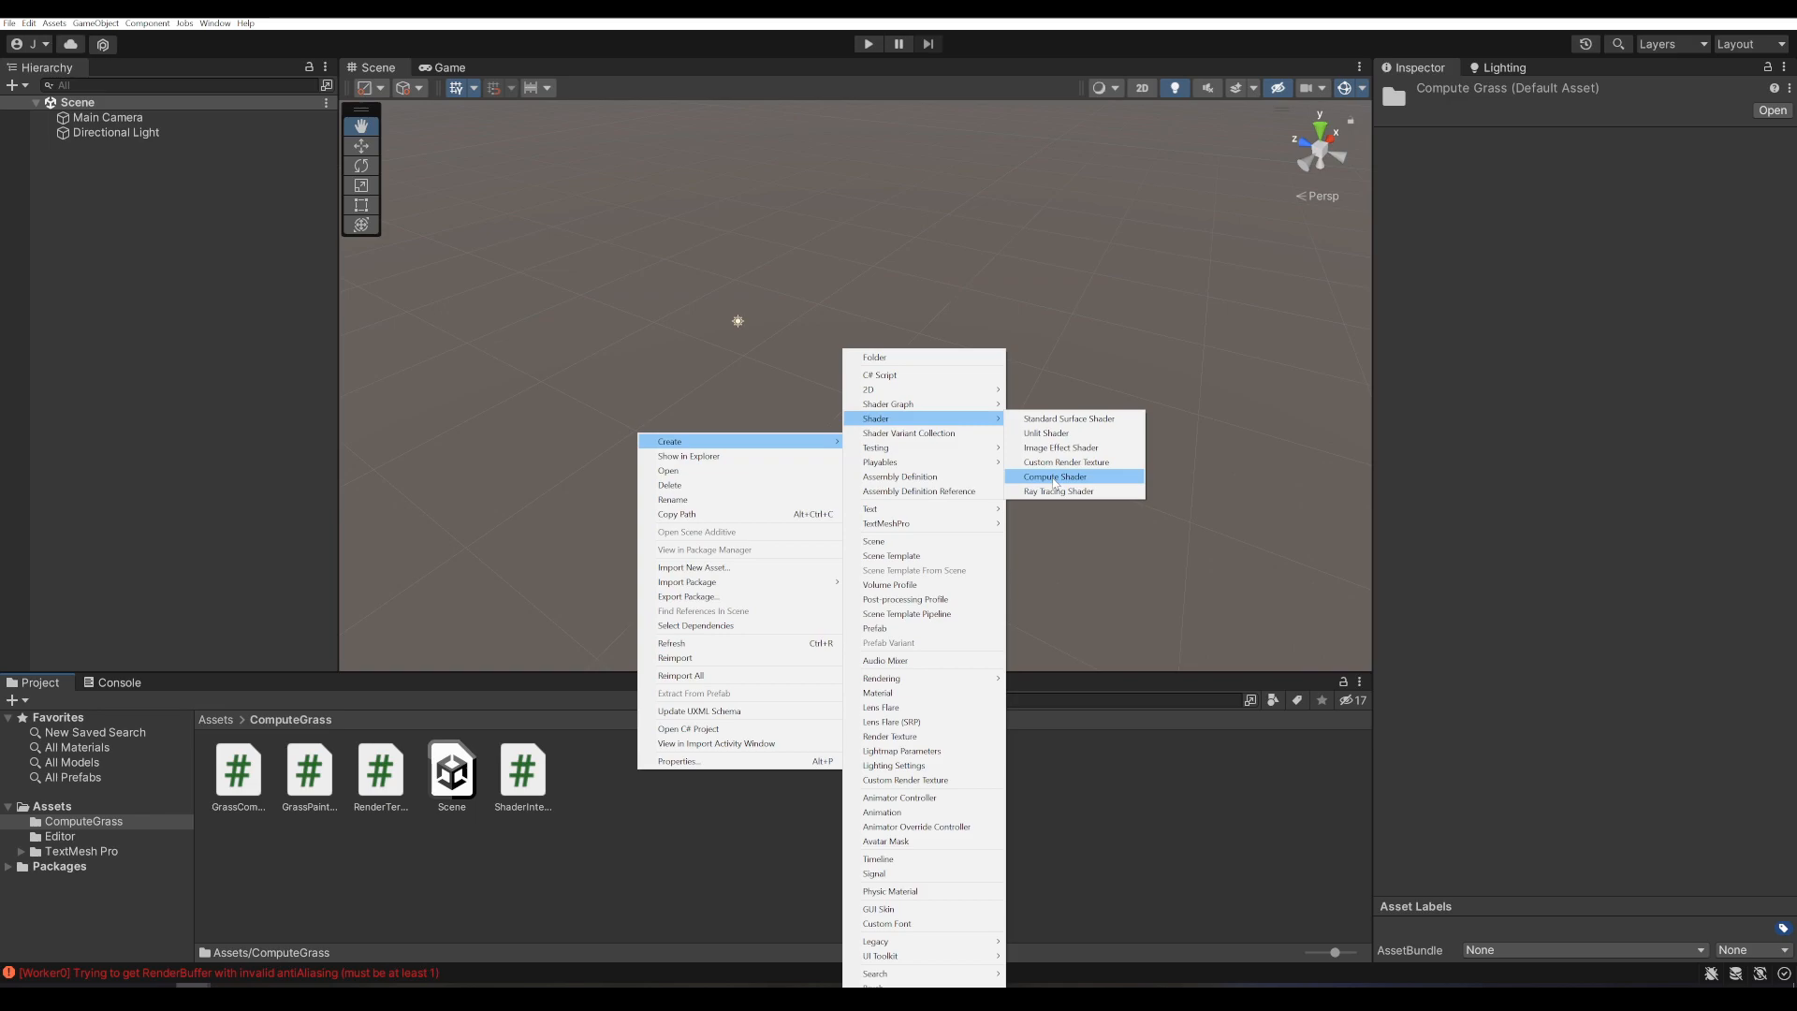
pyautogui.click(1052, 475)
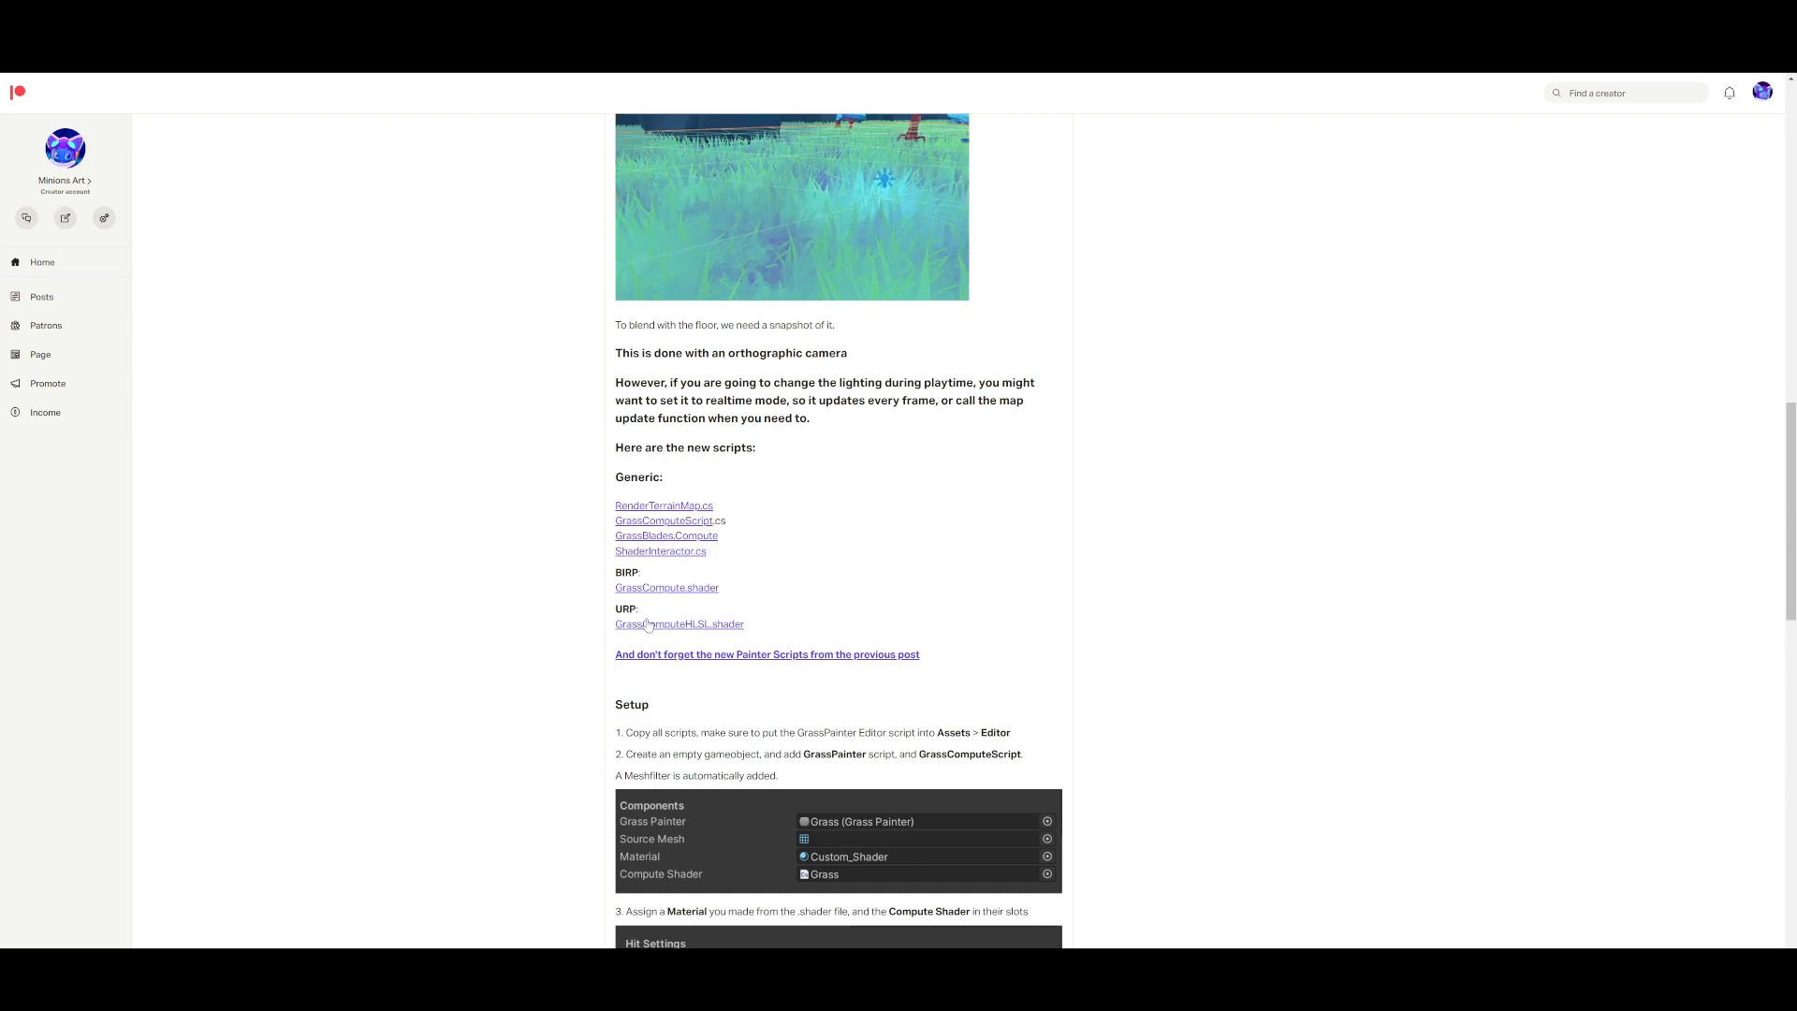
pyautogui.click(678, 623)
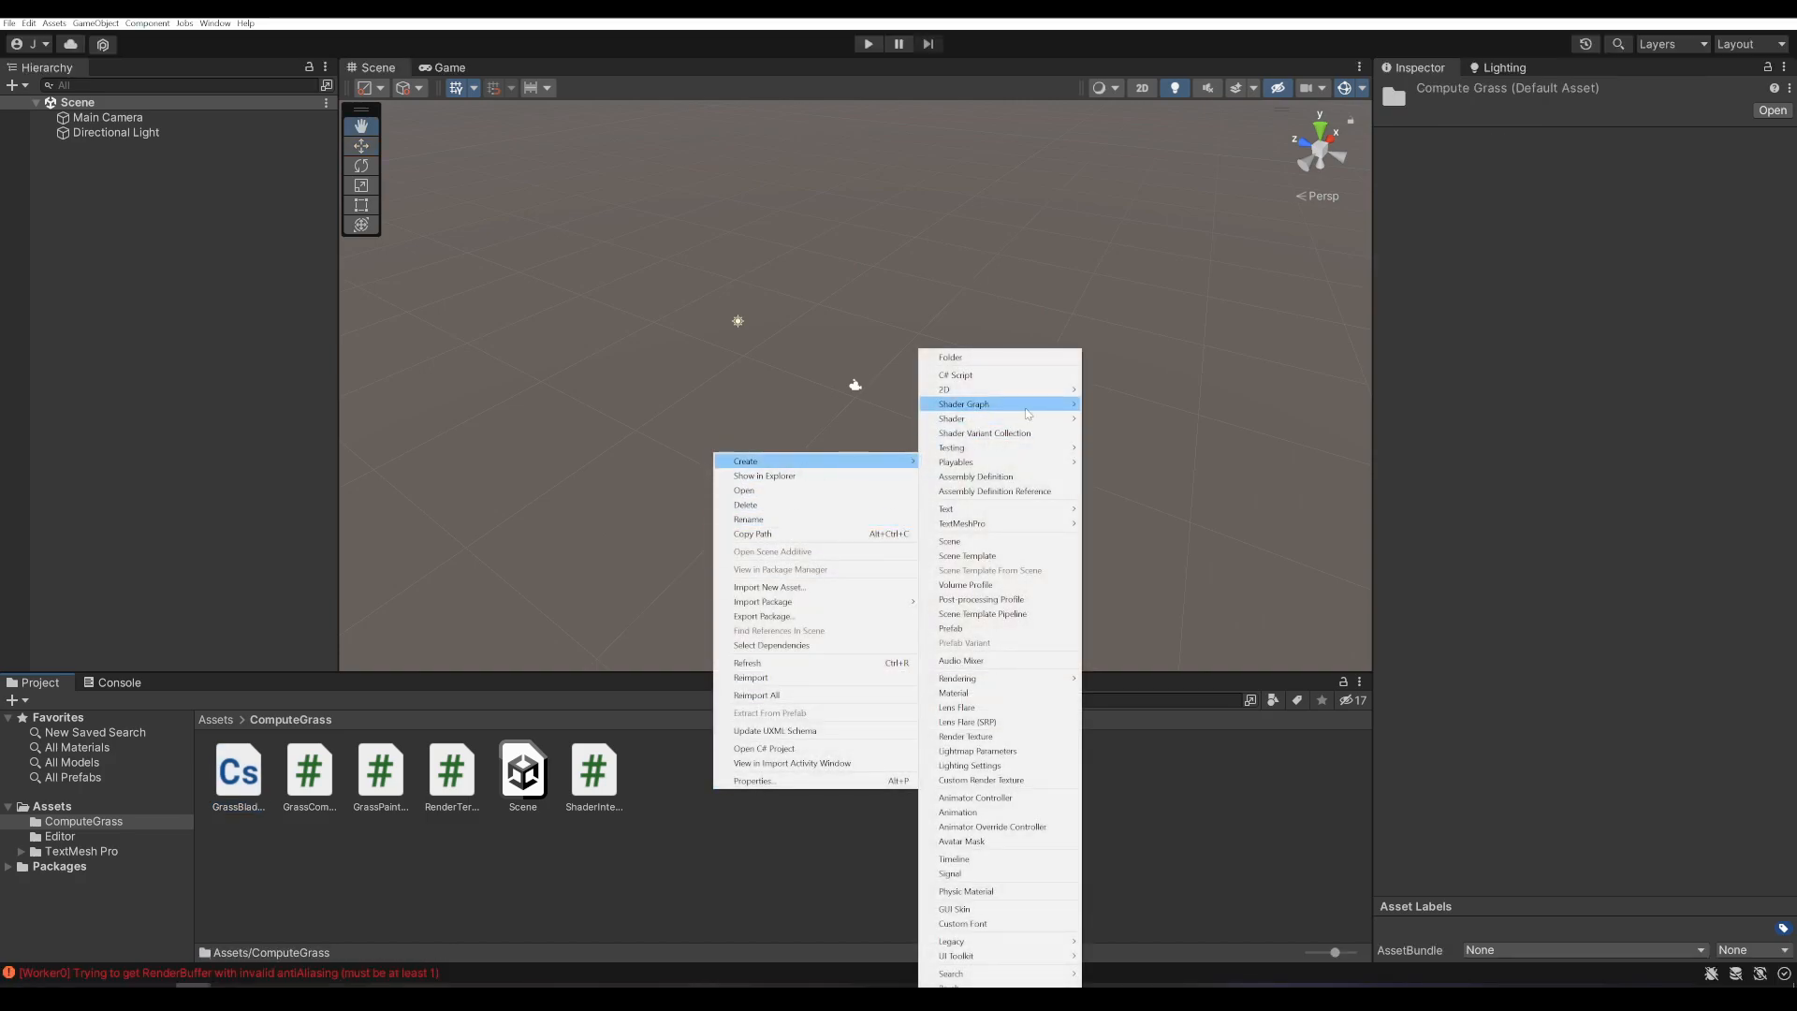
pyautogui.moveTo(951, 417)
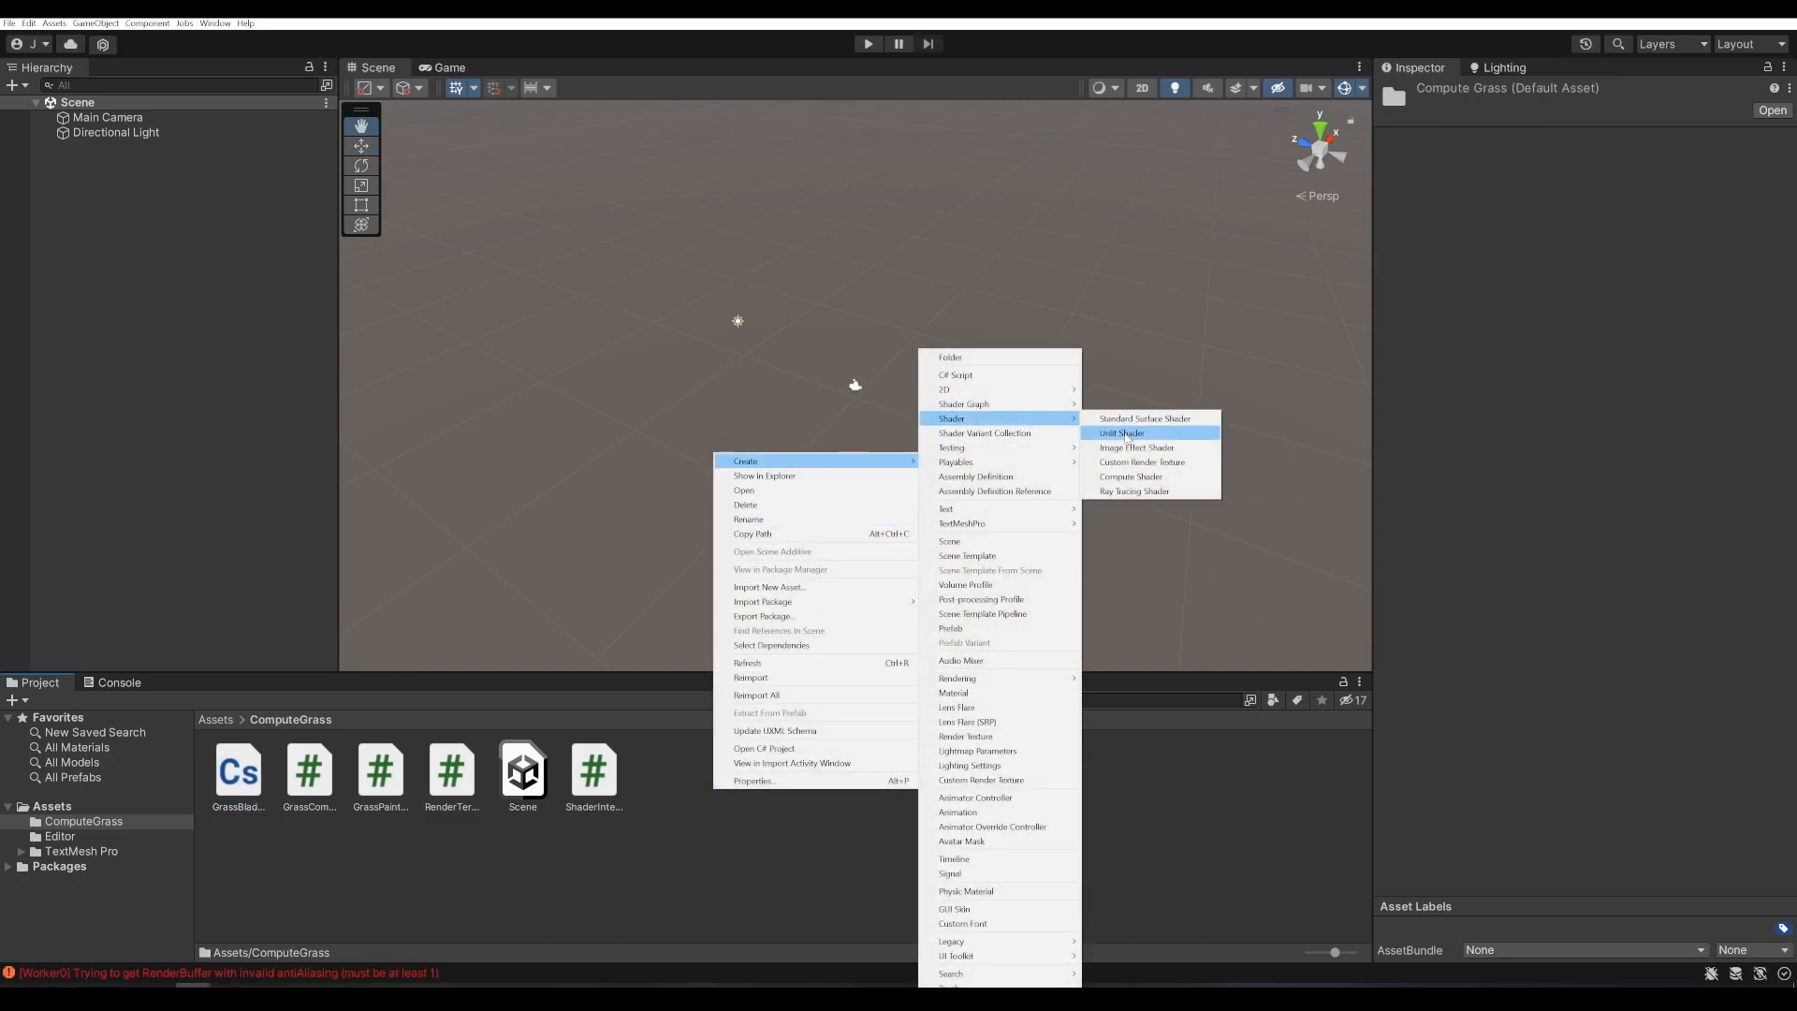
pyautogui.click(1121, 432)
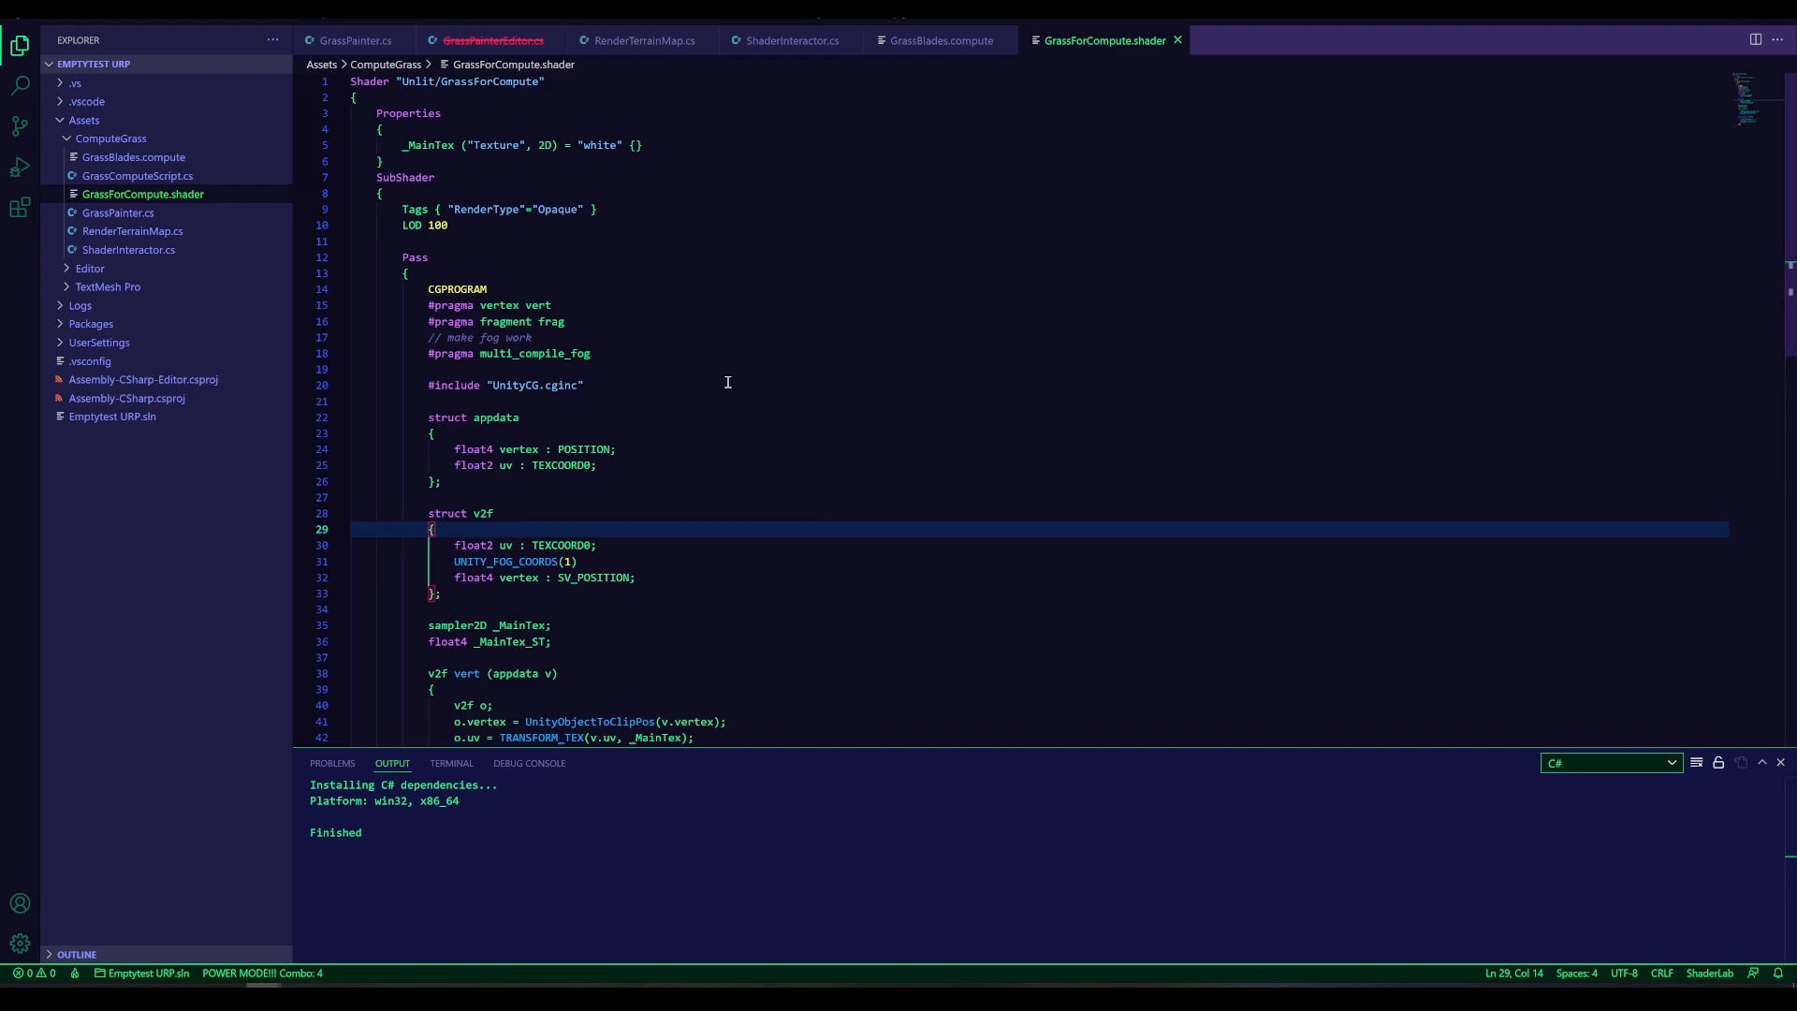
pyautogui.press('ctrl+a')
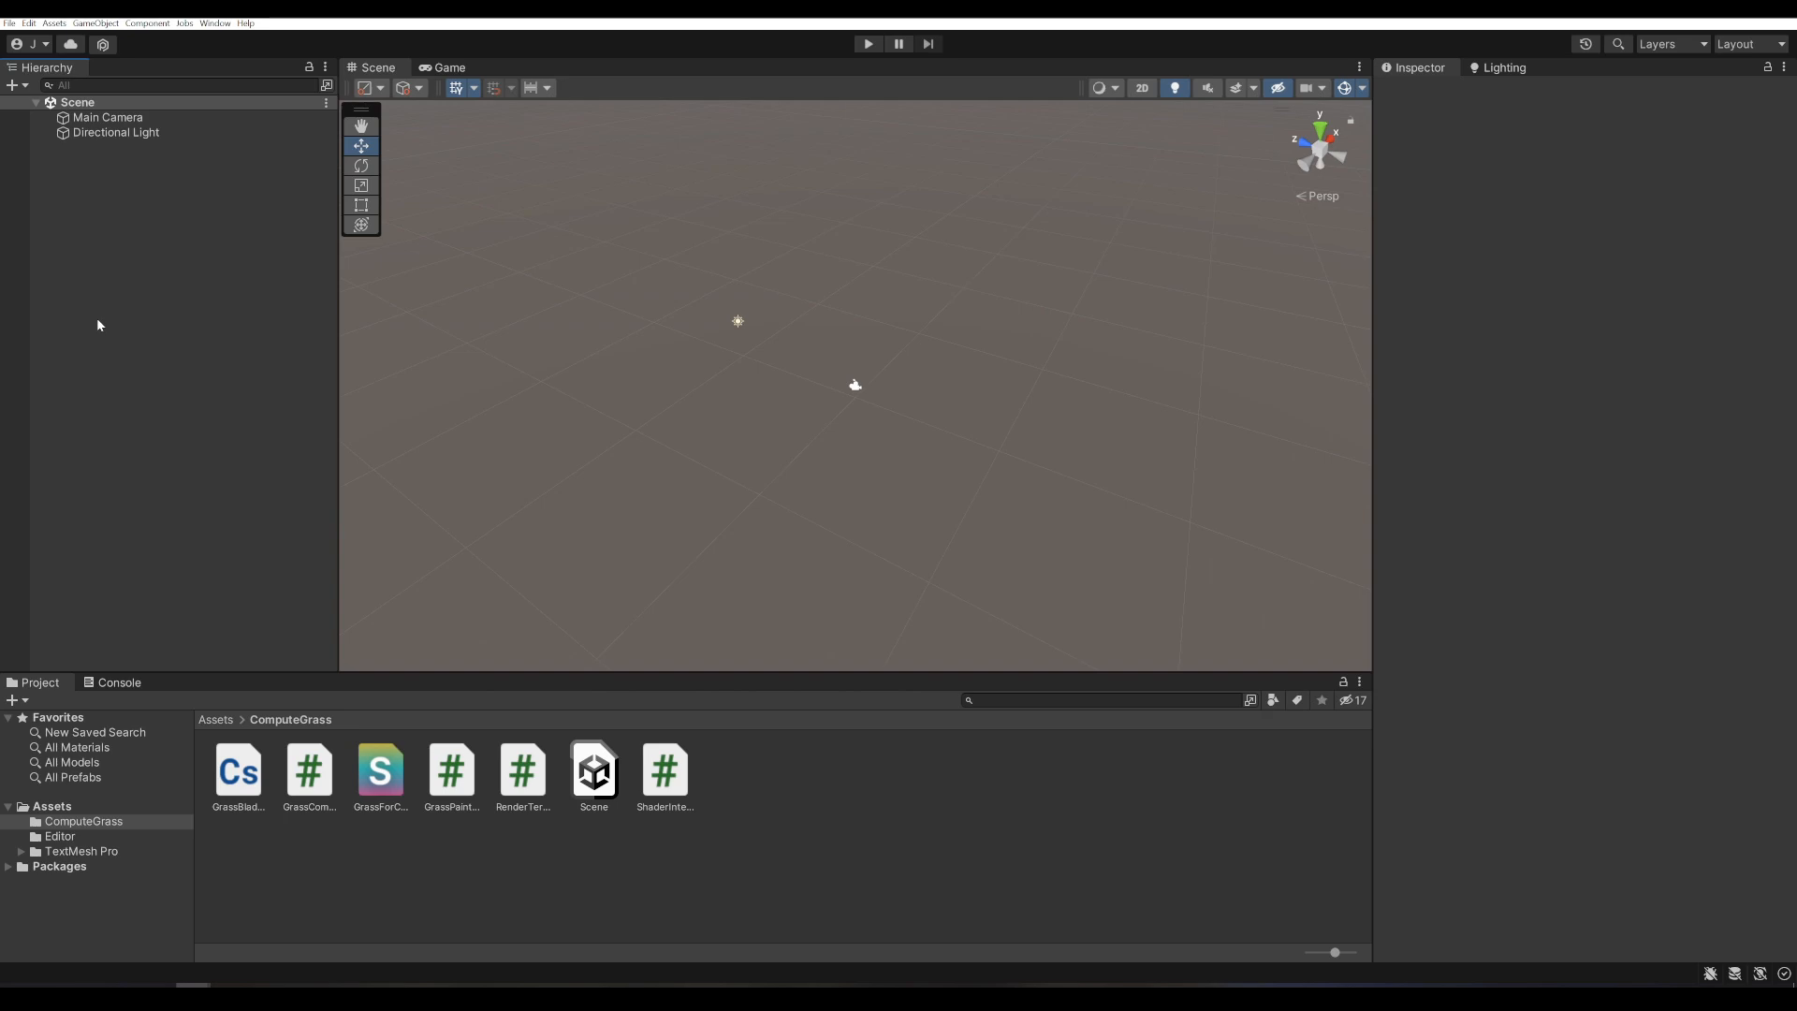
# - Add a Grass object with Grass Painter and Grass Compute Script, assigning GrassBlades as its compute shader
pyautogui.click(118, 681)
pyautogui.write('Grass')
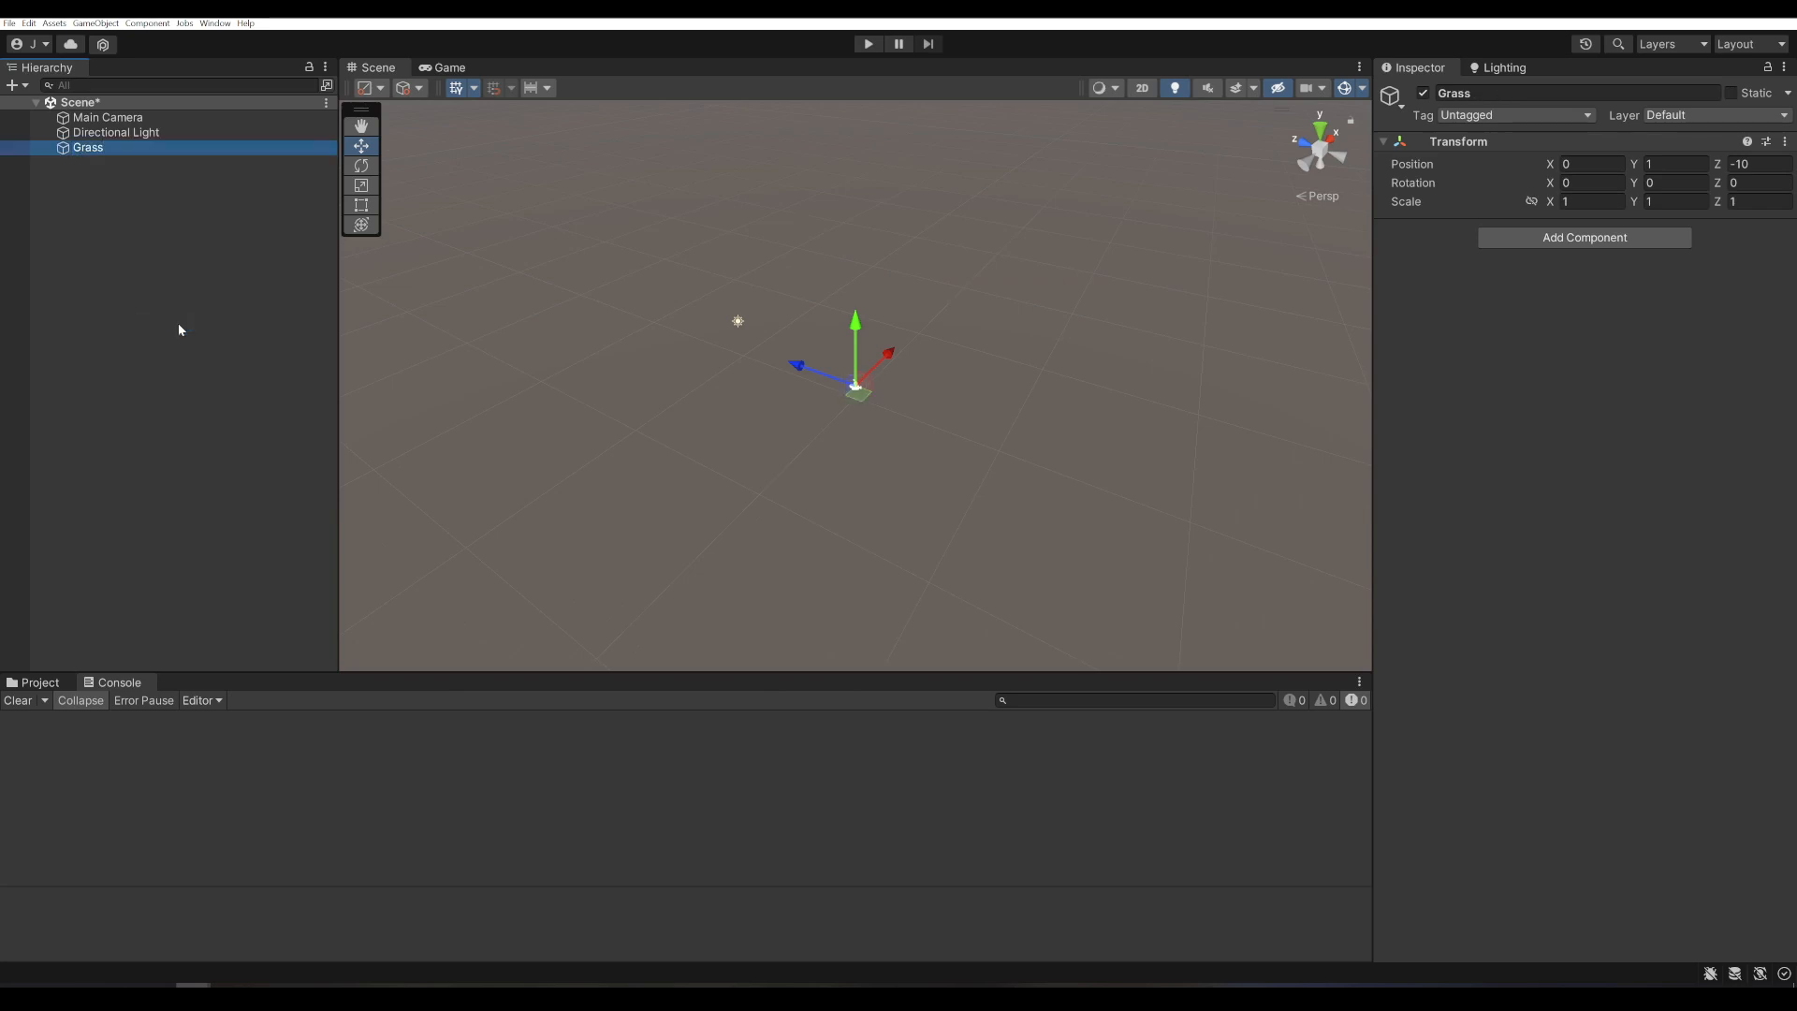
pyautogui.click(1583, 238)
pyautogui.write('grass')
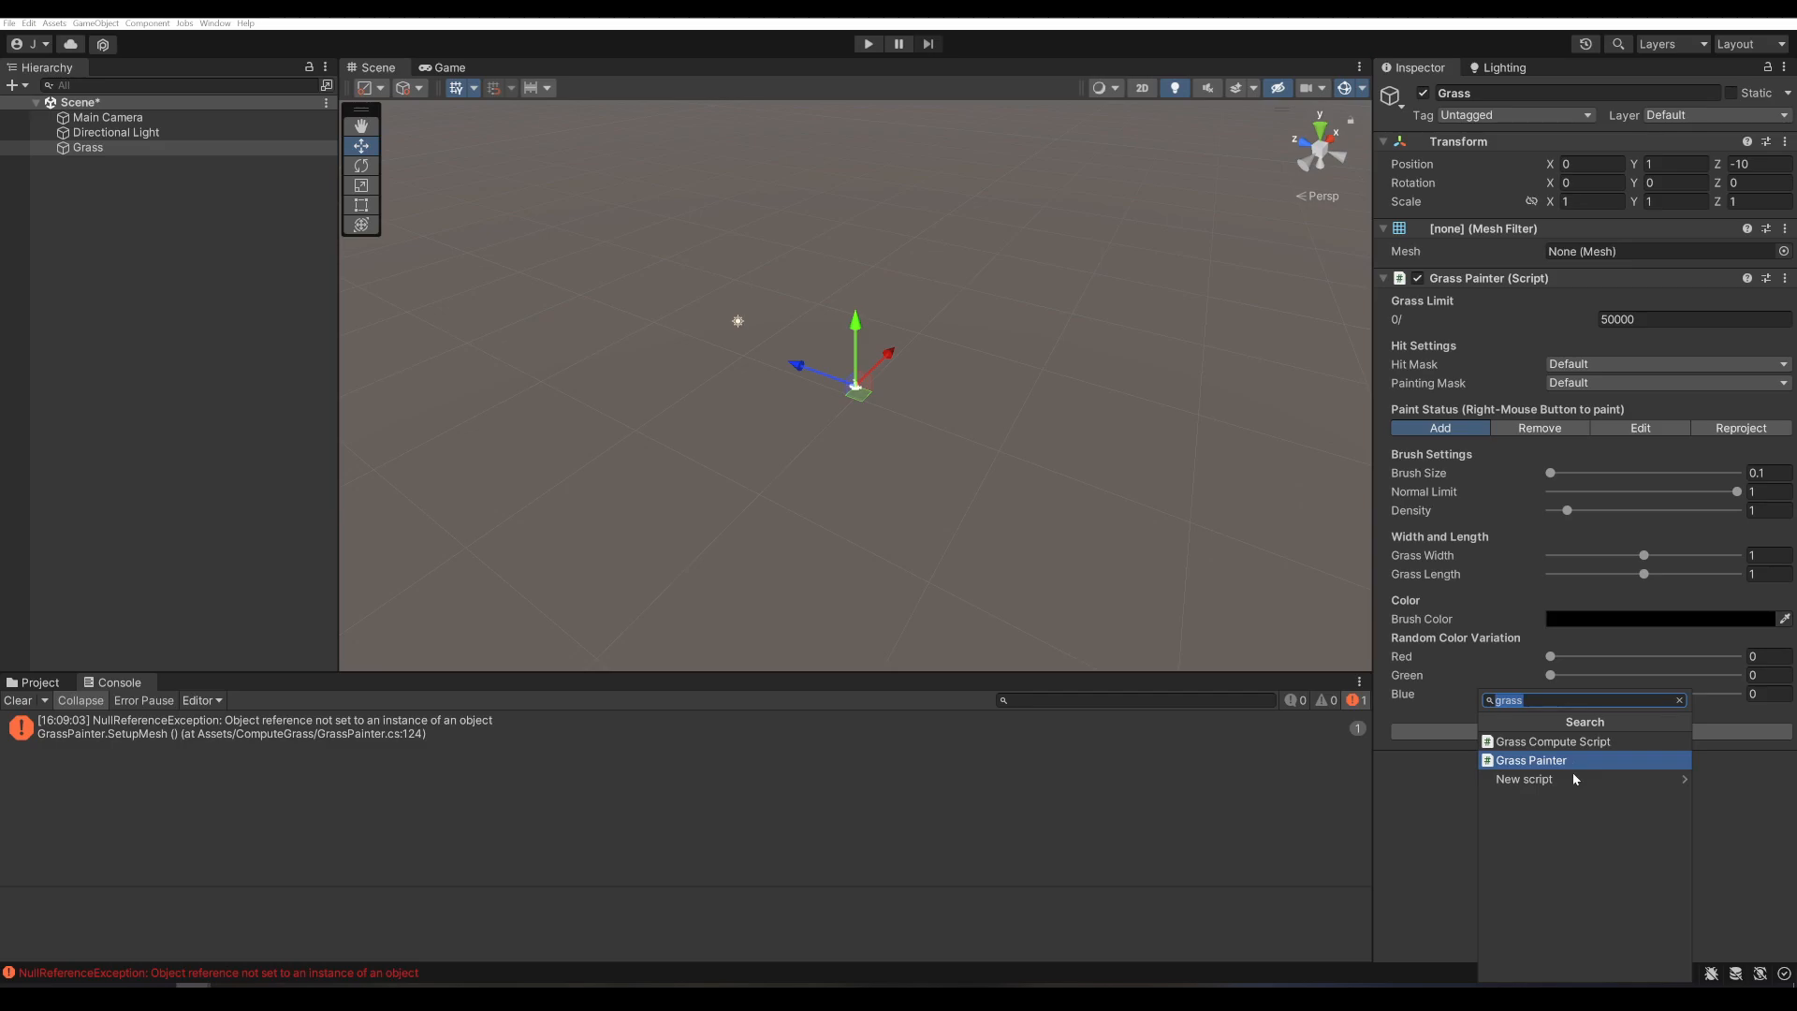
pyautogui.click(1554, 742)
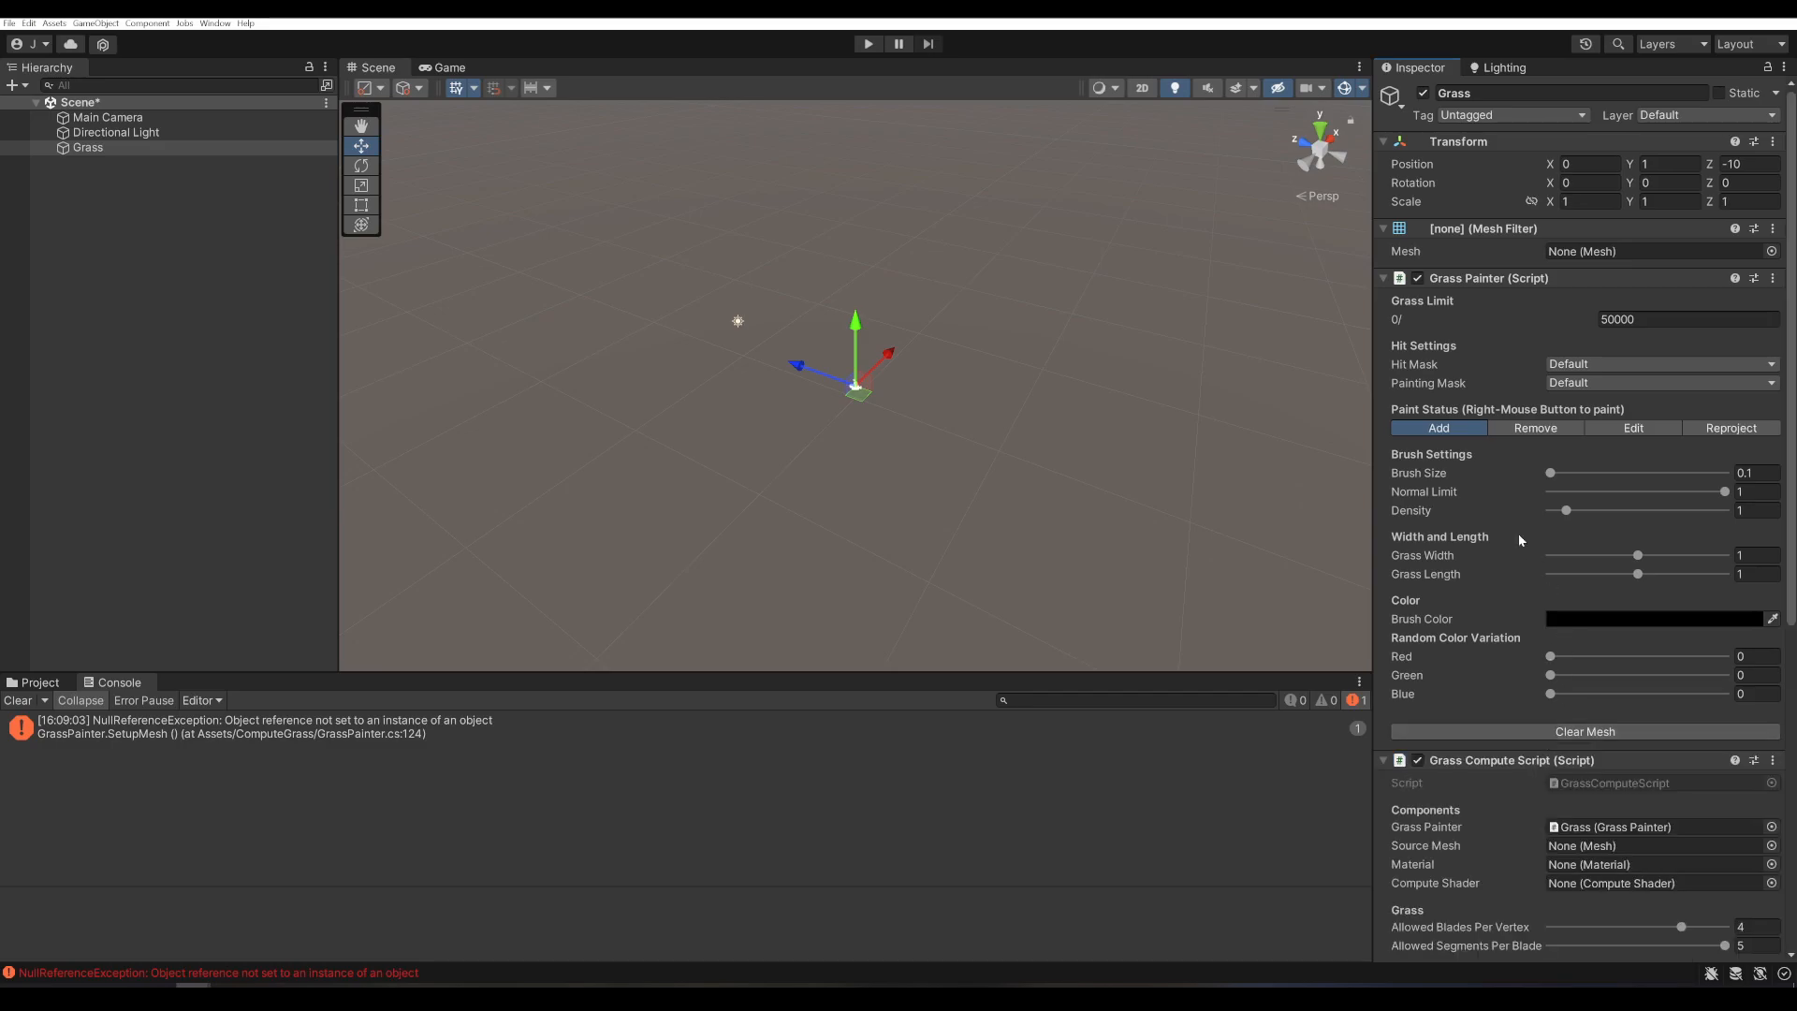
pyautogui.scroll(-3)
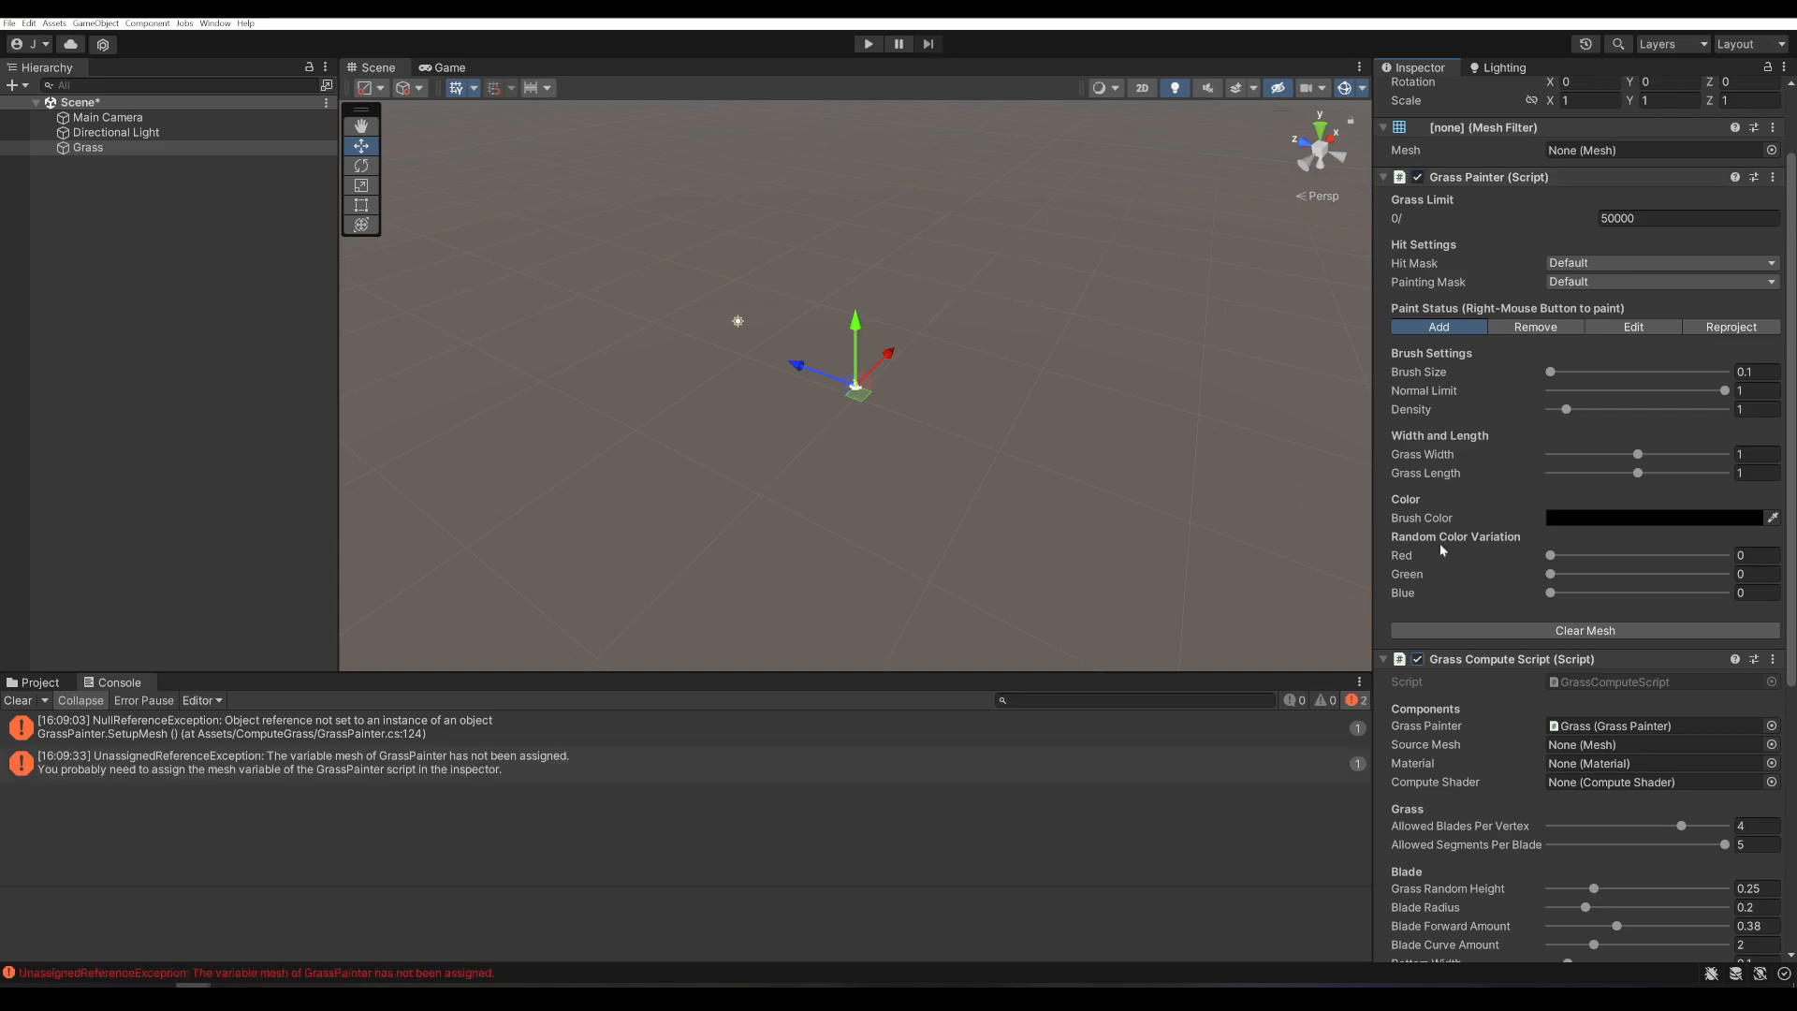
pyautogui.moveTo(466, 768)
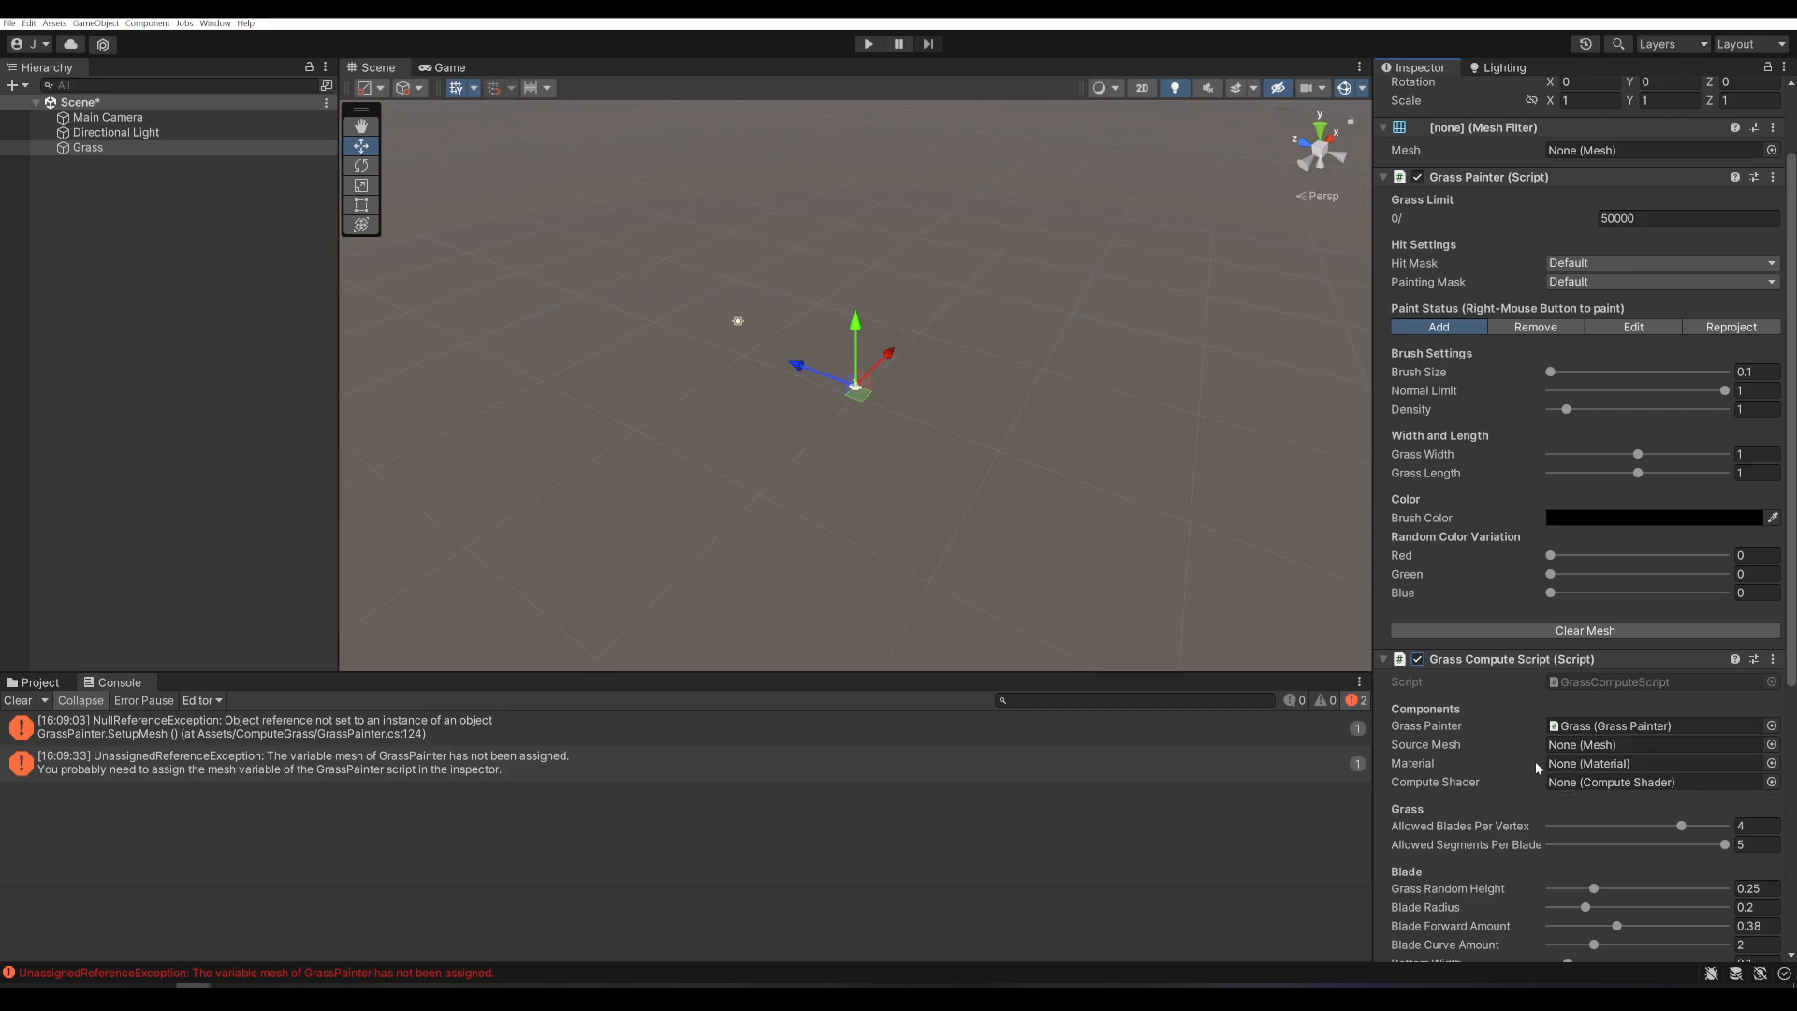
pyautogui.scroll(-3)
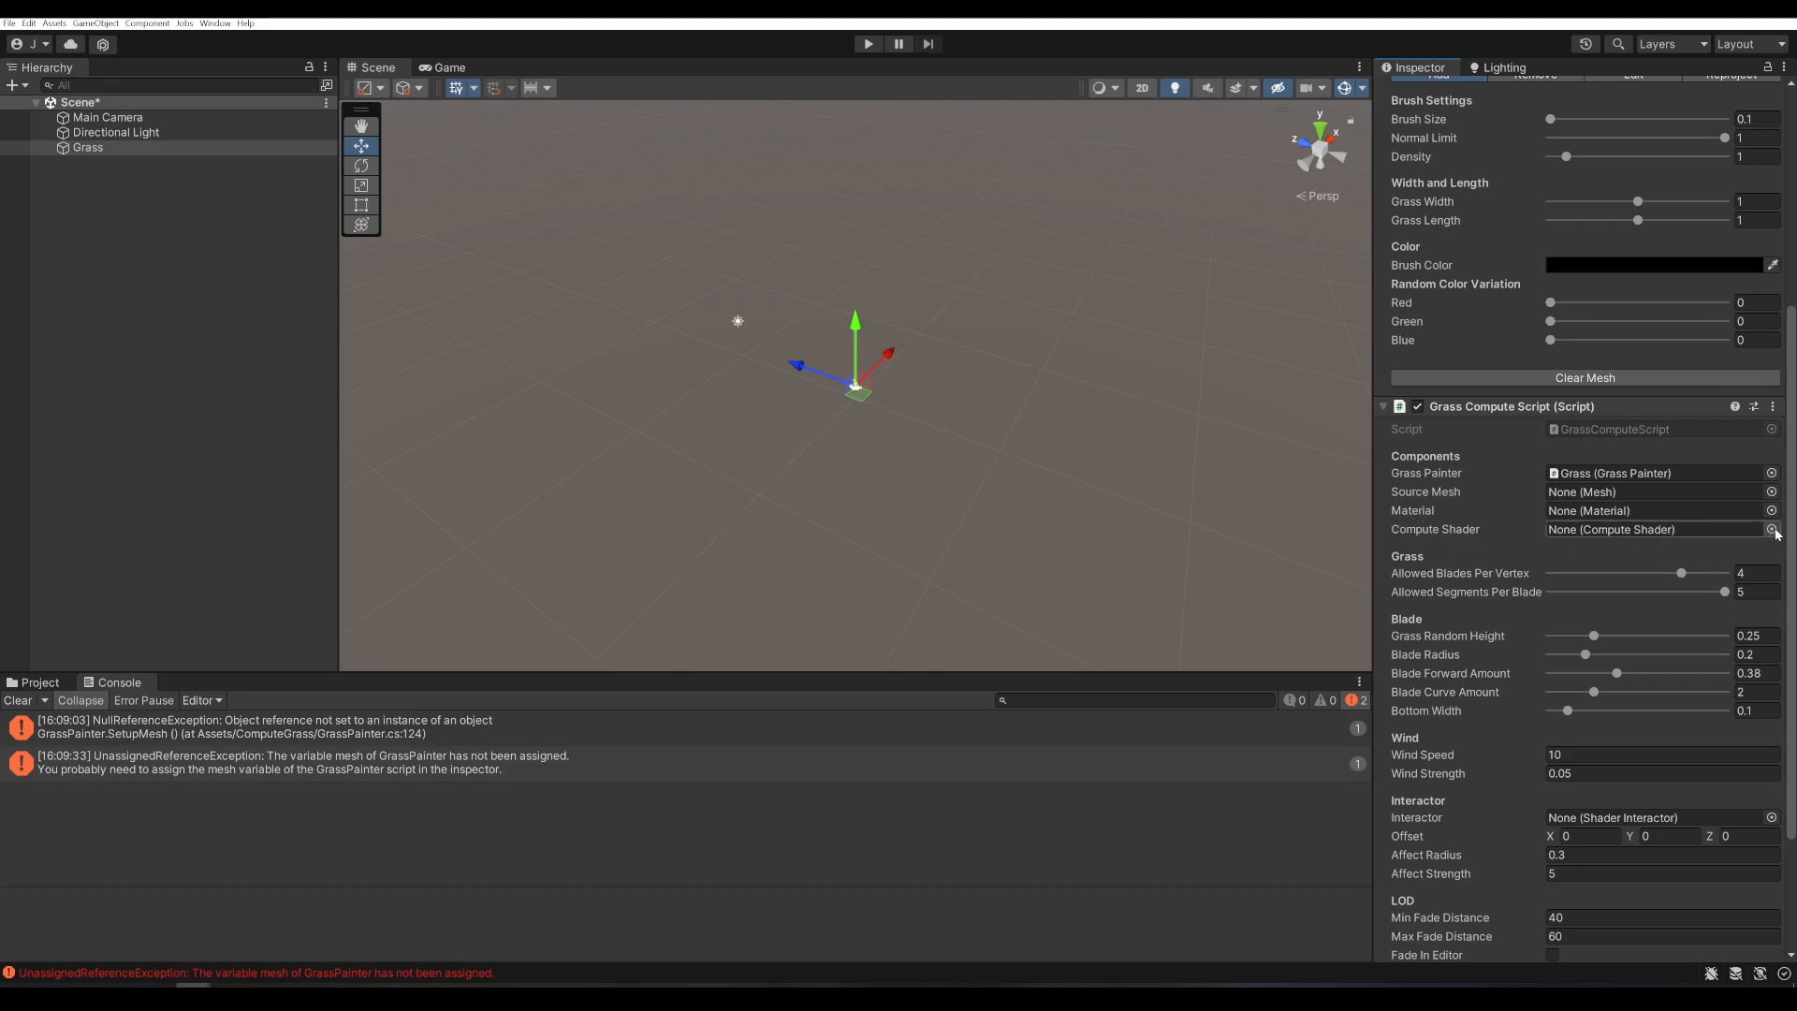
pyautogui.click(1771, 528)
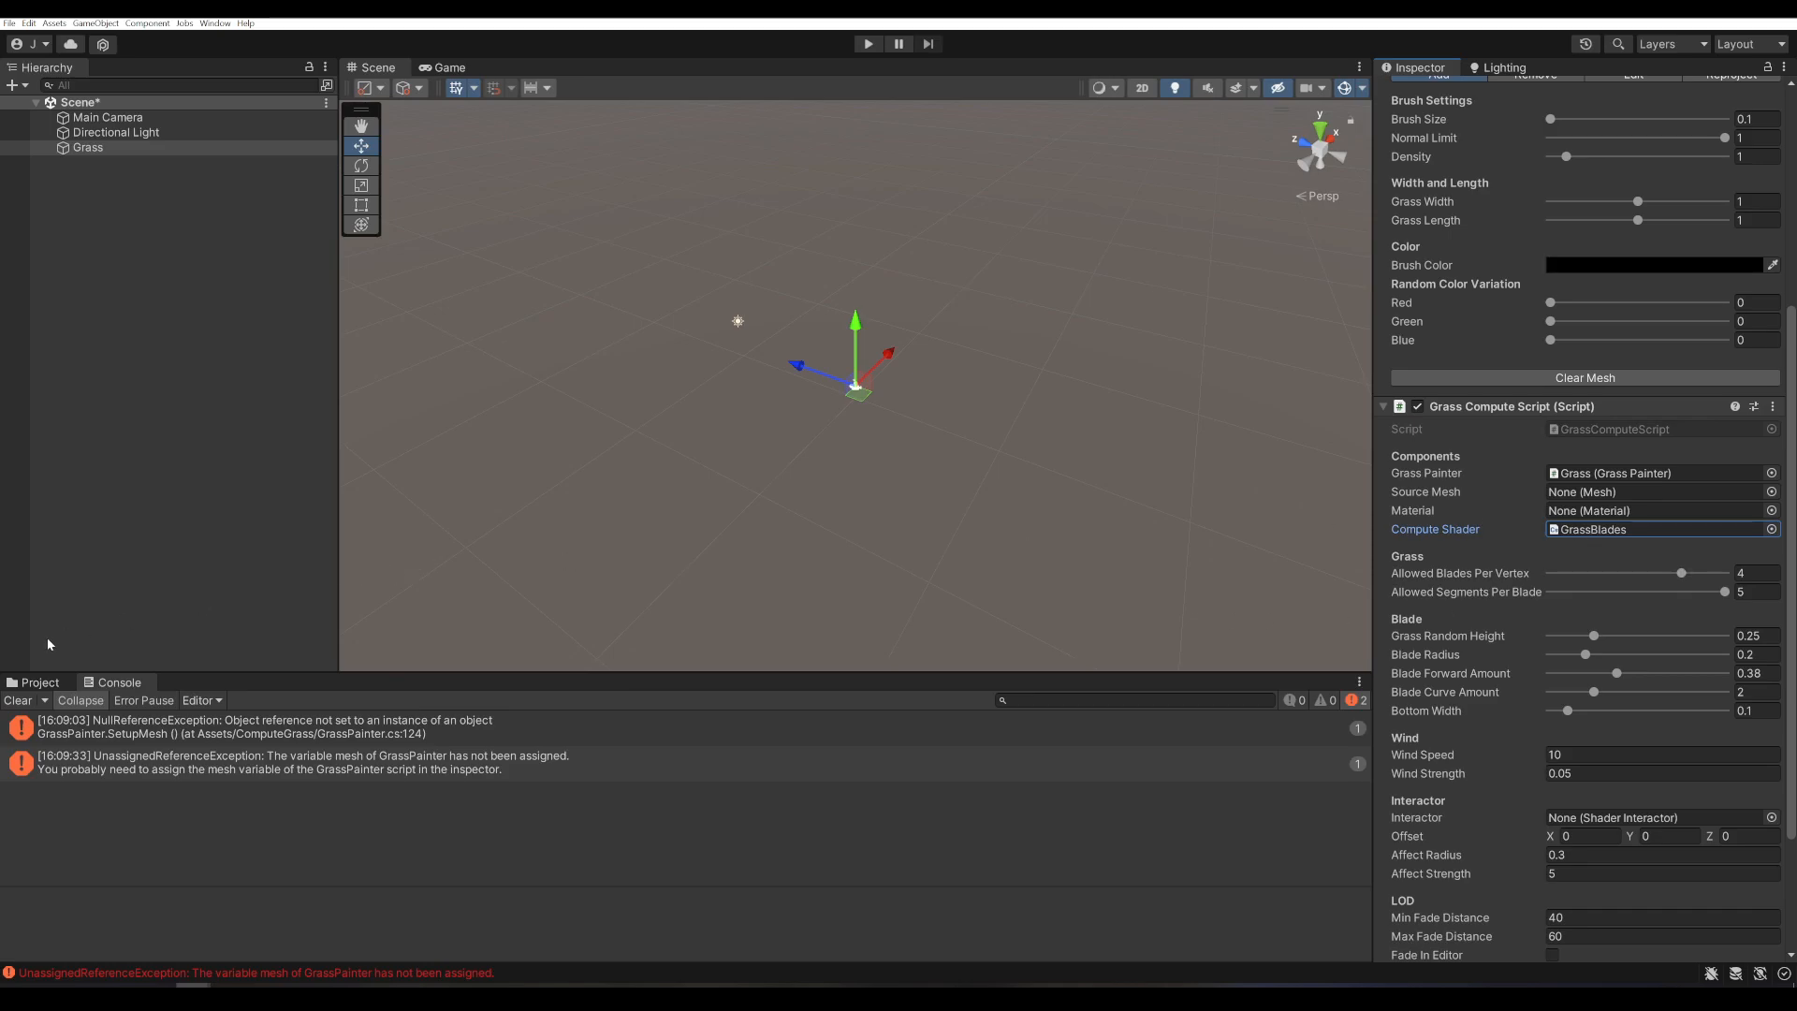
# - Create a Custom_GrassComputeHLSL material from the GrassForCompute shader
pyautogui.click(39, 682)
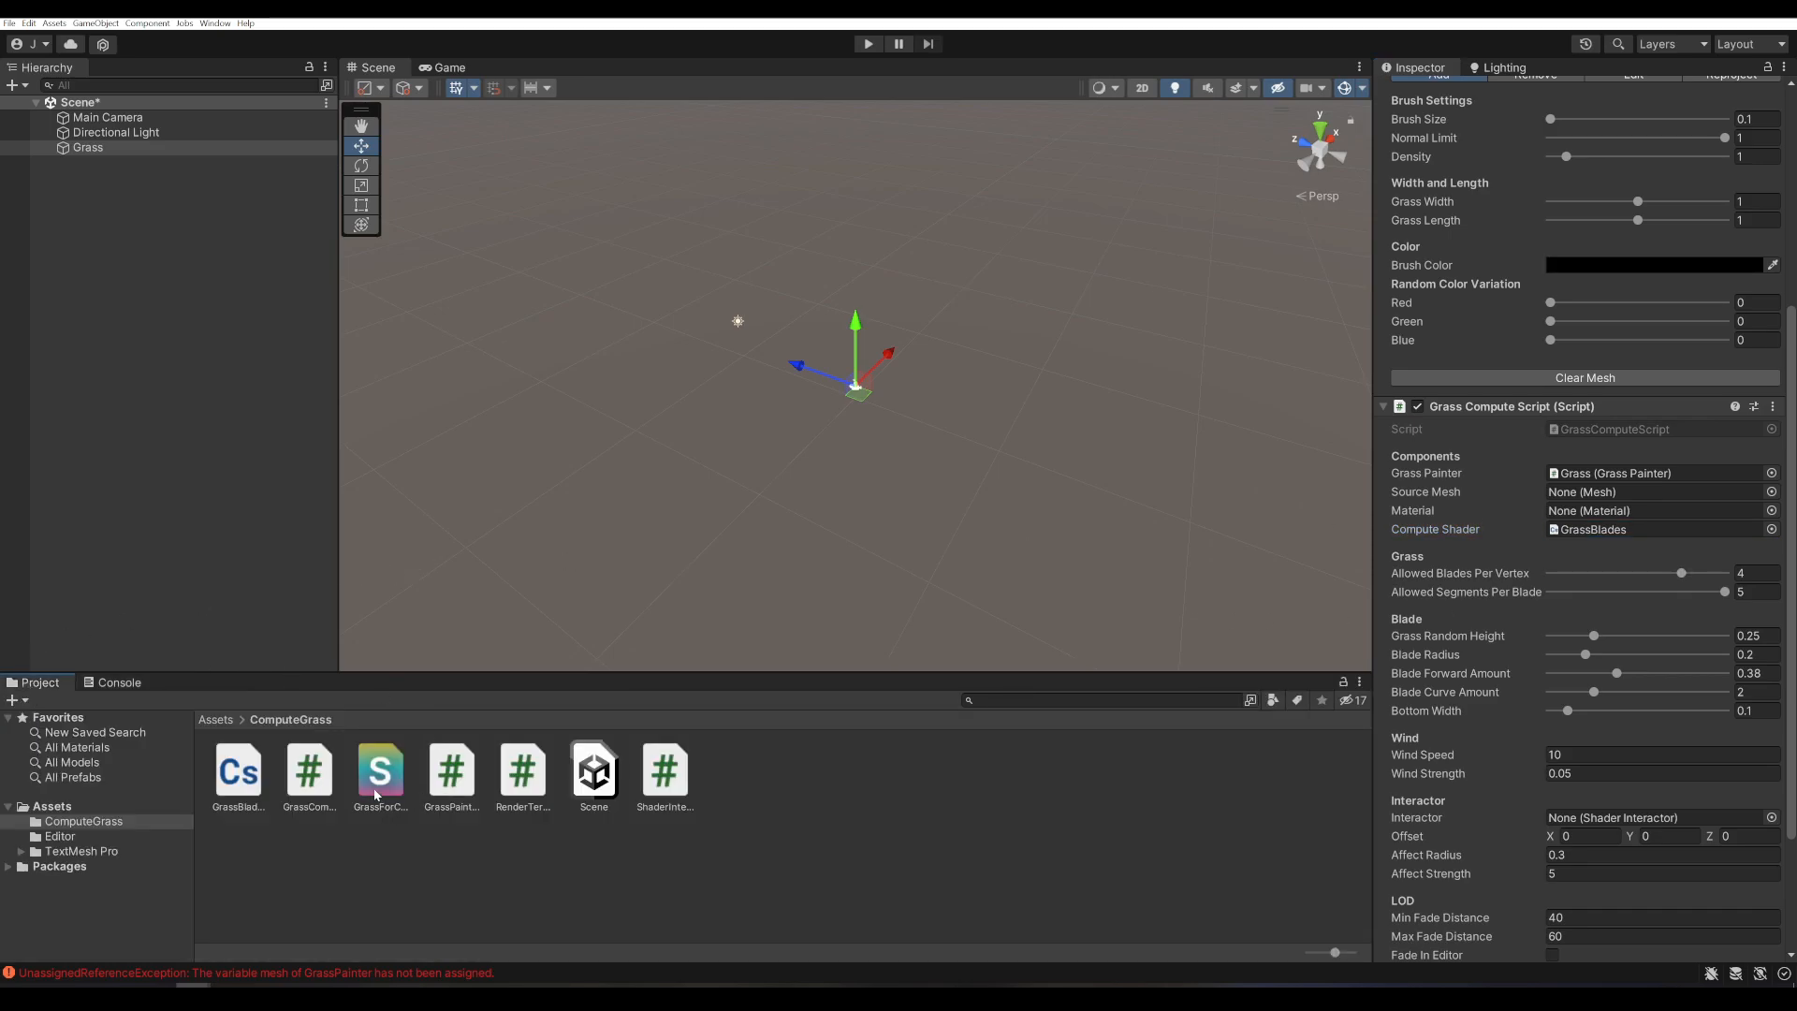
pyautogui.click(380, 769)
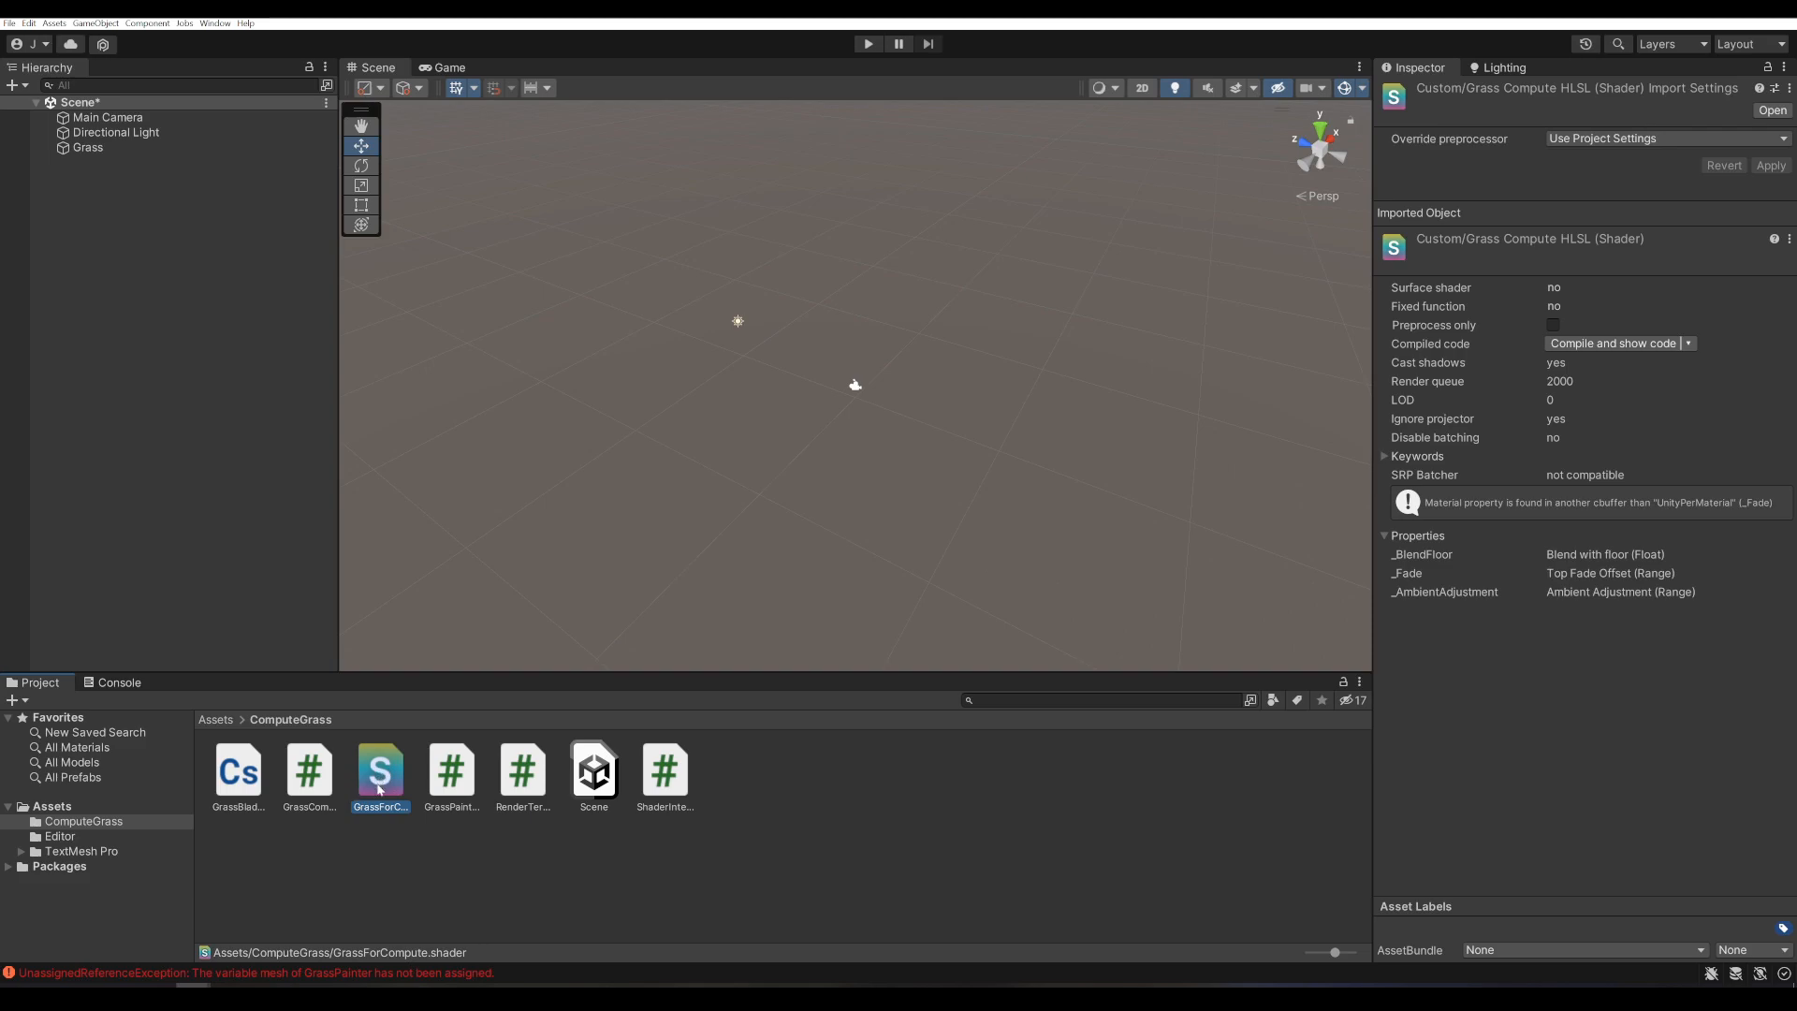
pyautogui.rightClick(380, 773)
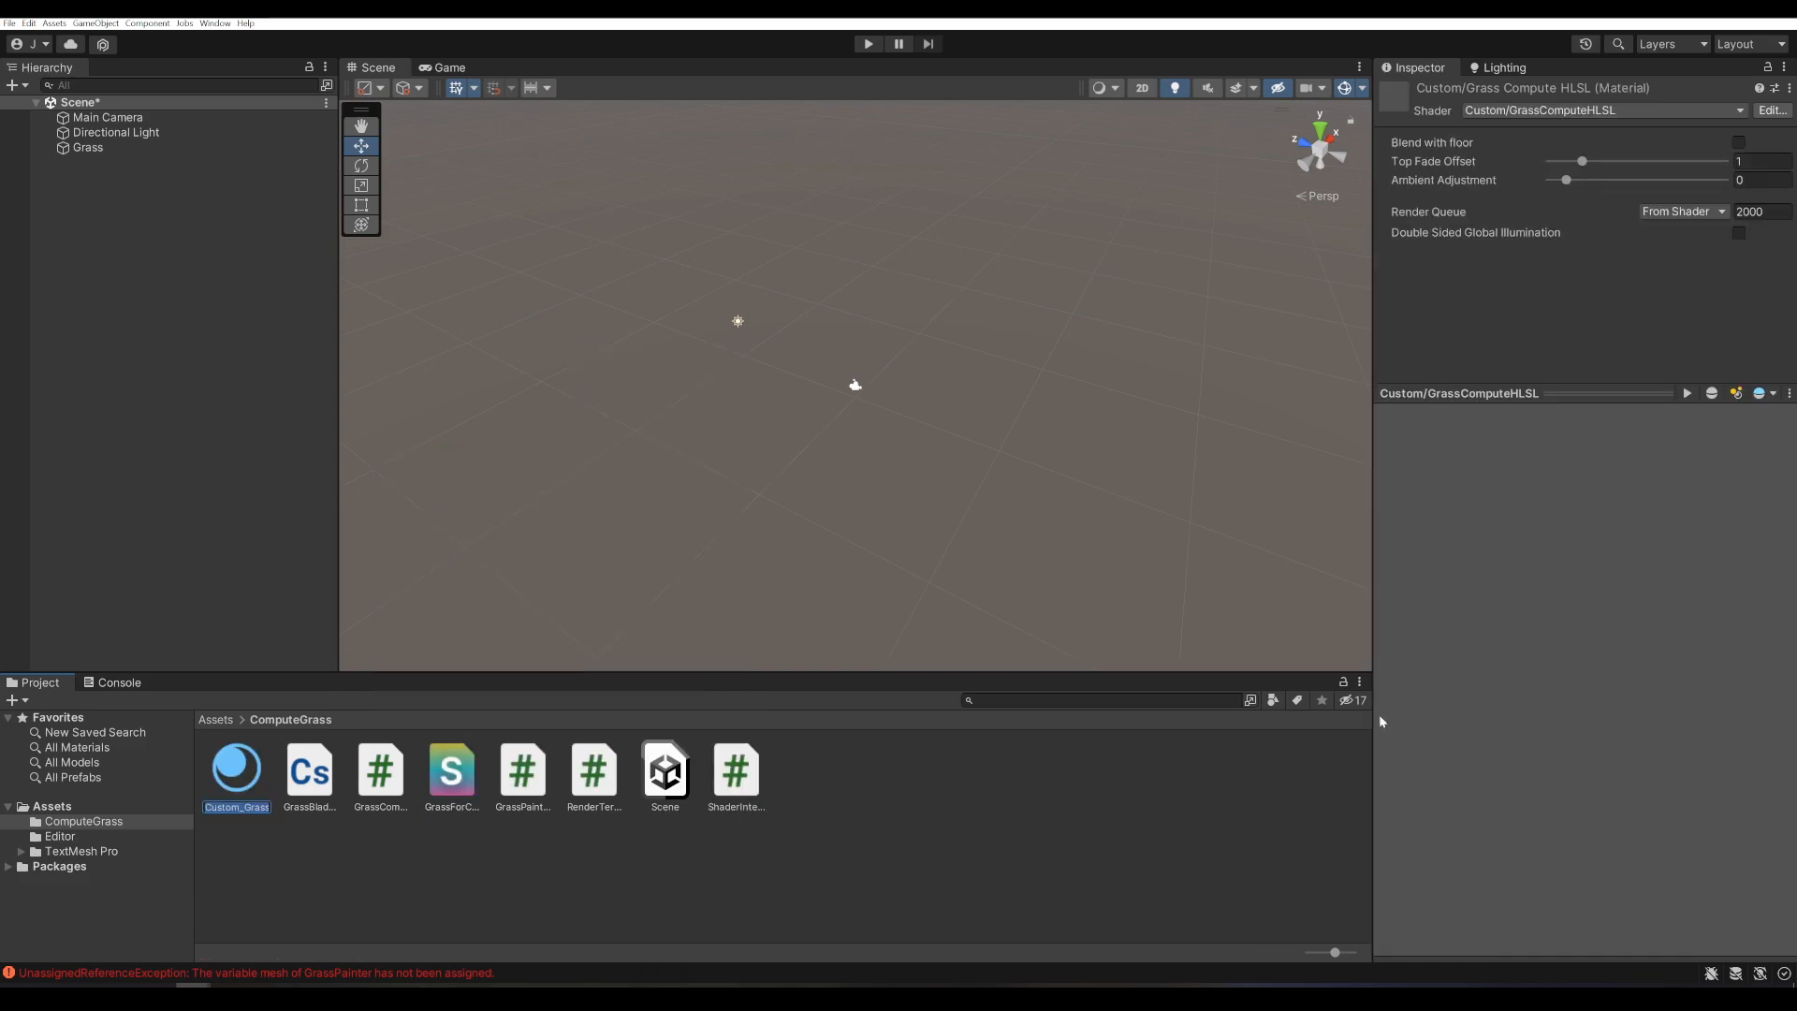
pyautogui.moveTo(1612, 610)
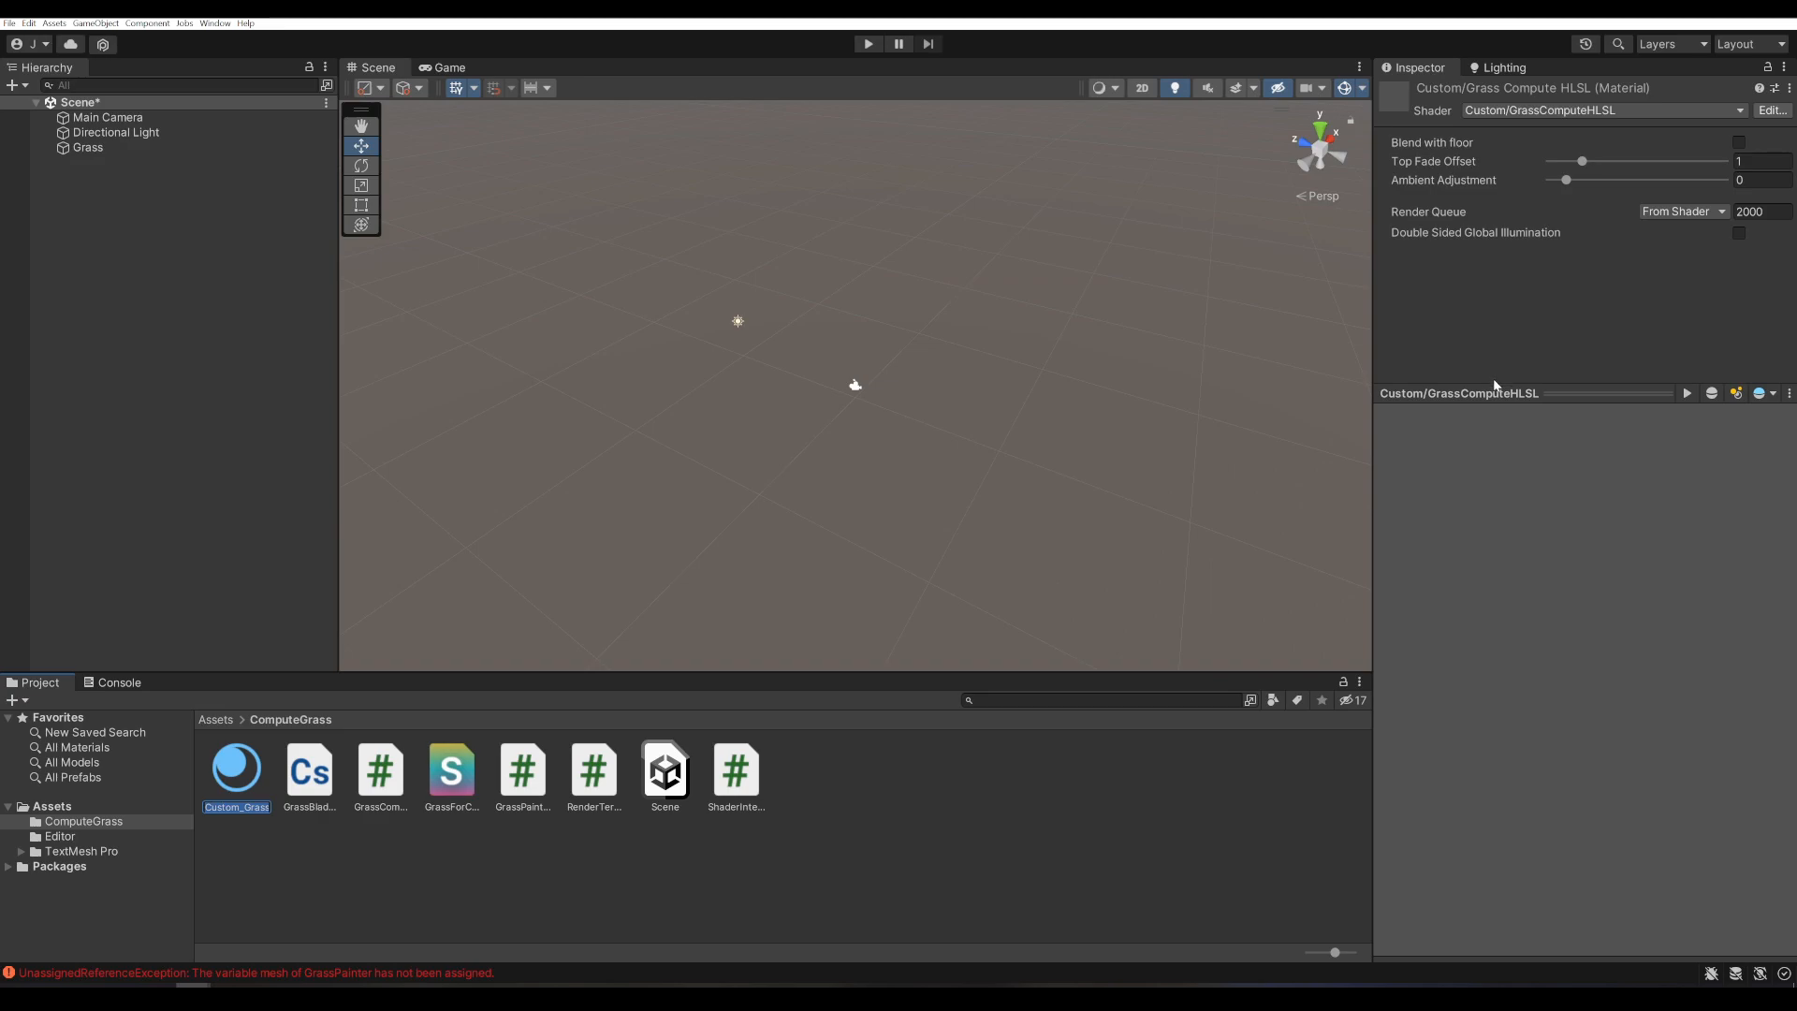
# - Assign Custom_GrassComputeHLSL as the Grass compute component's material
pyautogui.click(110, 197)
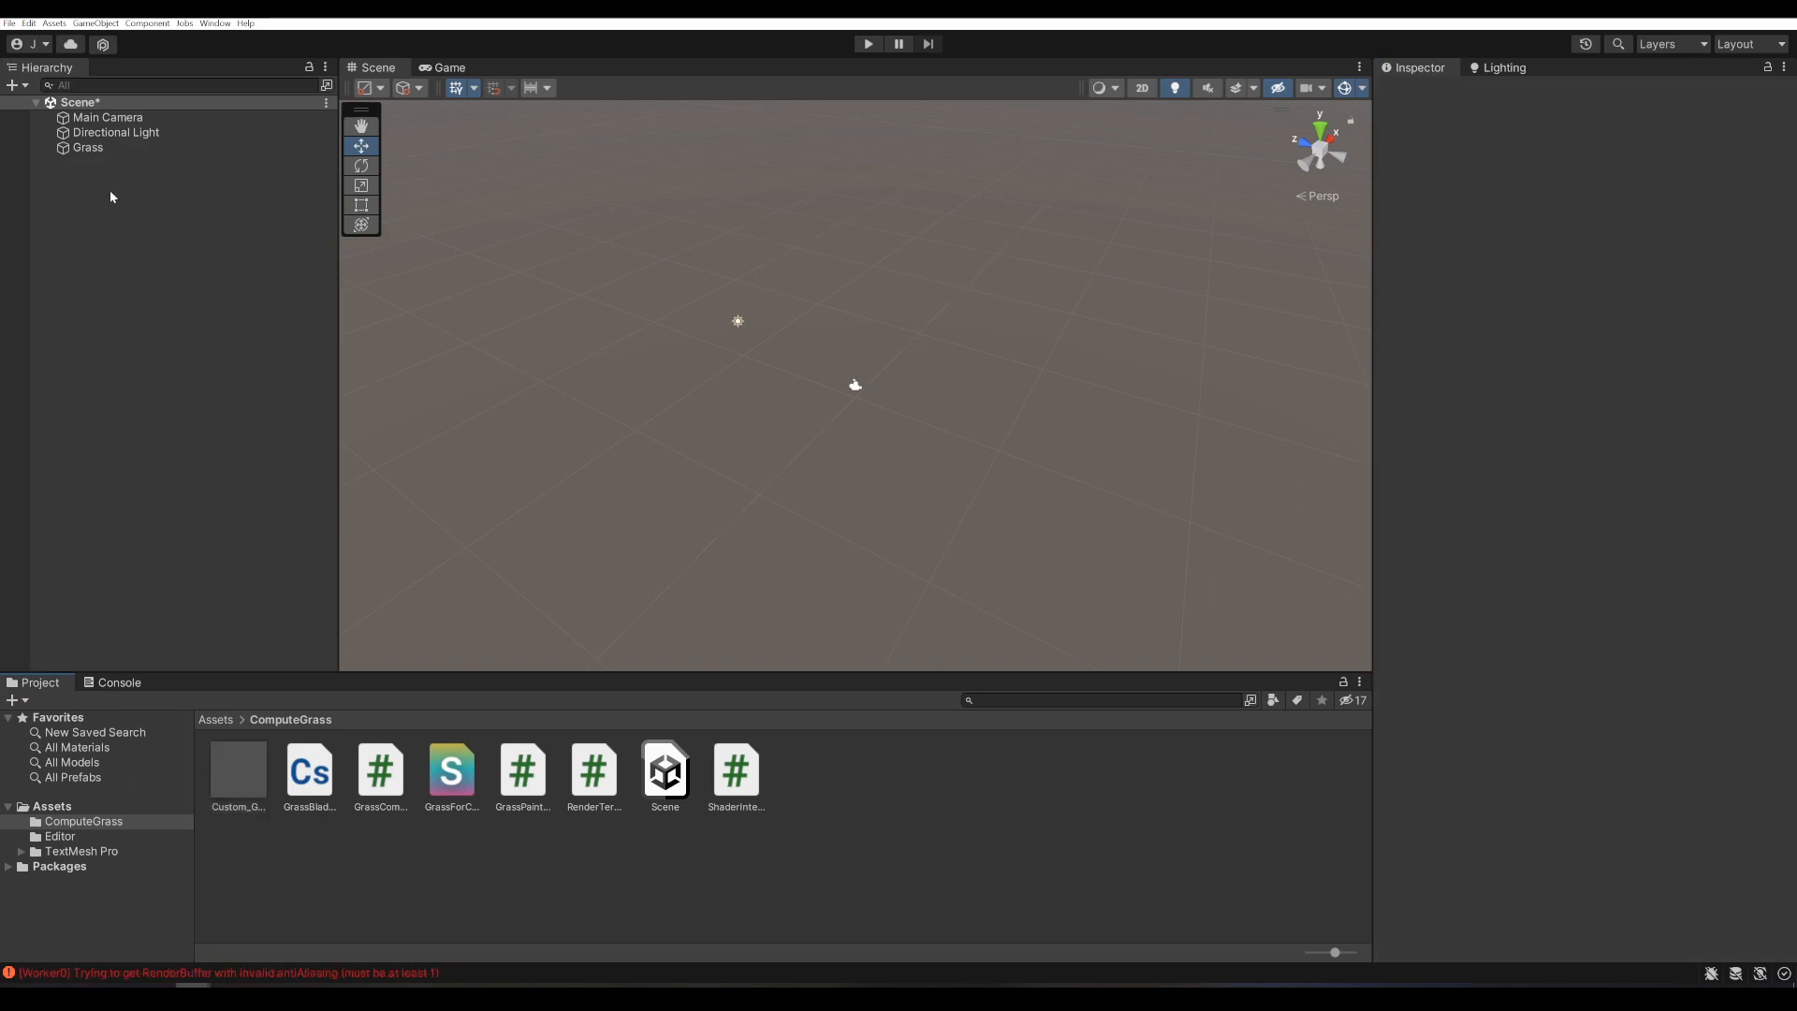
pyautogui.click(88, 146)
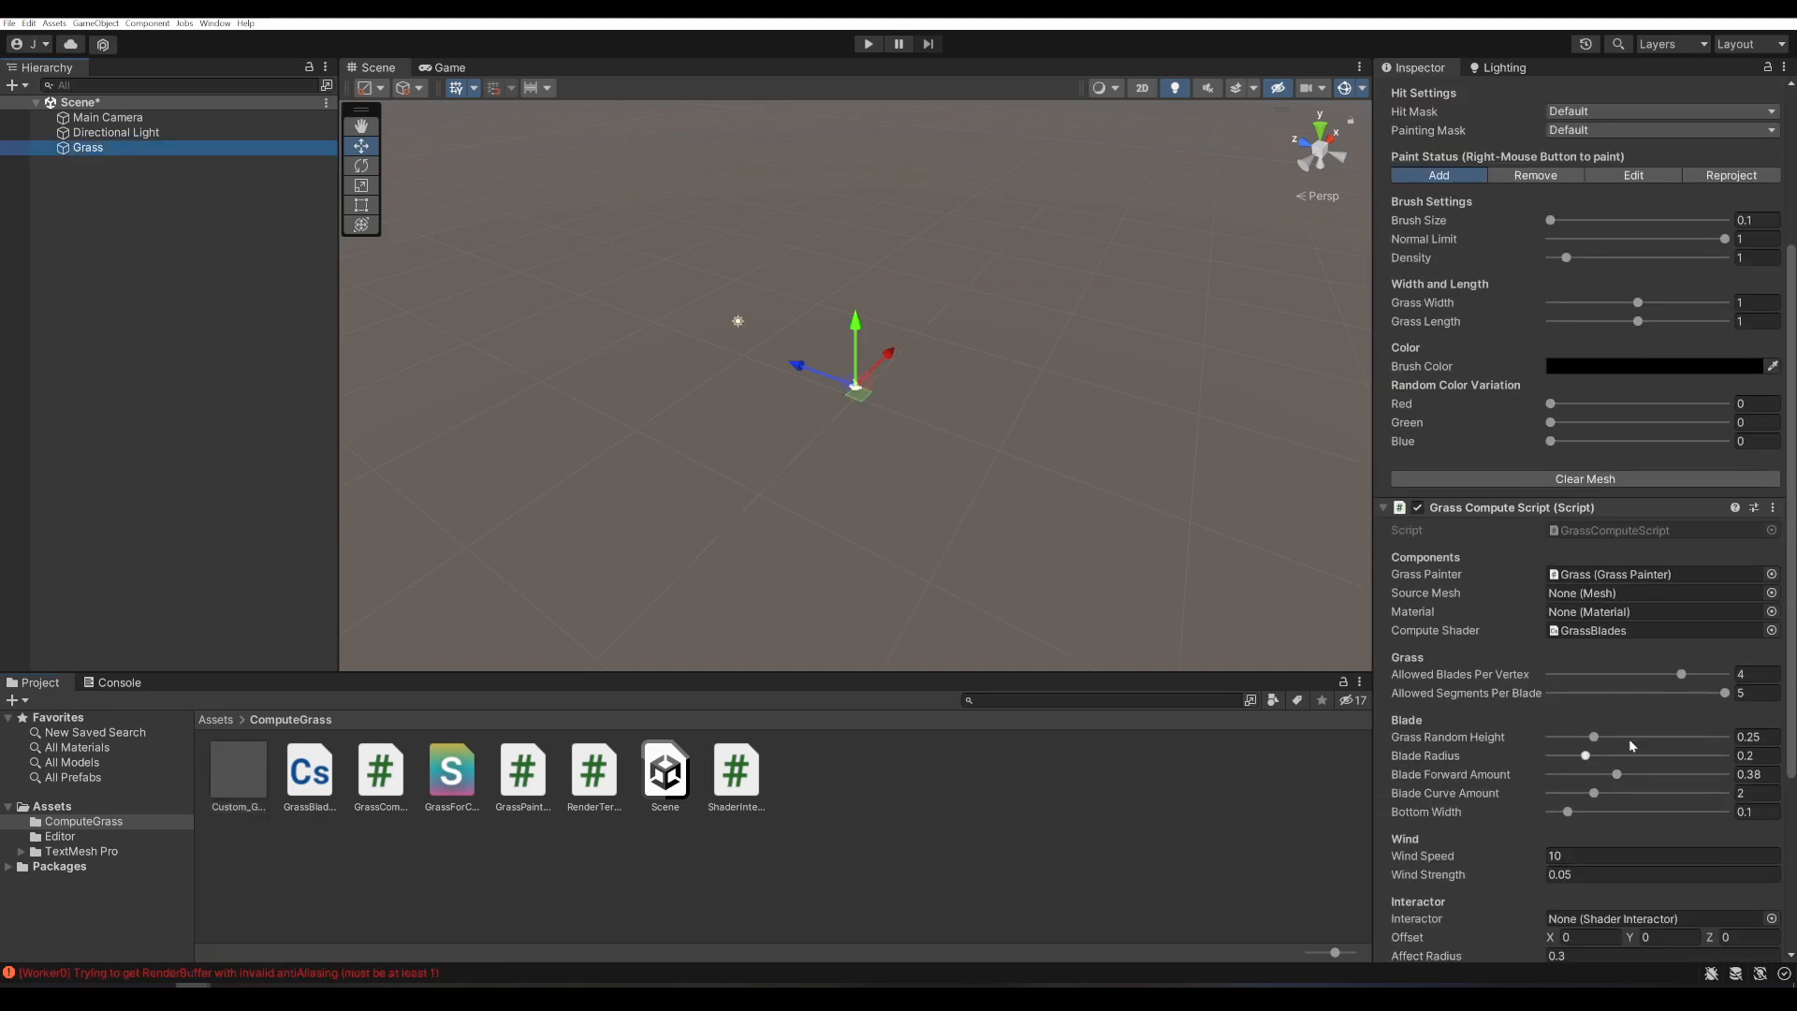
pyautogui.click(1771, 611)
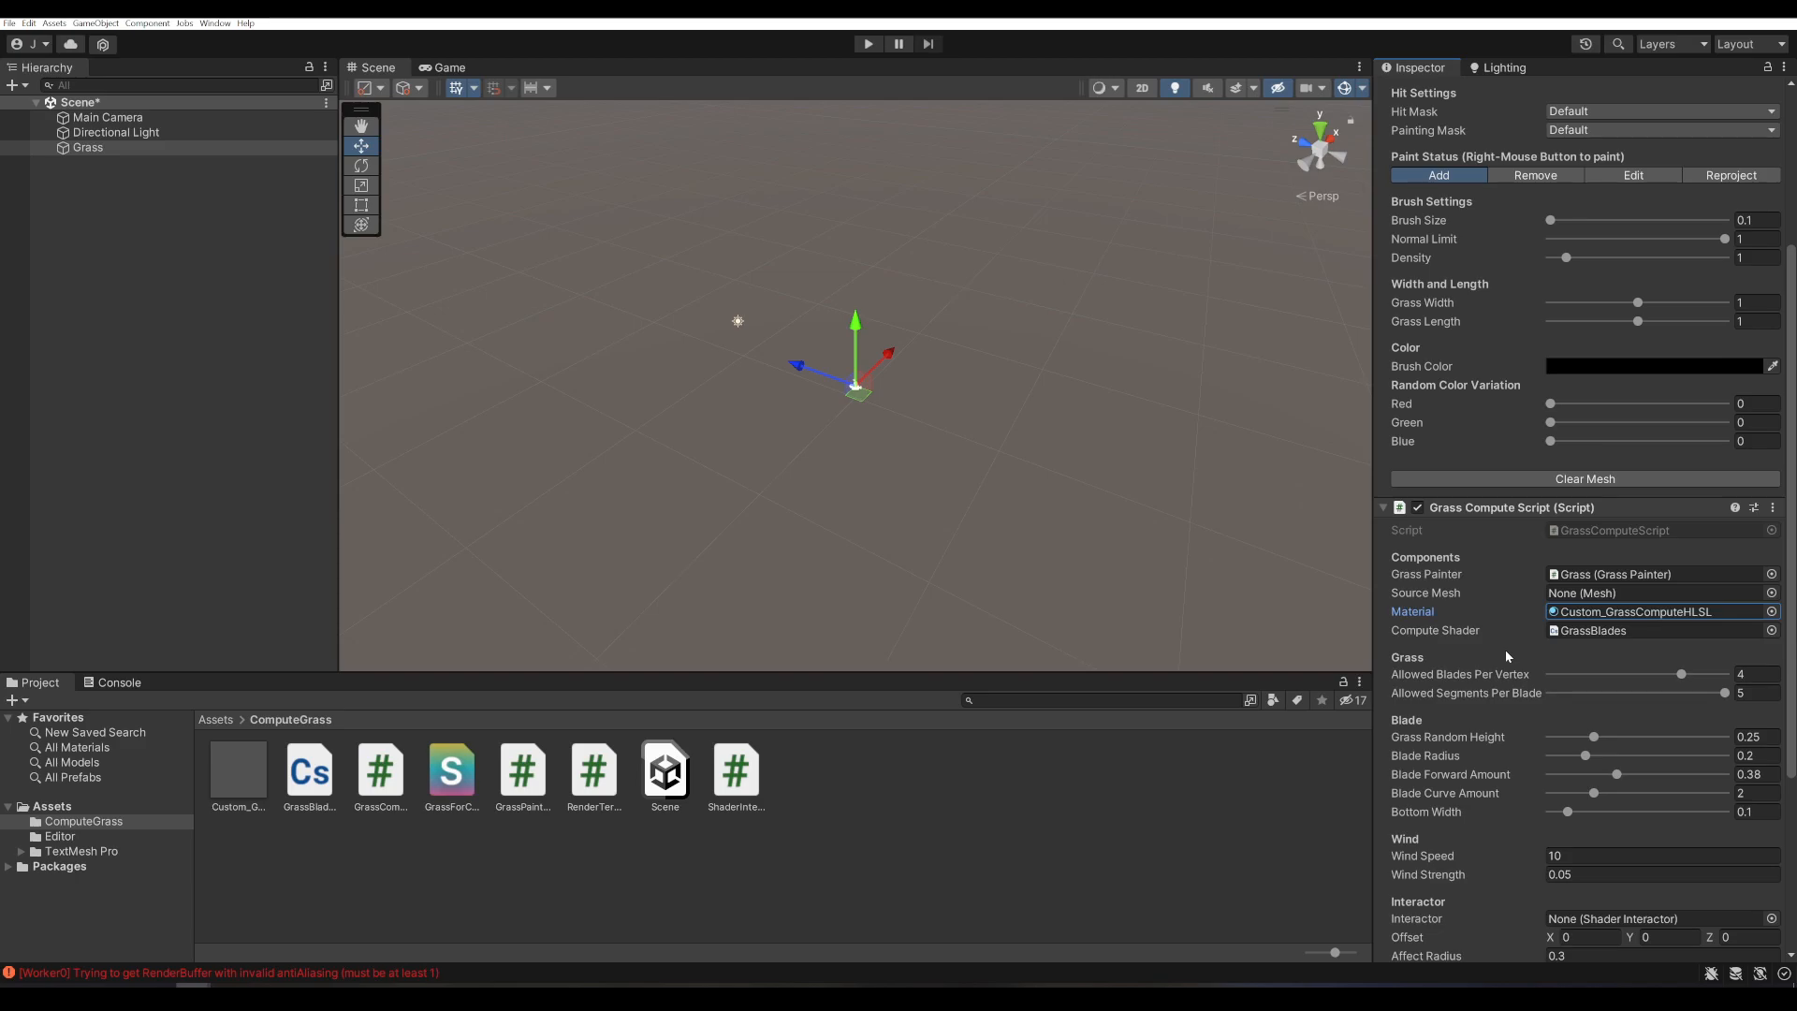
pyautogui.click(95, 22)
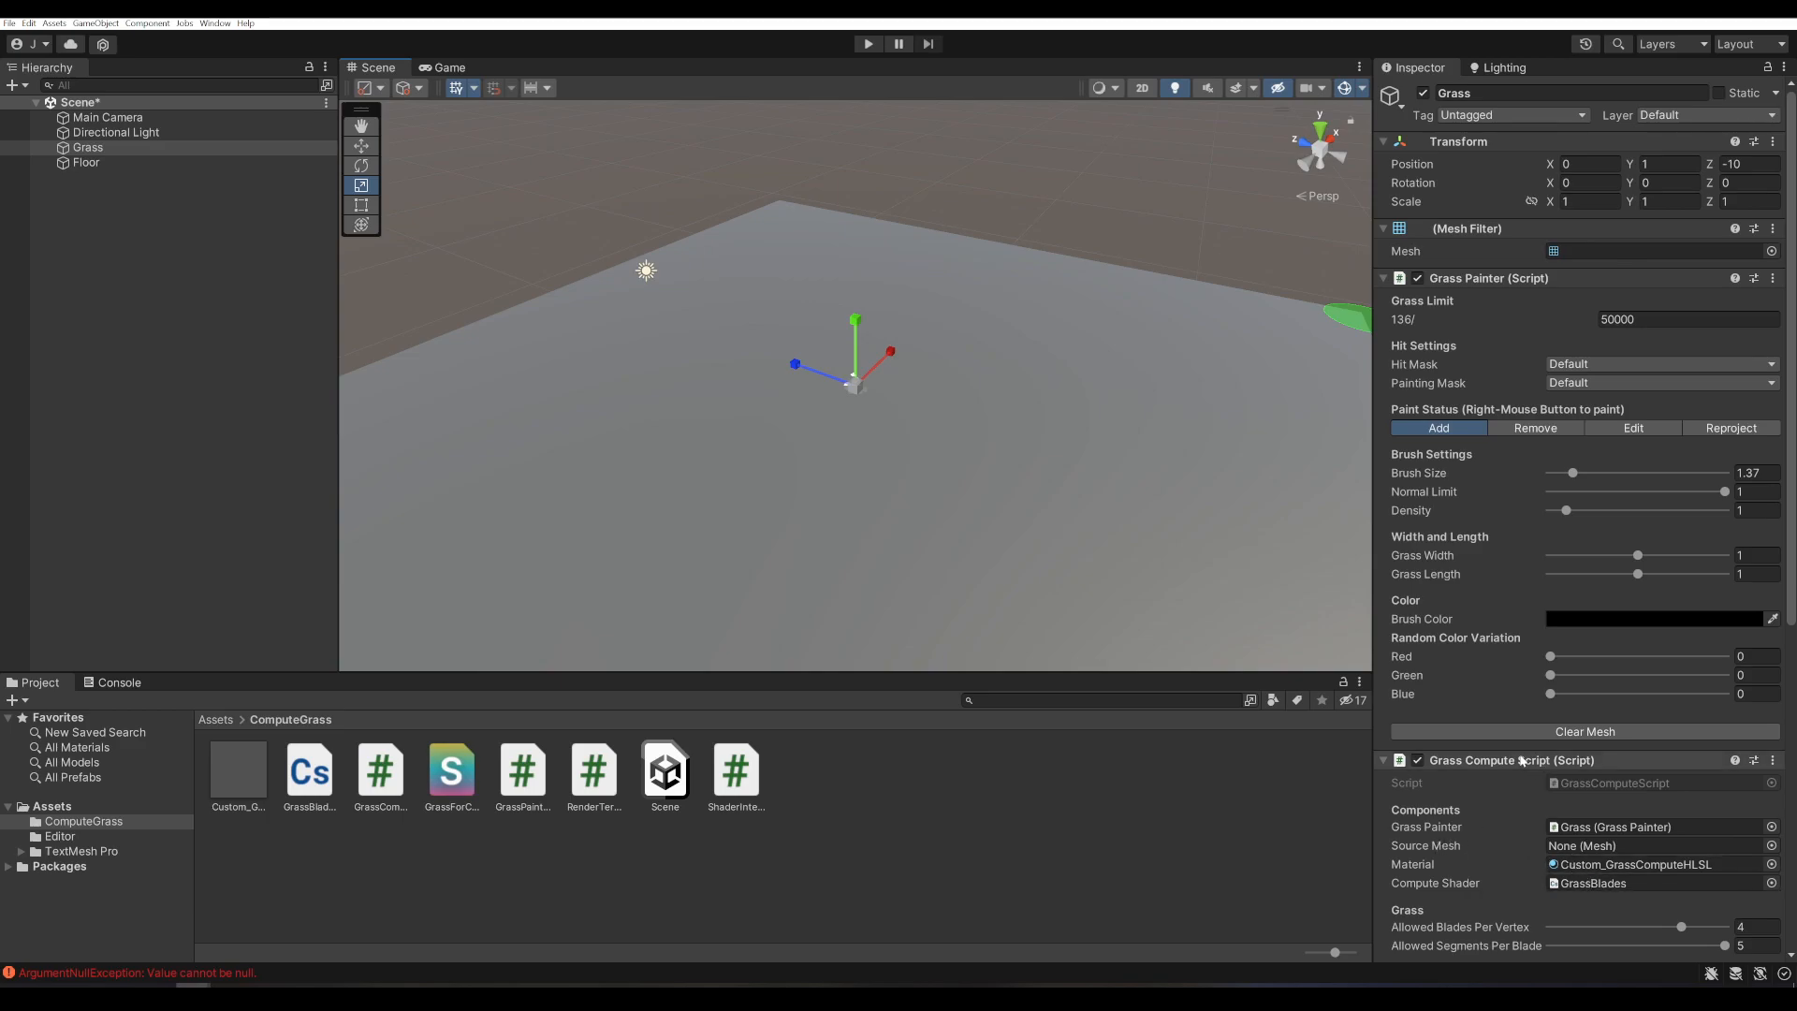
# - Set the brush colour to bright green, clear the black grass, and narrow Grass Width to 0.19 before painting
pyautogui.click(1657, 846)
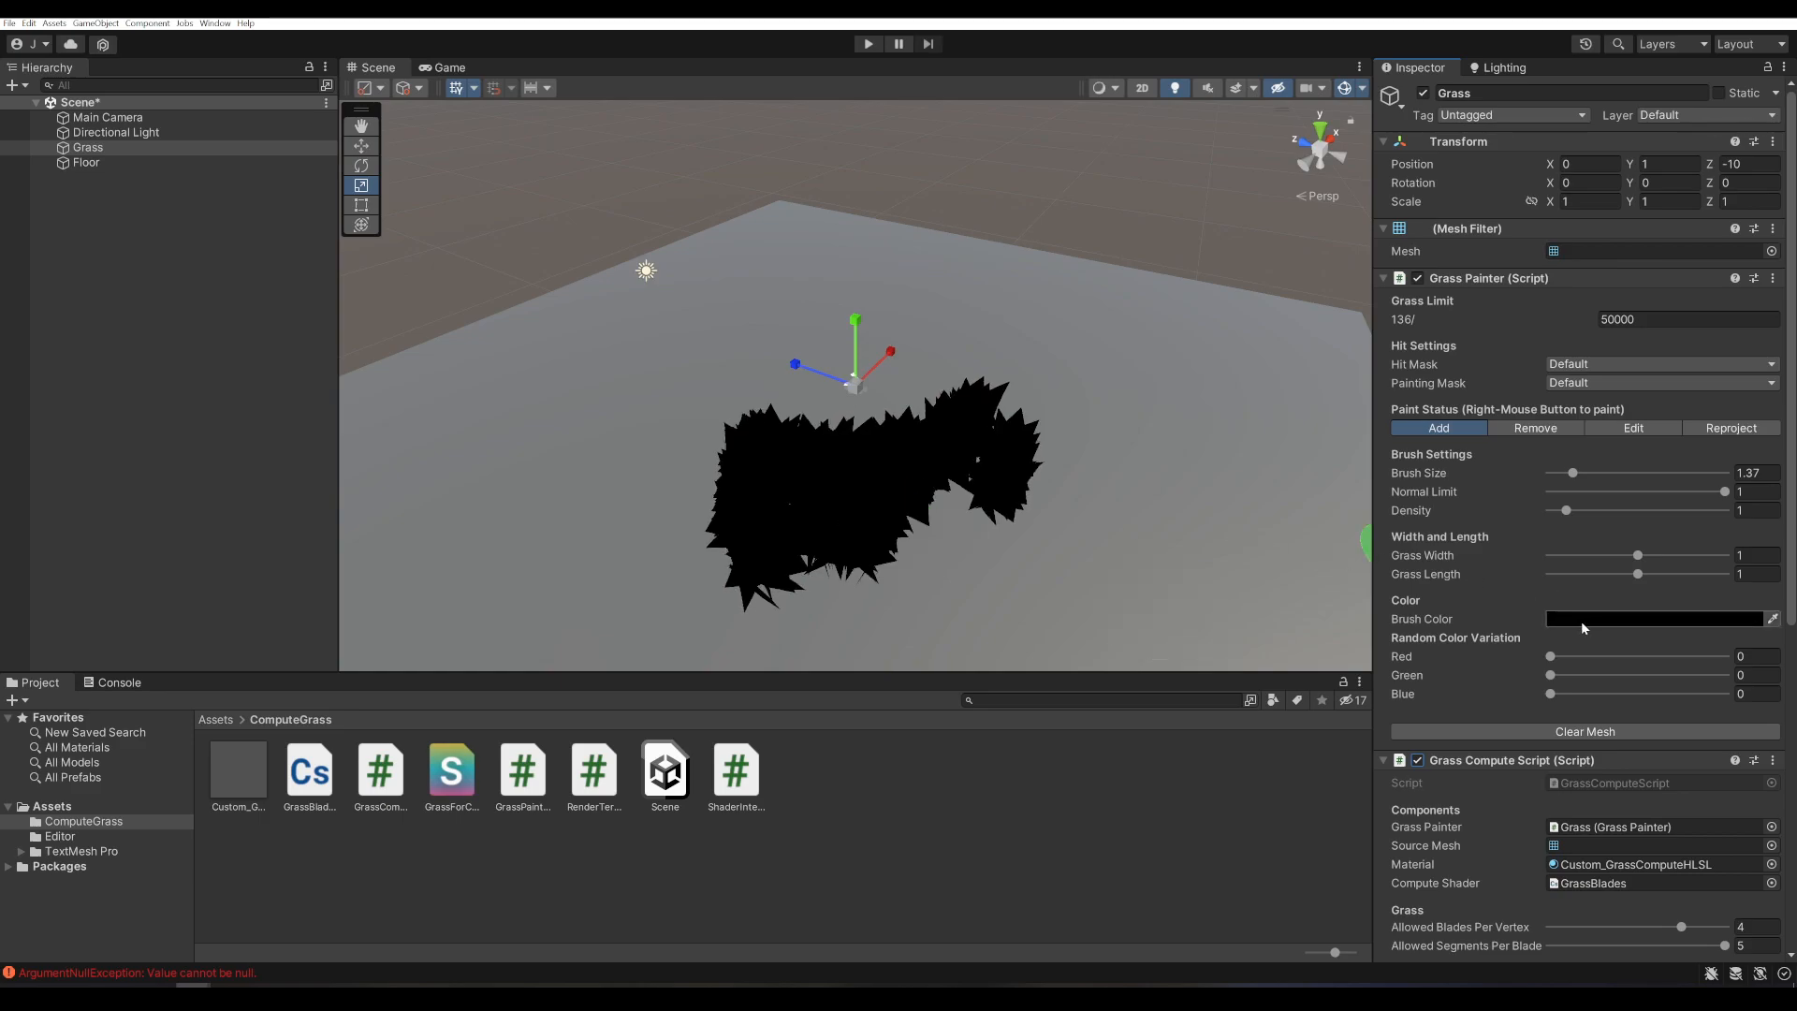
pyautogui.click(1653, 619)
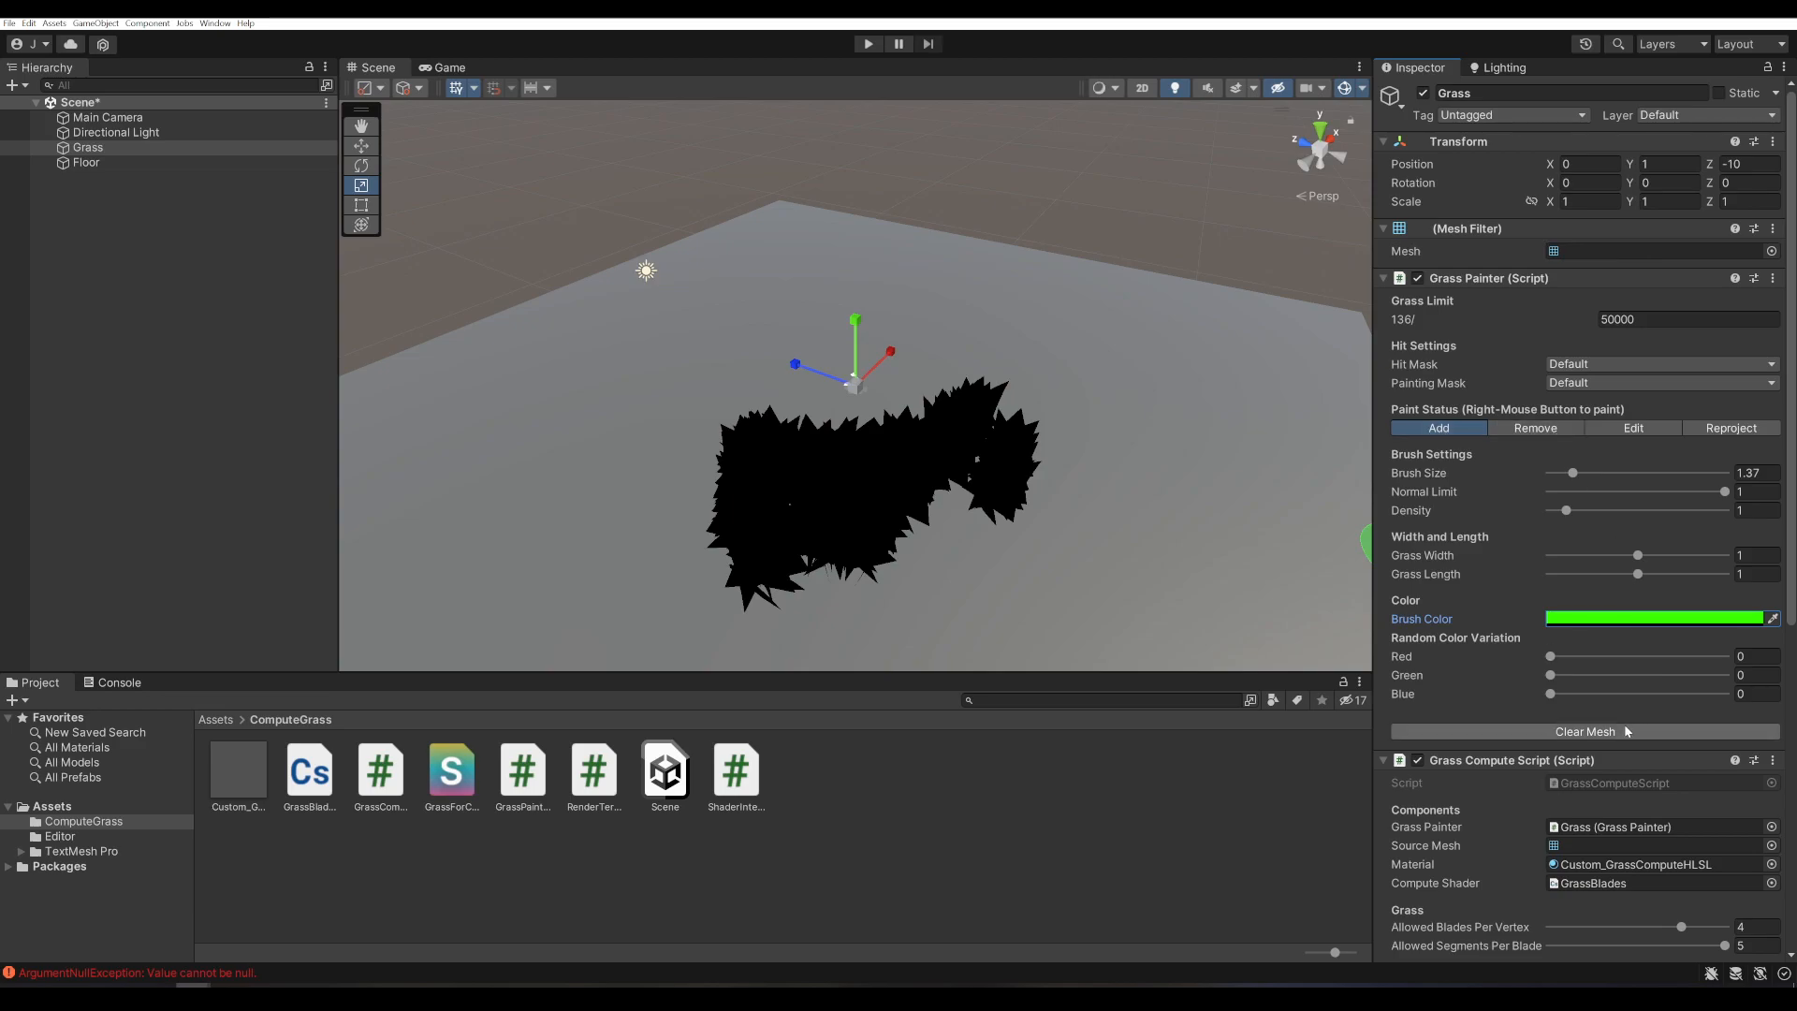
pyautogui.click(1585, 732)
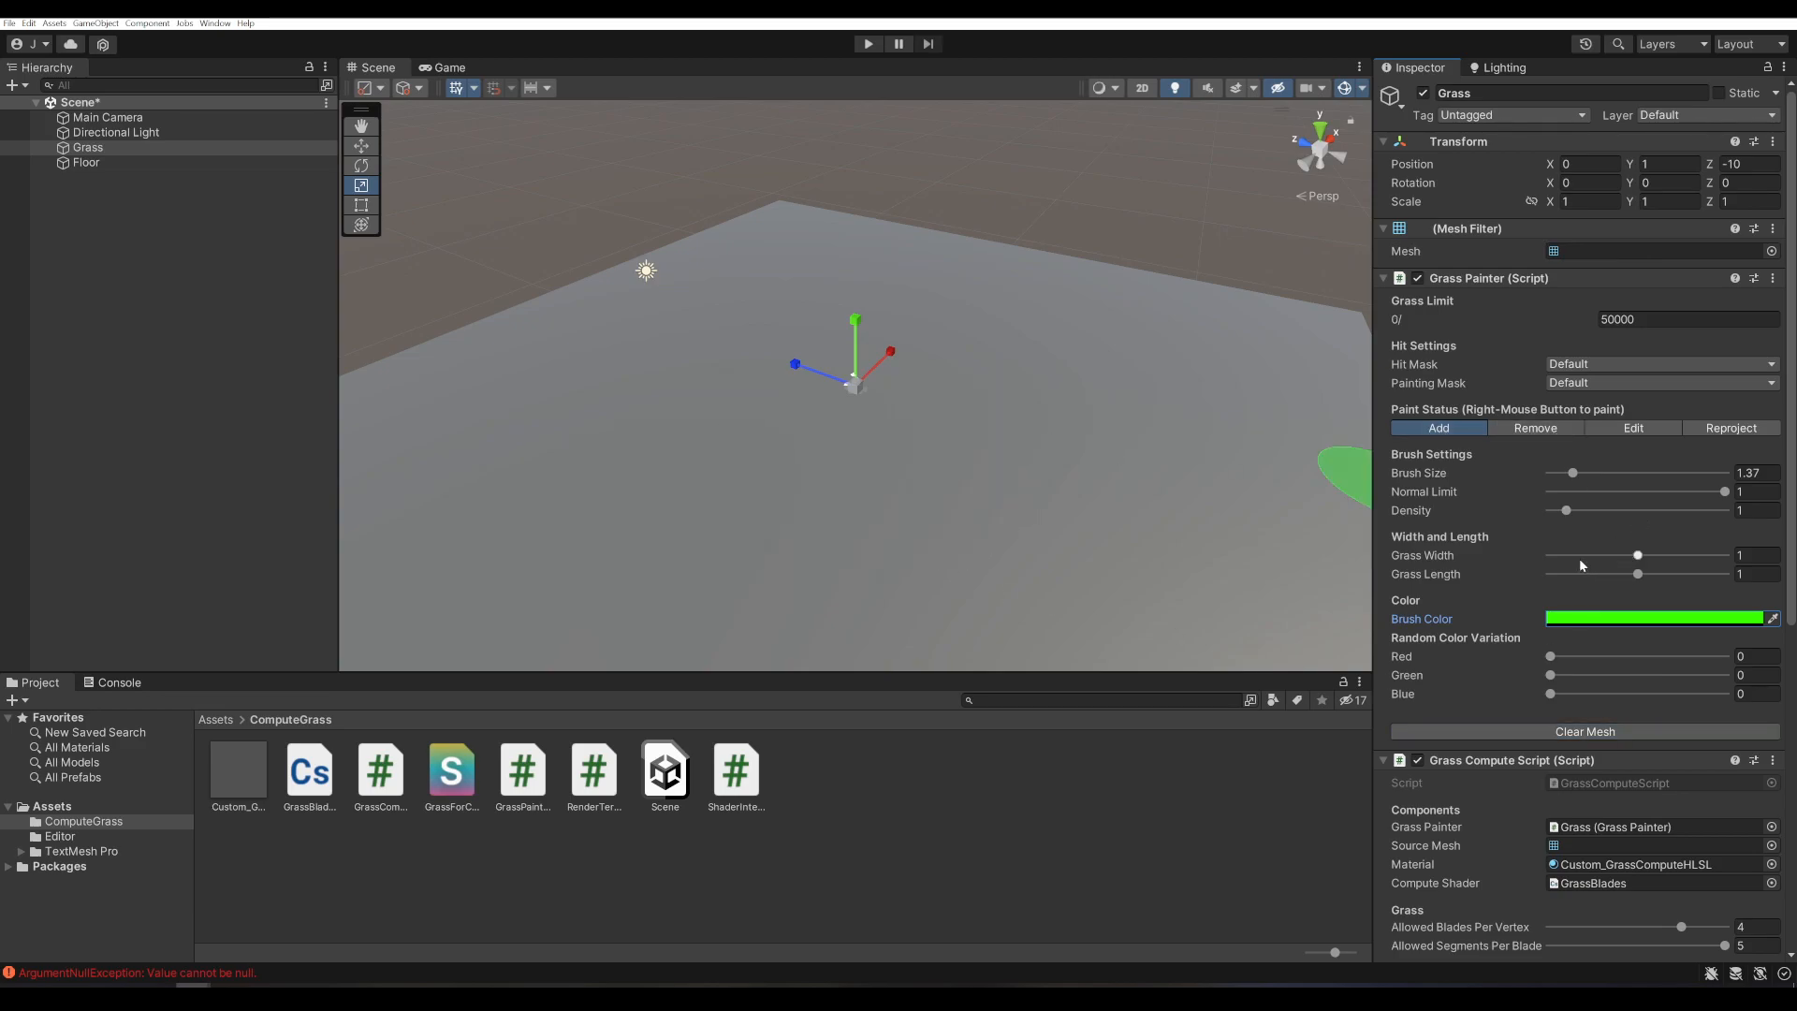
pyautogui.moveTo(1637, 554); pyautogui.dragTo(1569, 554)
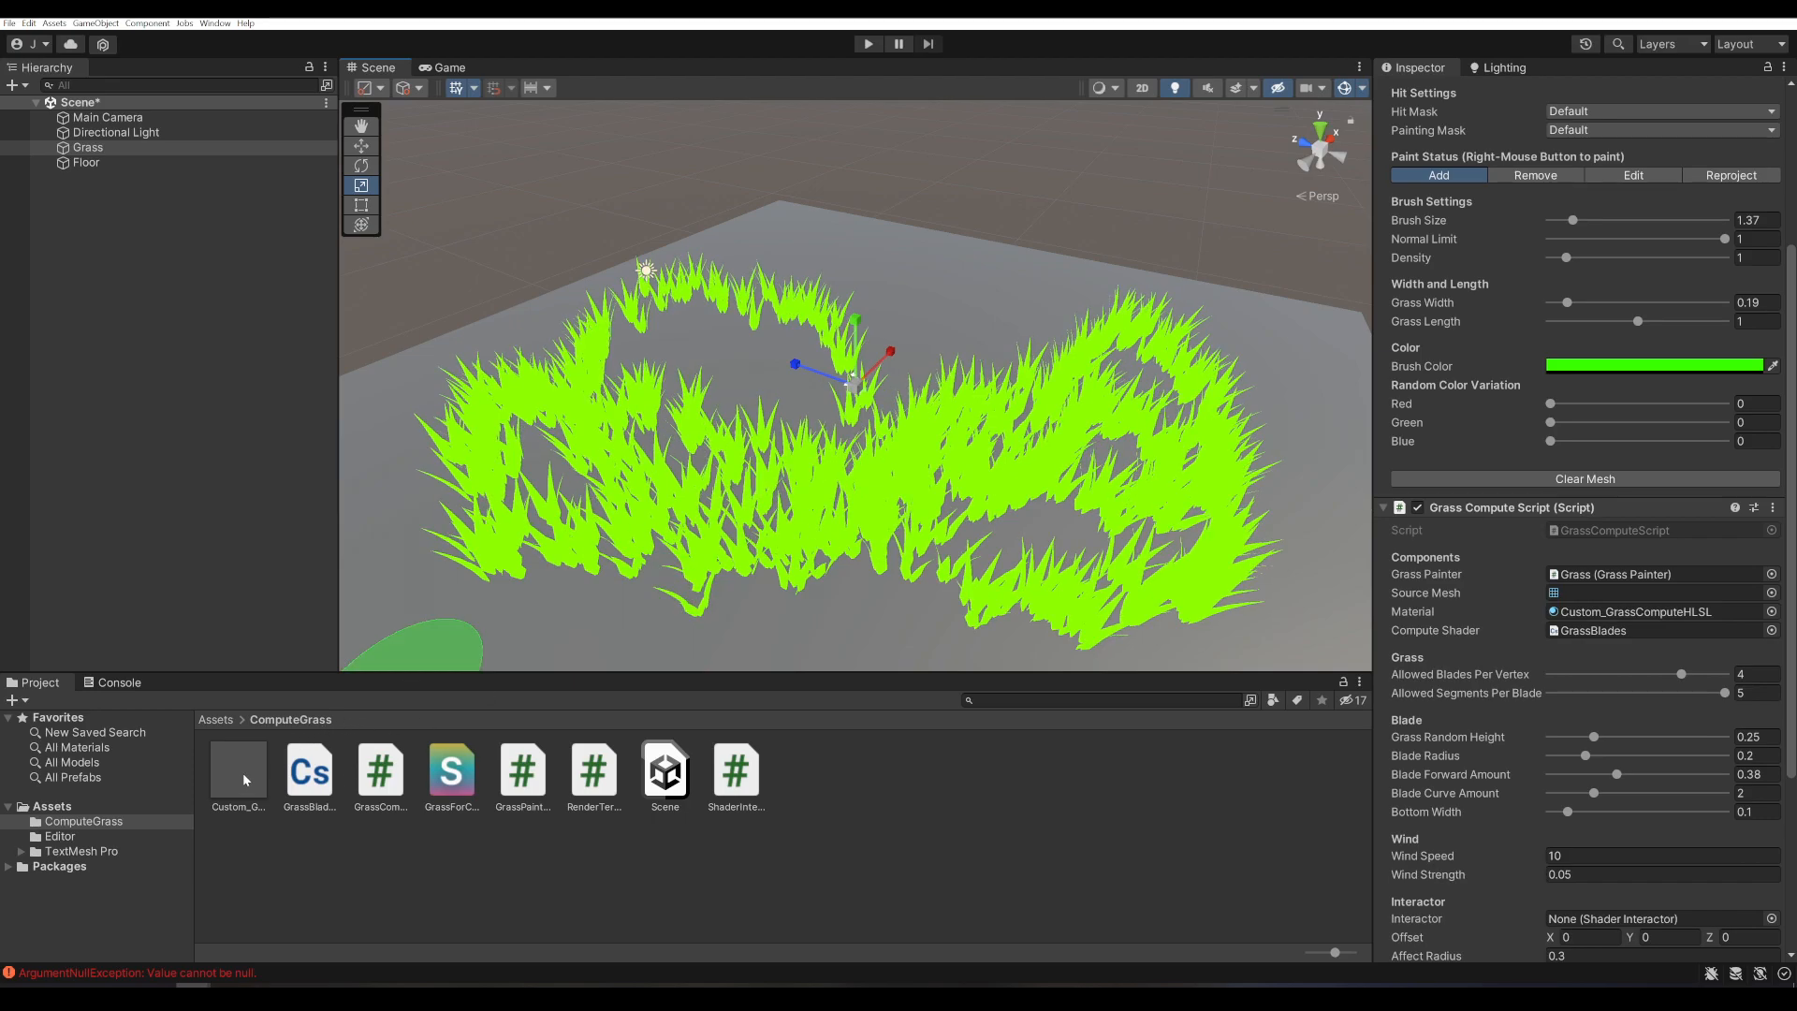
# - Lower the grass material's Top Fade Offset to about -0.01 so blades shade dark to bright
pyautogui.click(237, 768)
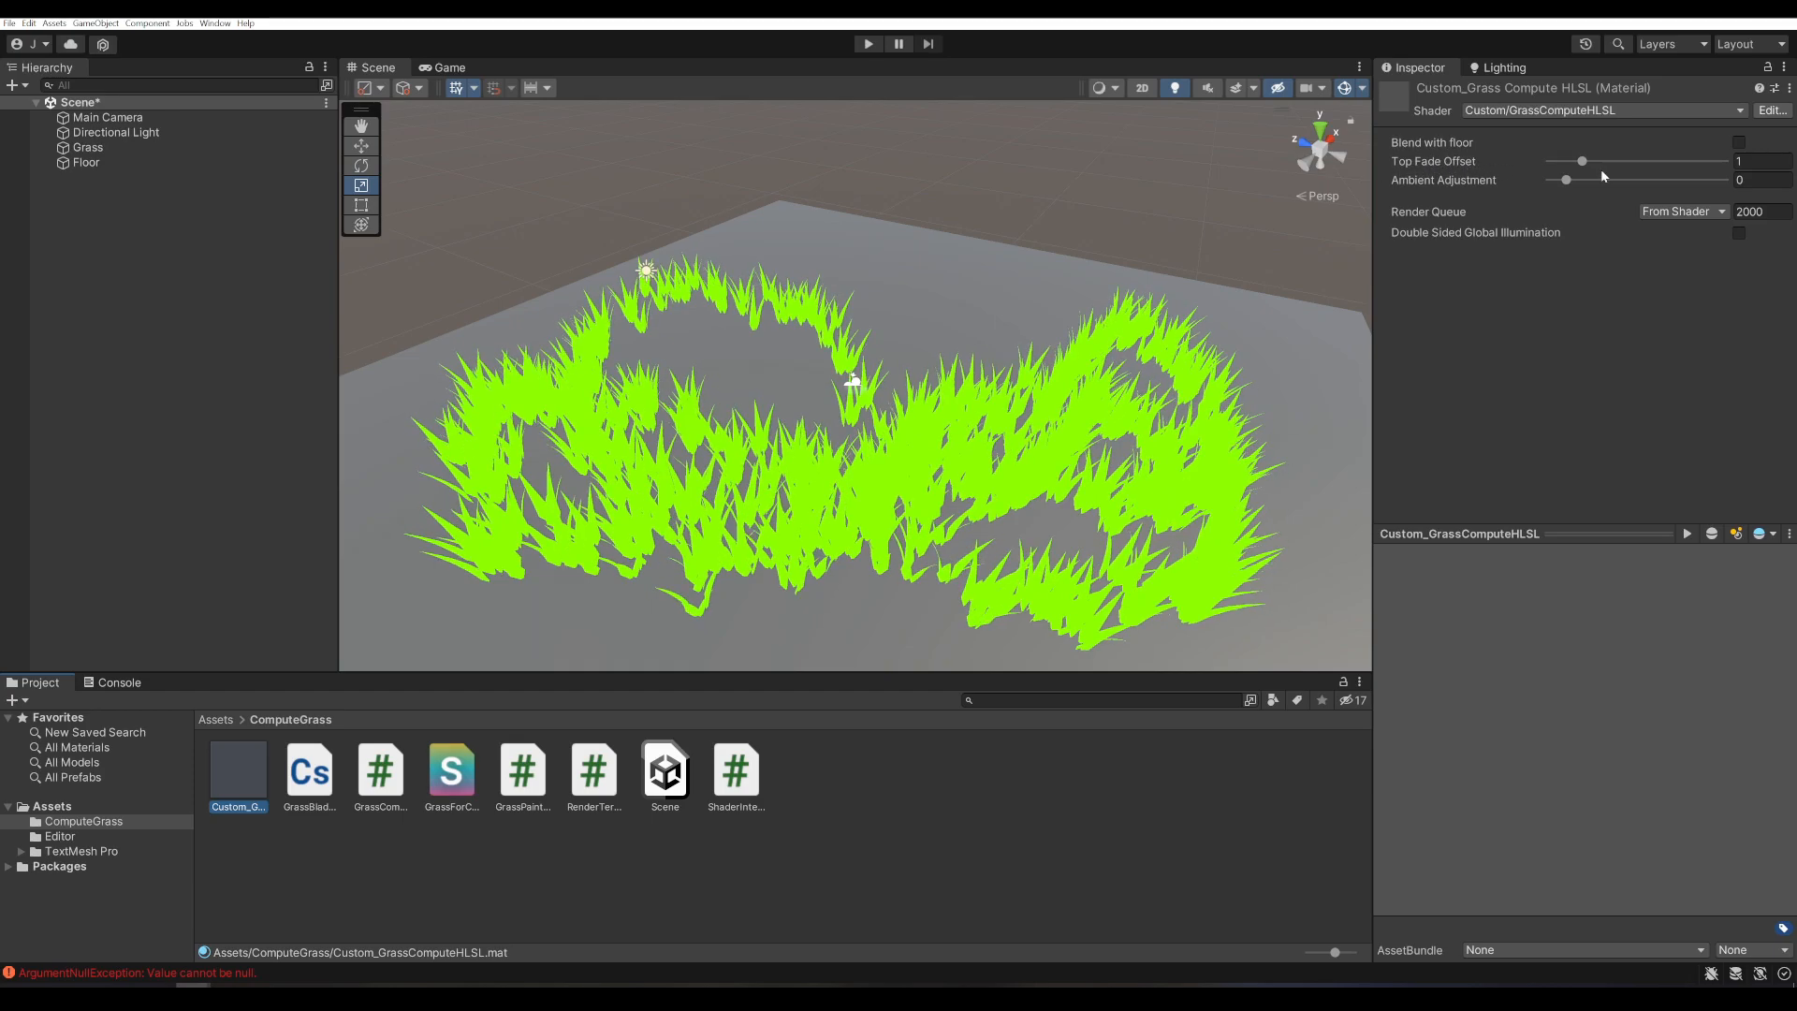
pyautogui.moveTo(1582, 161); pyautogui.dragTo(1567, 161)
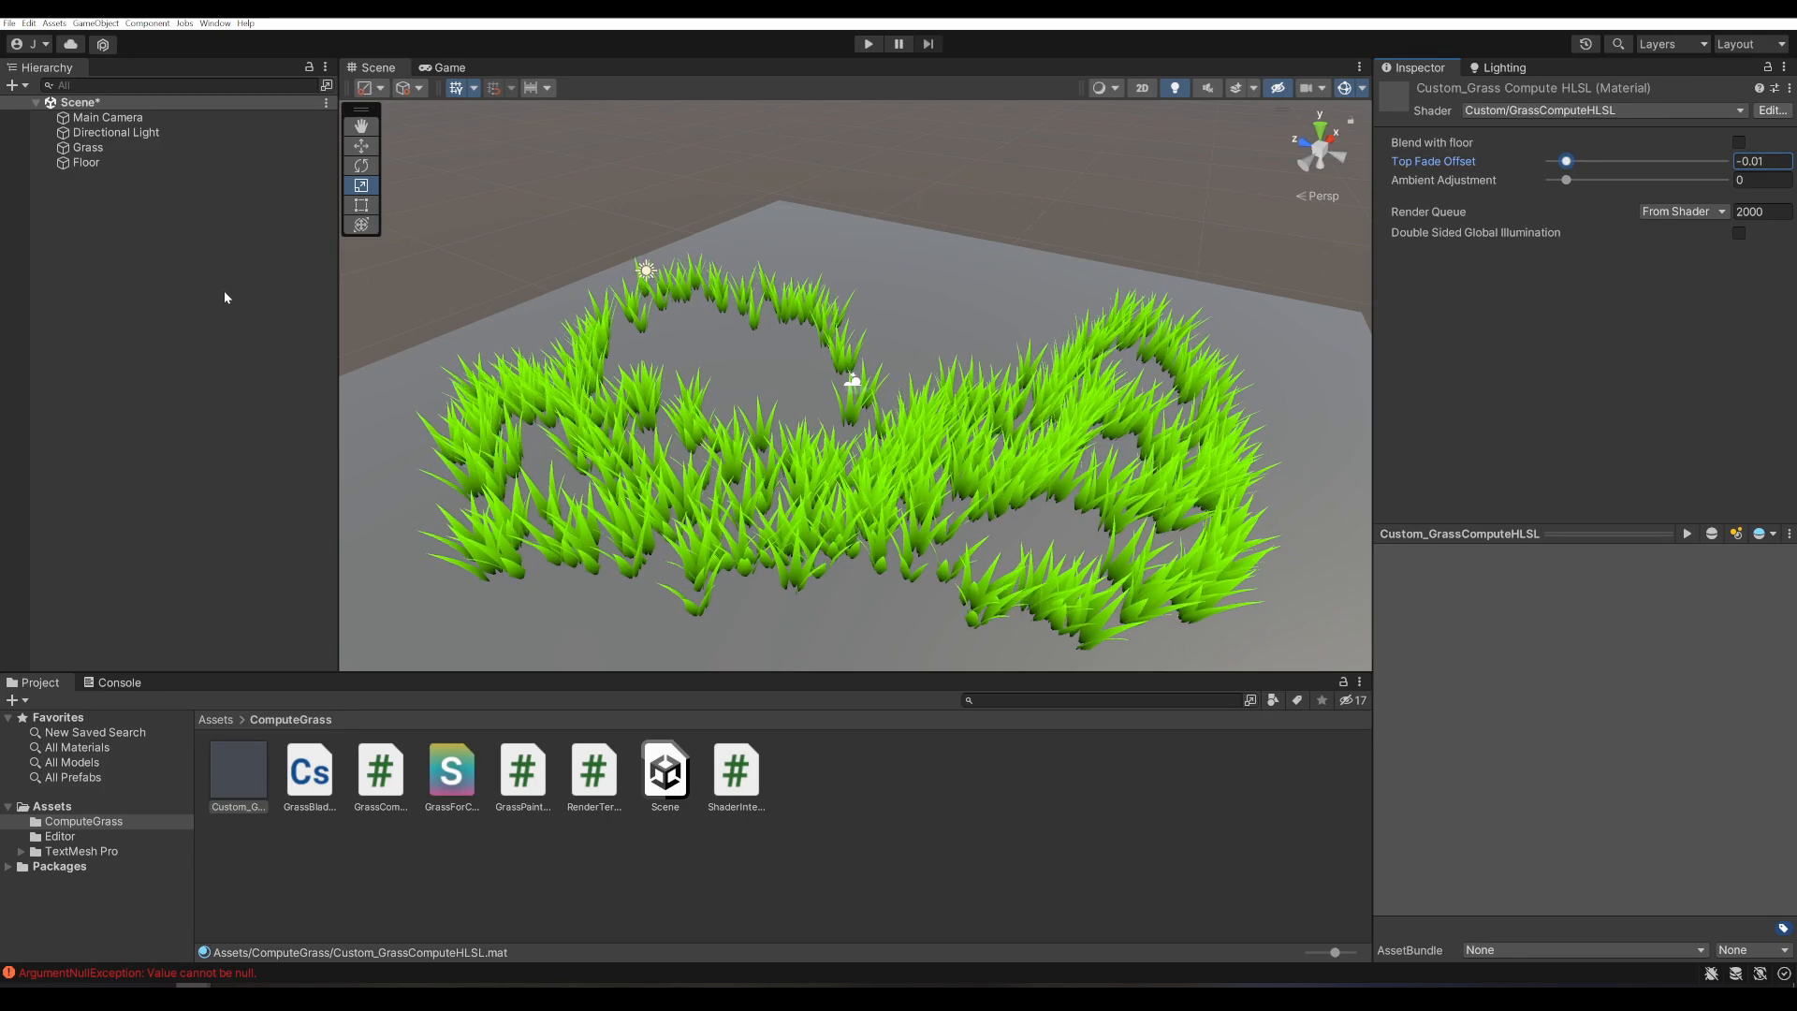
pyautogui.click(88, 146)
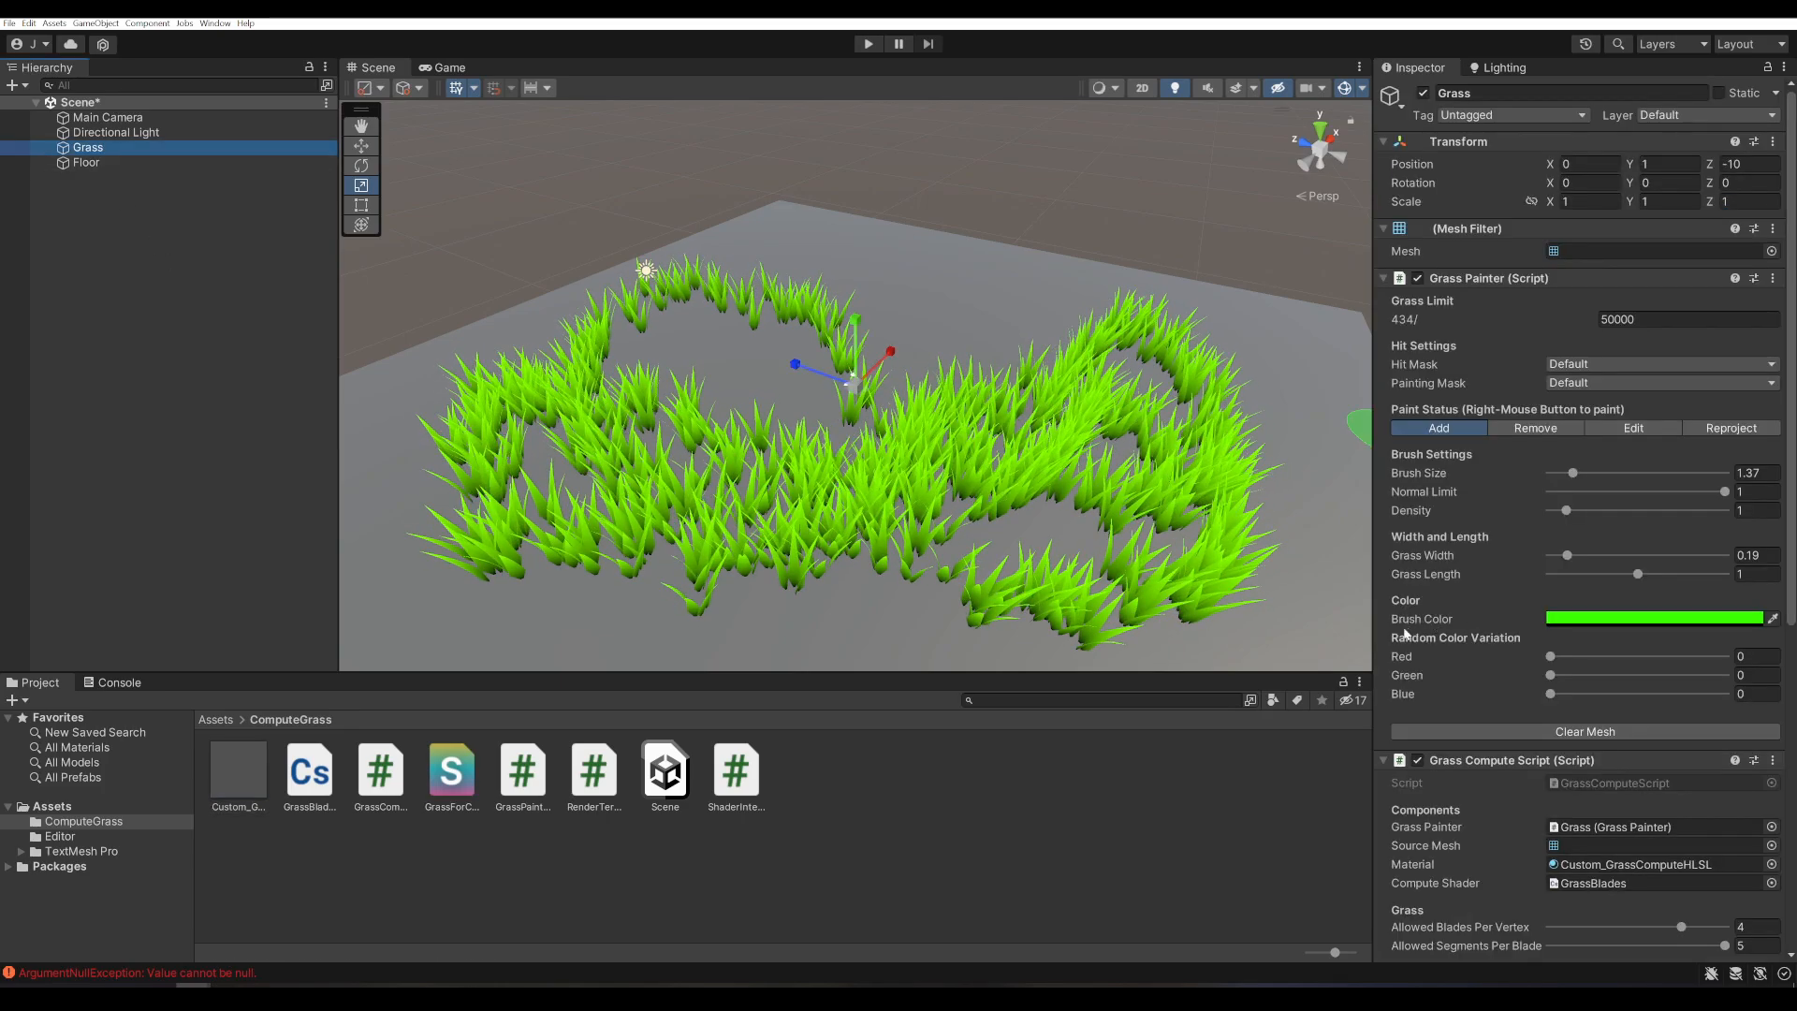
pyautogui.scroll(-3)
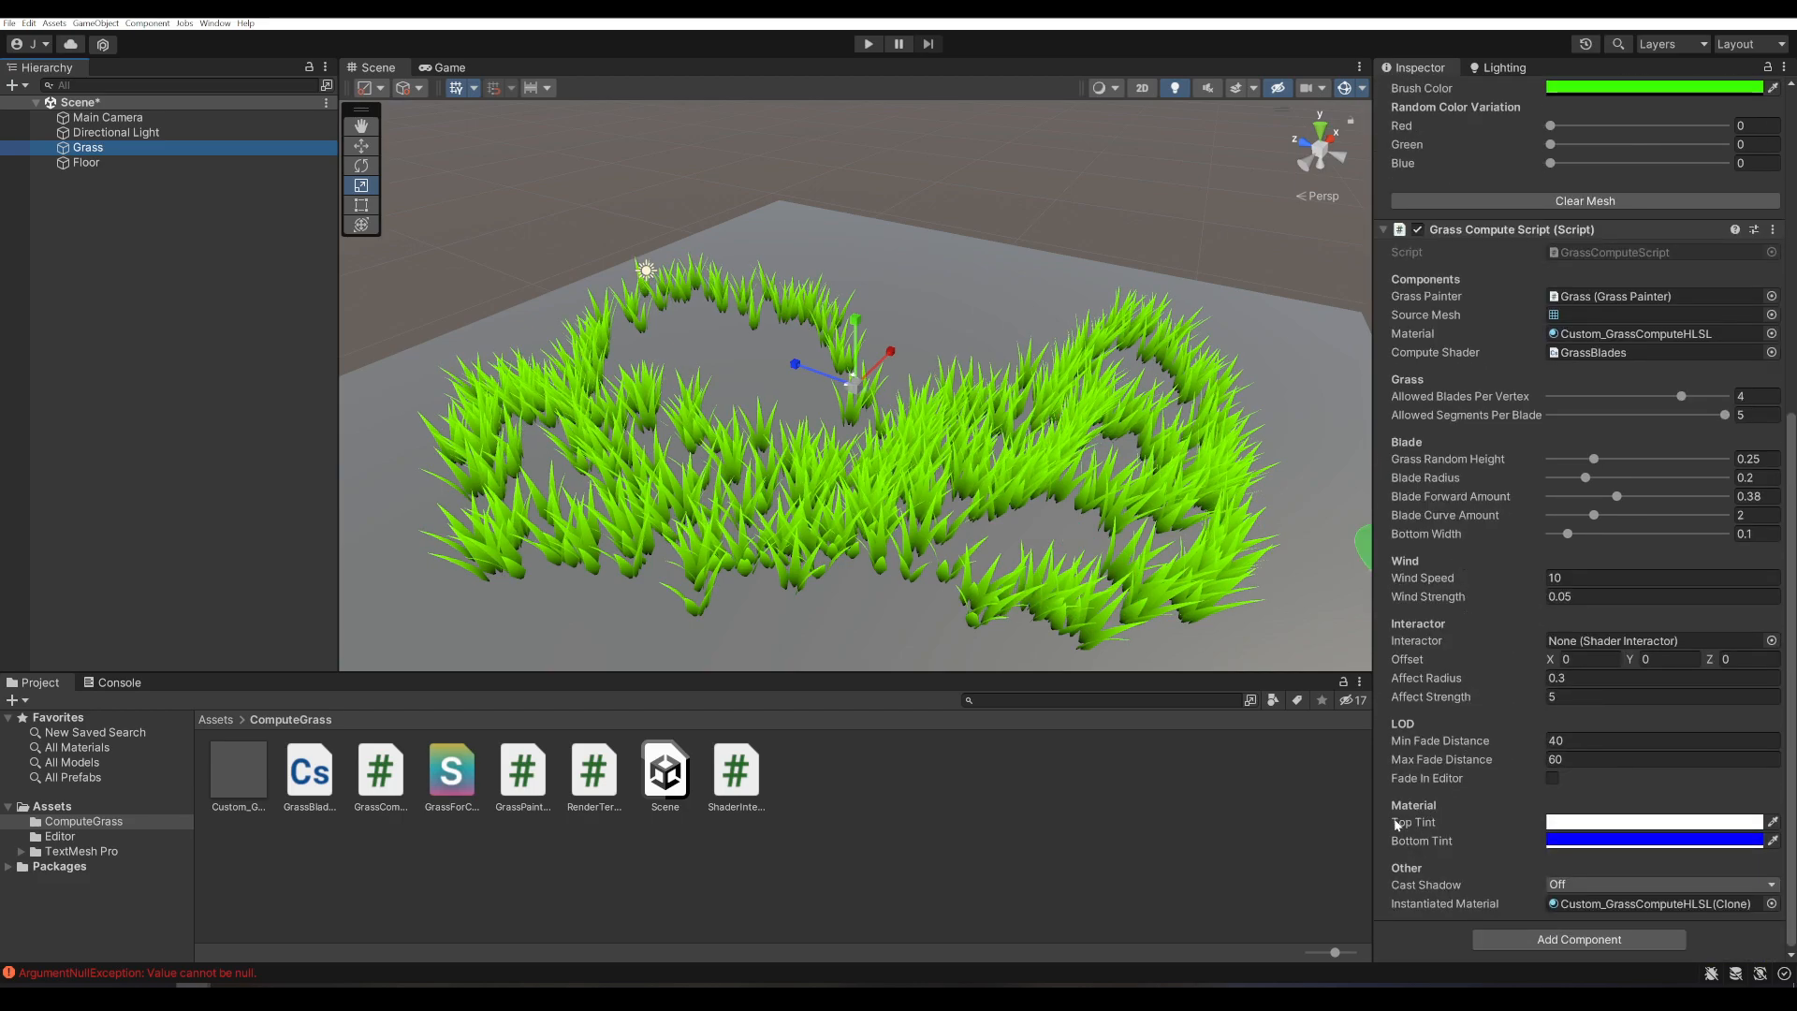
pyautogui.moveTo(1502, 655)
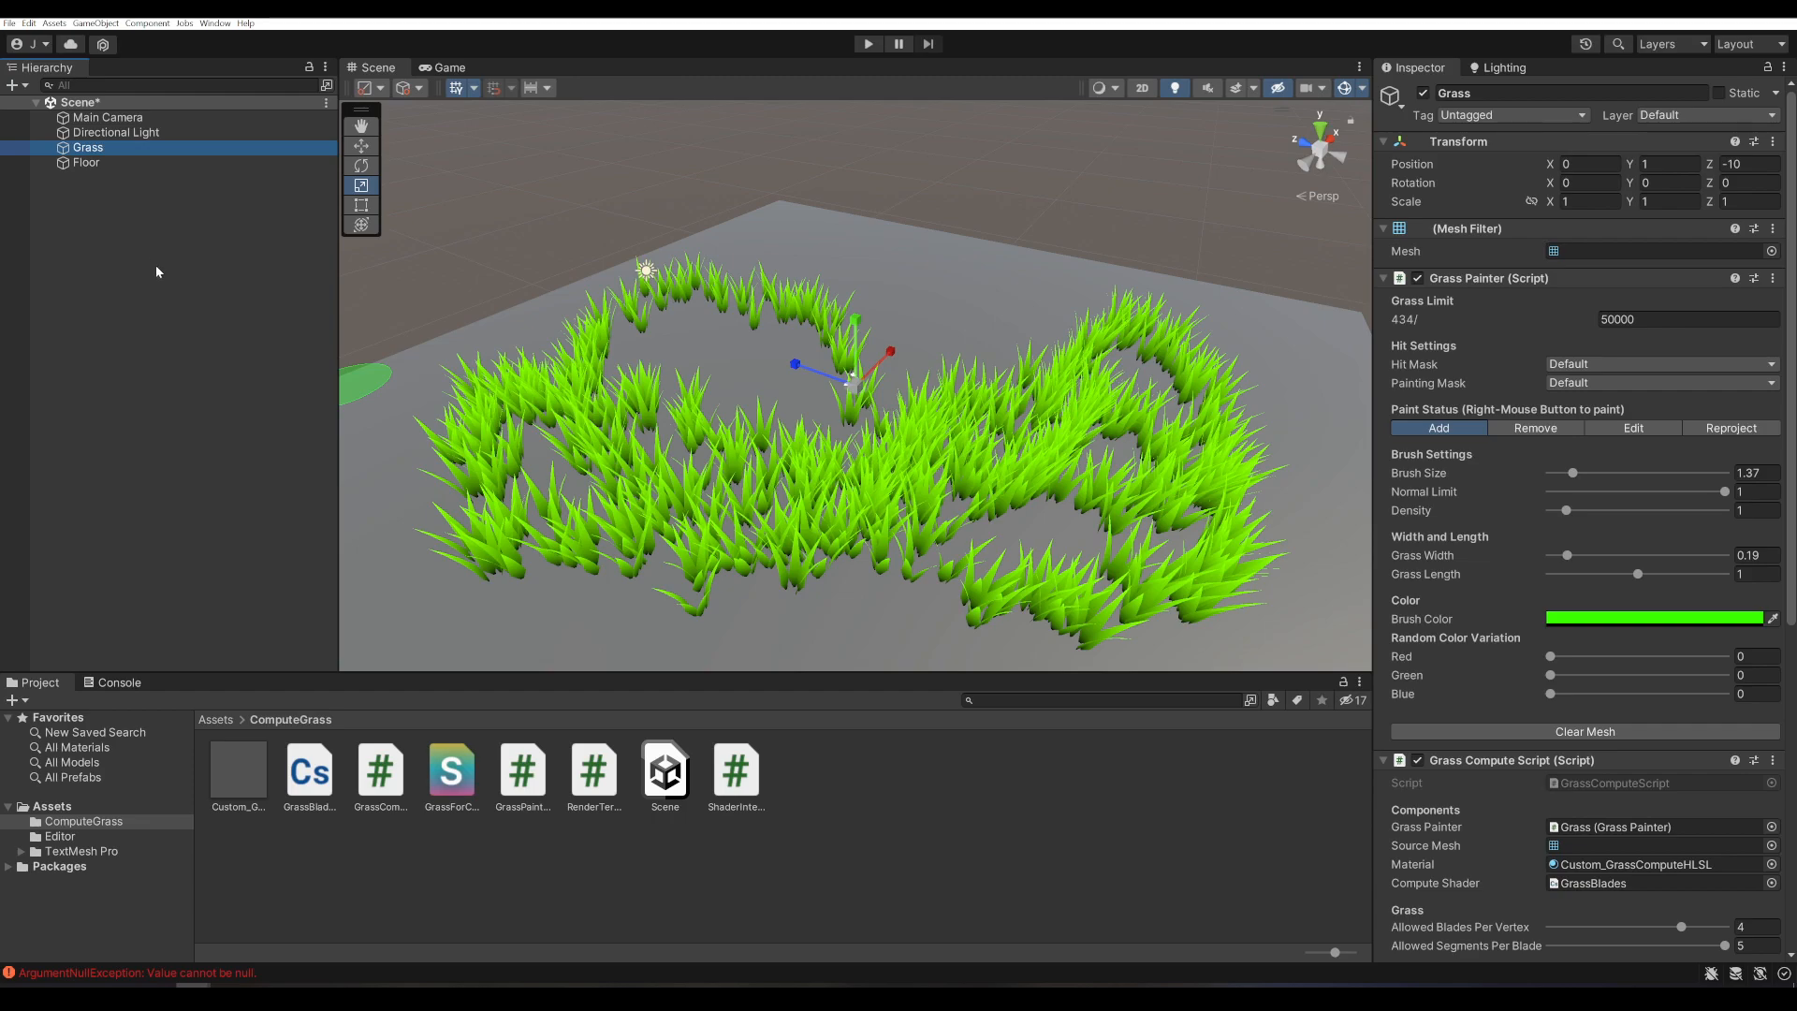
pyautogui.moveTo(120, 242)
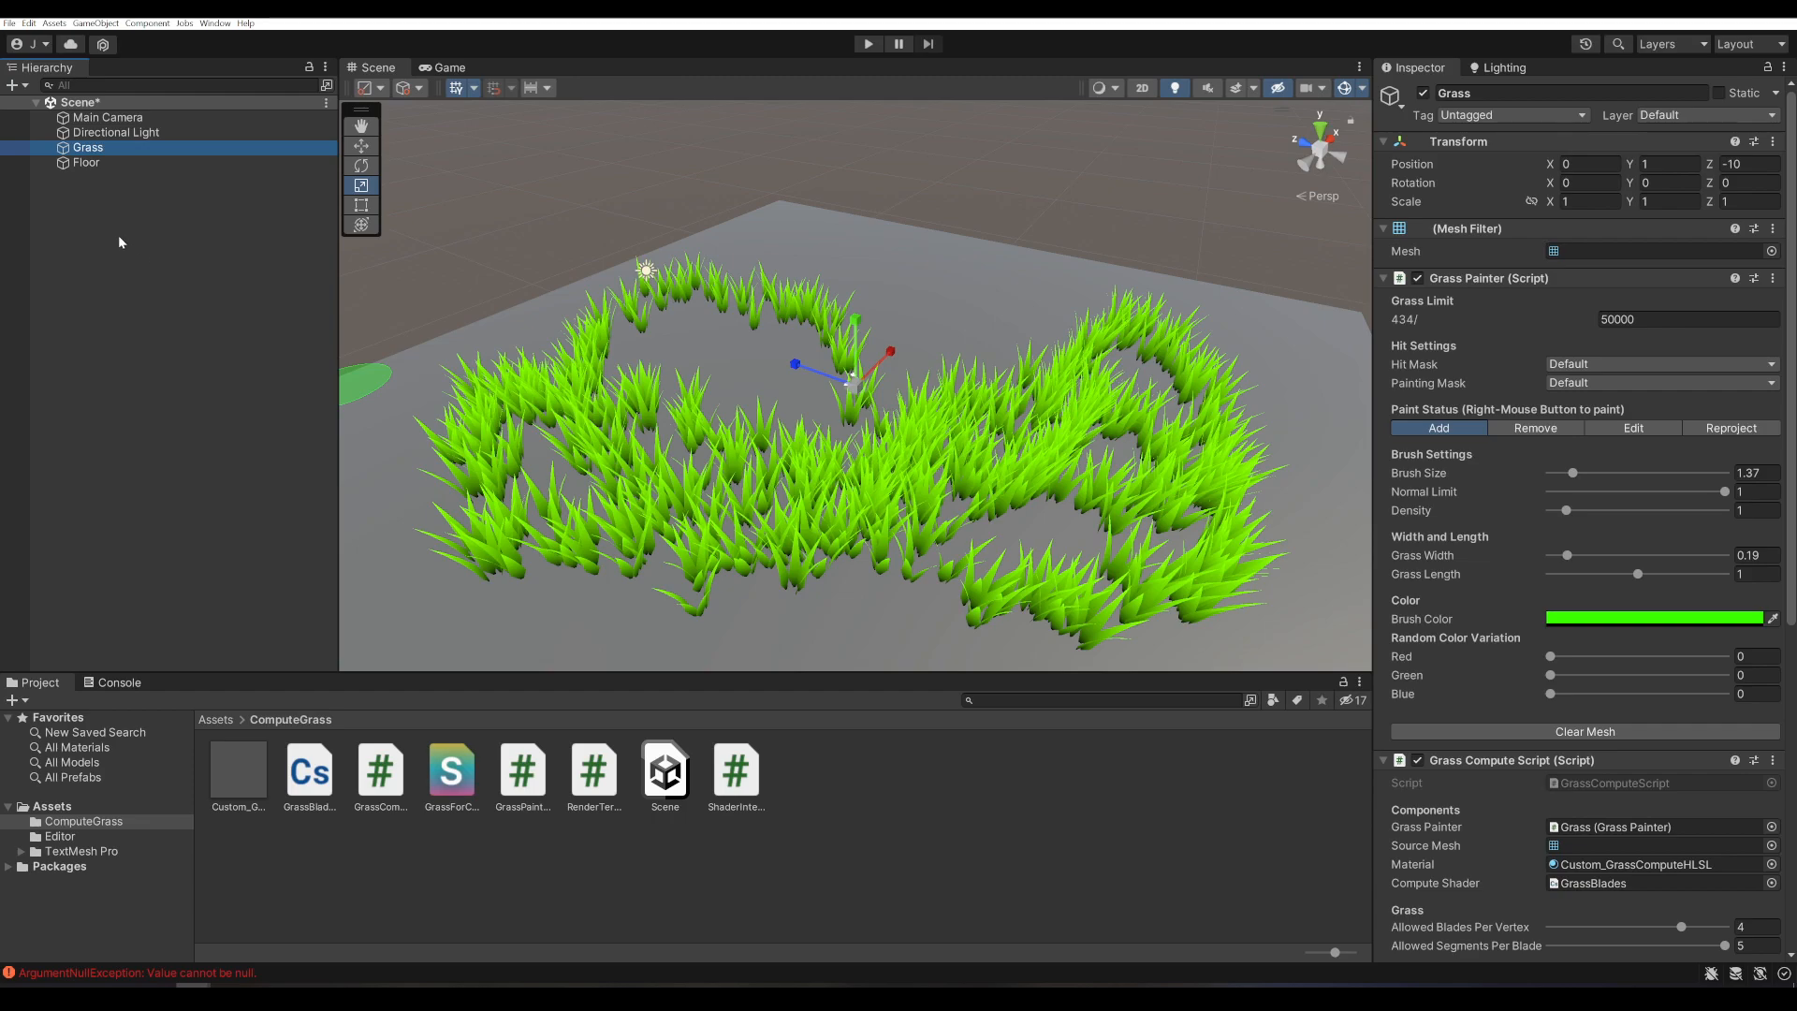
# - Create an empty TerrainRenderer object carrying a Render Terrain Map component
pyautogui.rightClick(118, 242)
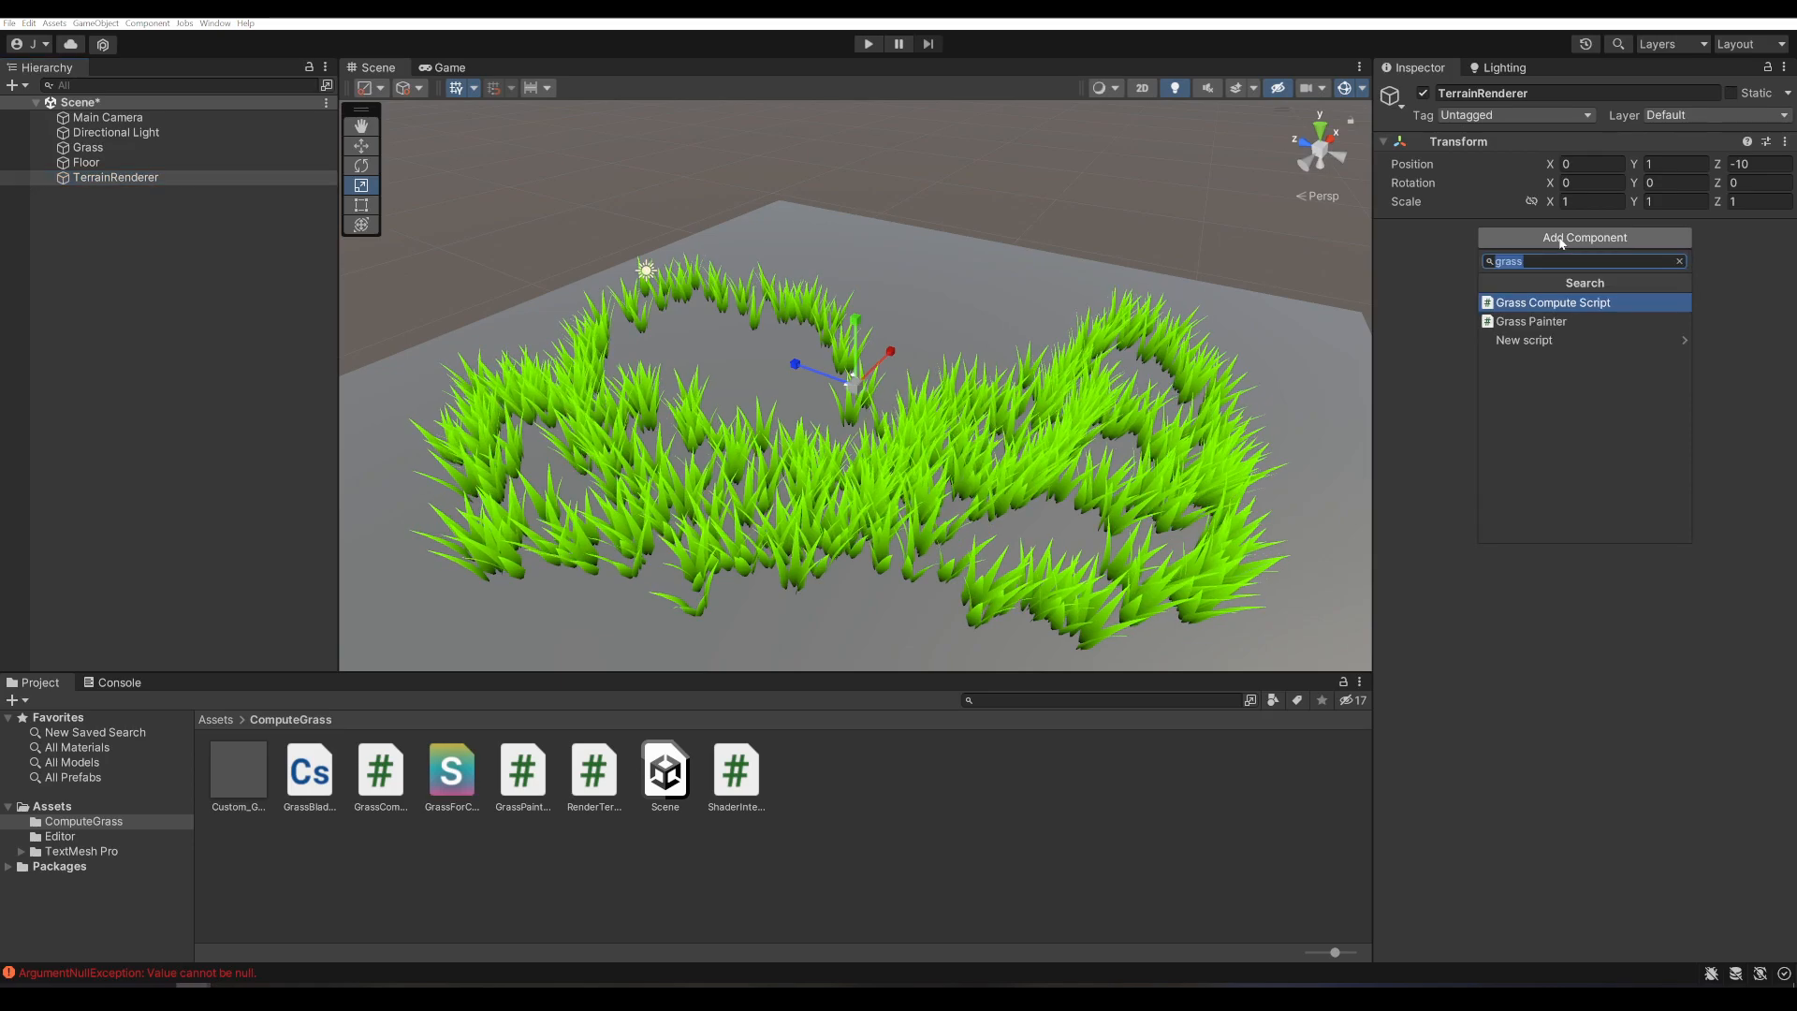
pyautogui.write('ter')
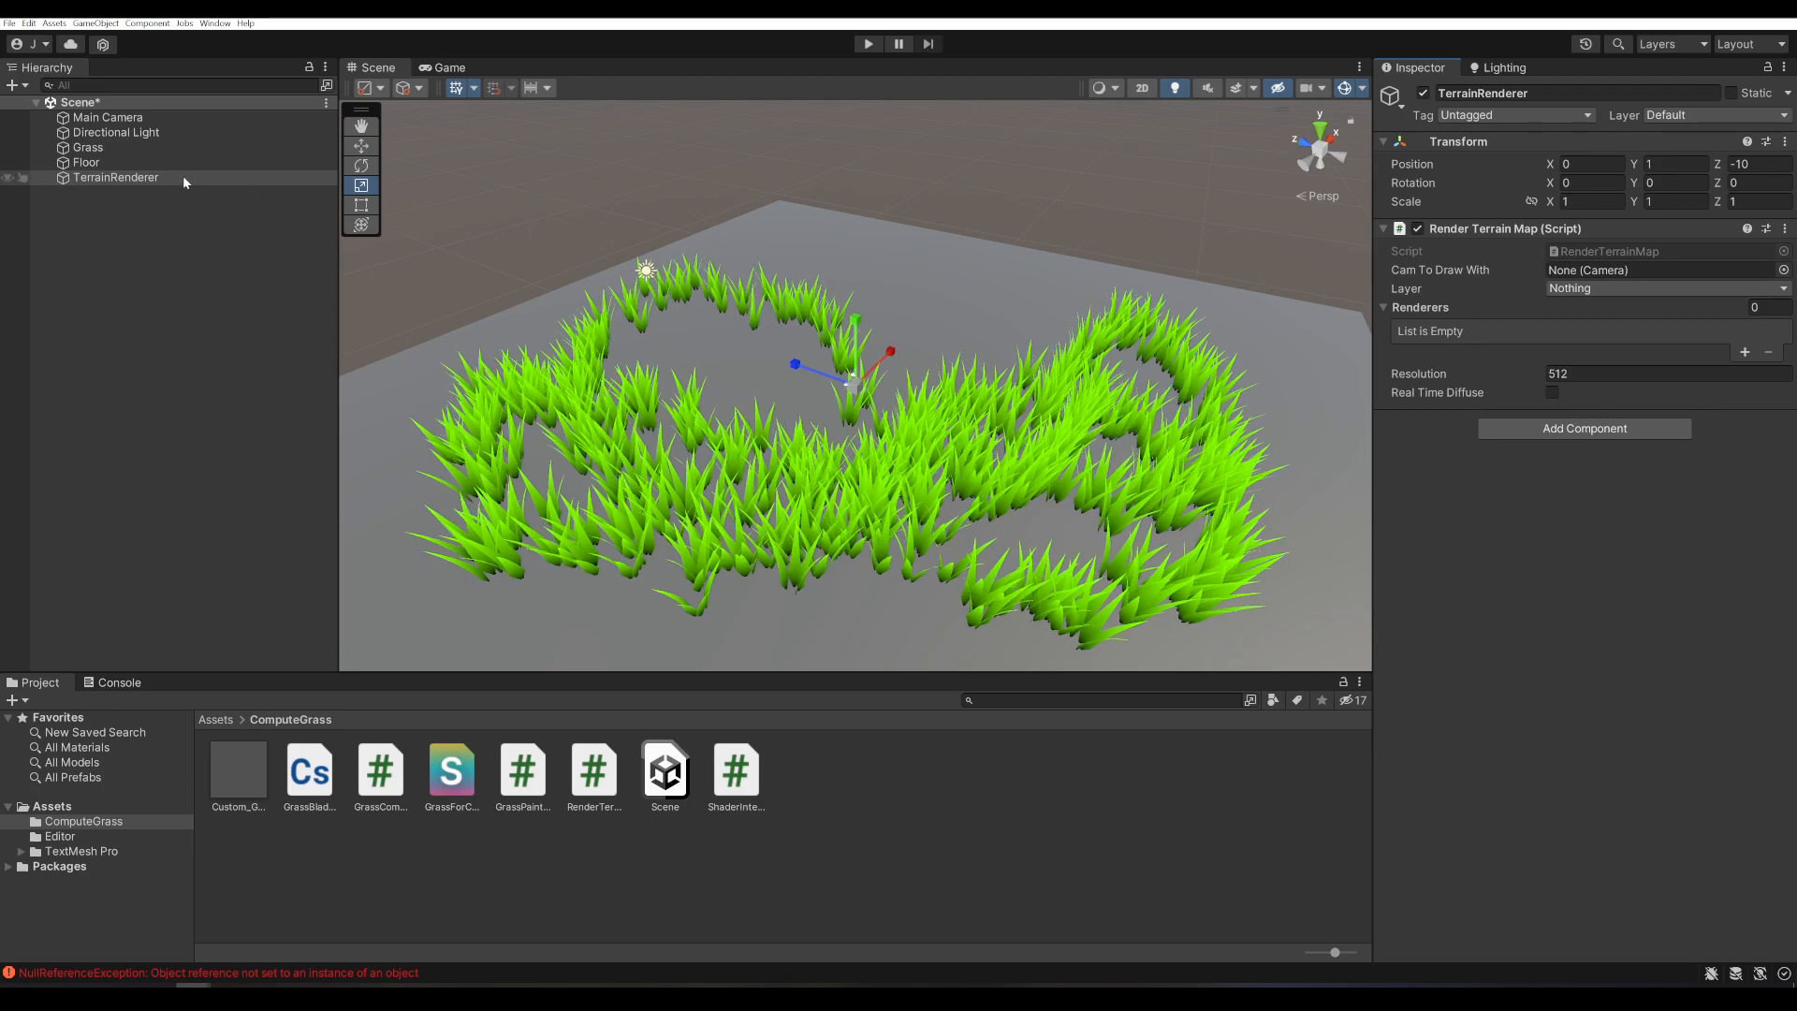
# - Add an orthographic child Camera under TerrainRenderer, rotated 90 on X
pyautogui.rightClick(114, 176)
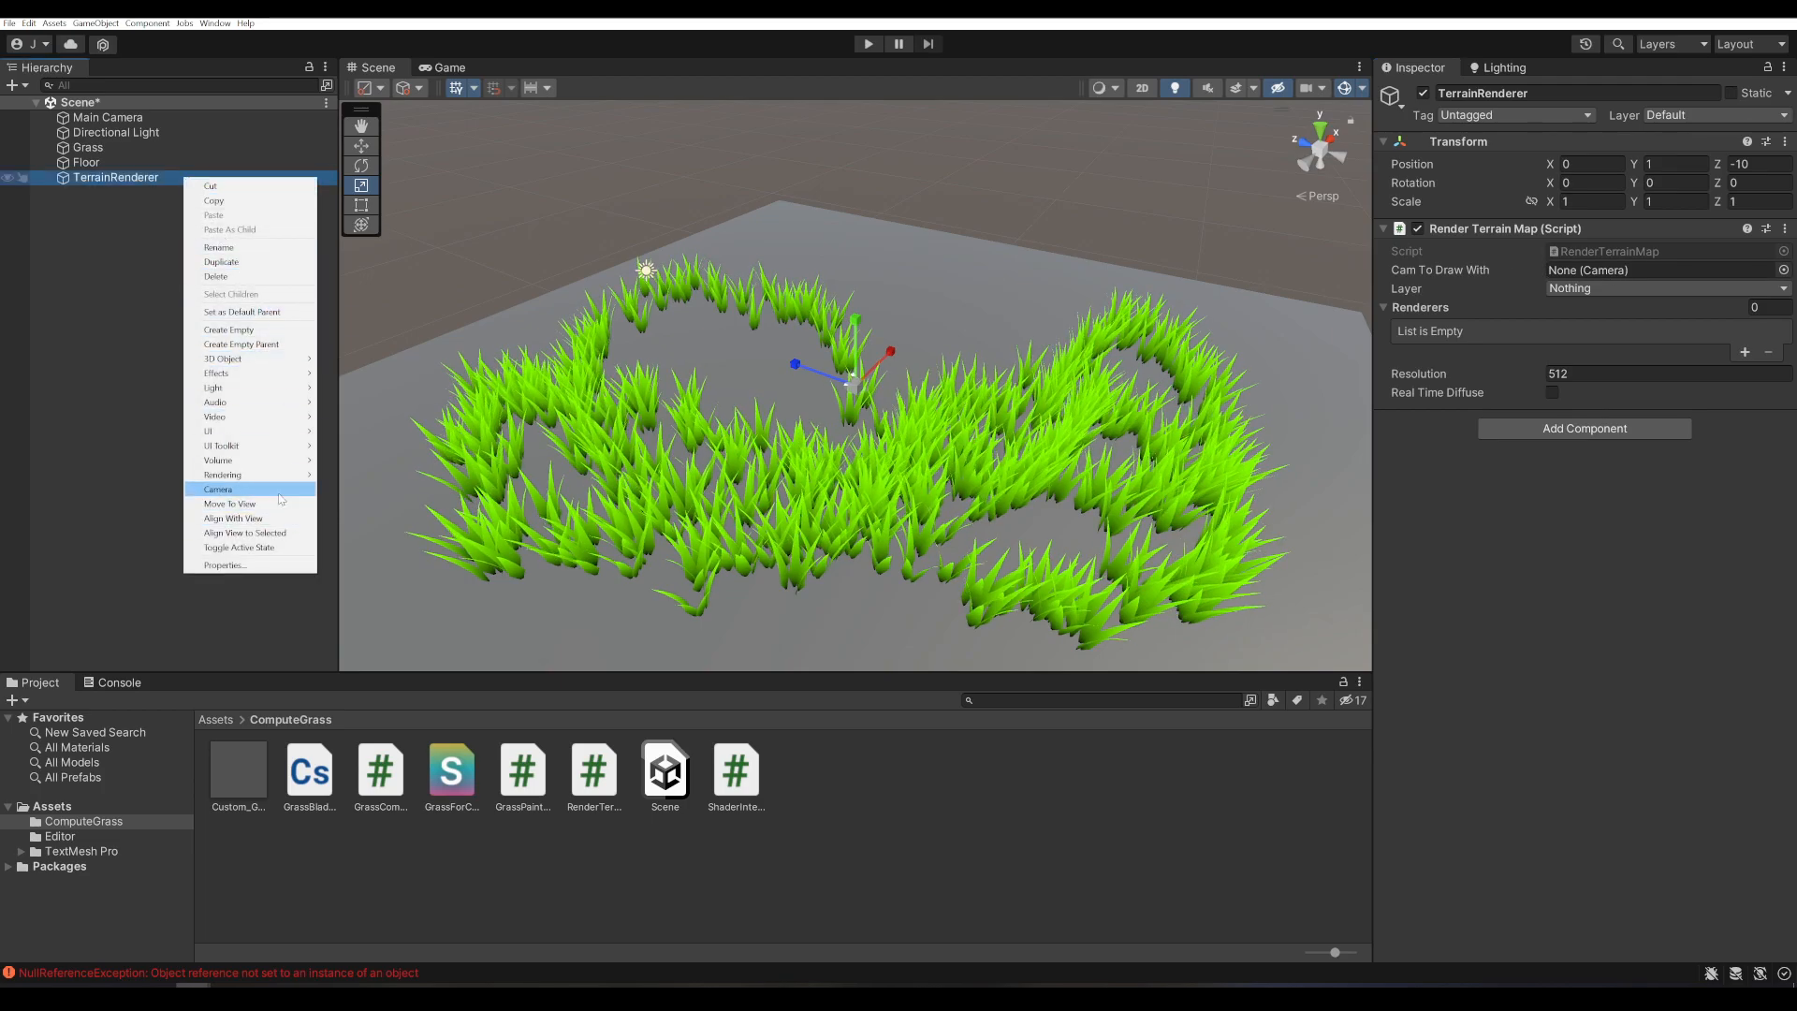
pyautogui.click(218, 489)
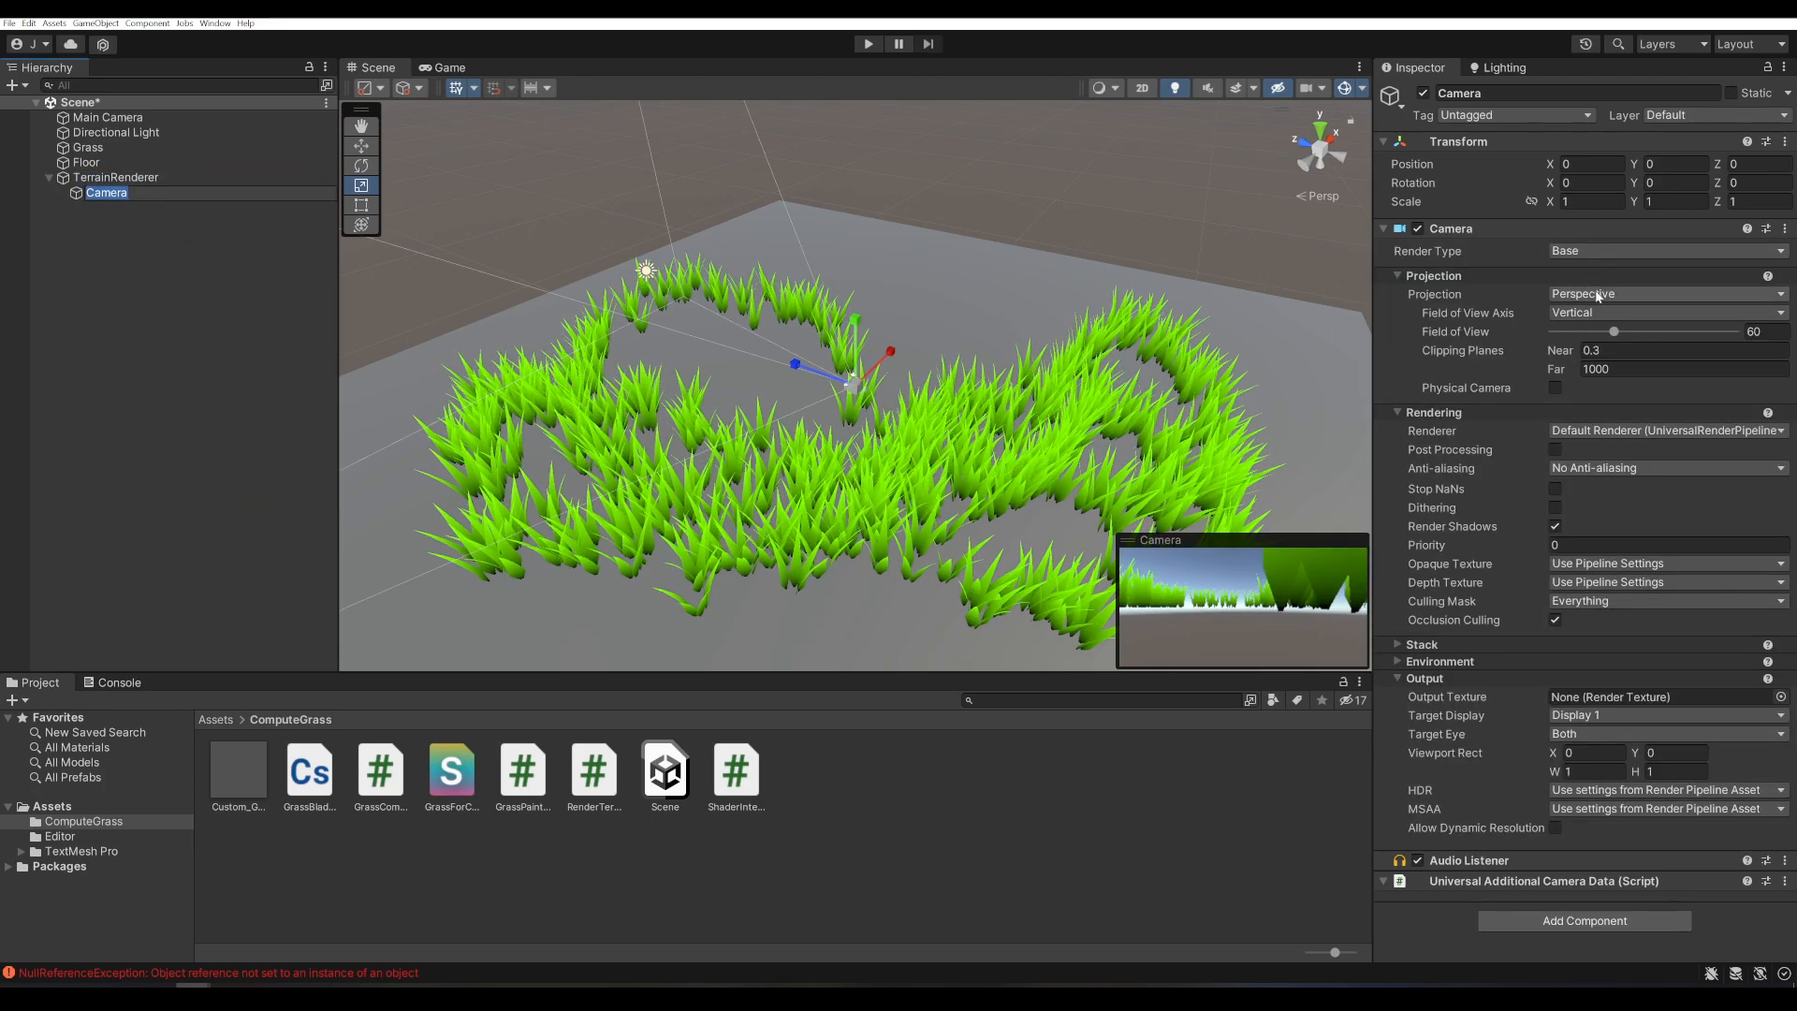
pyautogui.click(1663, 294)
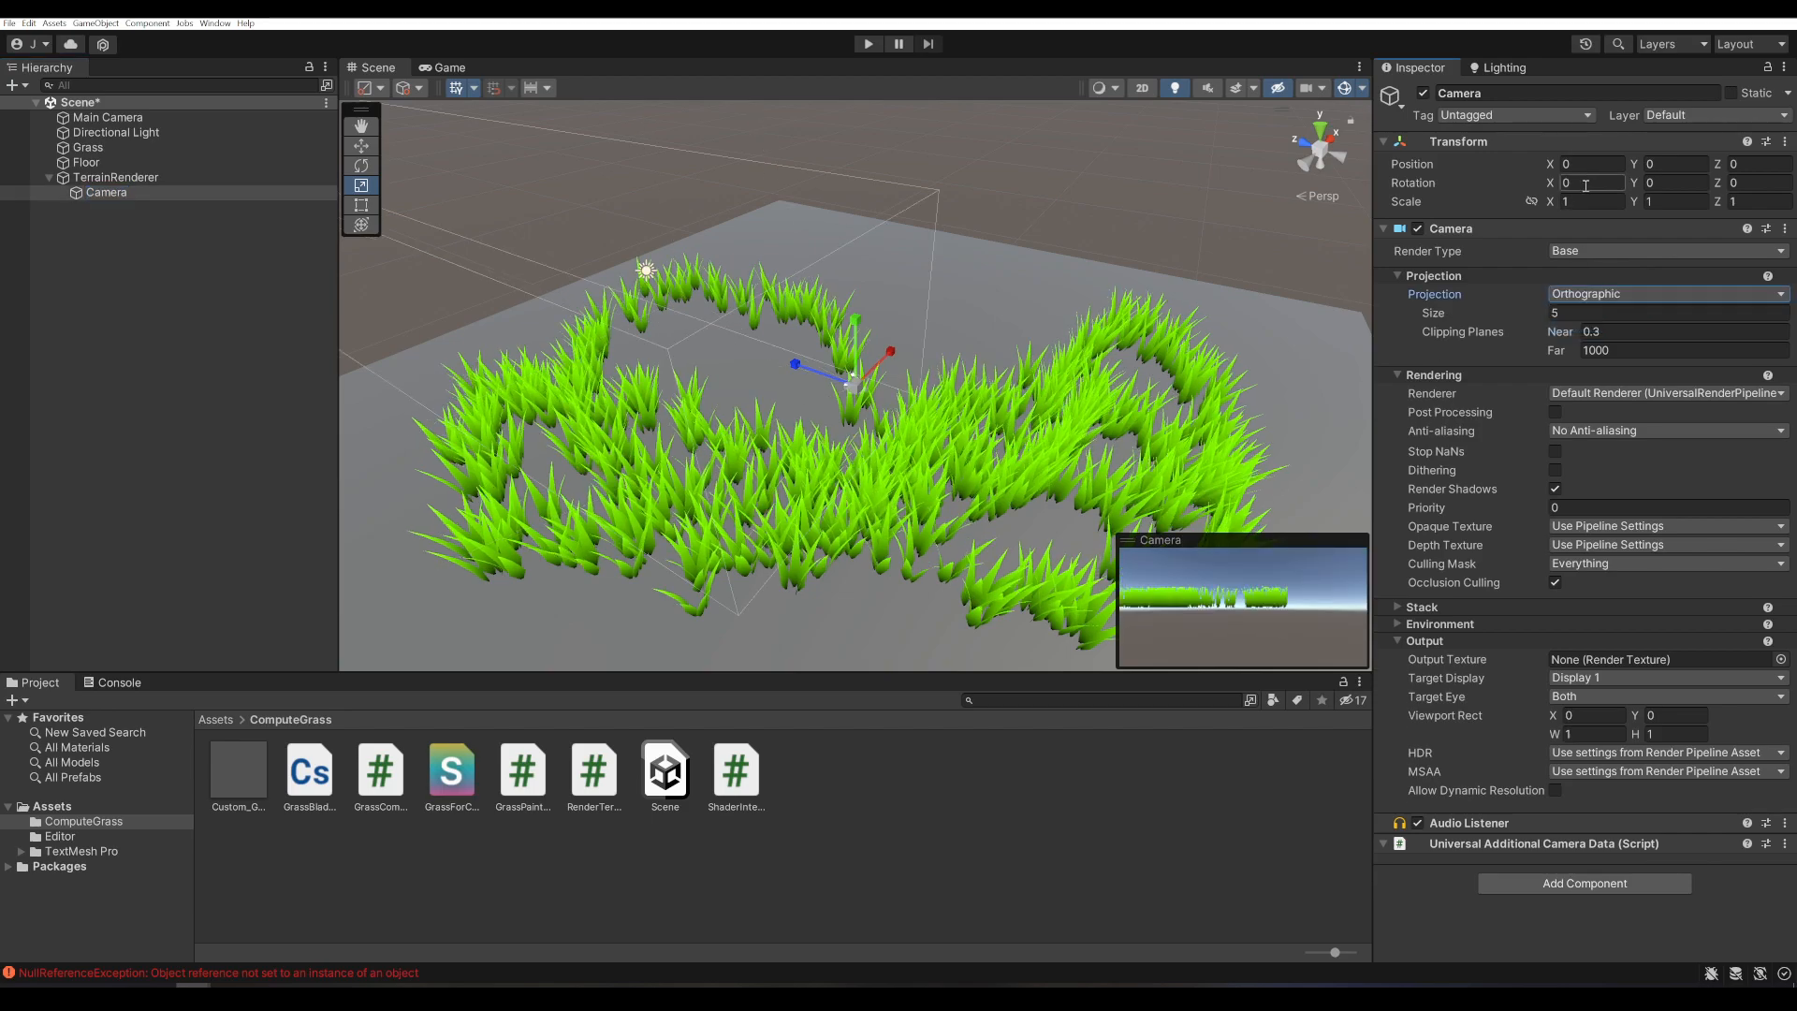
pyautogui.click(1588, 181)
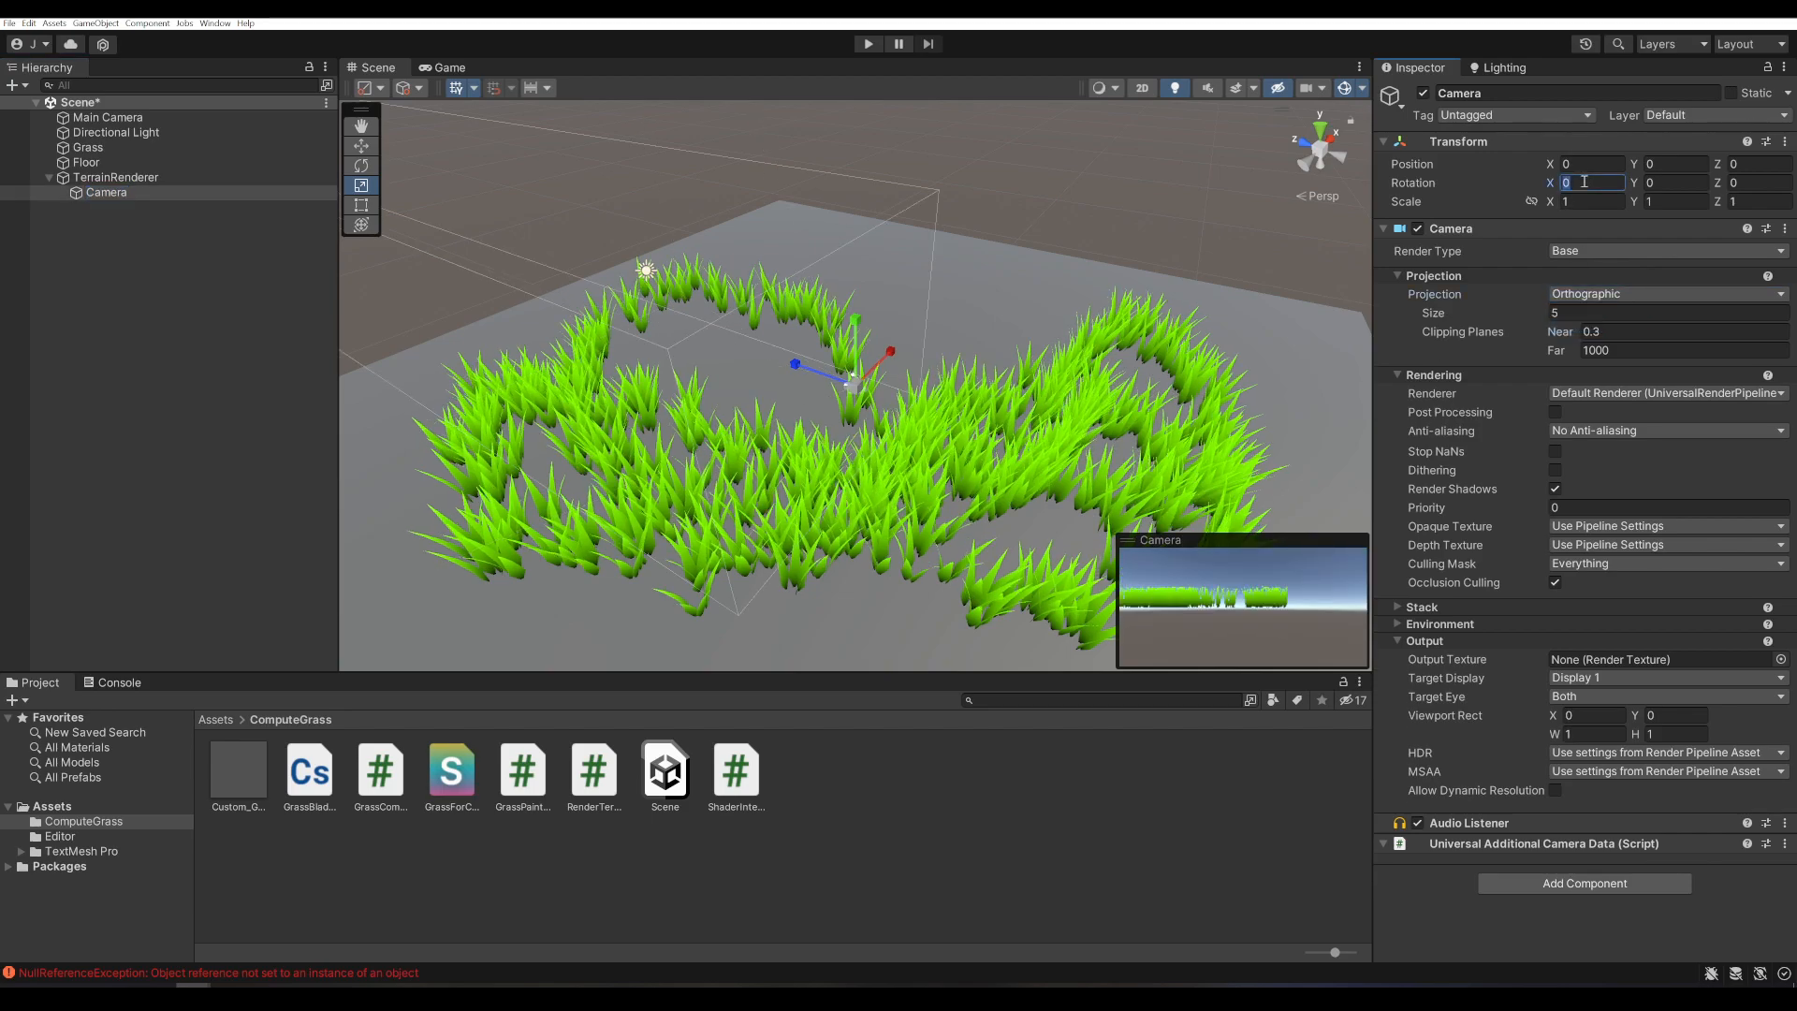
pyautogui.write('90')
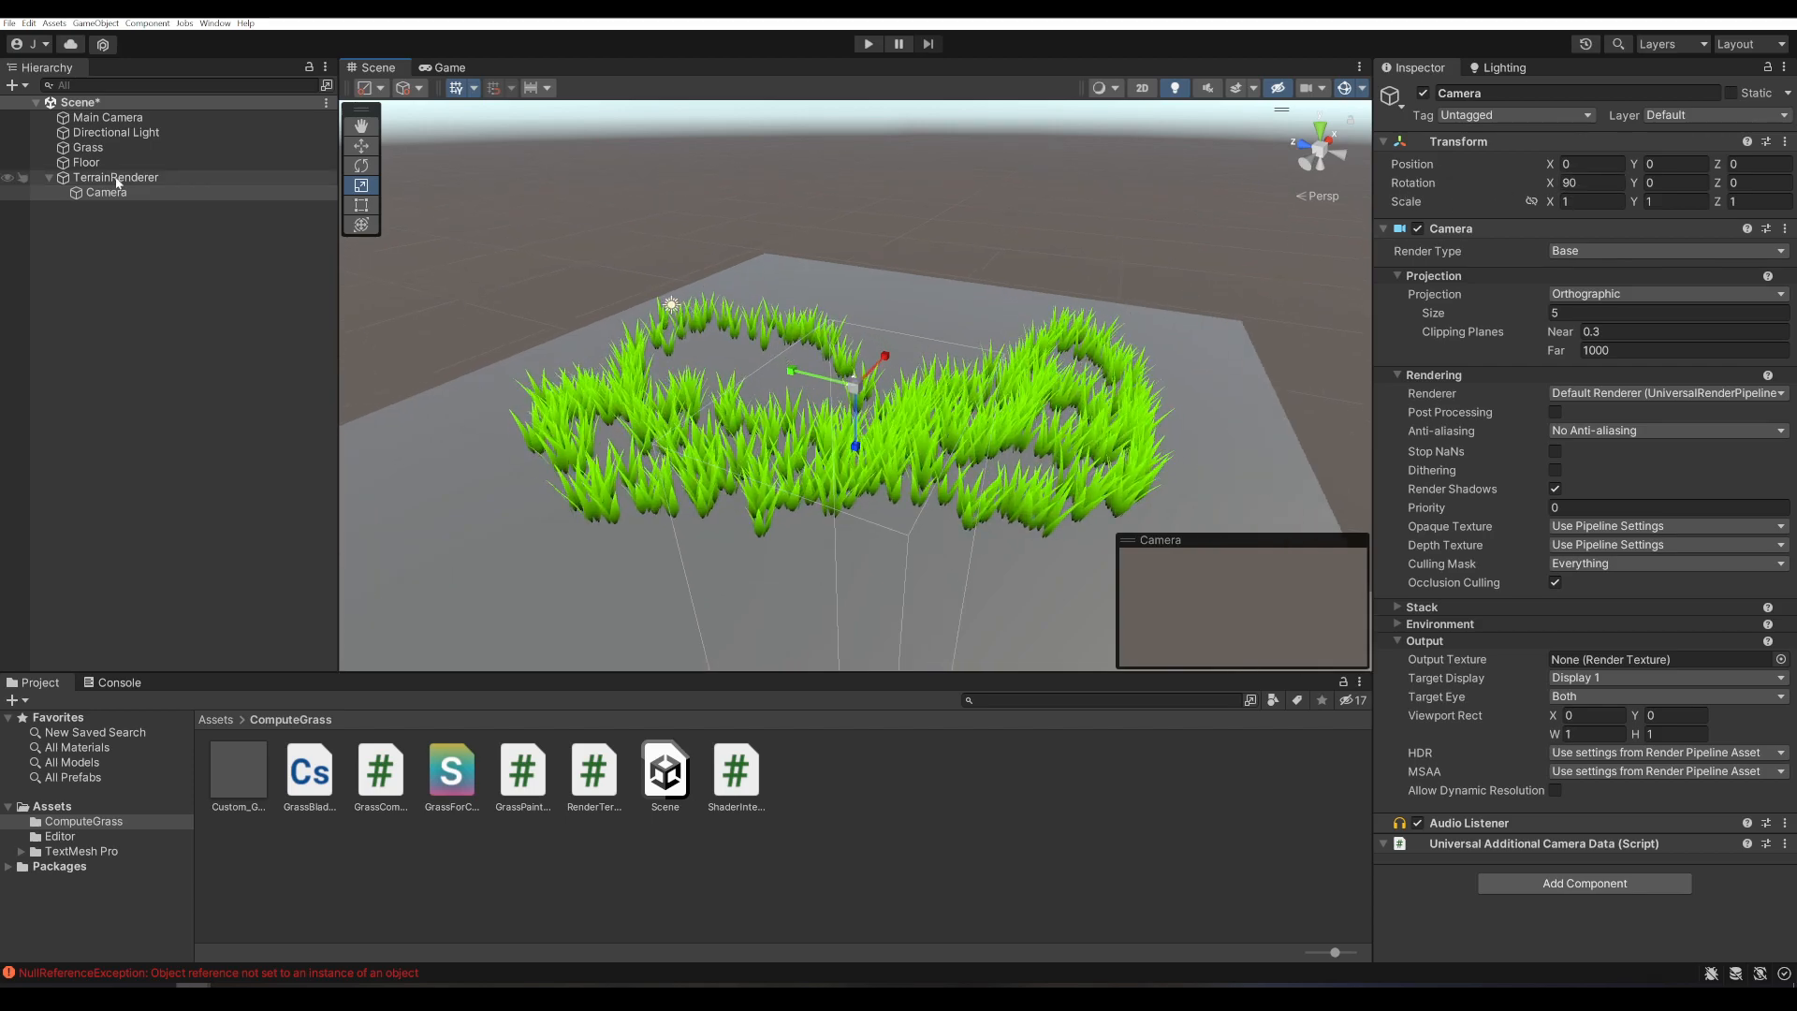
# - Assign the child Camera as Render Terrain Map's Cam To Draw With
pyautogui.click(115, 176)
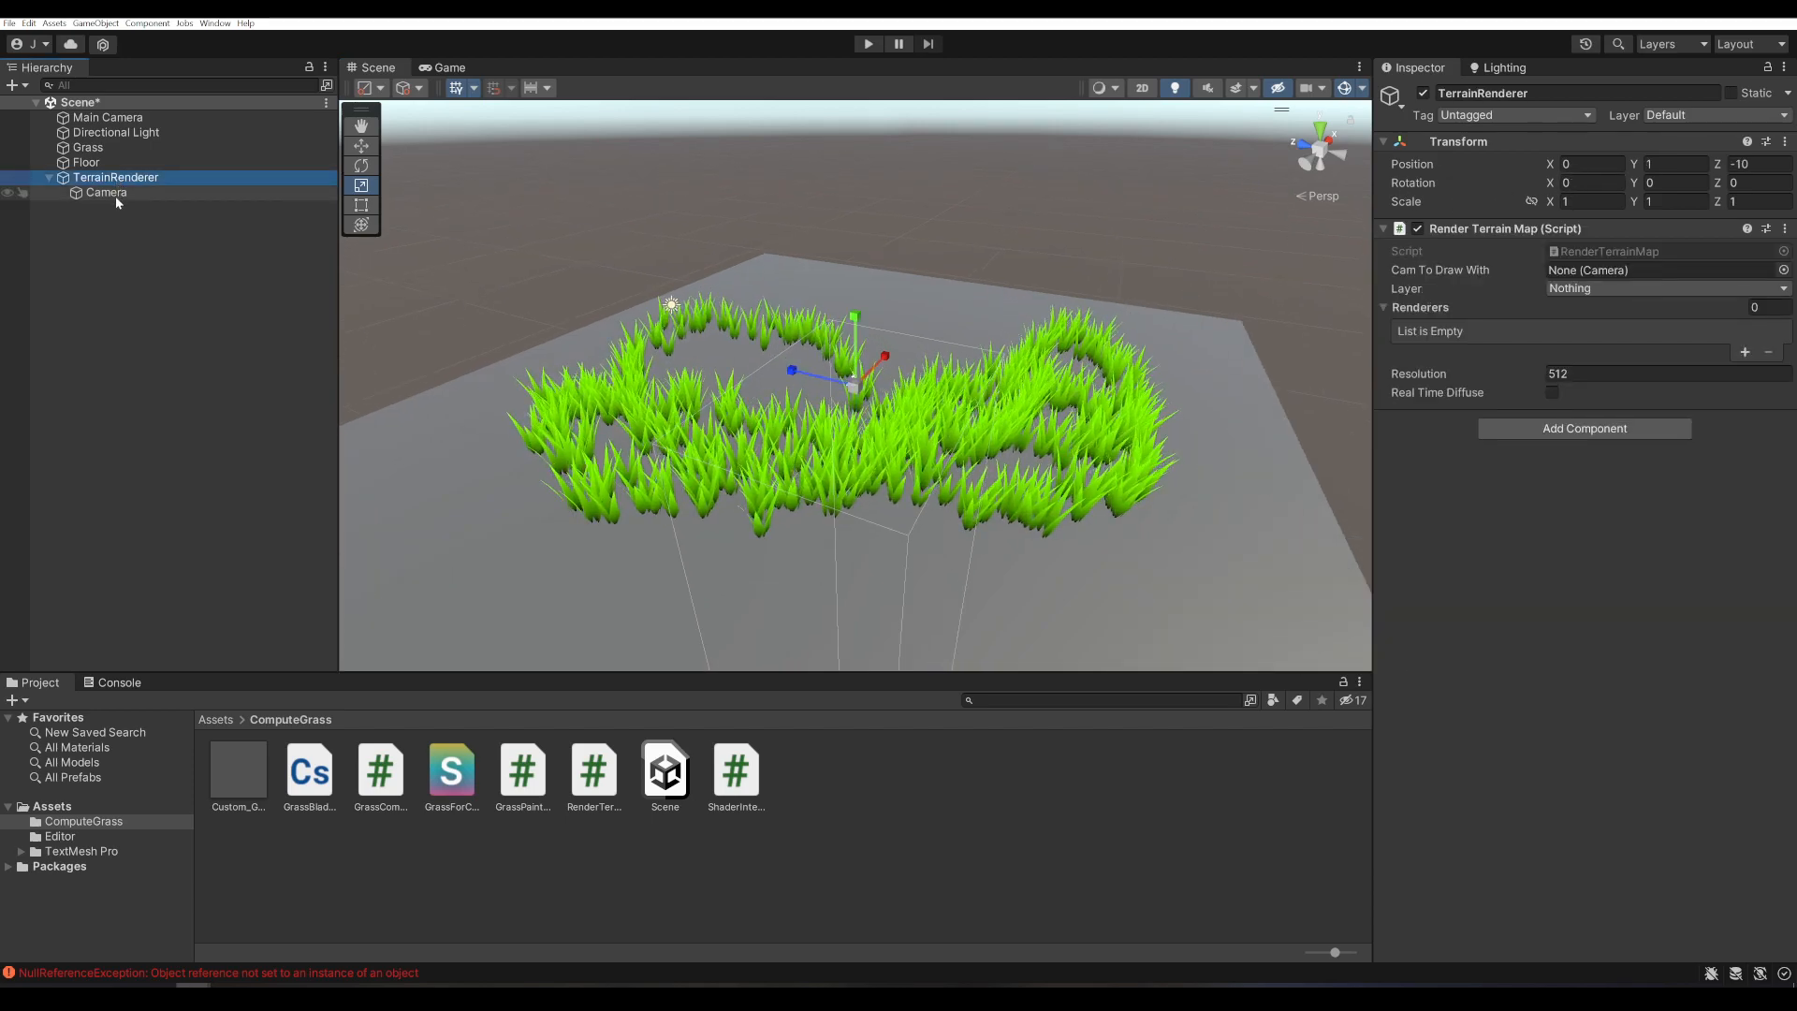
pyautogui.click(1662, 269)
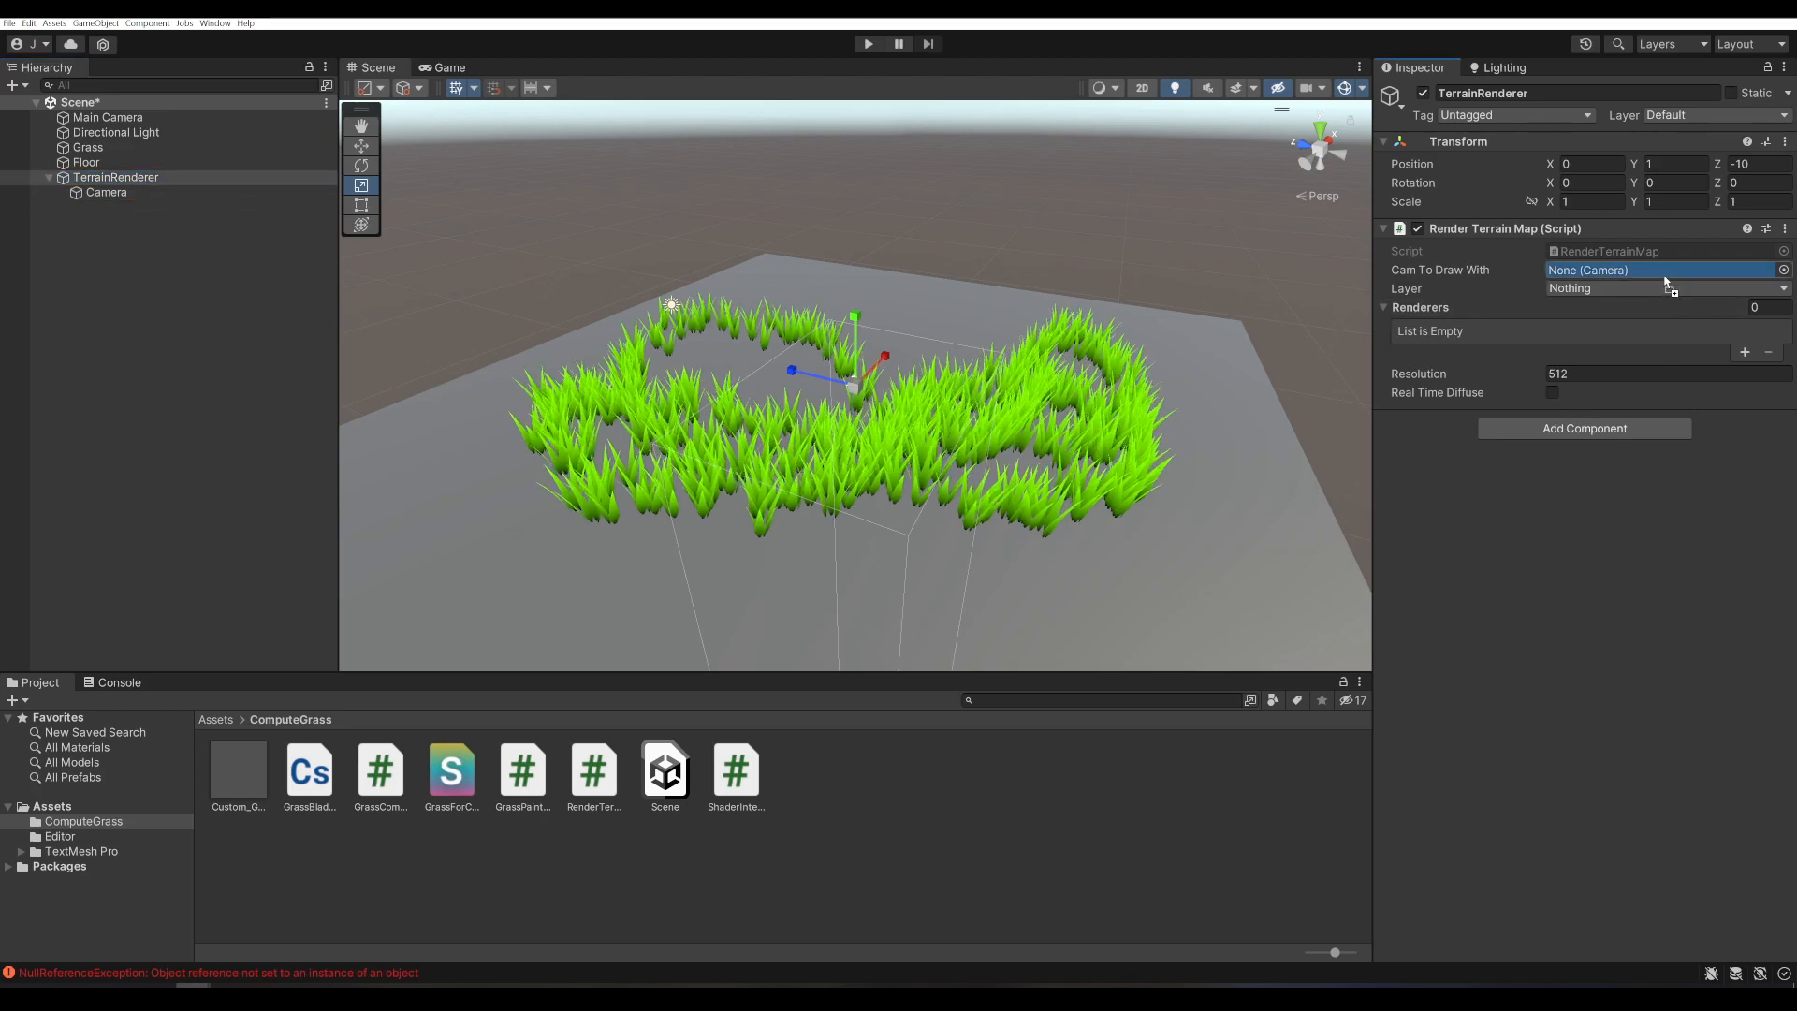
pyautogui.click(1664, 270)
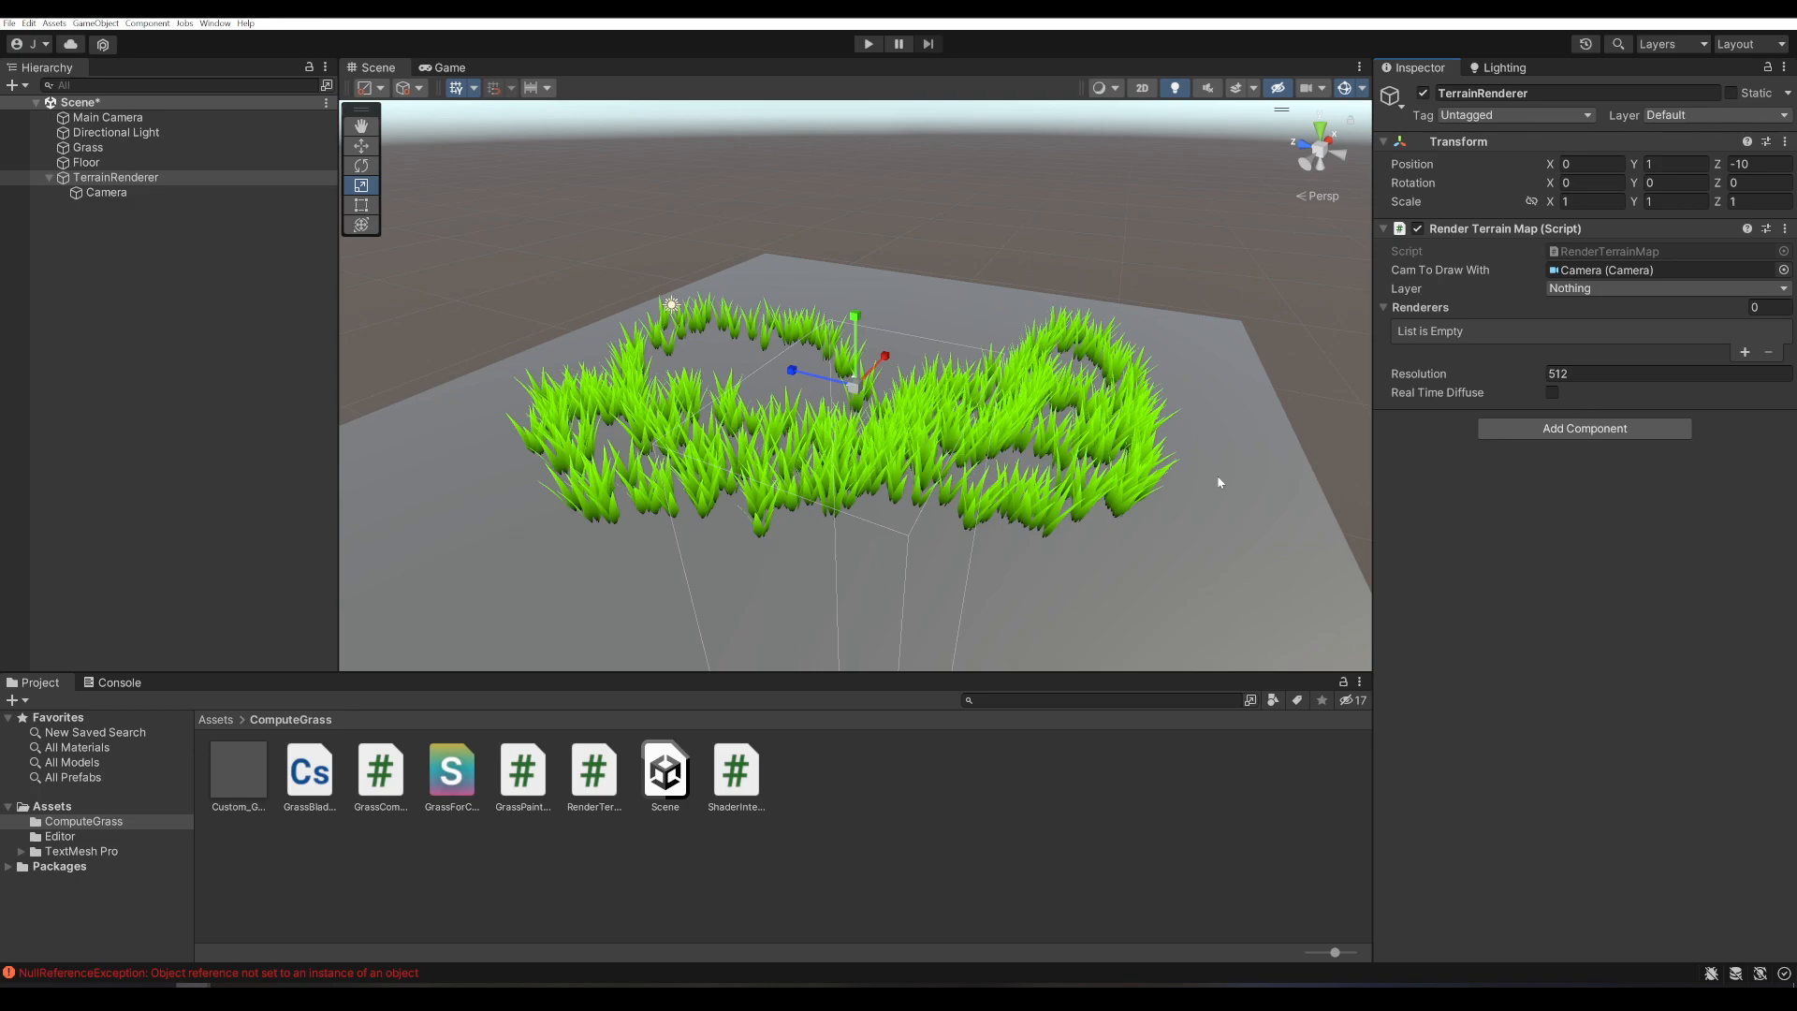
pyautogui.click(84, 161)
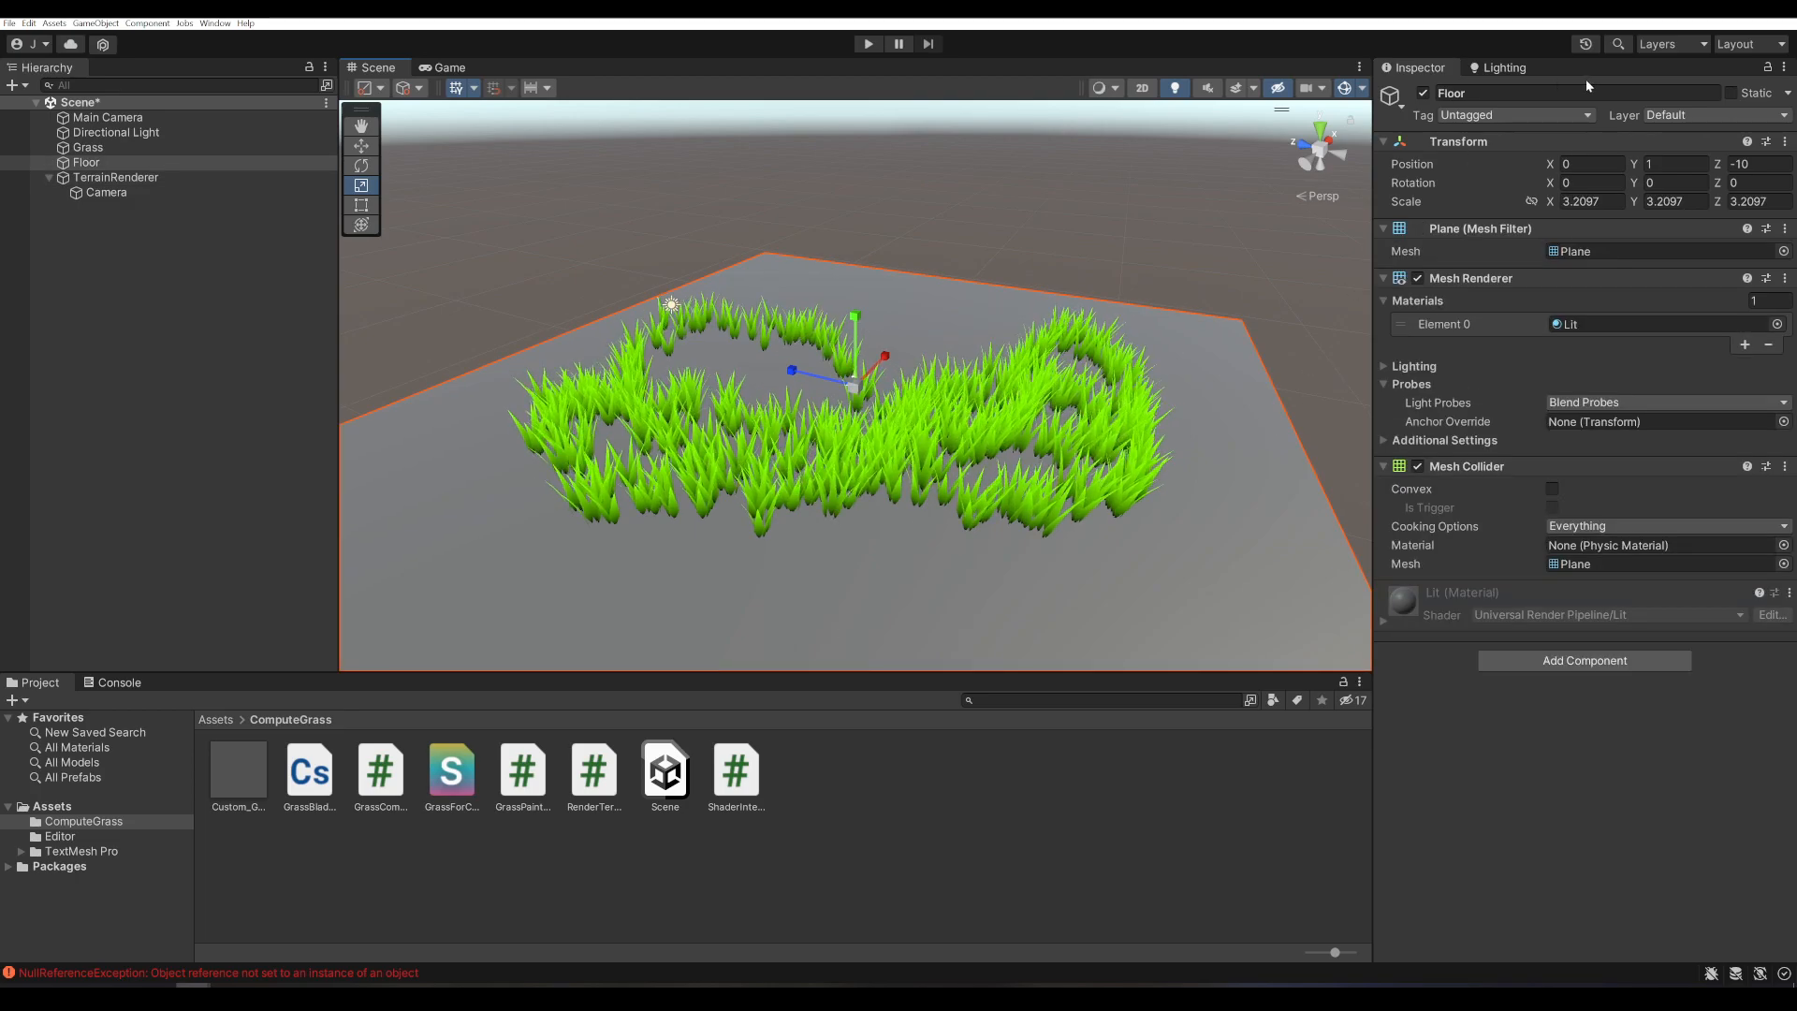
# - Put Floor on the Water layer and add its Mesh Renderer to TerrainRenderer's renderers list on Water
pyautogui.click(1713, 115)
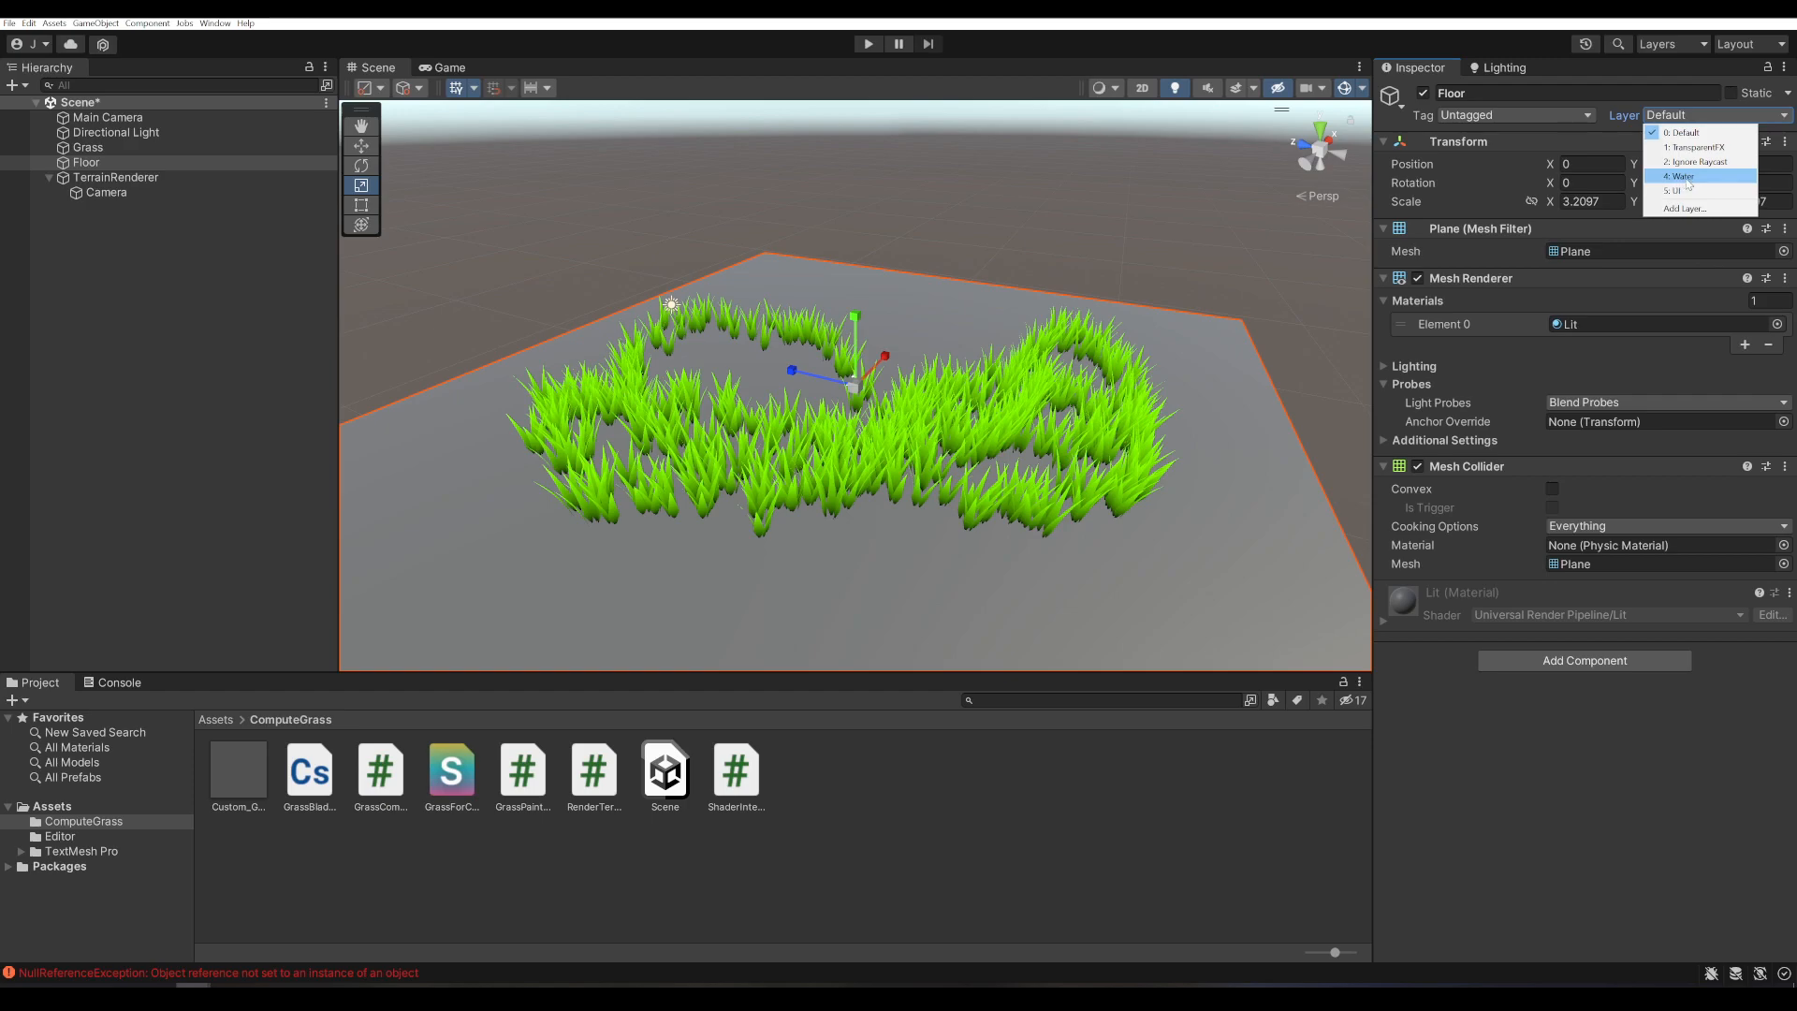
pyautogui.click(1677, 176)
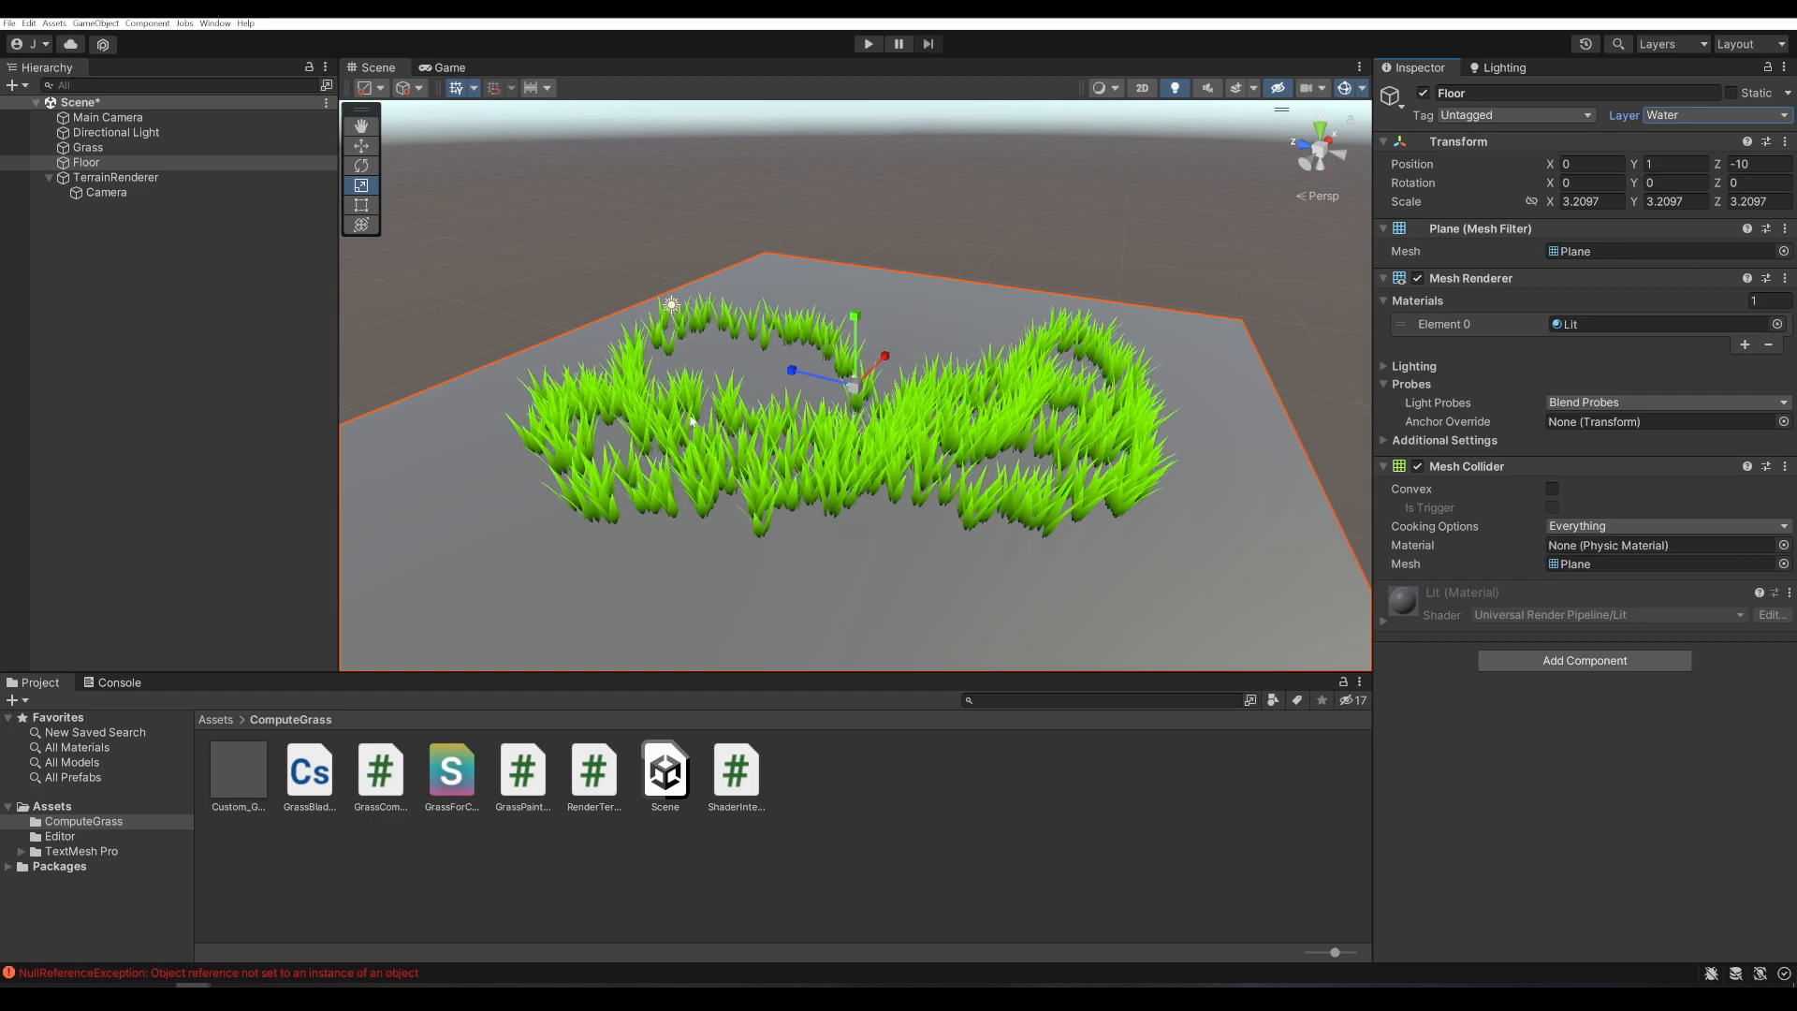
pyautogui.click(114, 176)
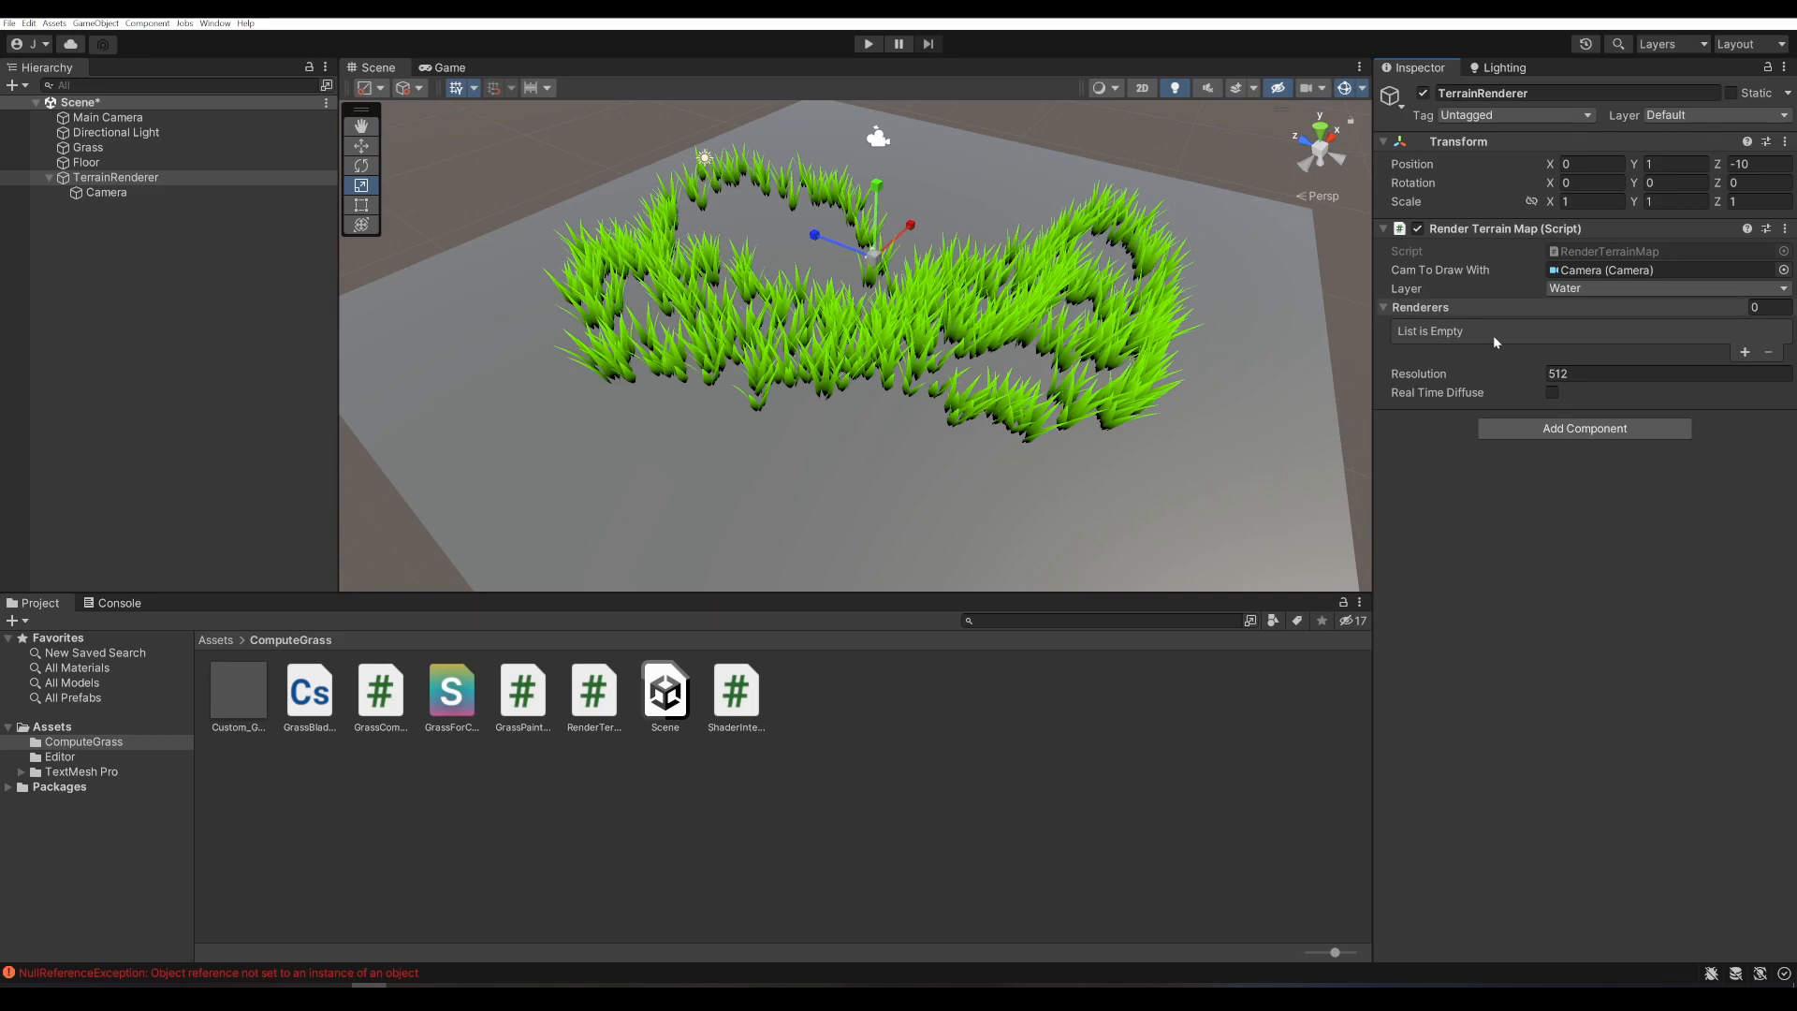
pyautogui.click(86, 161)
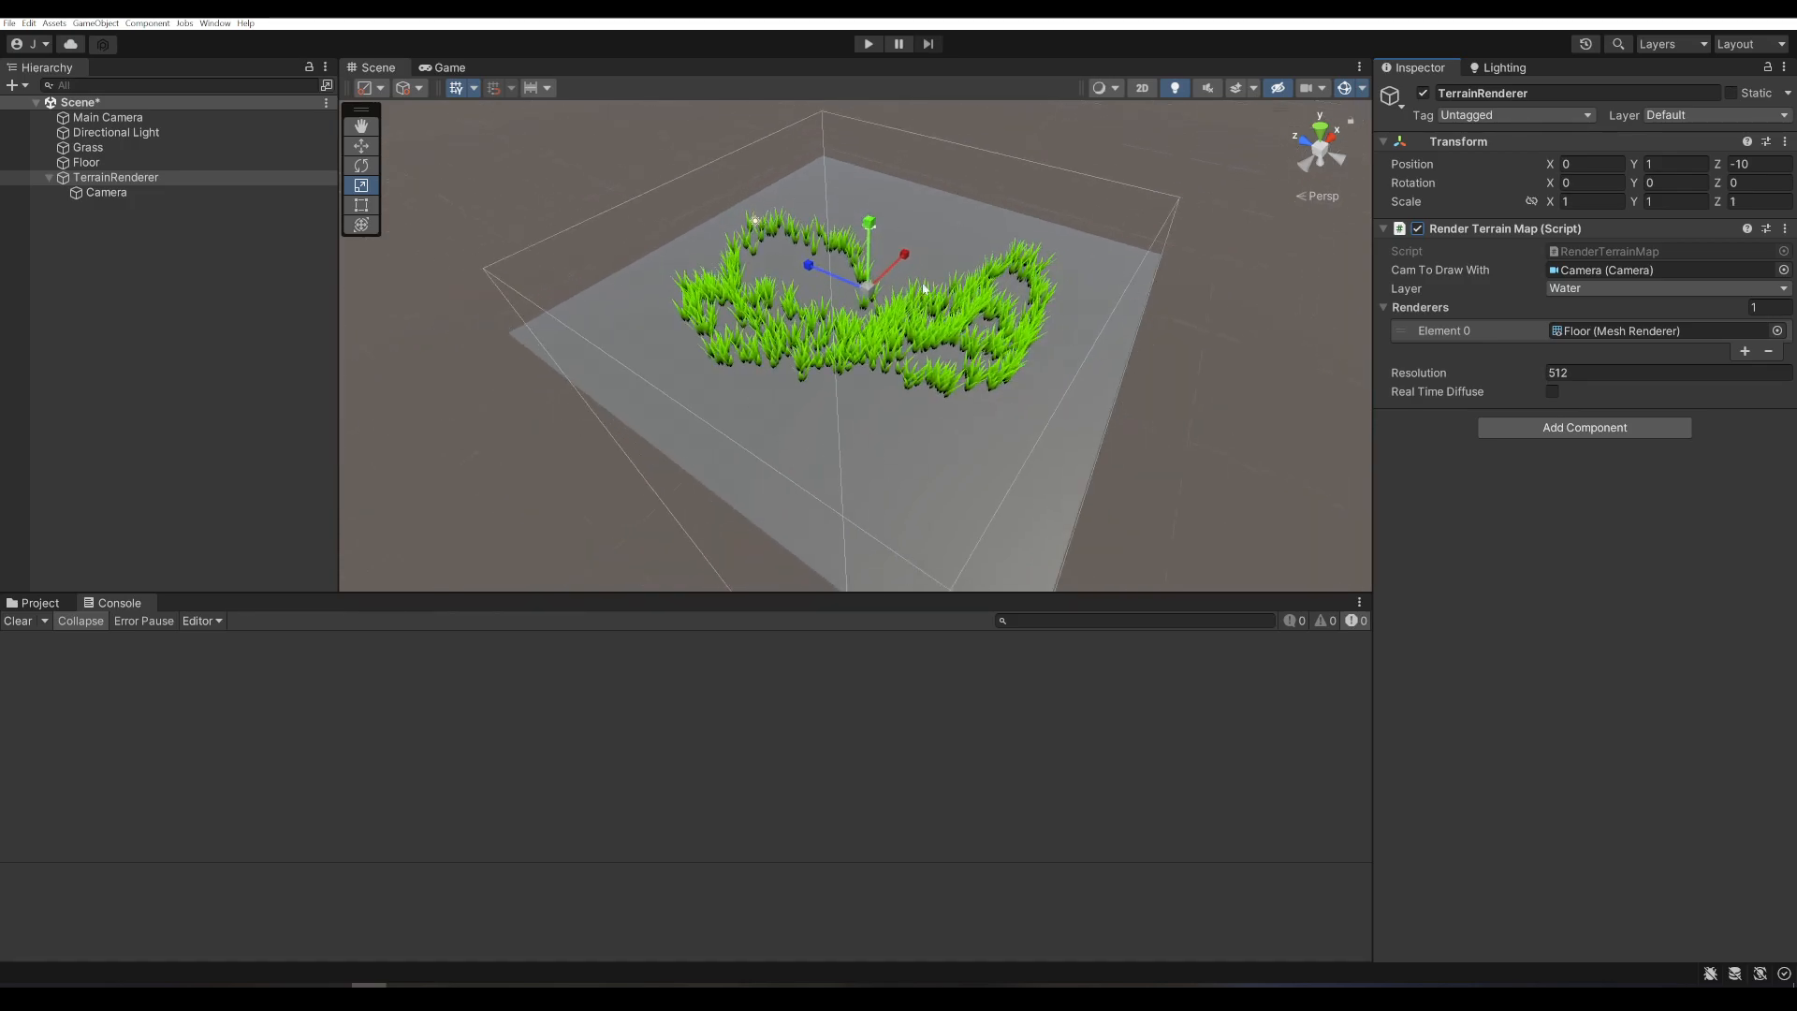
pyautogui.click(40, 601)
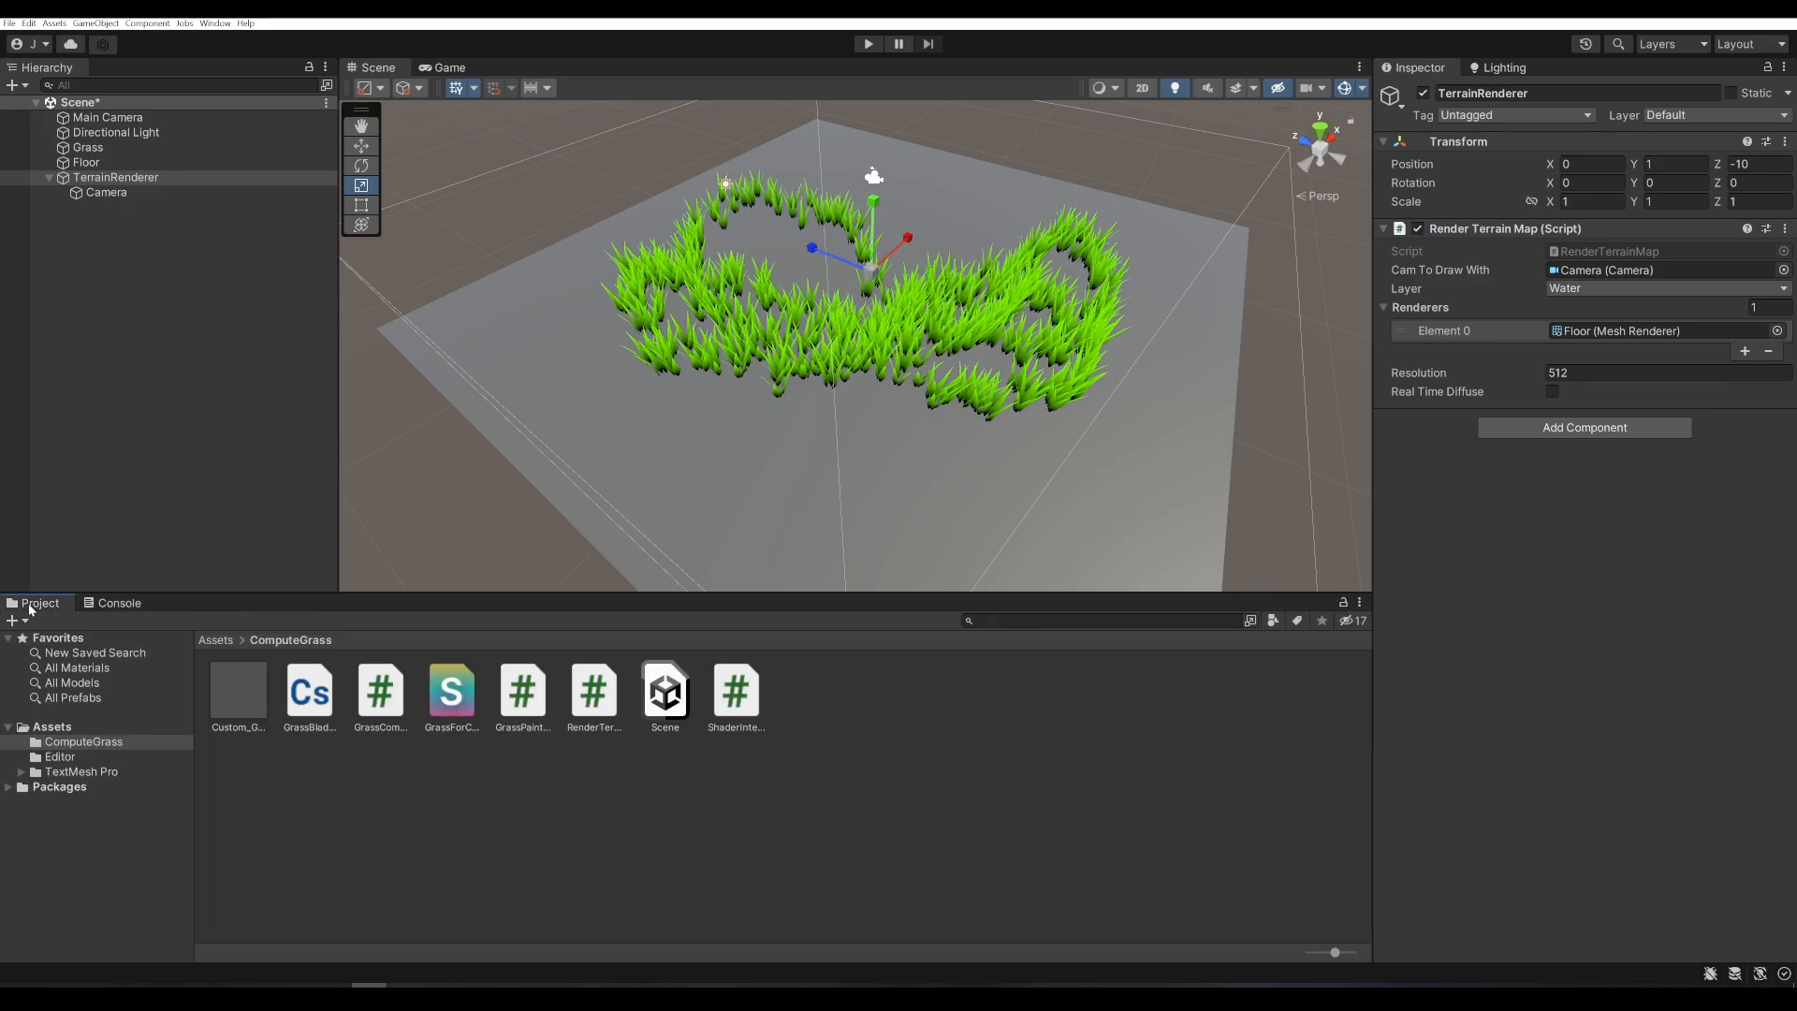
# - Tick Blend with floor on the Custom_GrassComputeHLSL material
pyautogui.click(238, 690)
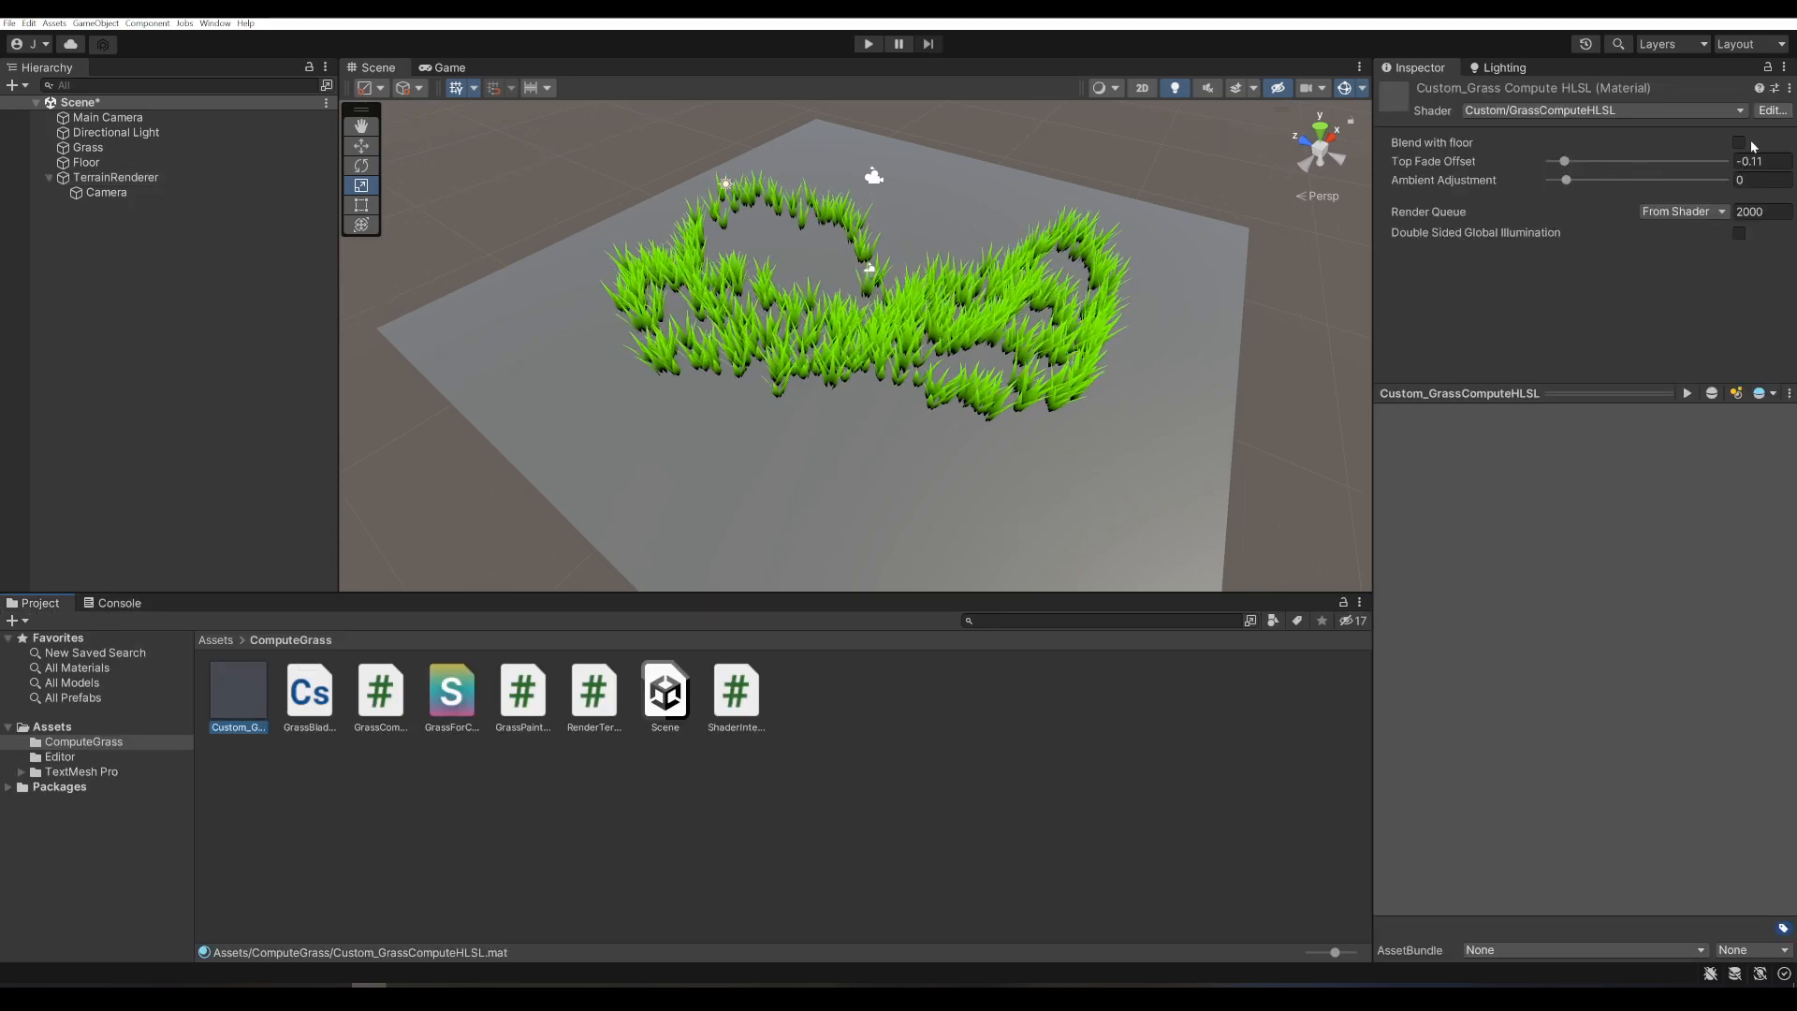
pyautogui.click(1738, 142)
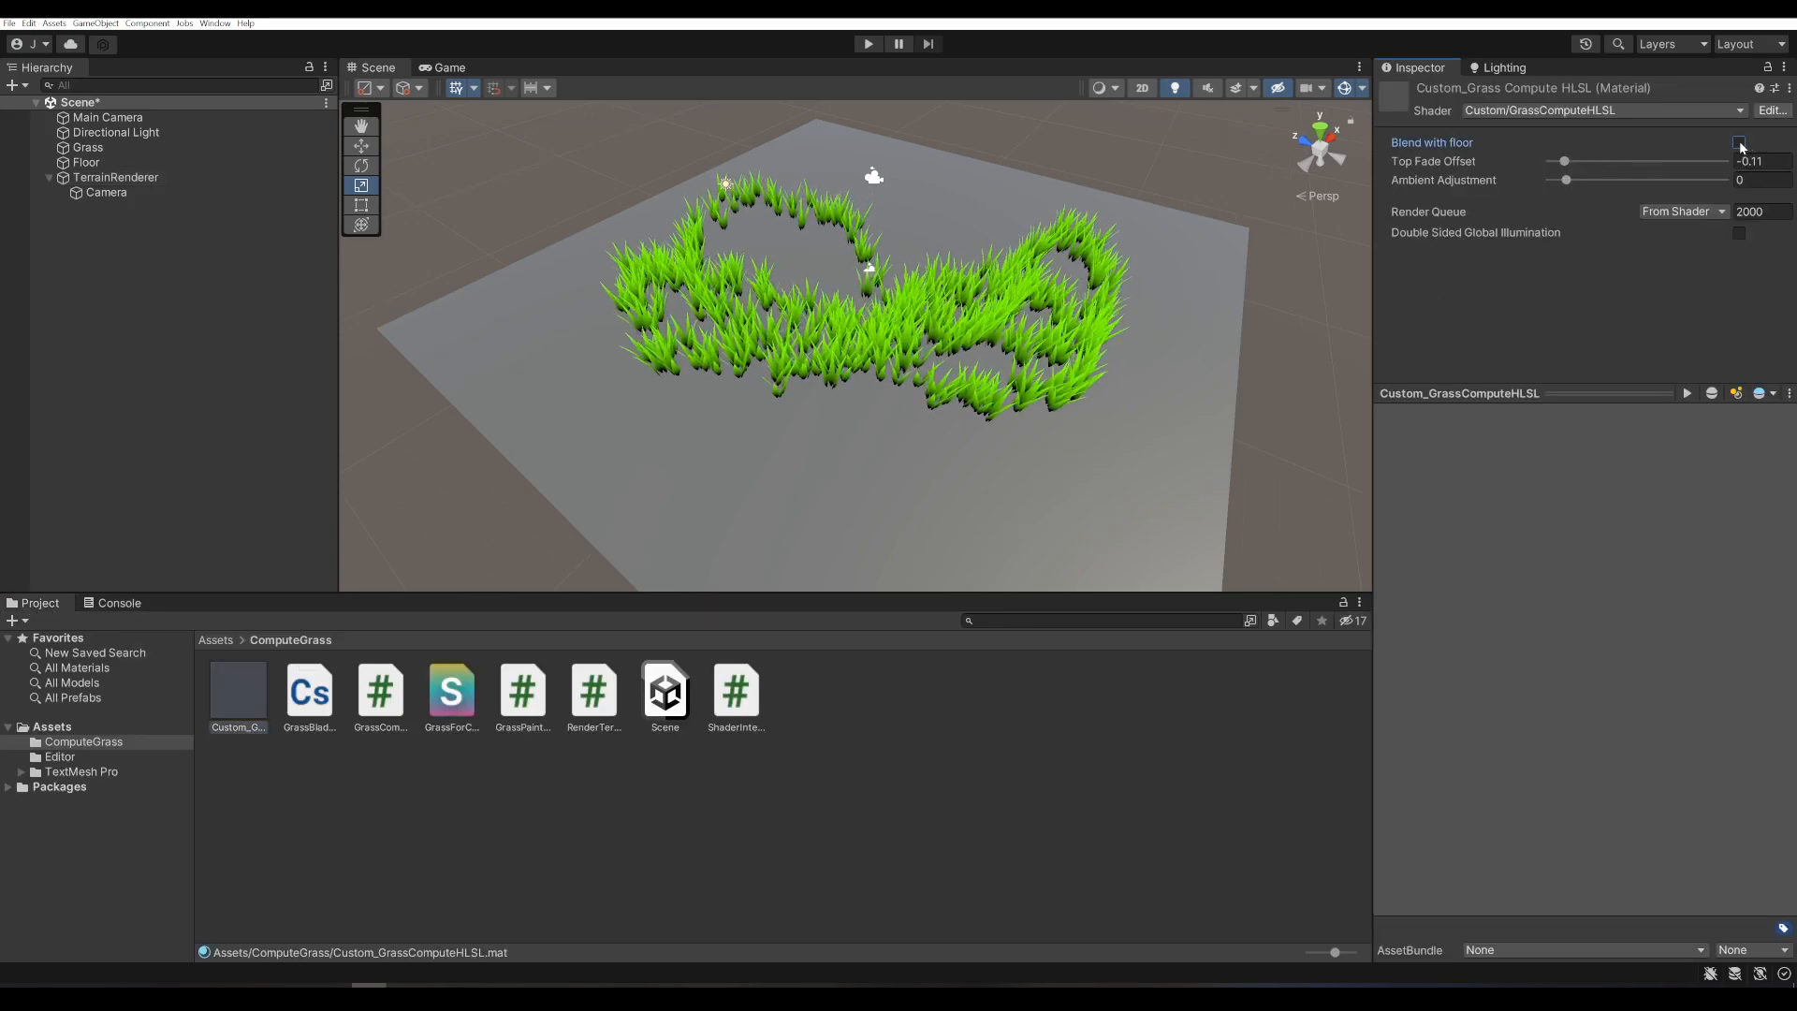
pyautogui.click(1737, 143)
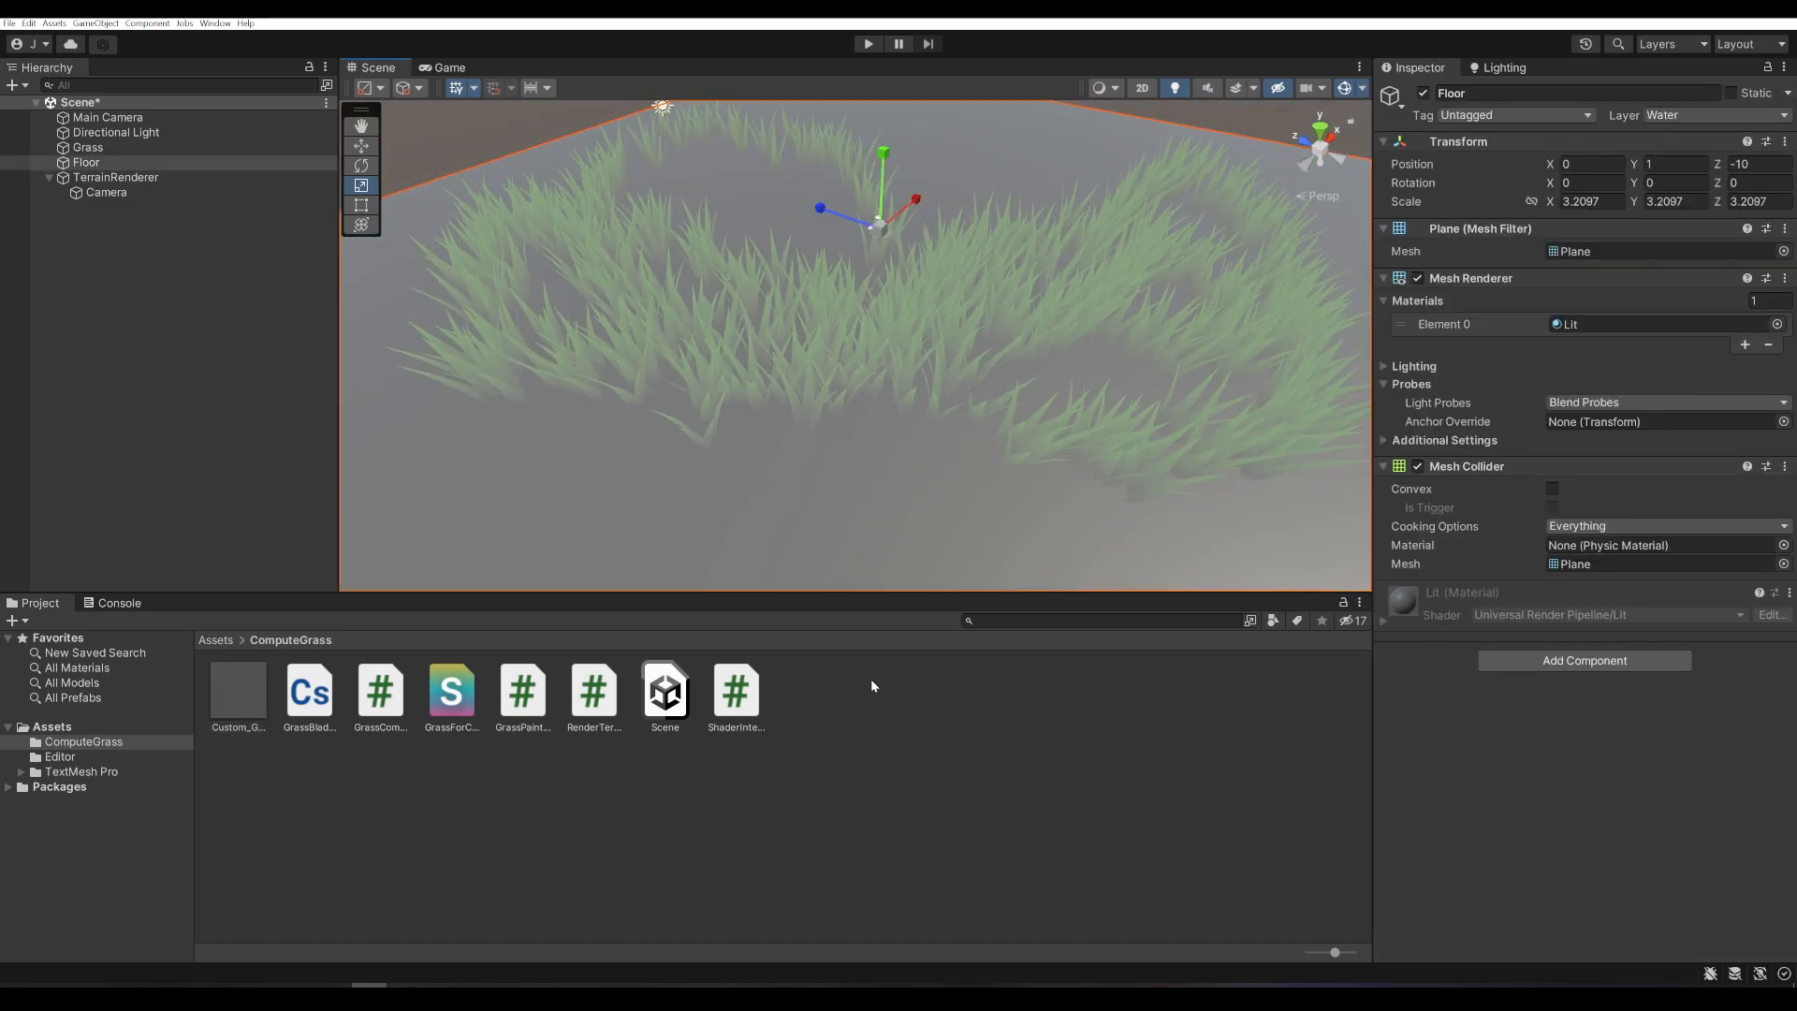
# - Create a New Material with the EmojiOne texture as Base Map and apply it to the floor
pyautogui.rightClick(871, 685)
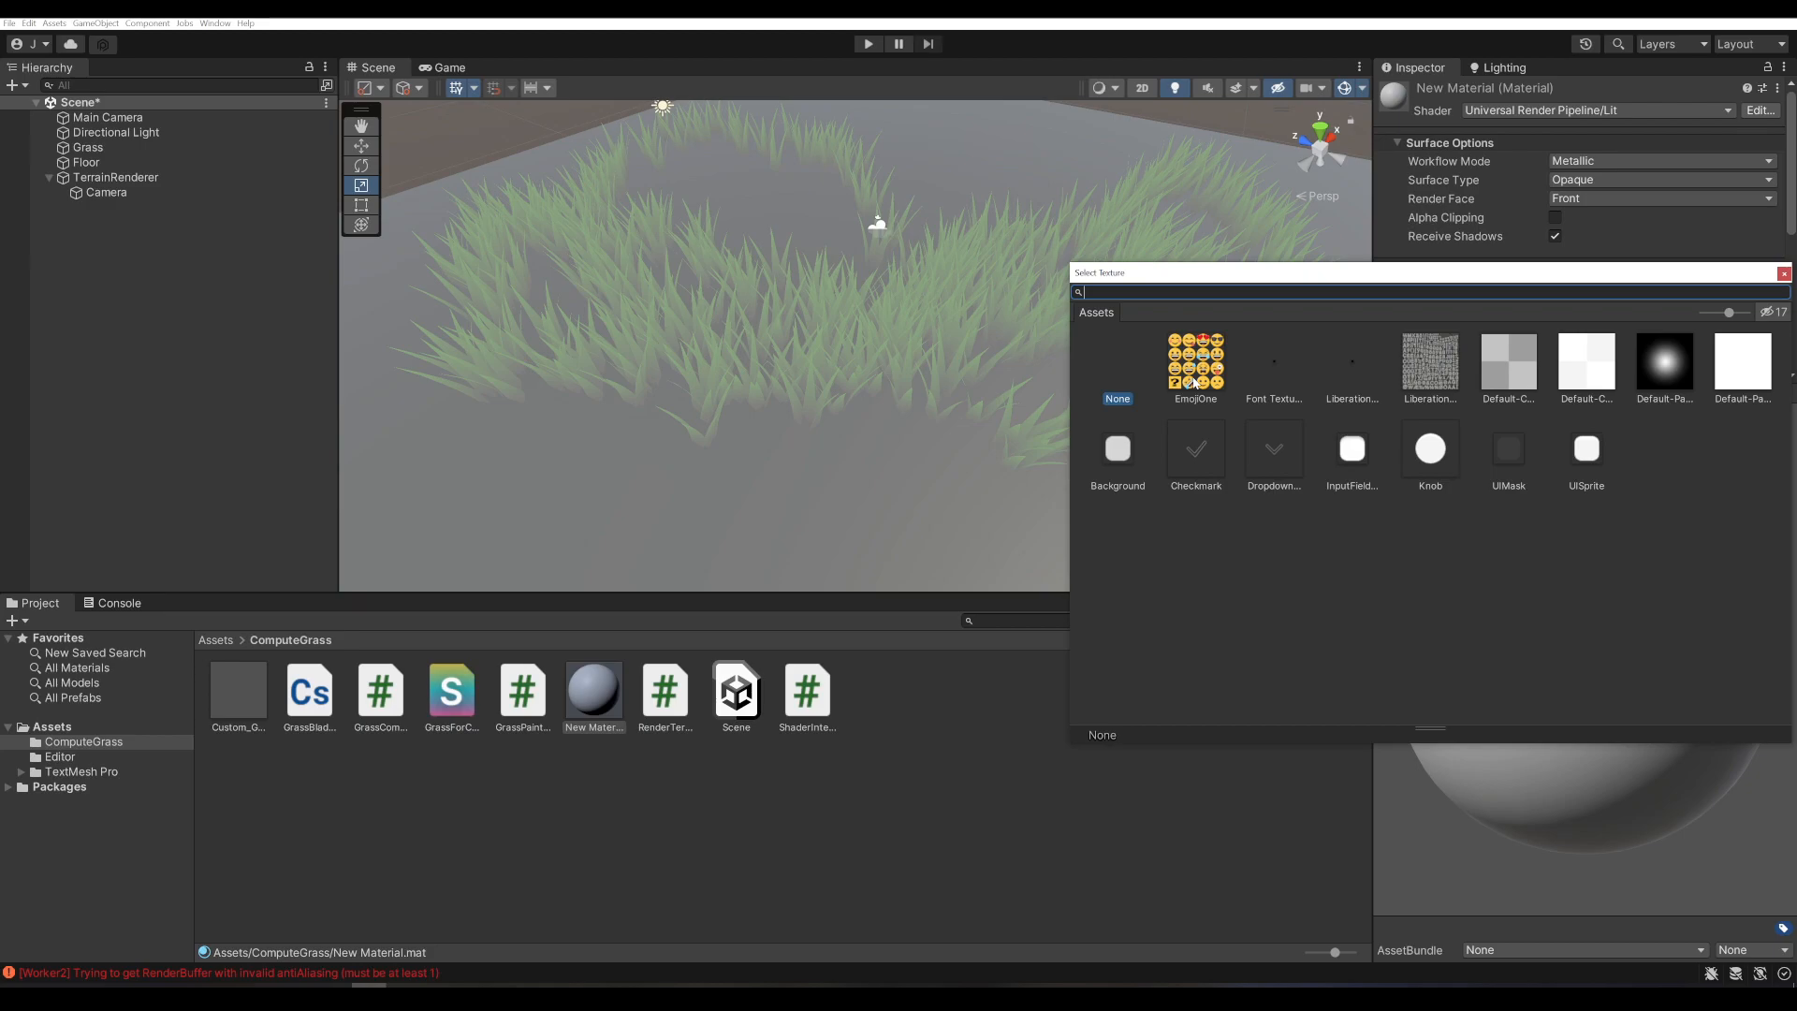
pyautogui.doubleClick(1196, 362)
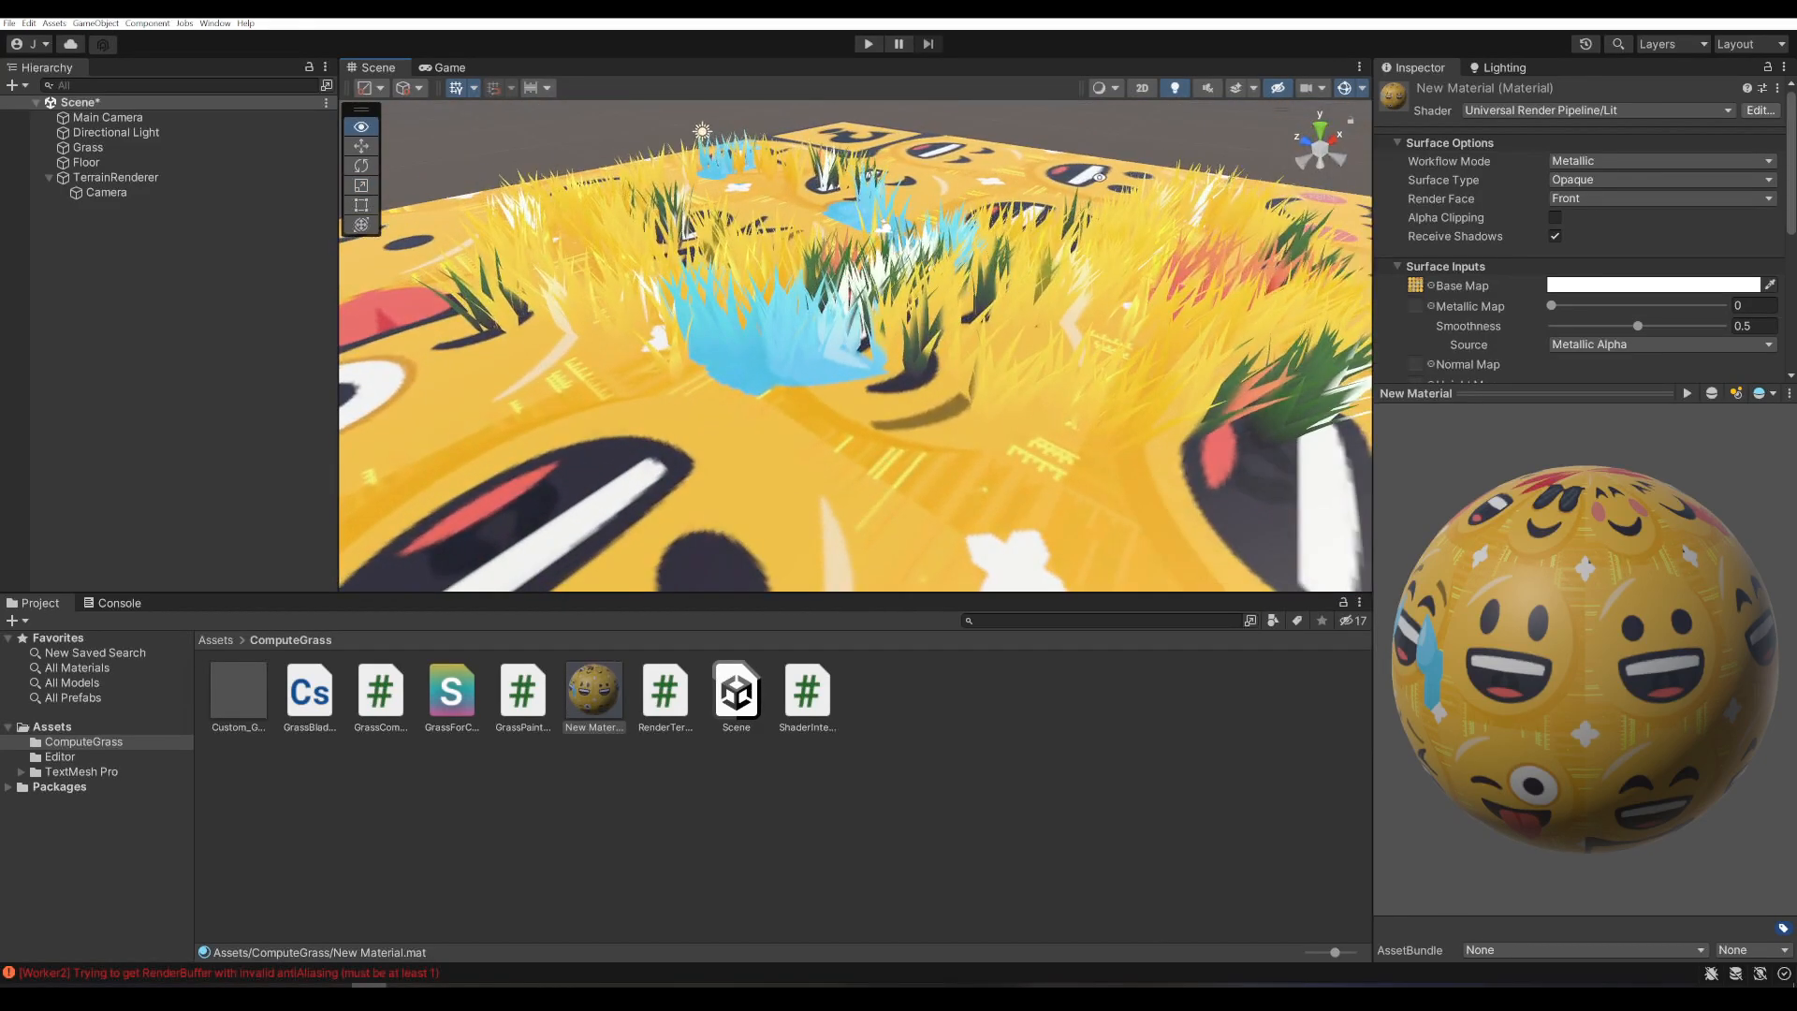
pyautogui.click(86, 161)
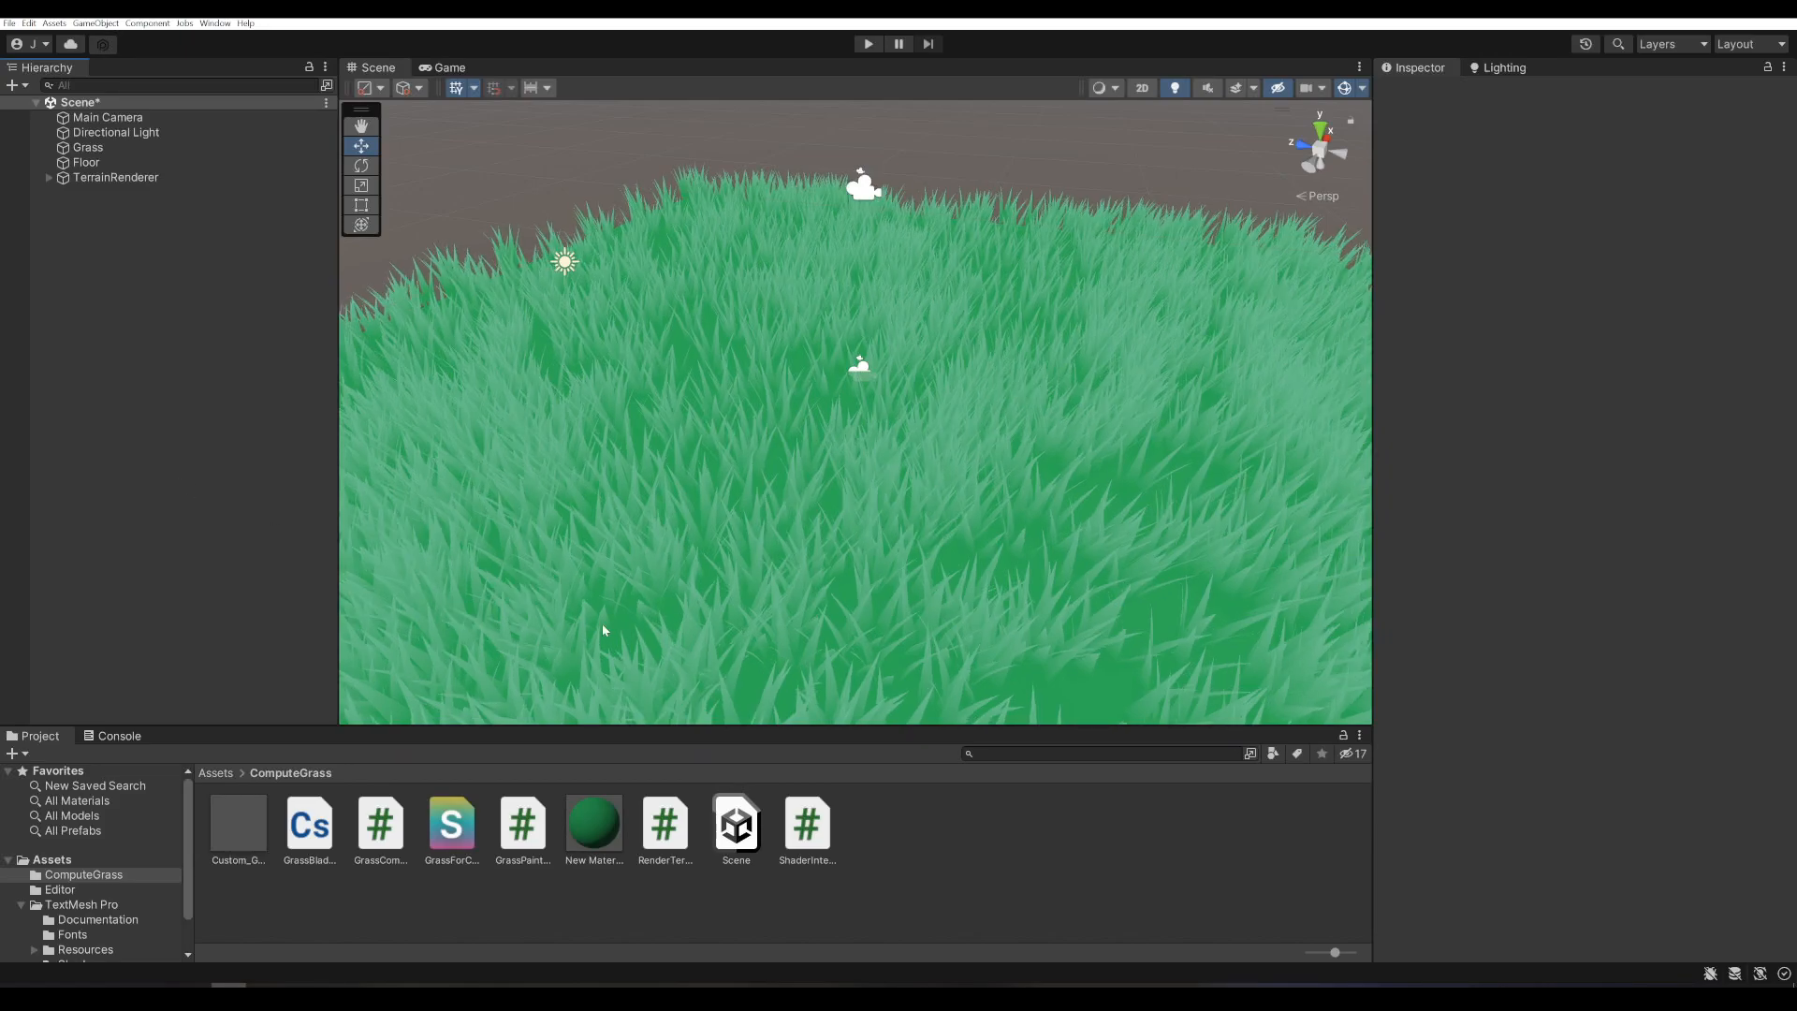
# - Add a Capsule with the ShaderInteractor script and assign it as the Grass Compute Script's Interactor
pyautogui.click(806, 823)
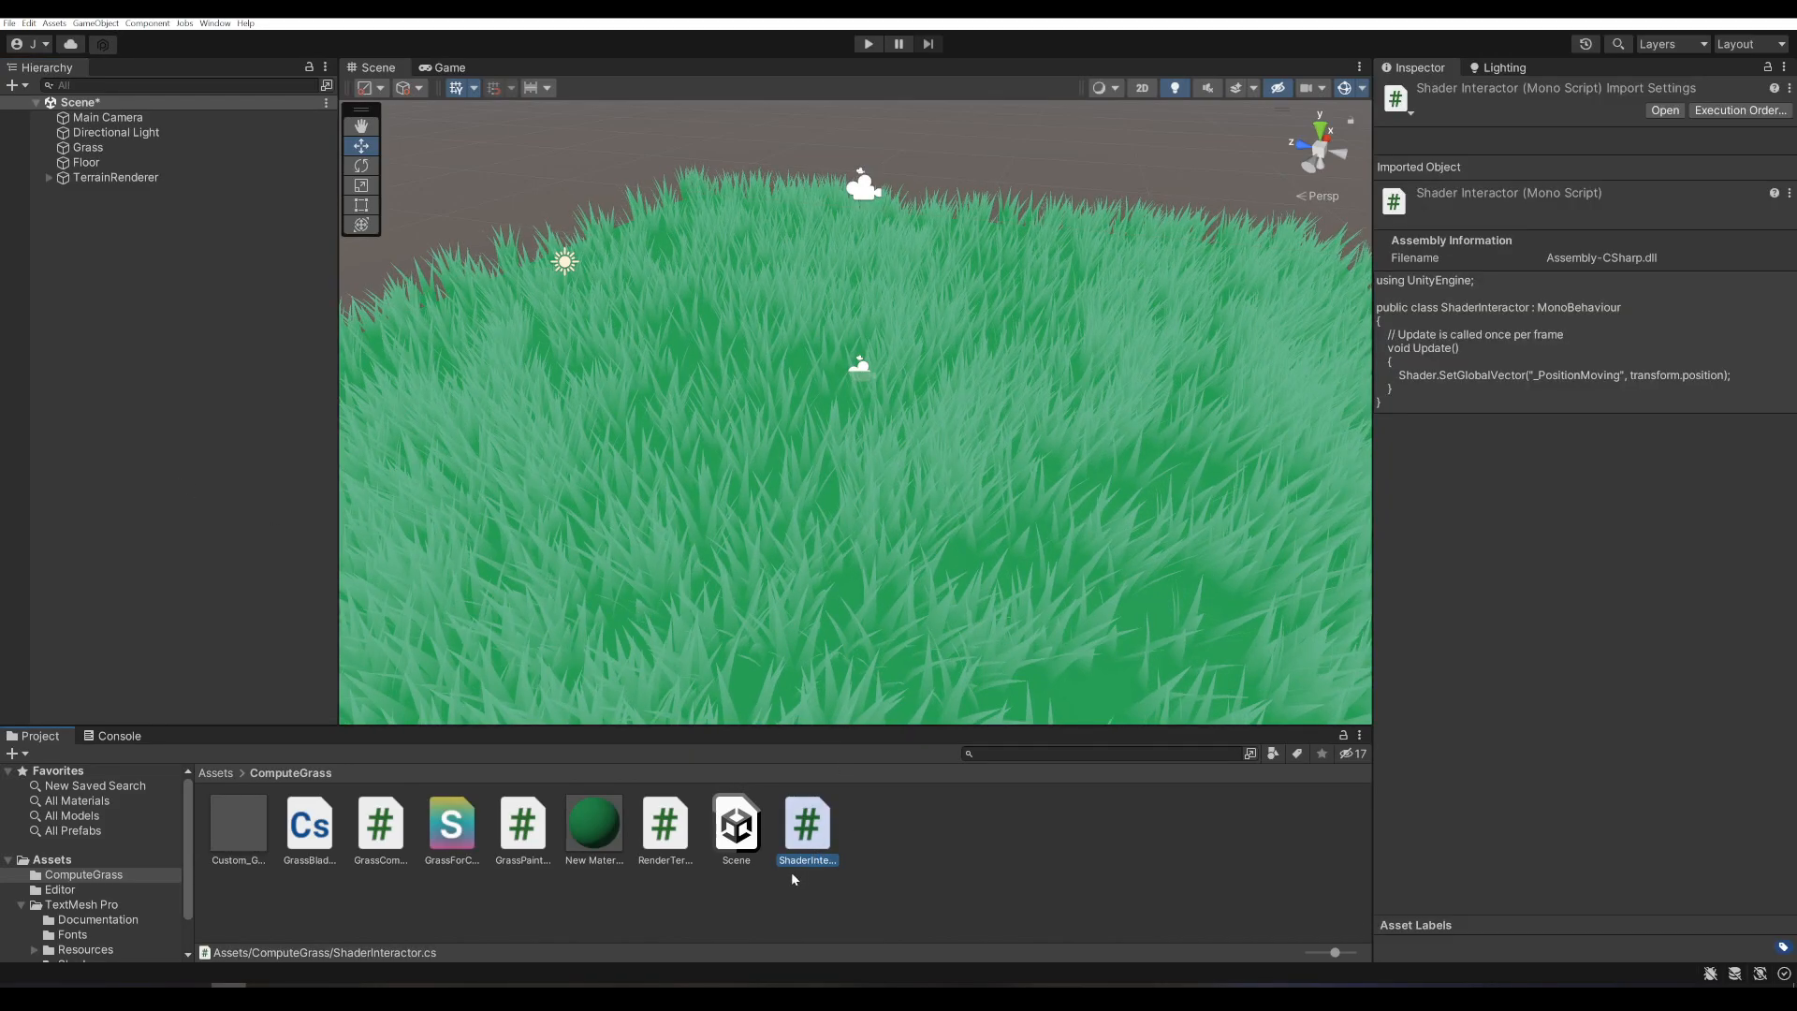
pyautogui.moveTo(867, 867)
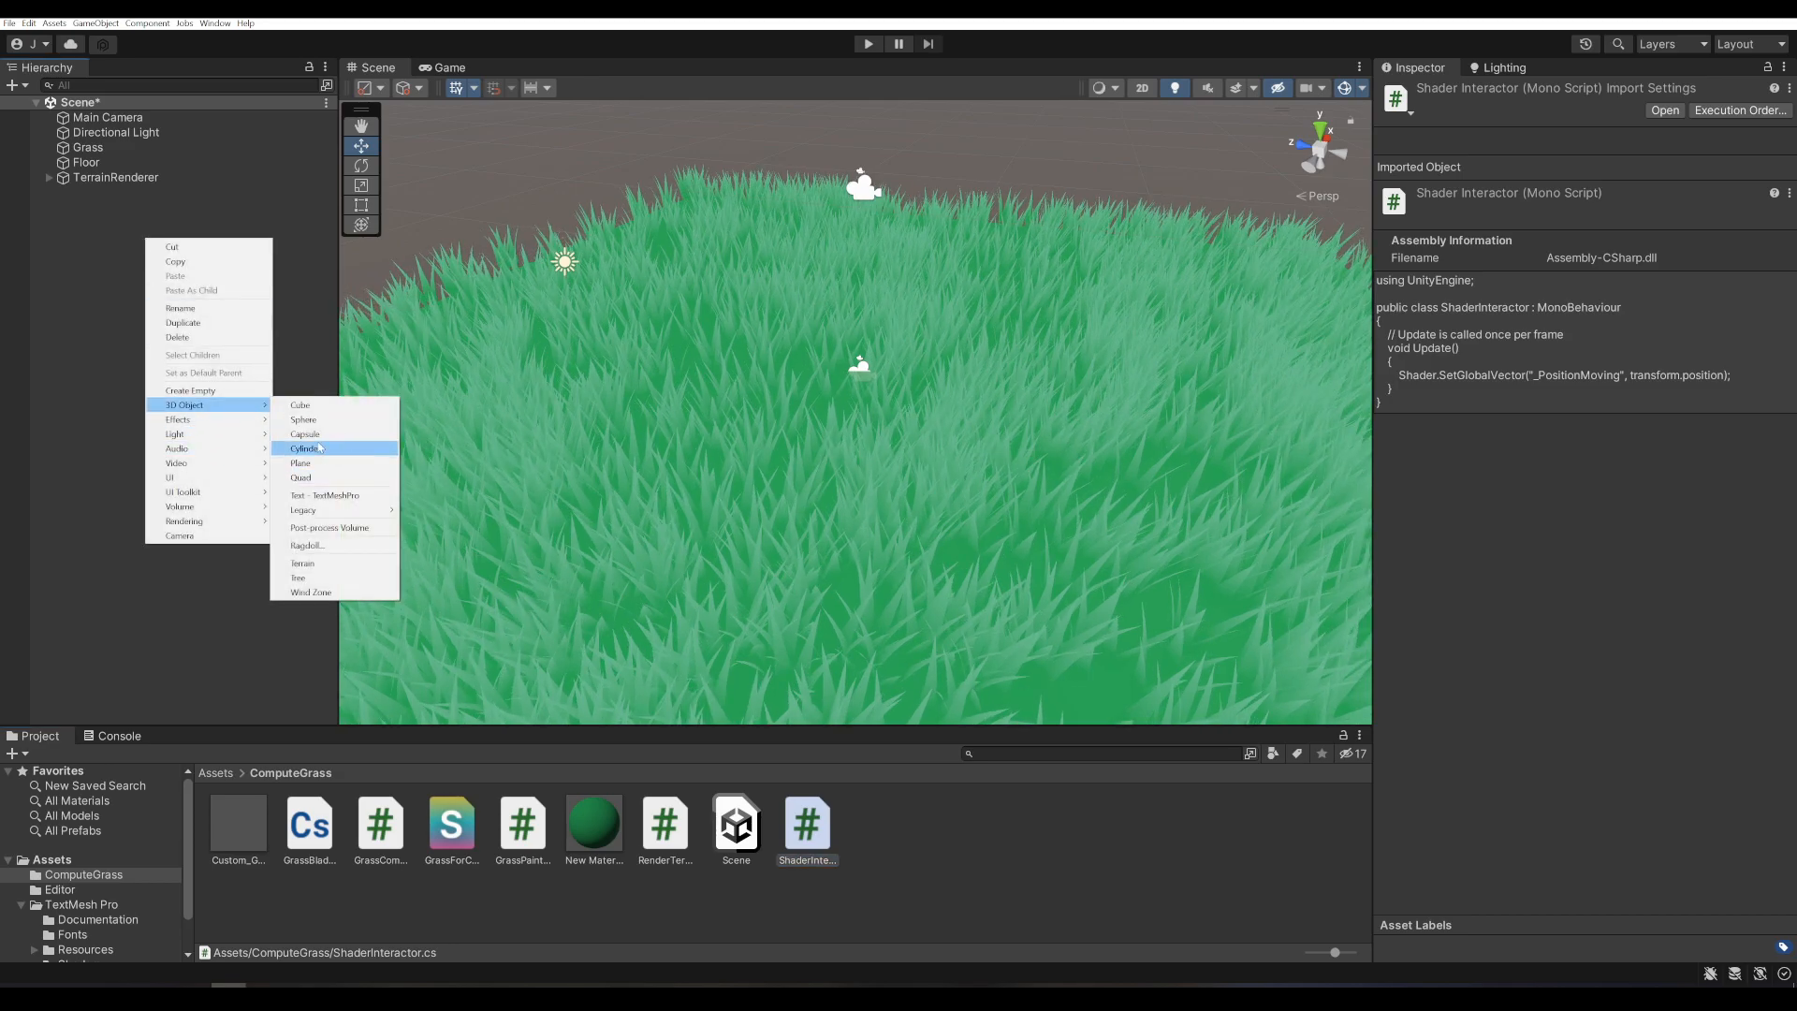
pyautogui.click(306, 433)
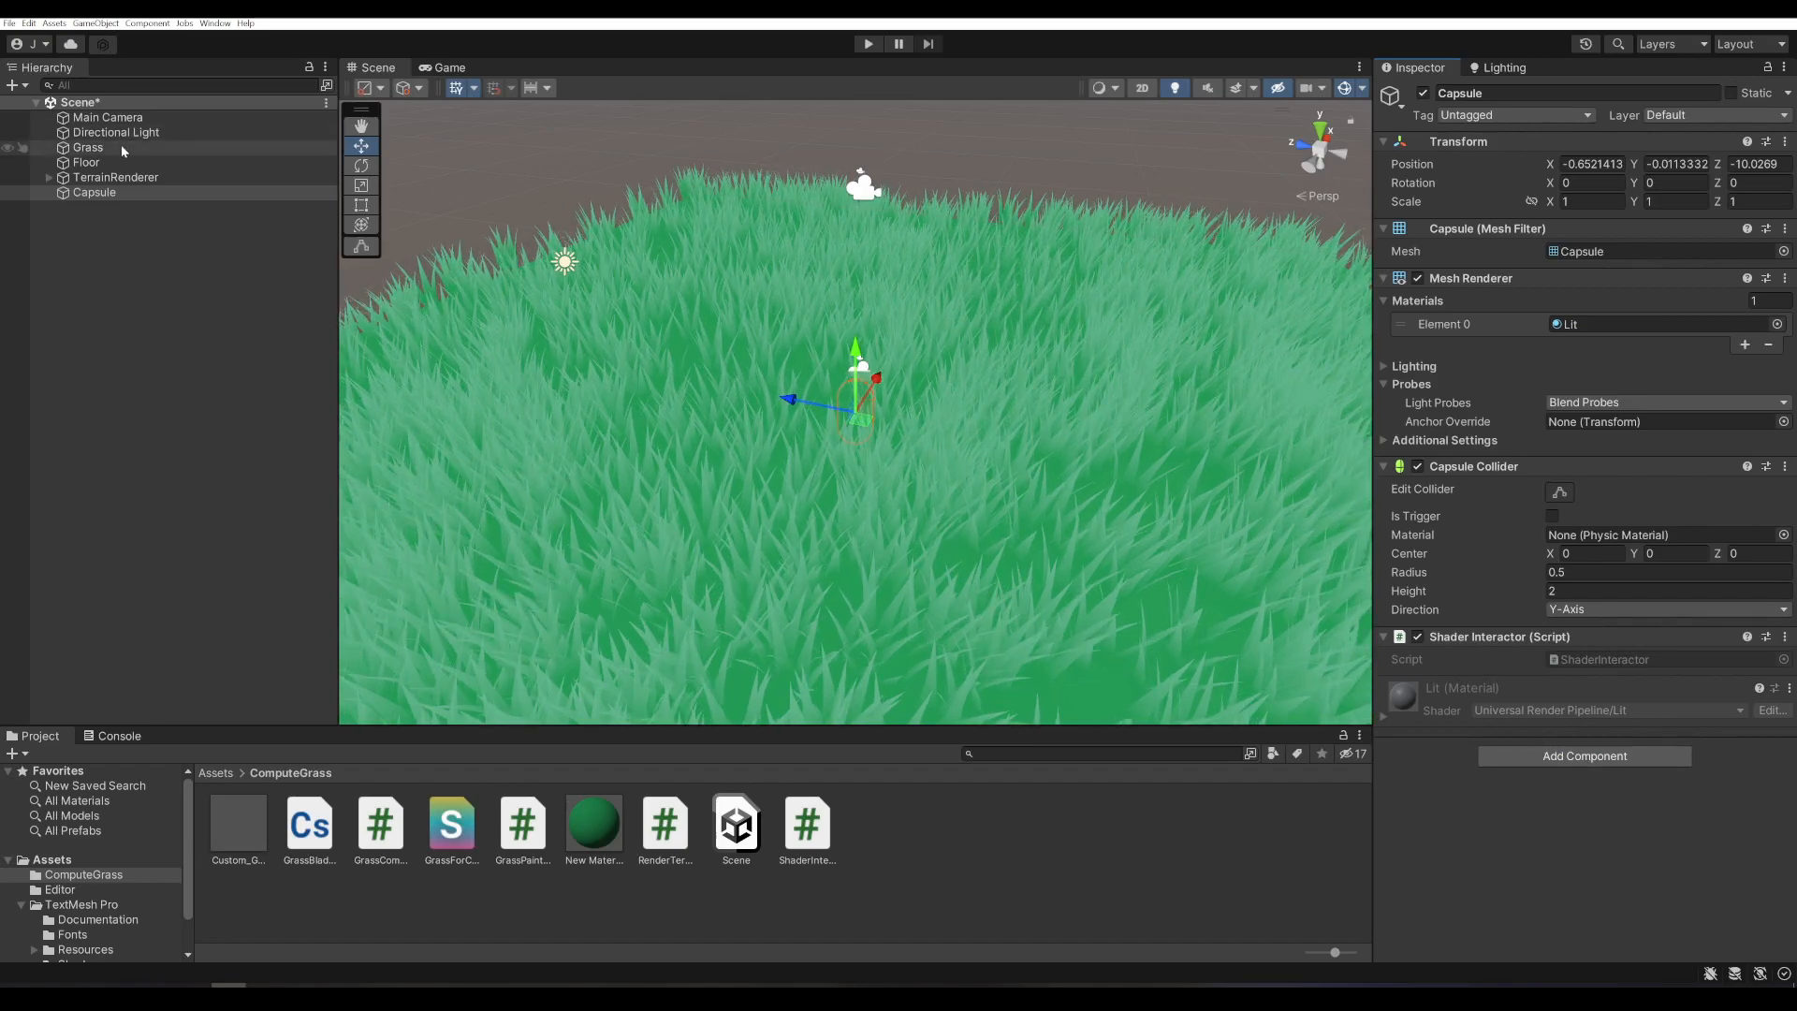
pyautogui.click(88, 146)
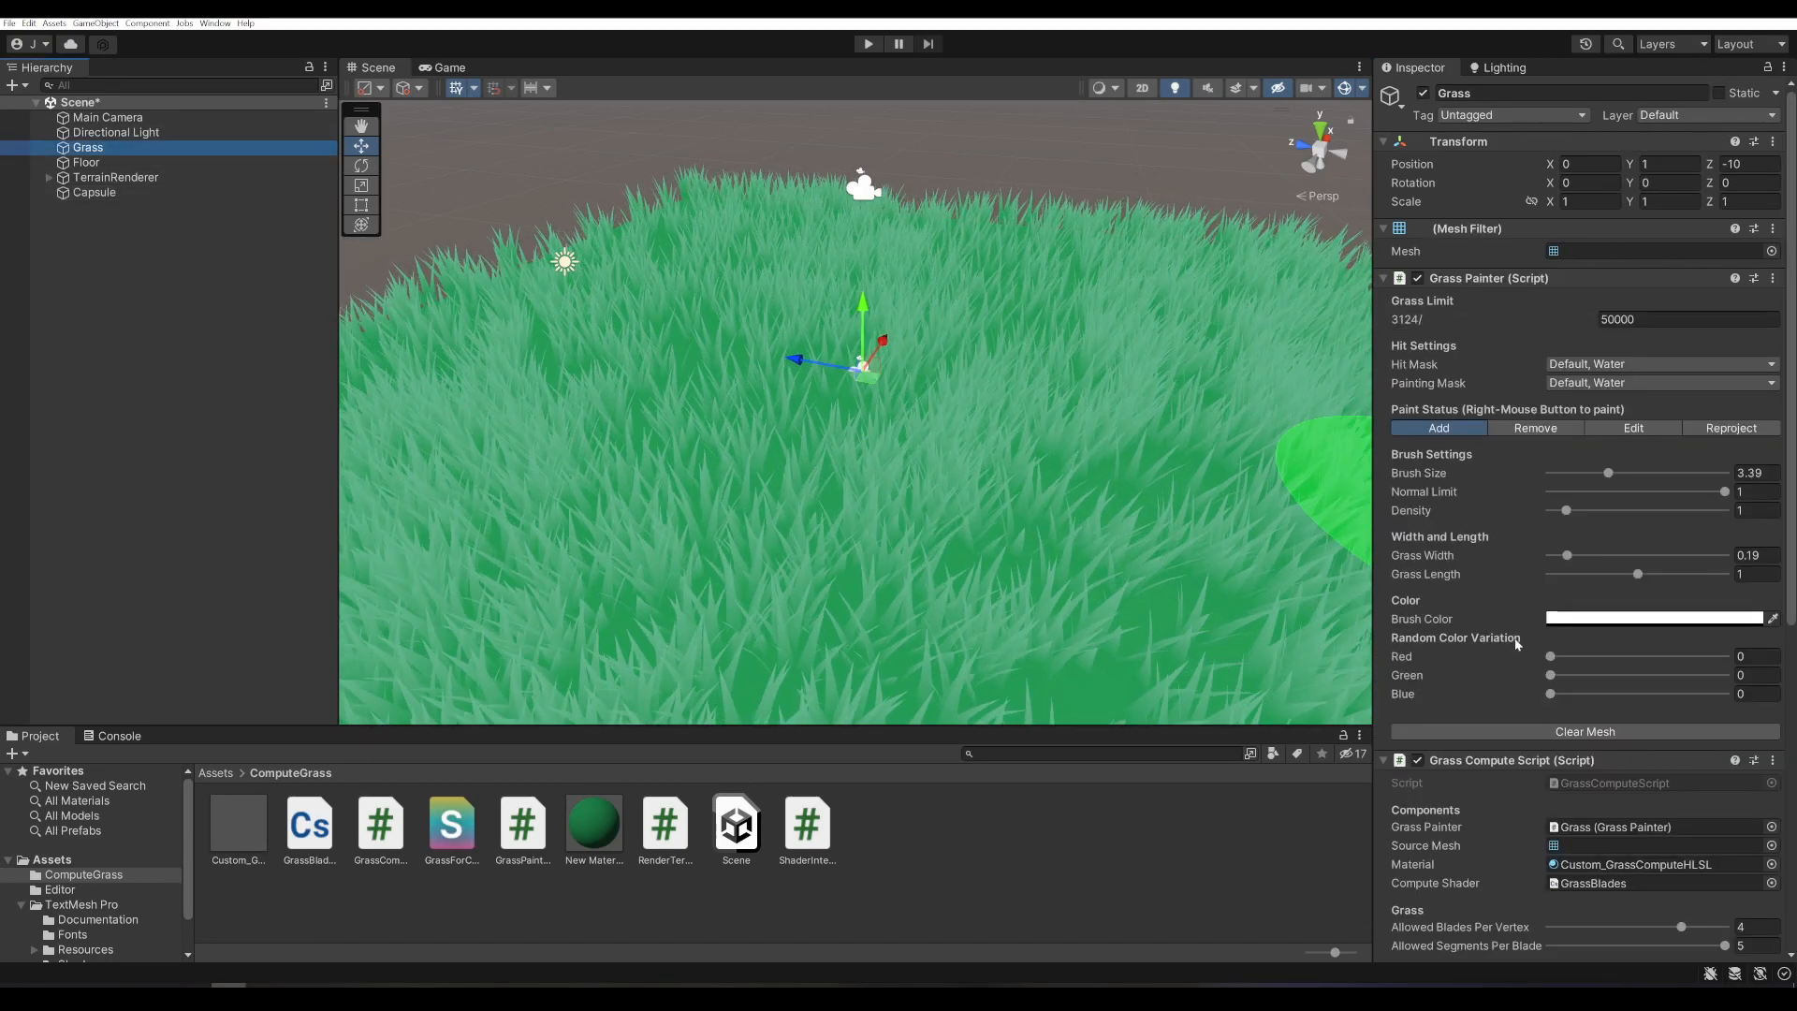
pyautogui.scroll(-3)
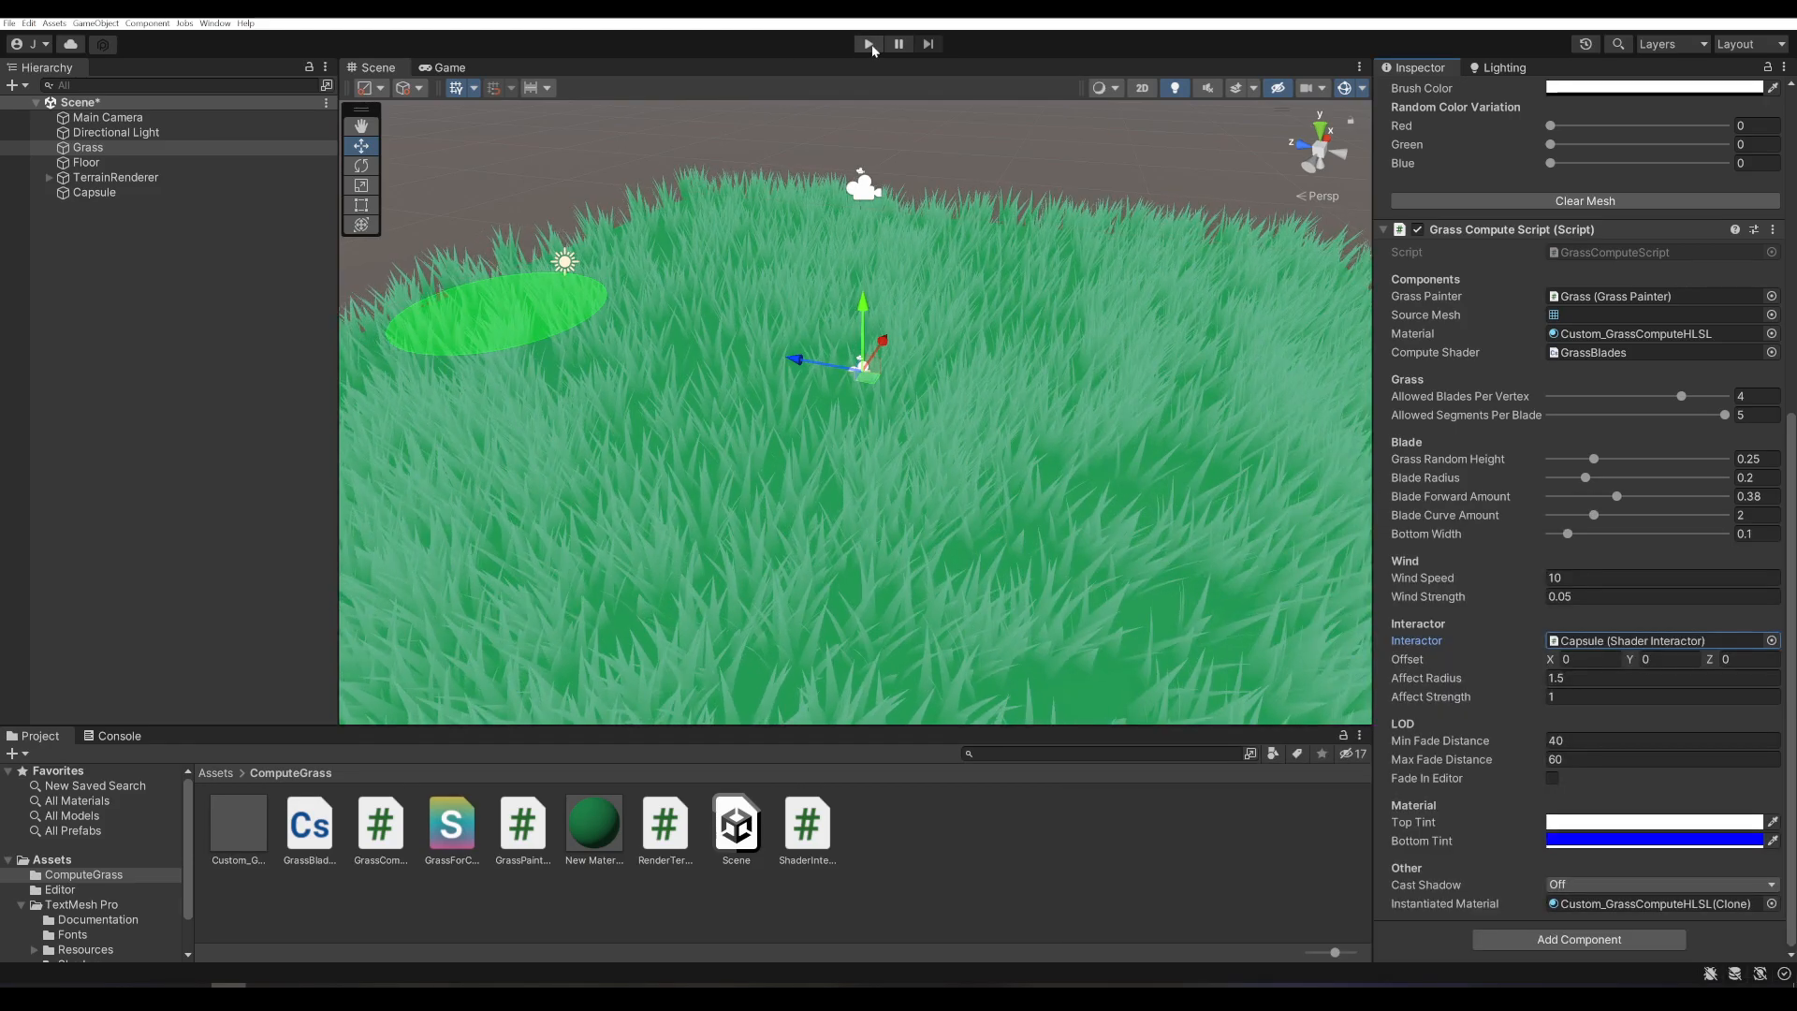
# - Enter Play mode and drag the Capsule across the field so the grass bends away from it
pyautogui.click(867, 43)
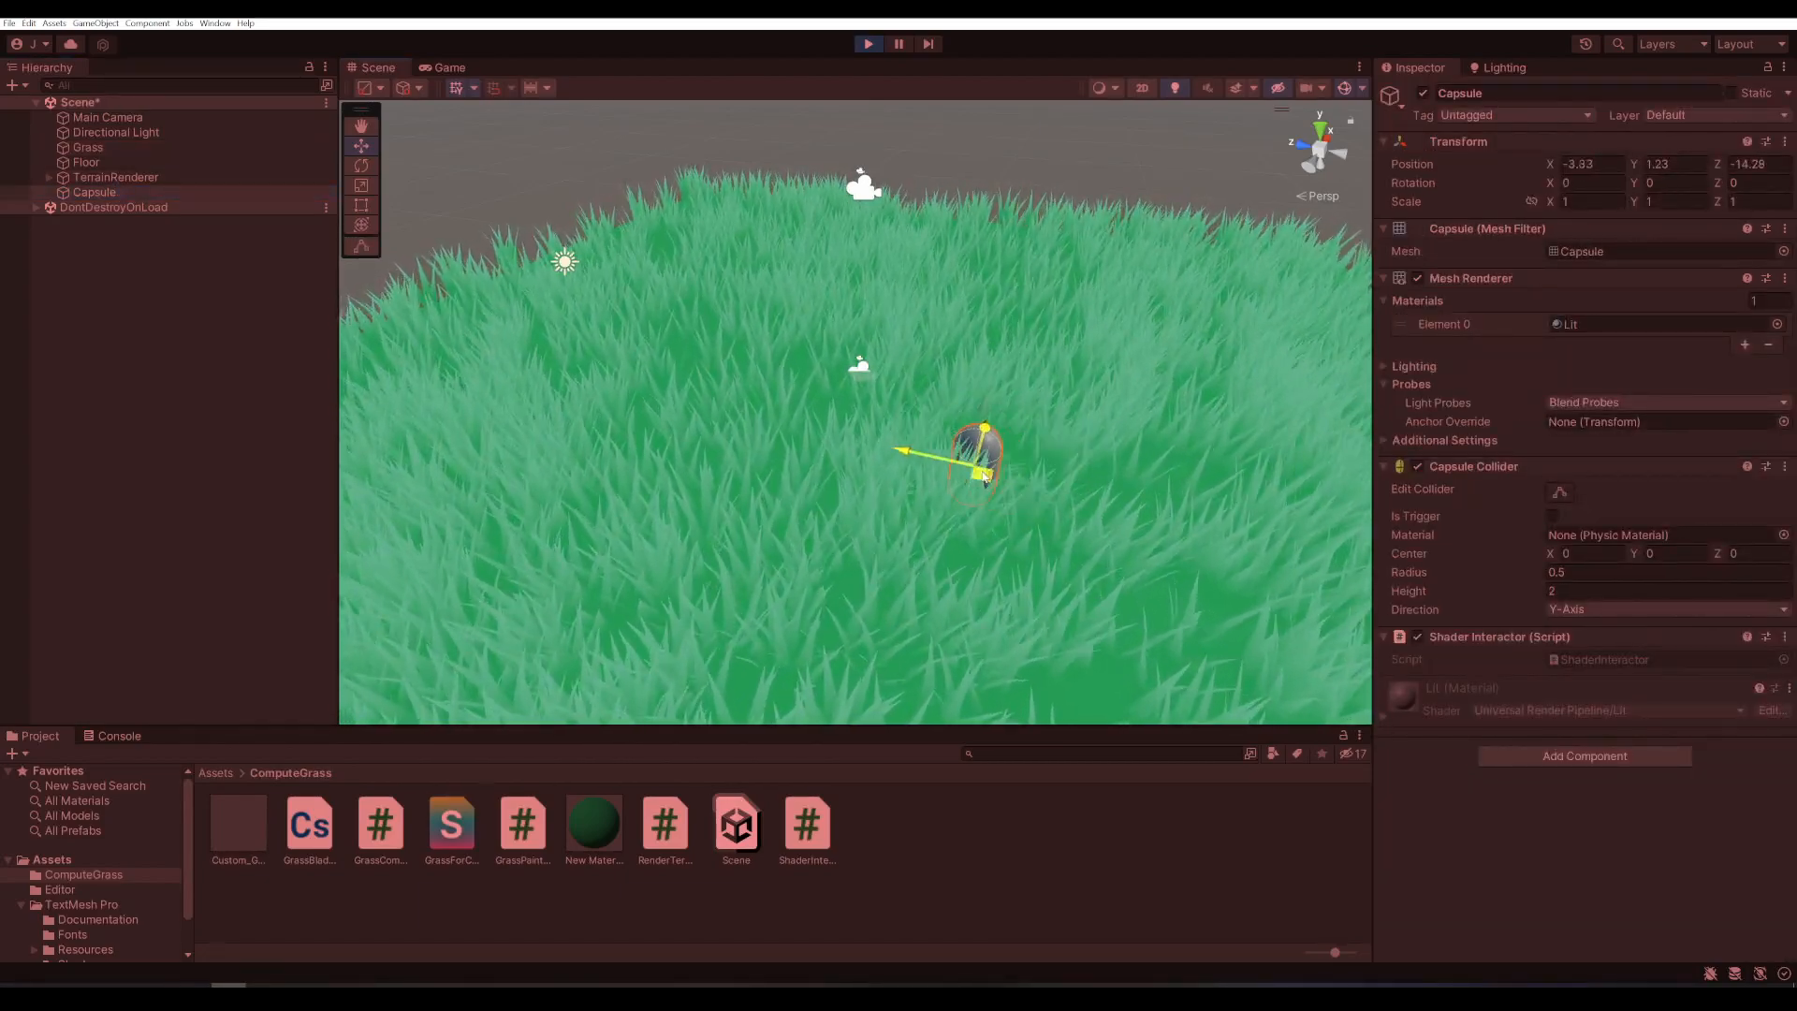
pyautogui.moveTo(974, 459); pyautogui.dragTo(853, 573)
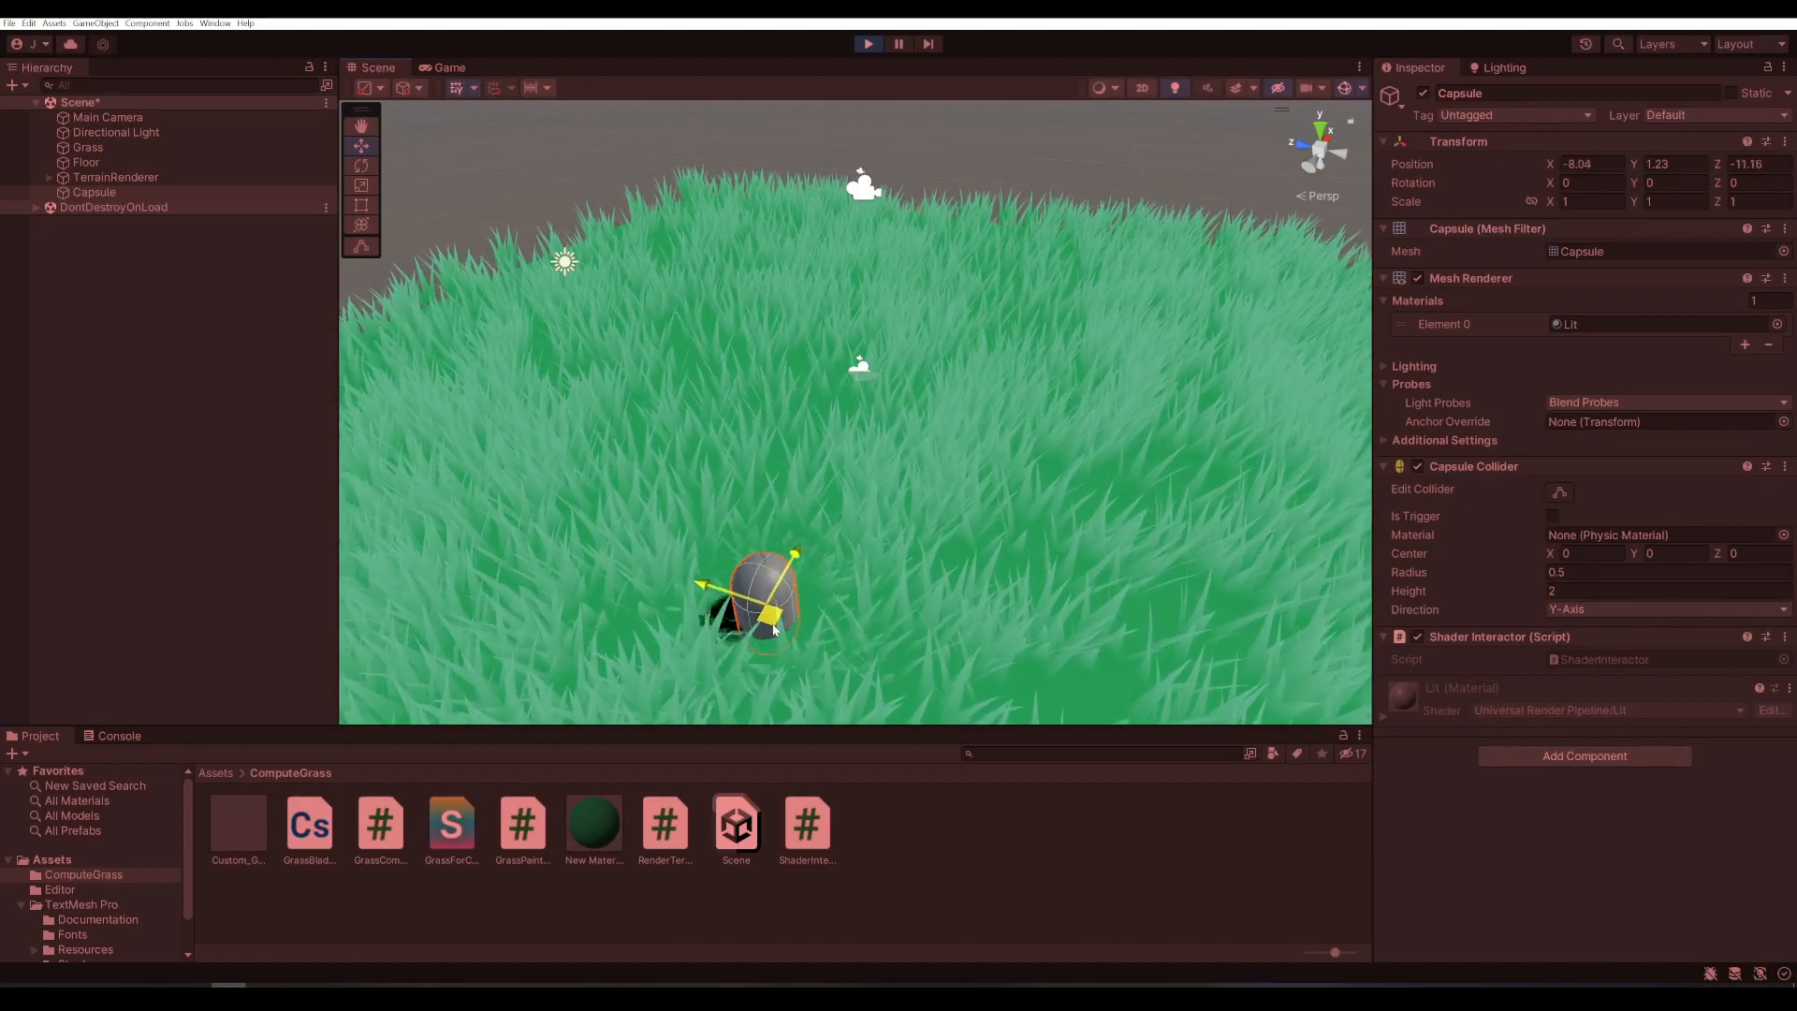
pyautogui.moveTo(751, 595); pyautogui.dragTo(825, 595)
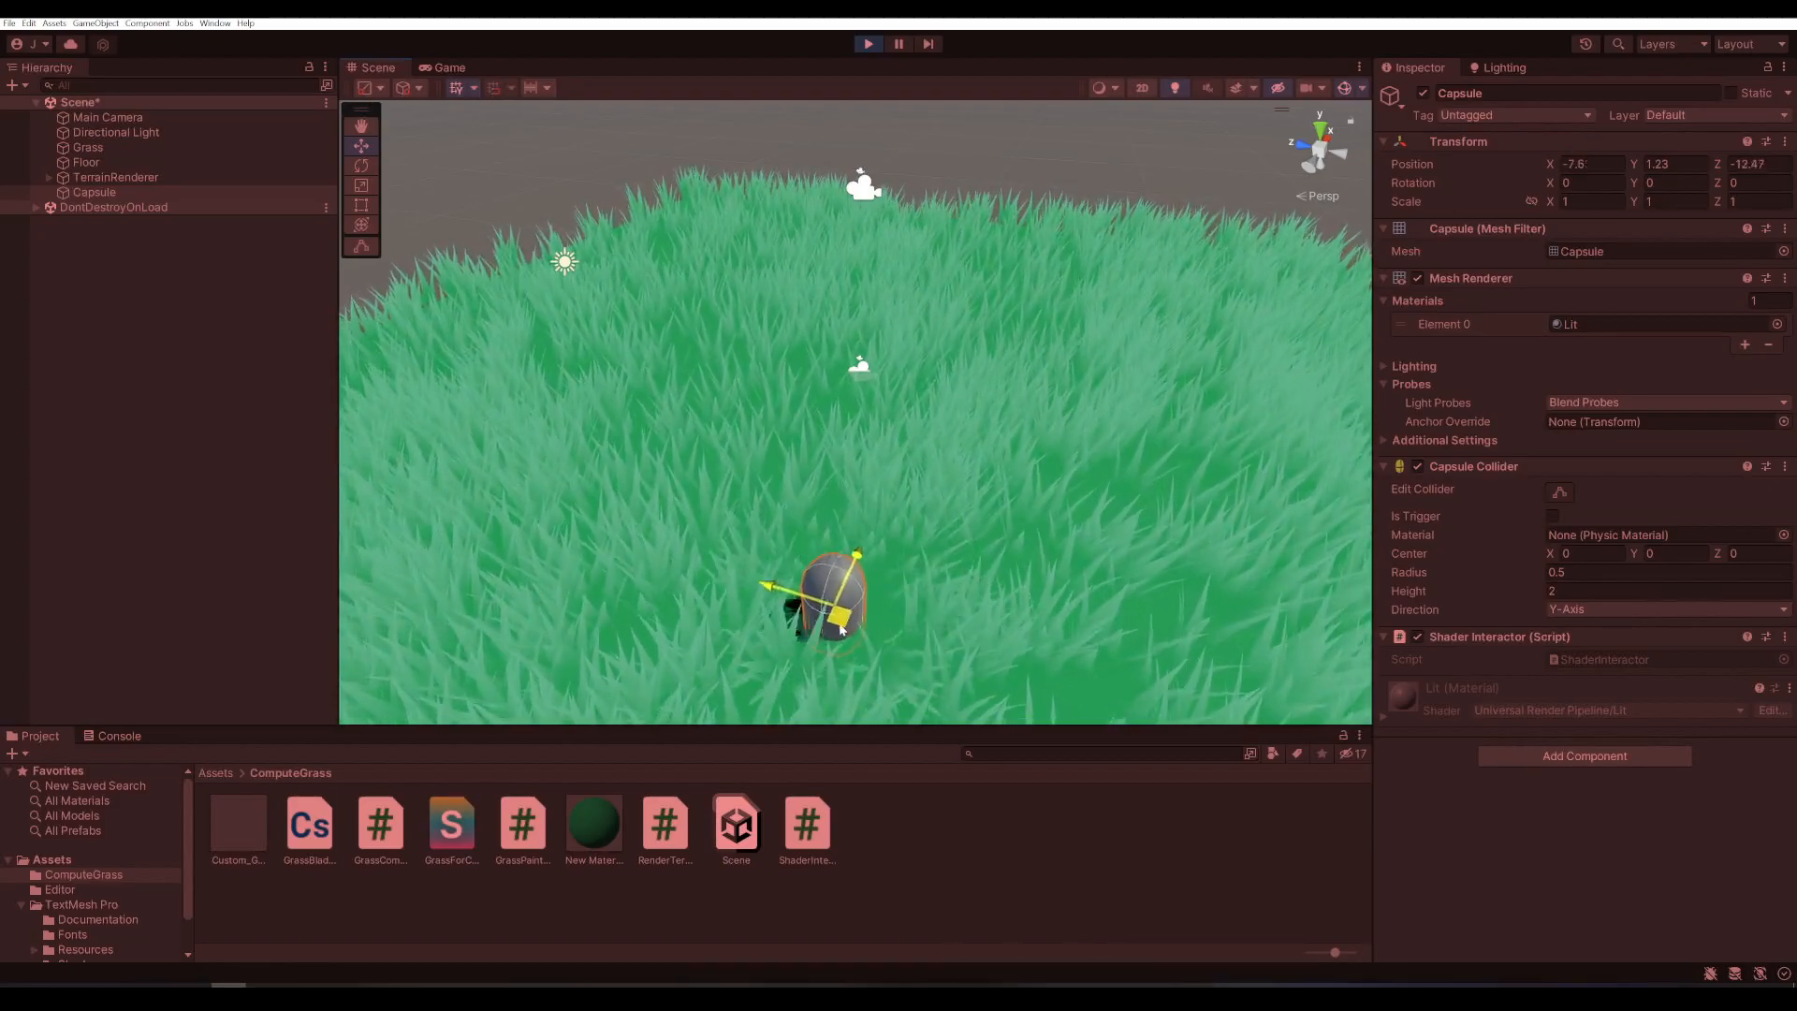
pyautogui.click(84, 161)
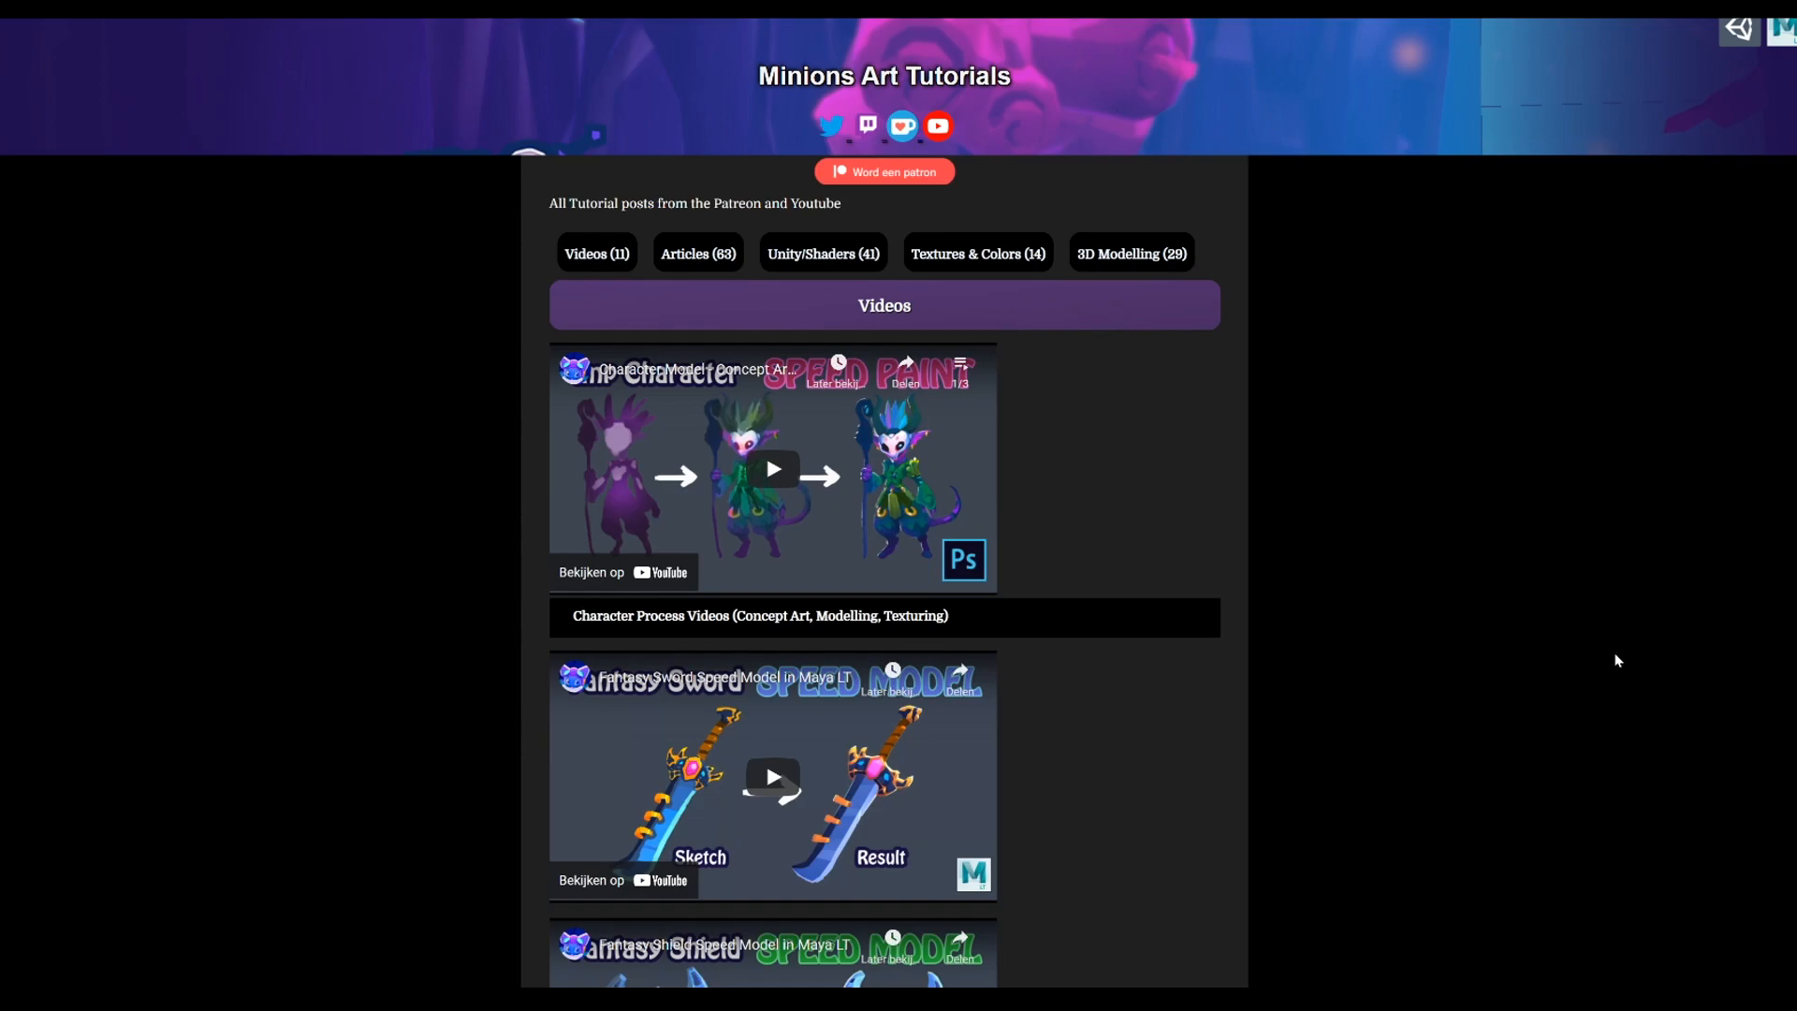
pyautogui.moveTo(1591, 640)
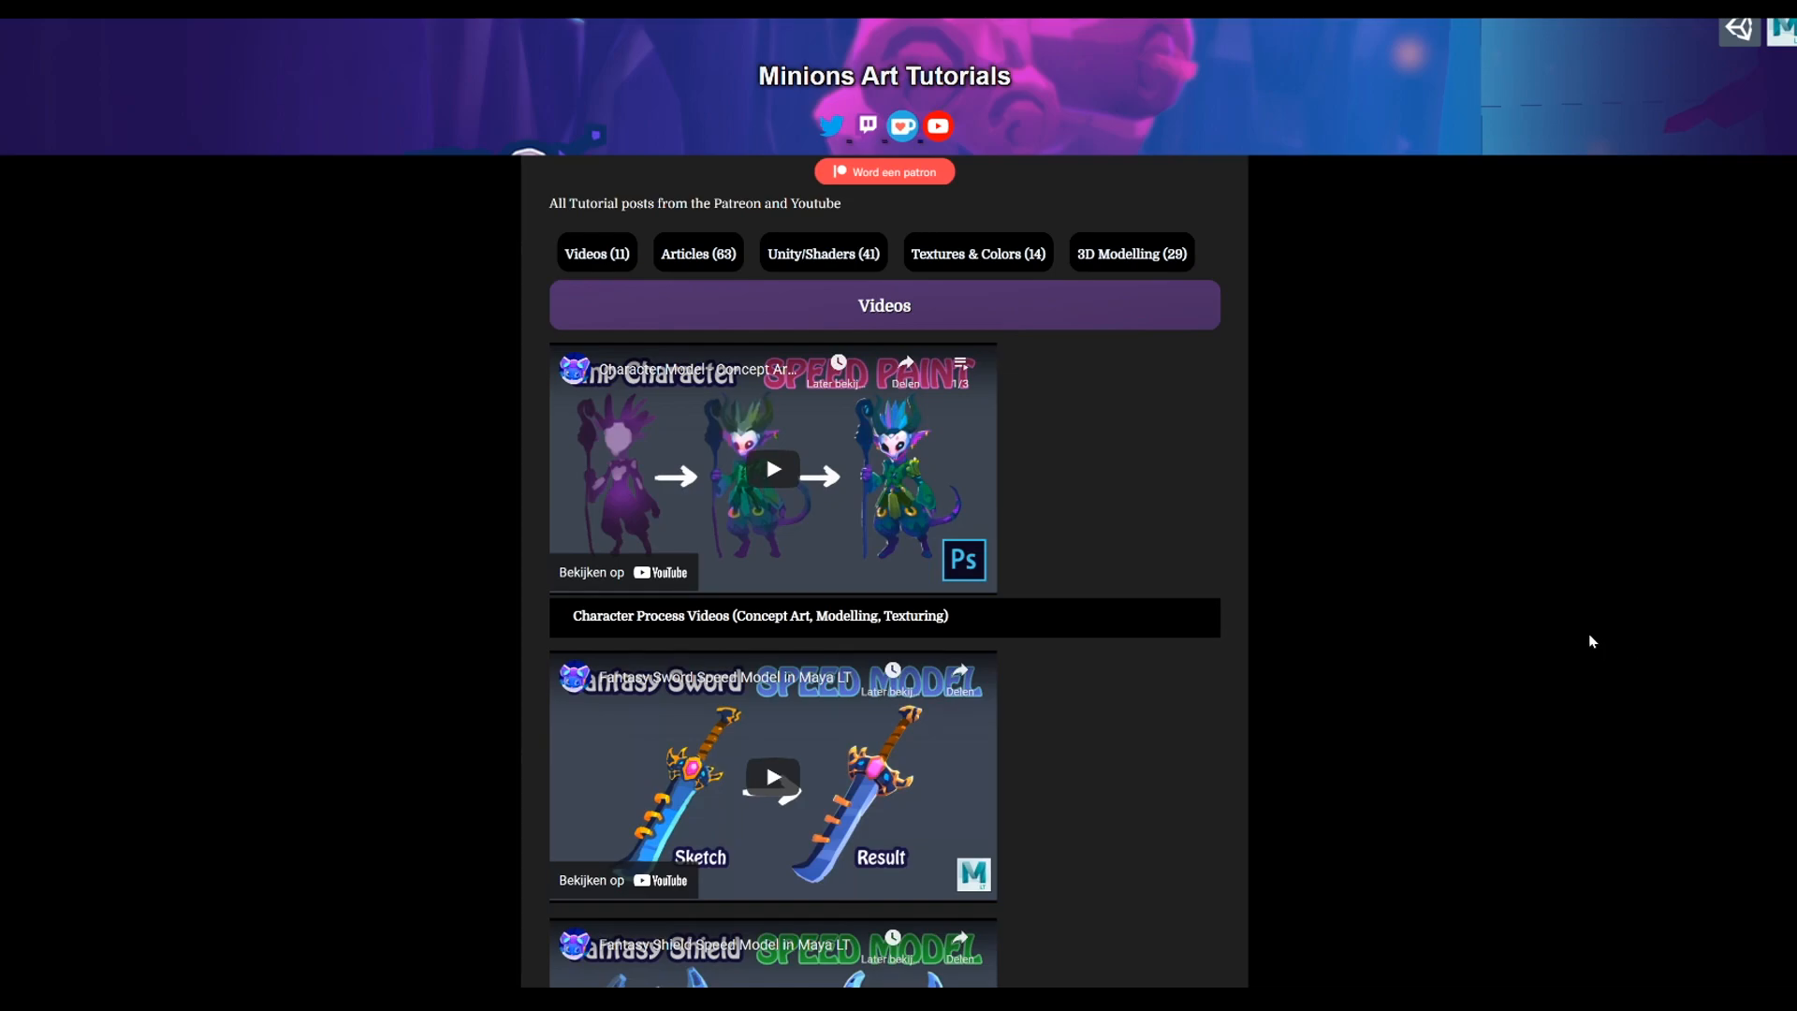
# - Scroll the Minions Art Tutorials page down to the numbered post list, reaching posts #29–37
pyautogui.scroll(-3)
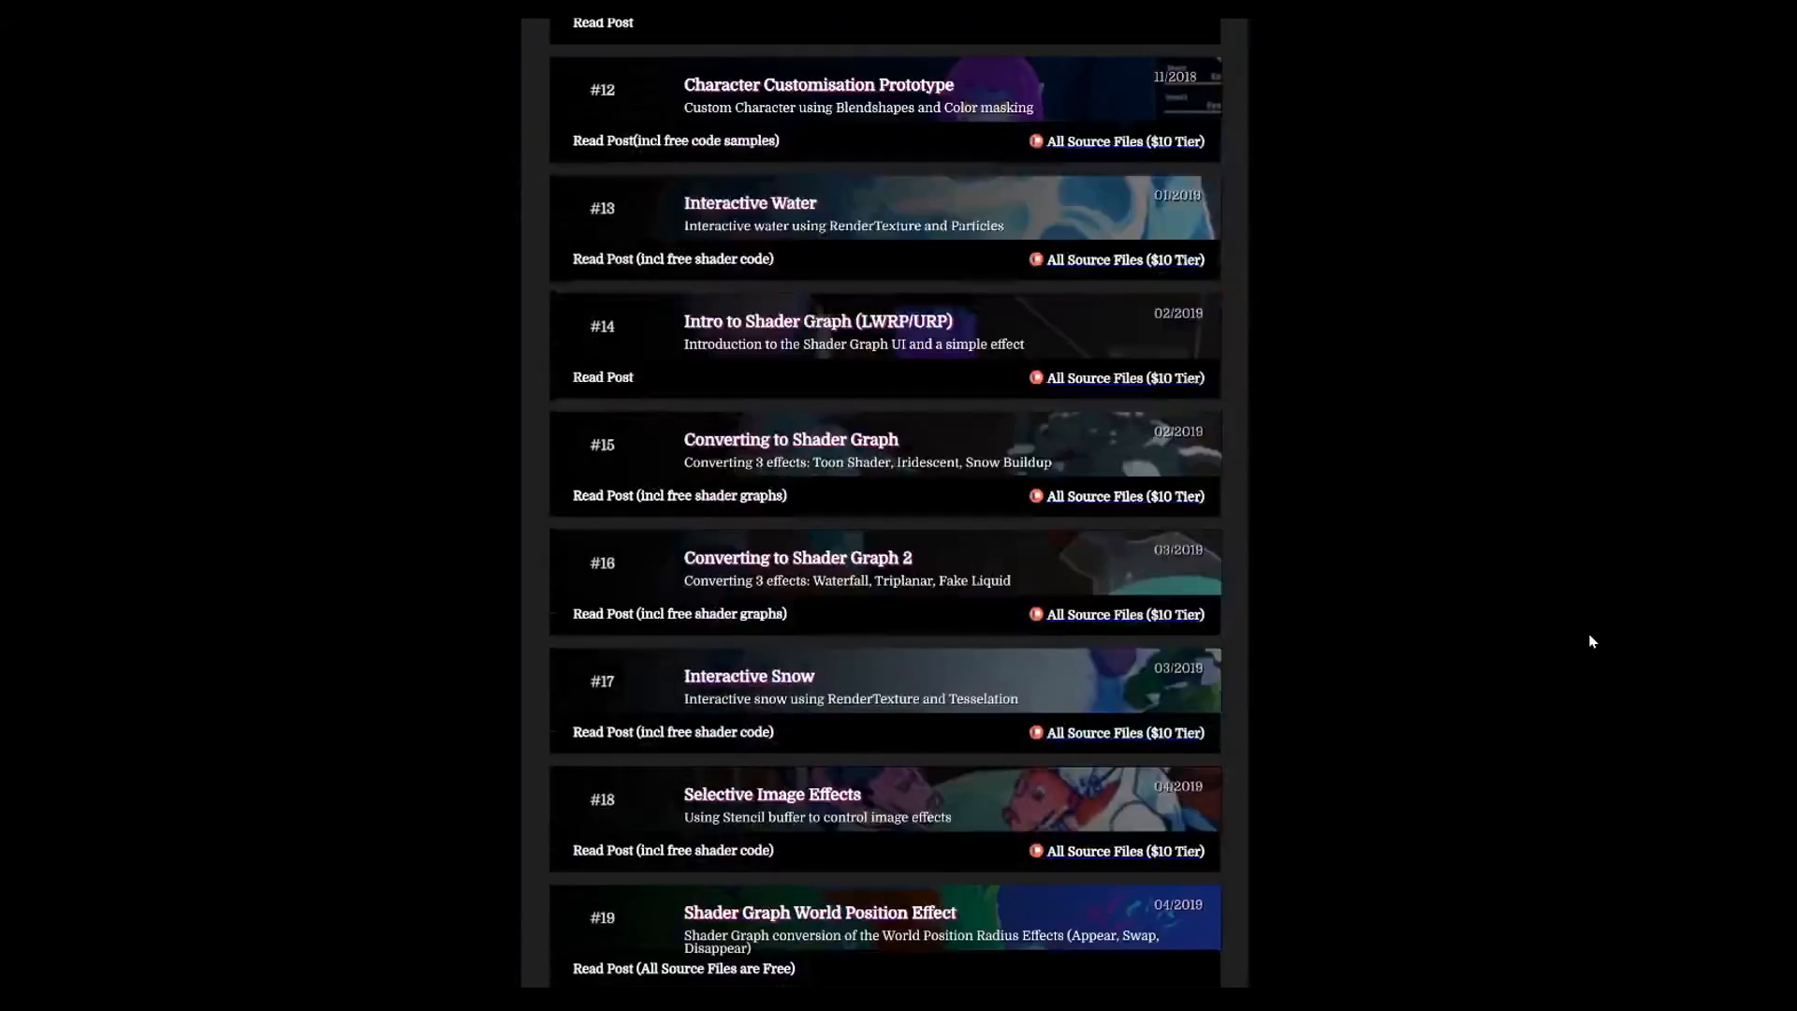
pyautogui.scroll(-3)
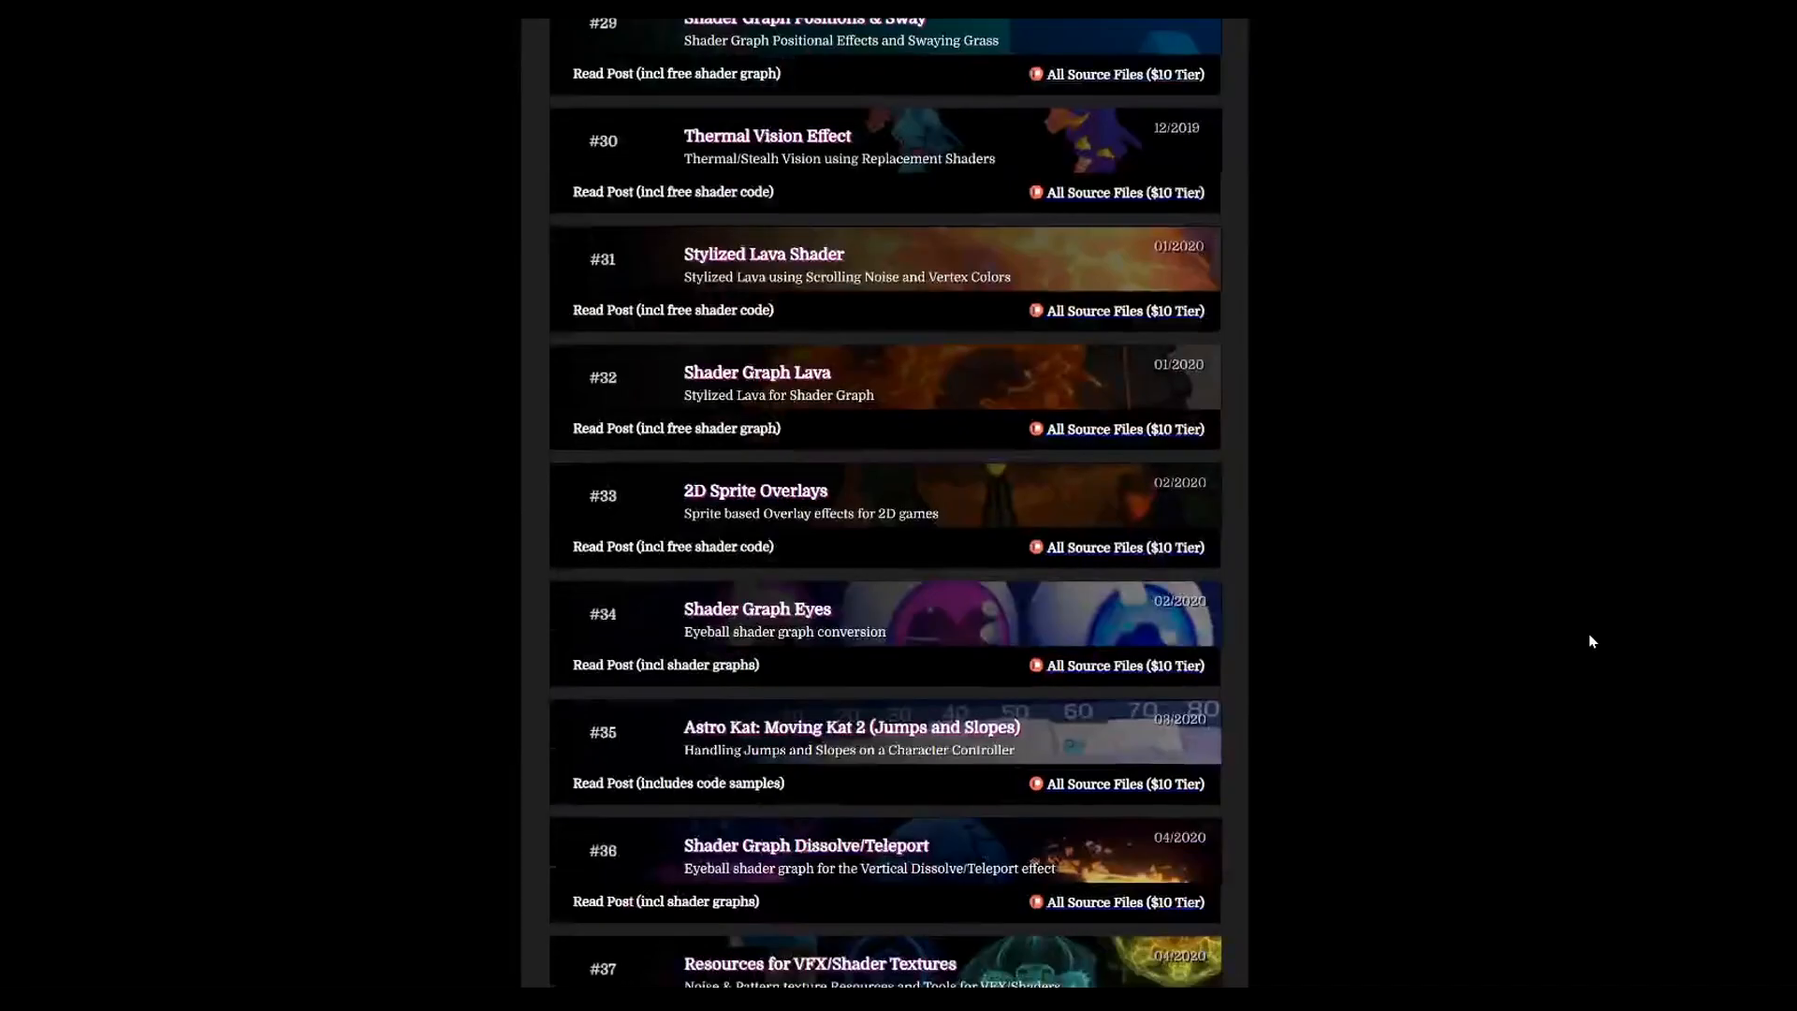